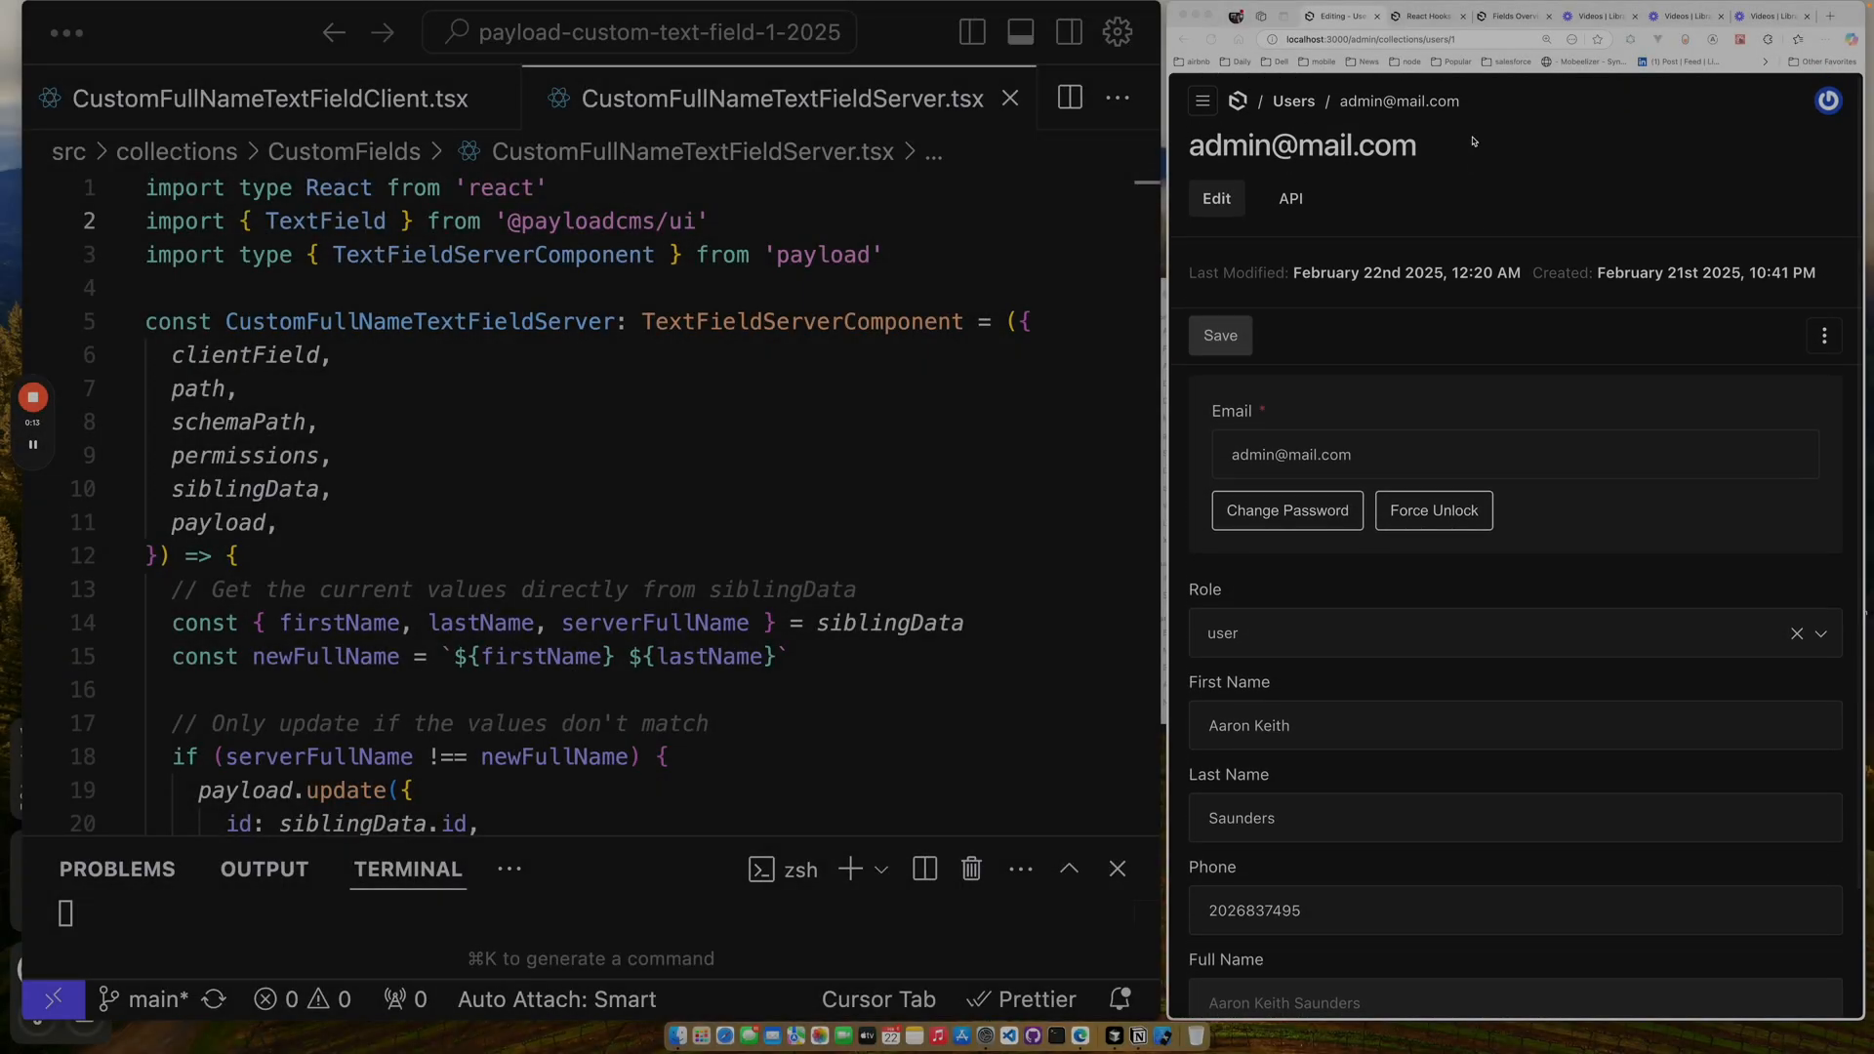
{"action": "mouse_move", "coordinate": [1416, 353]}
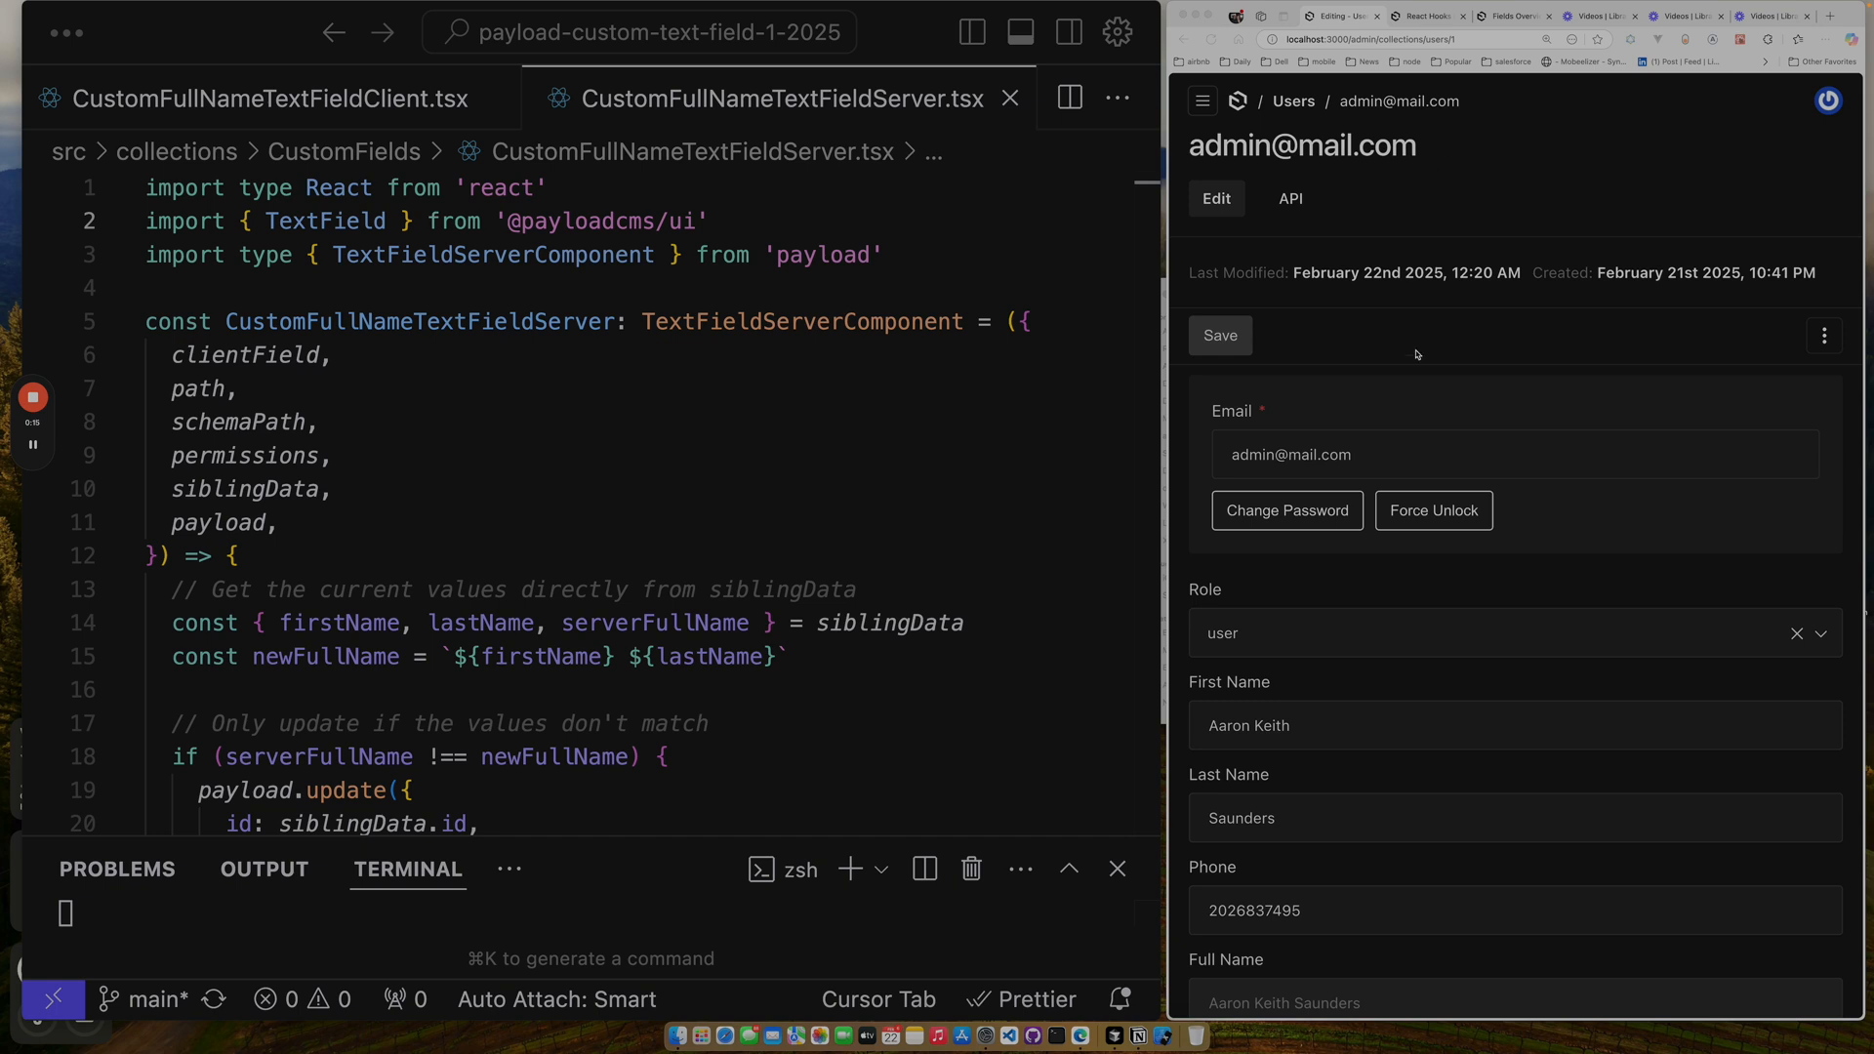
{"action": "mouse_move", "coordinate": [1633, 590]}
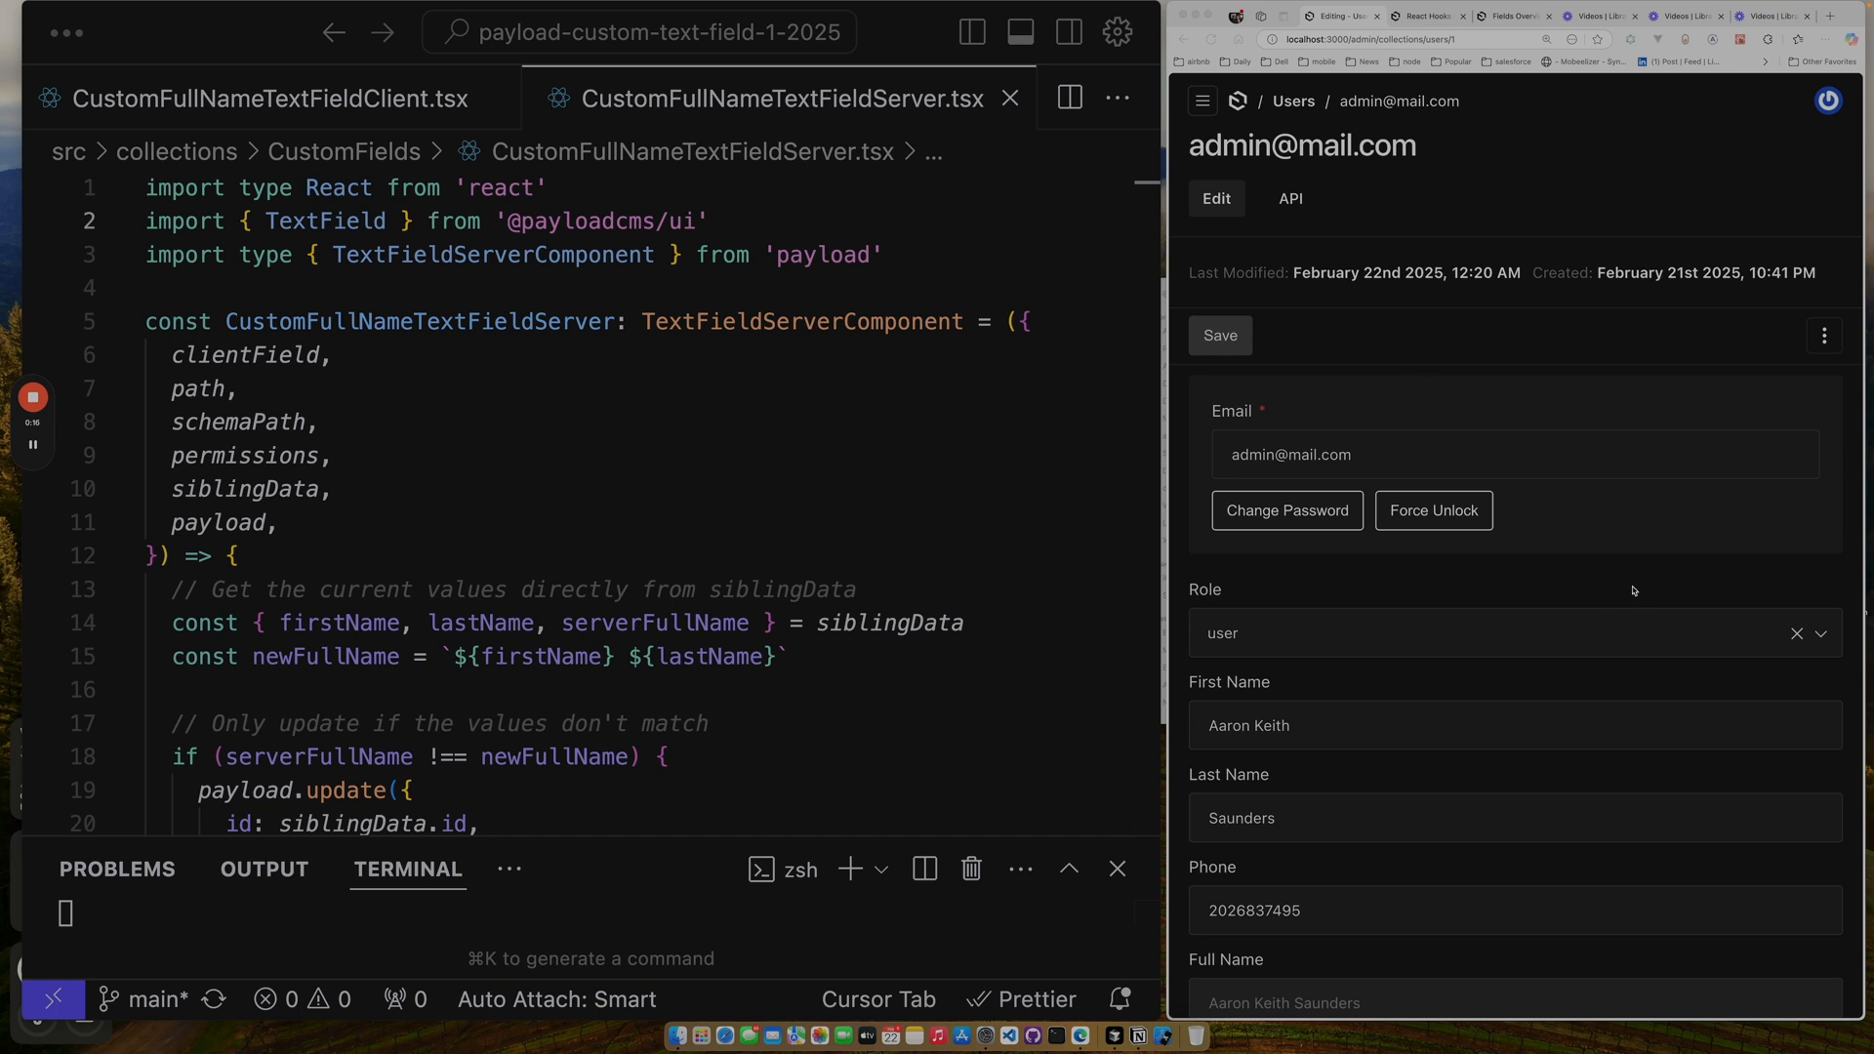
{"action": "scroll", "scroll_direction": "down", "scroll_amount": 3}
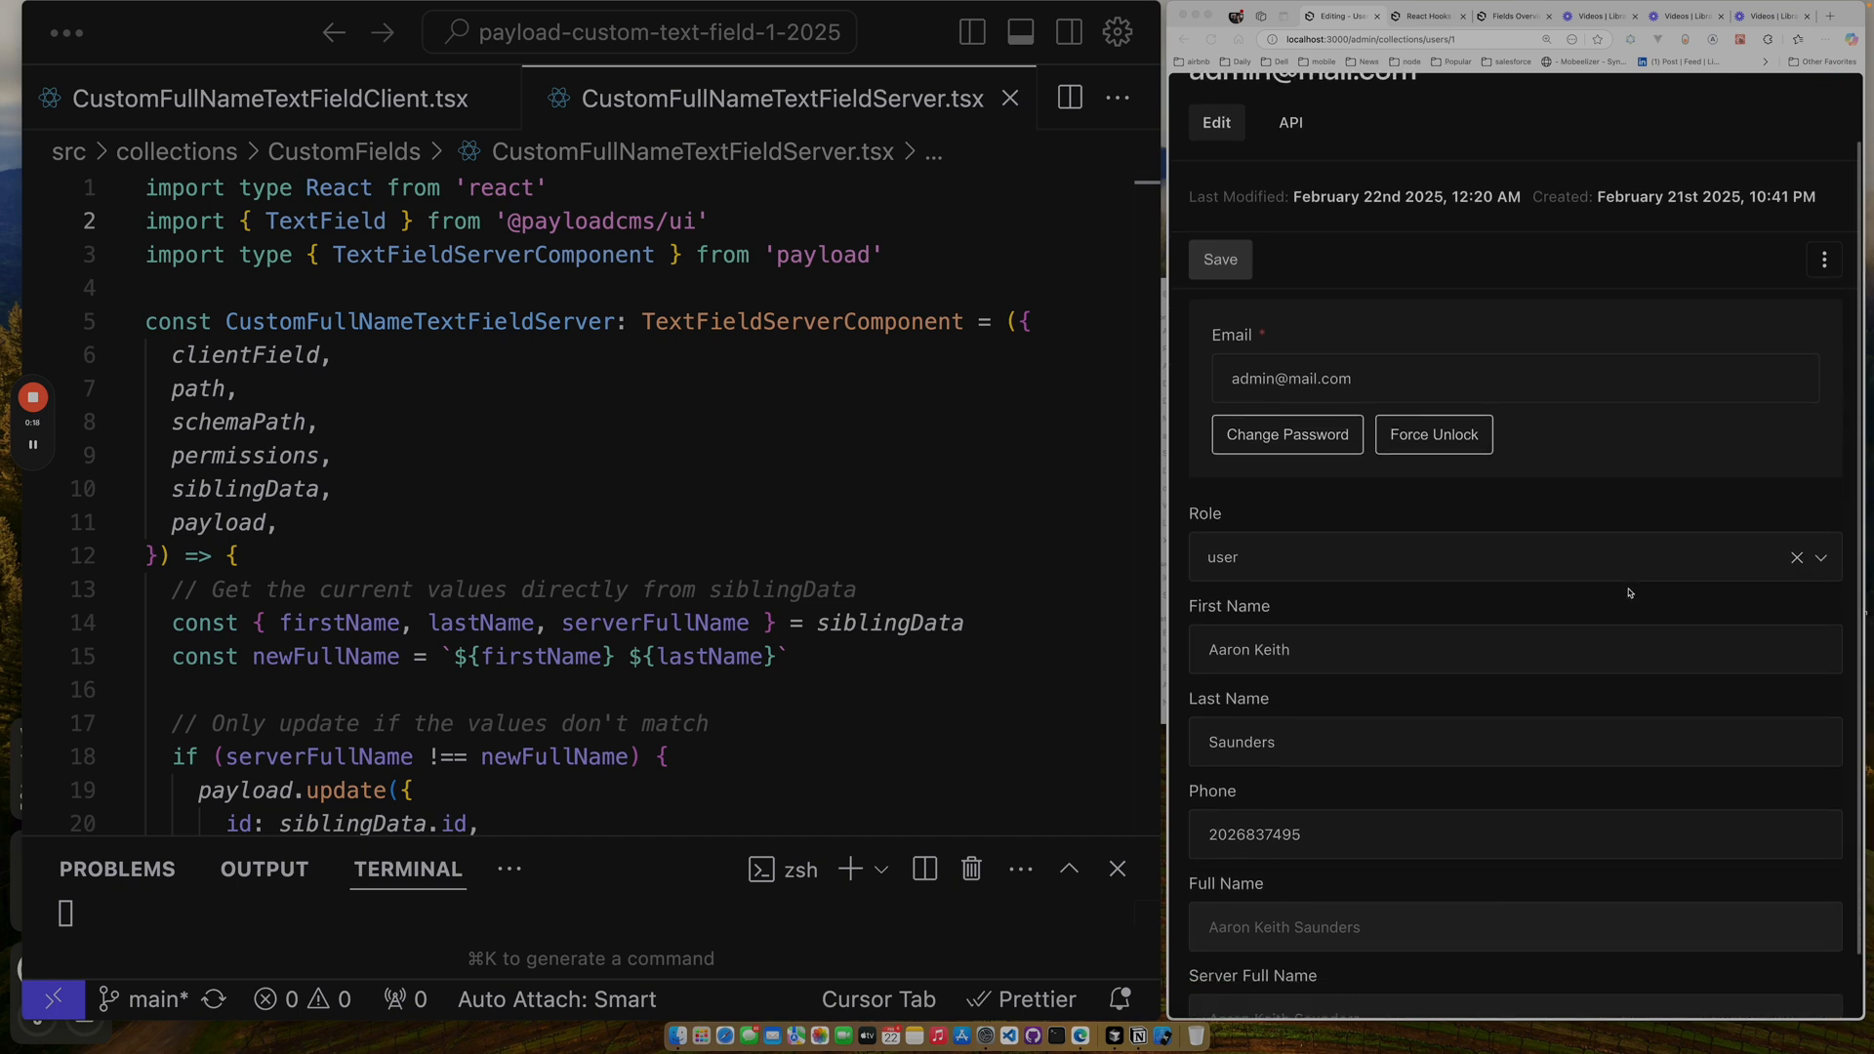
{"action": "scroll", "scroll_direction": "down", "scroll_amount": 3}
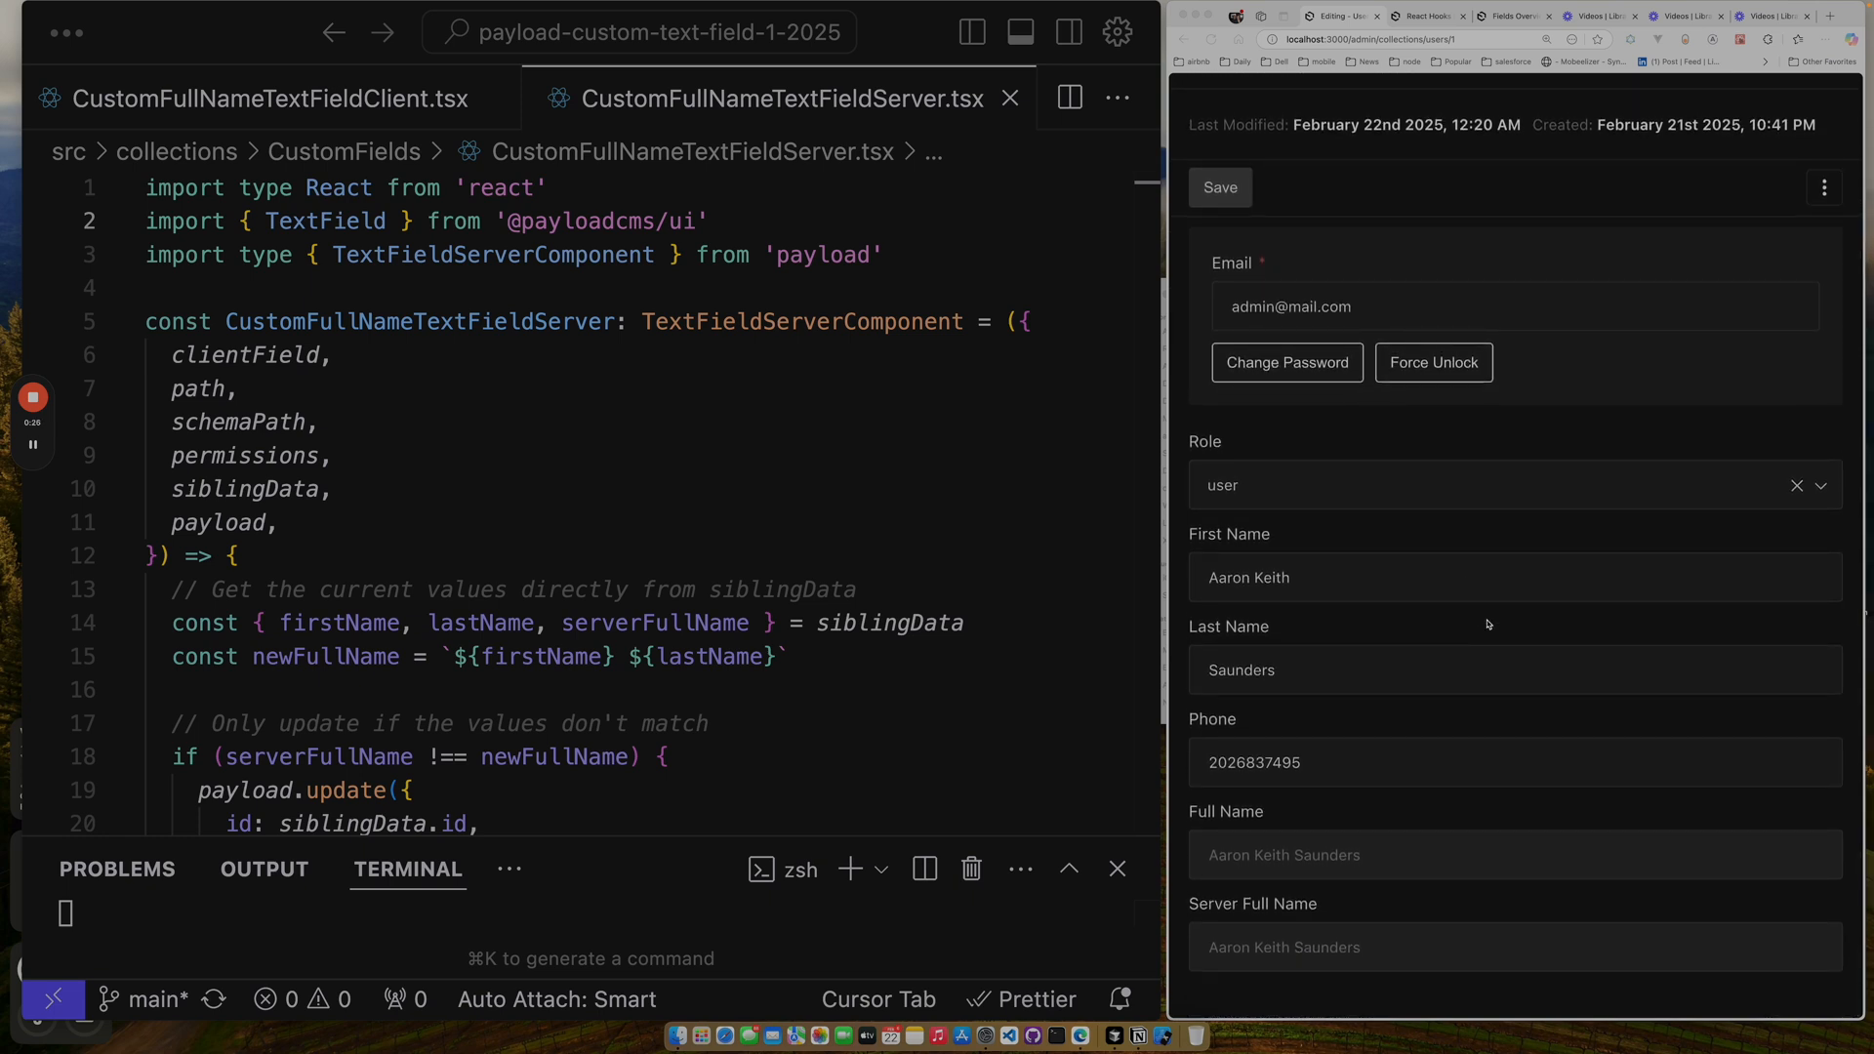
{"action": "mouse_move", "coordinate": [1397, 743]}
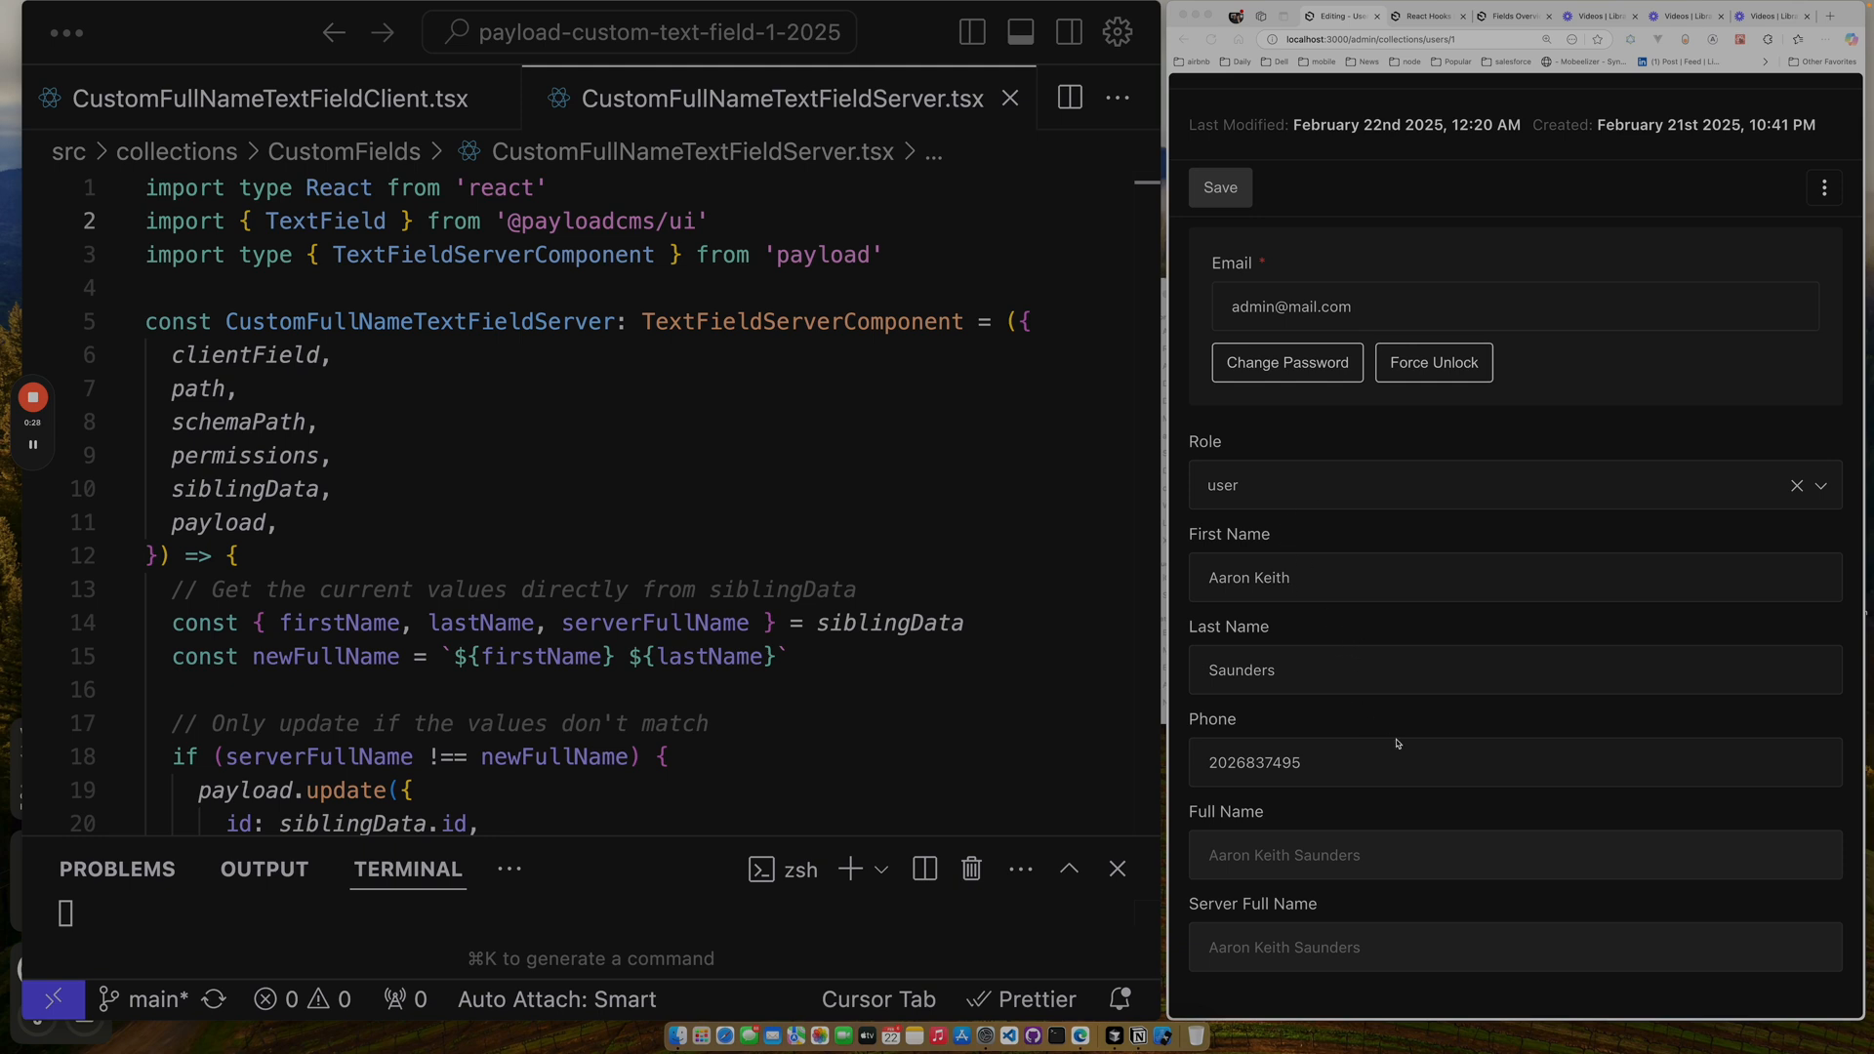
{"action": "mouse_move", "coordinate": [1268, 861]}
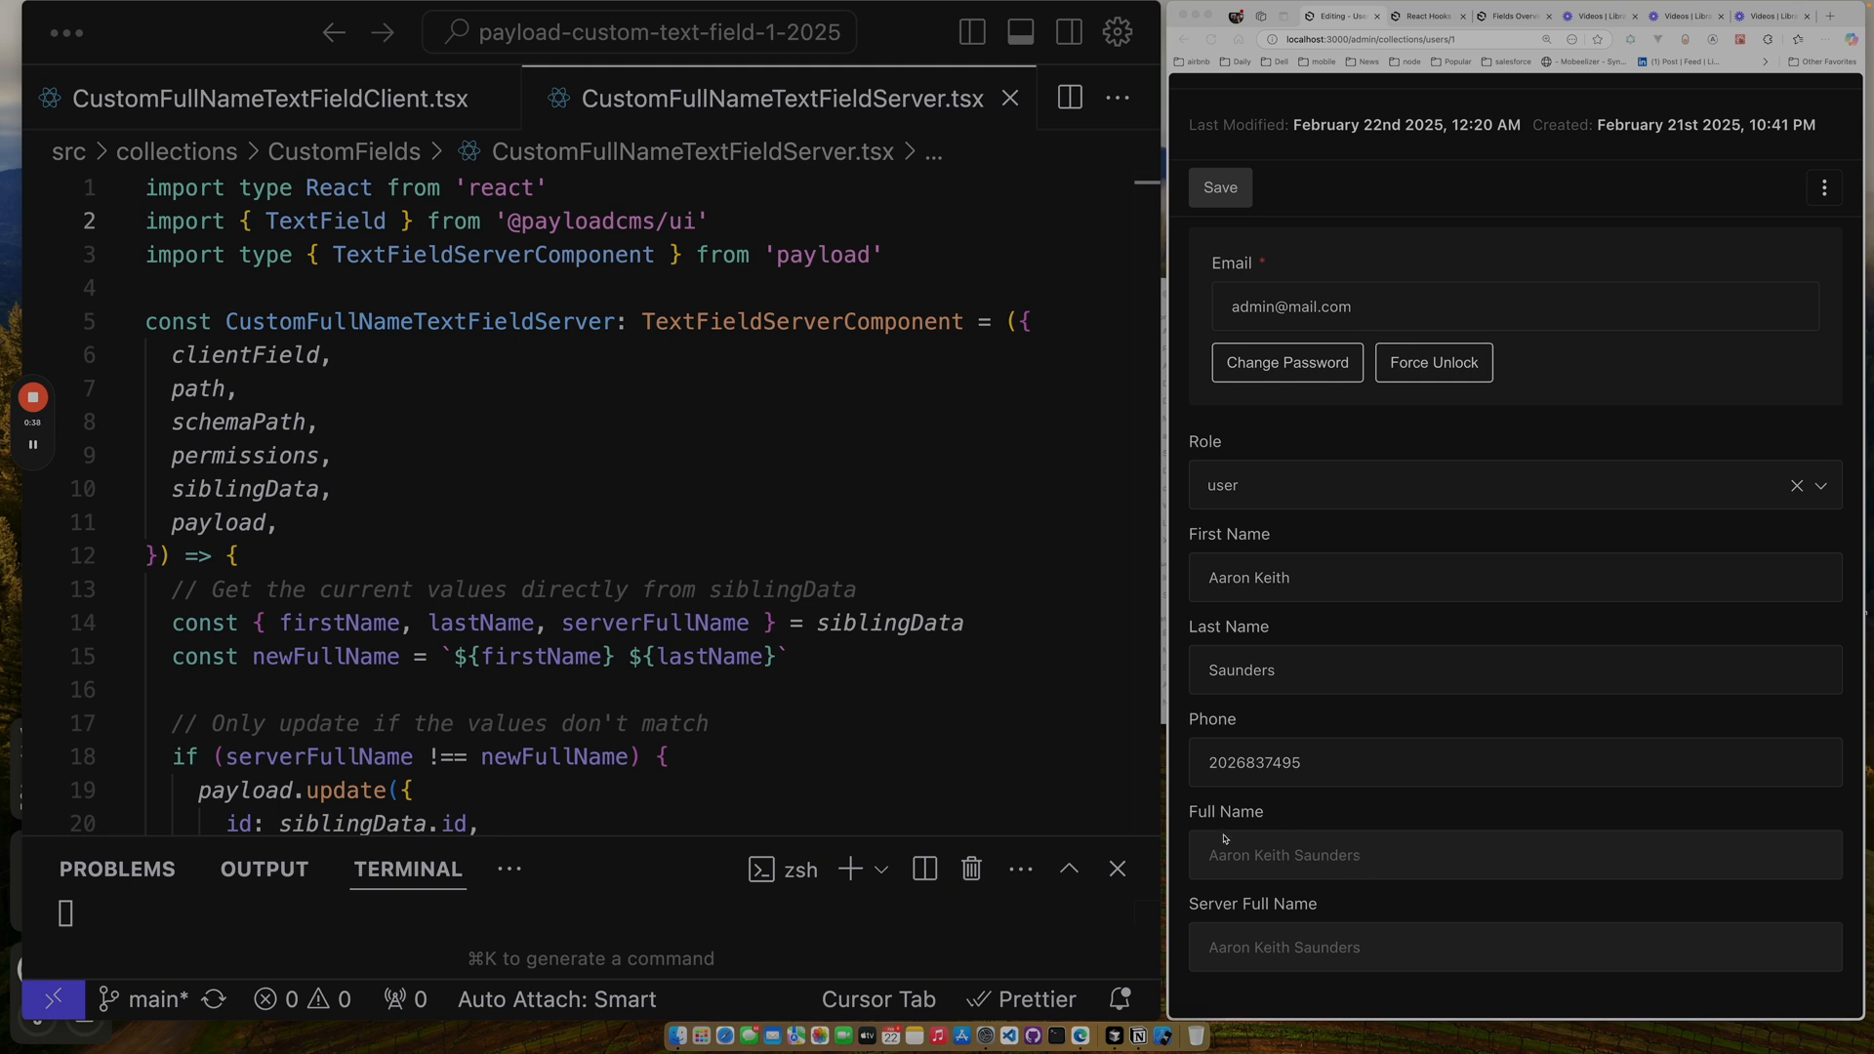
{"action": "mouse_move", "coordinate": [1317, 868]}
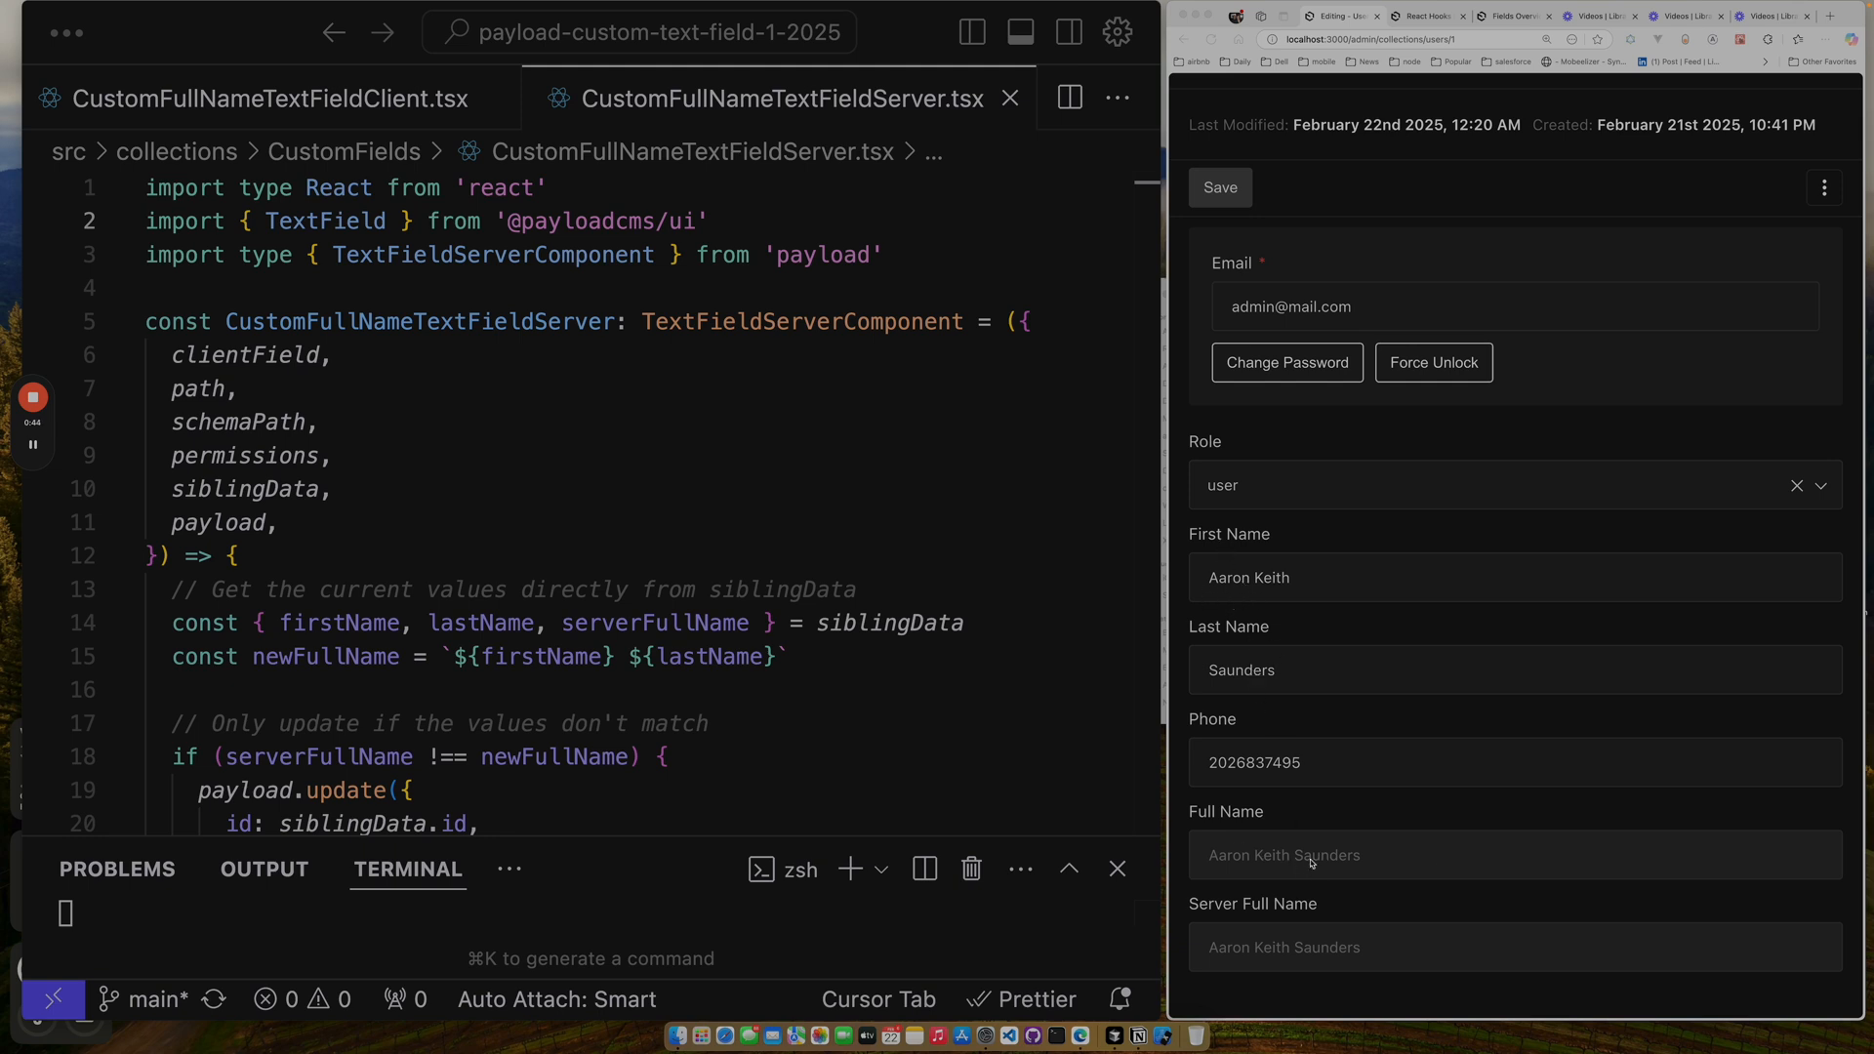
{"action": "double_click", "coordinate": [1272, 578]}
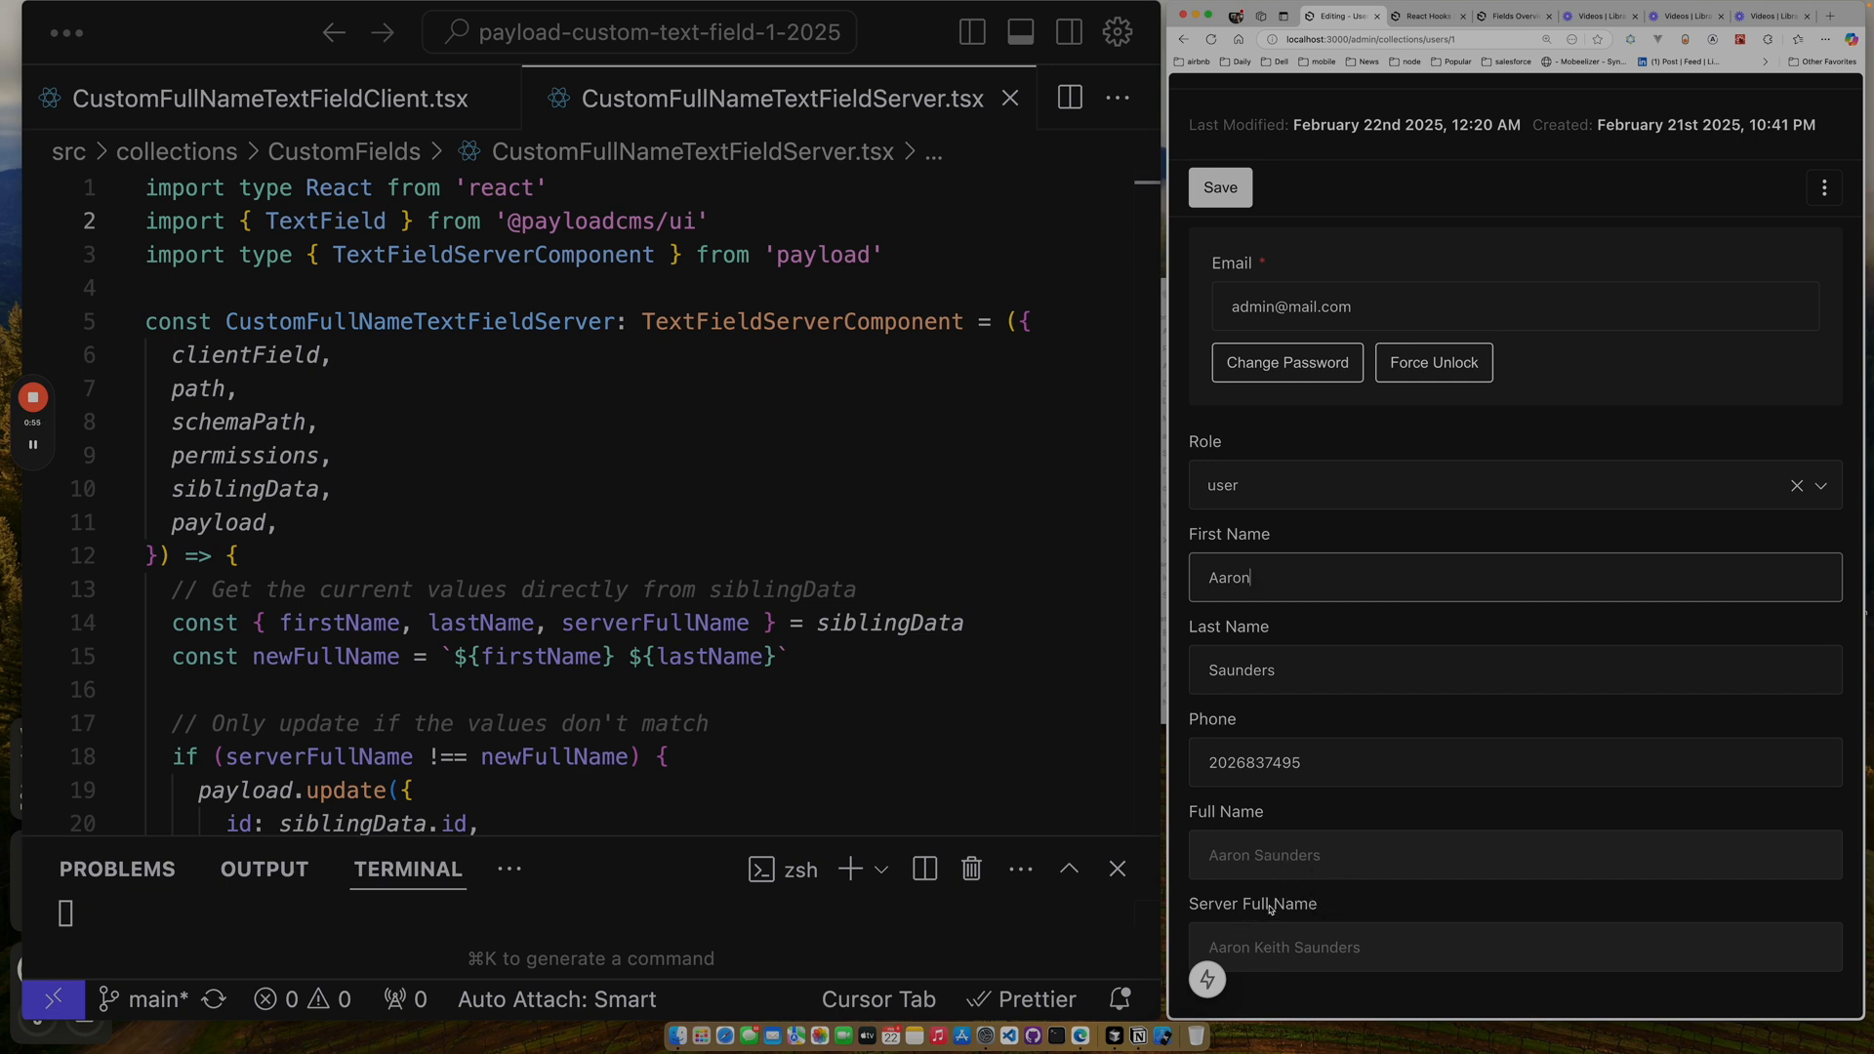
{"action": "mouse_move", "coordinate": [1279, 949]}
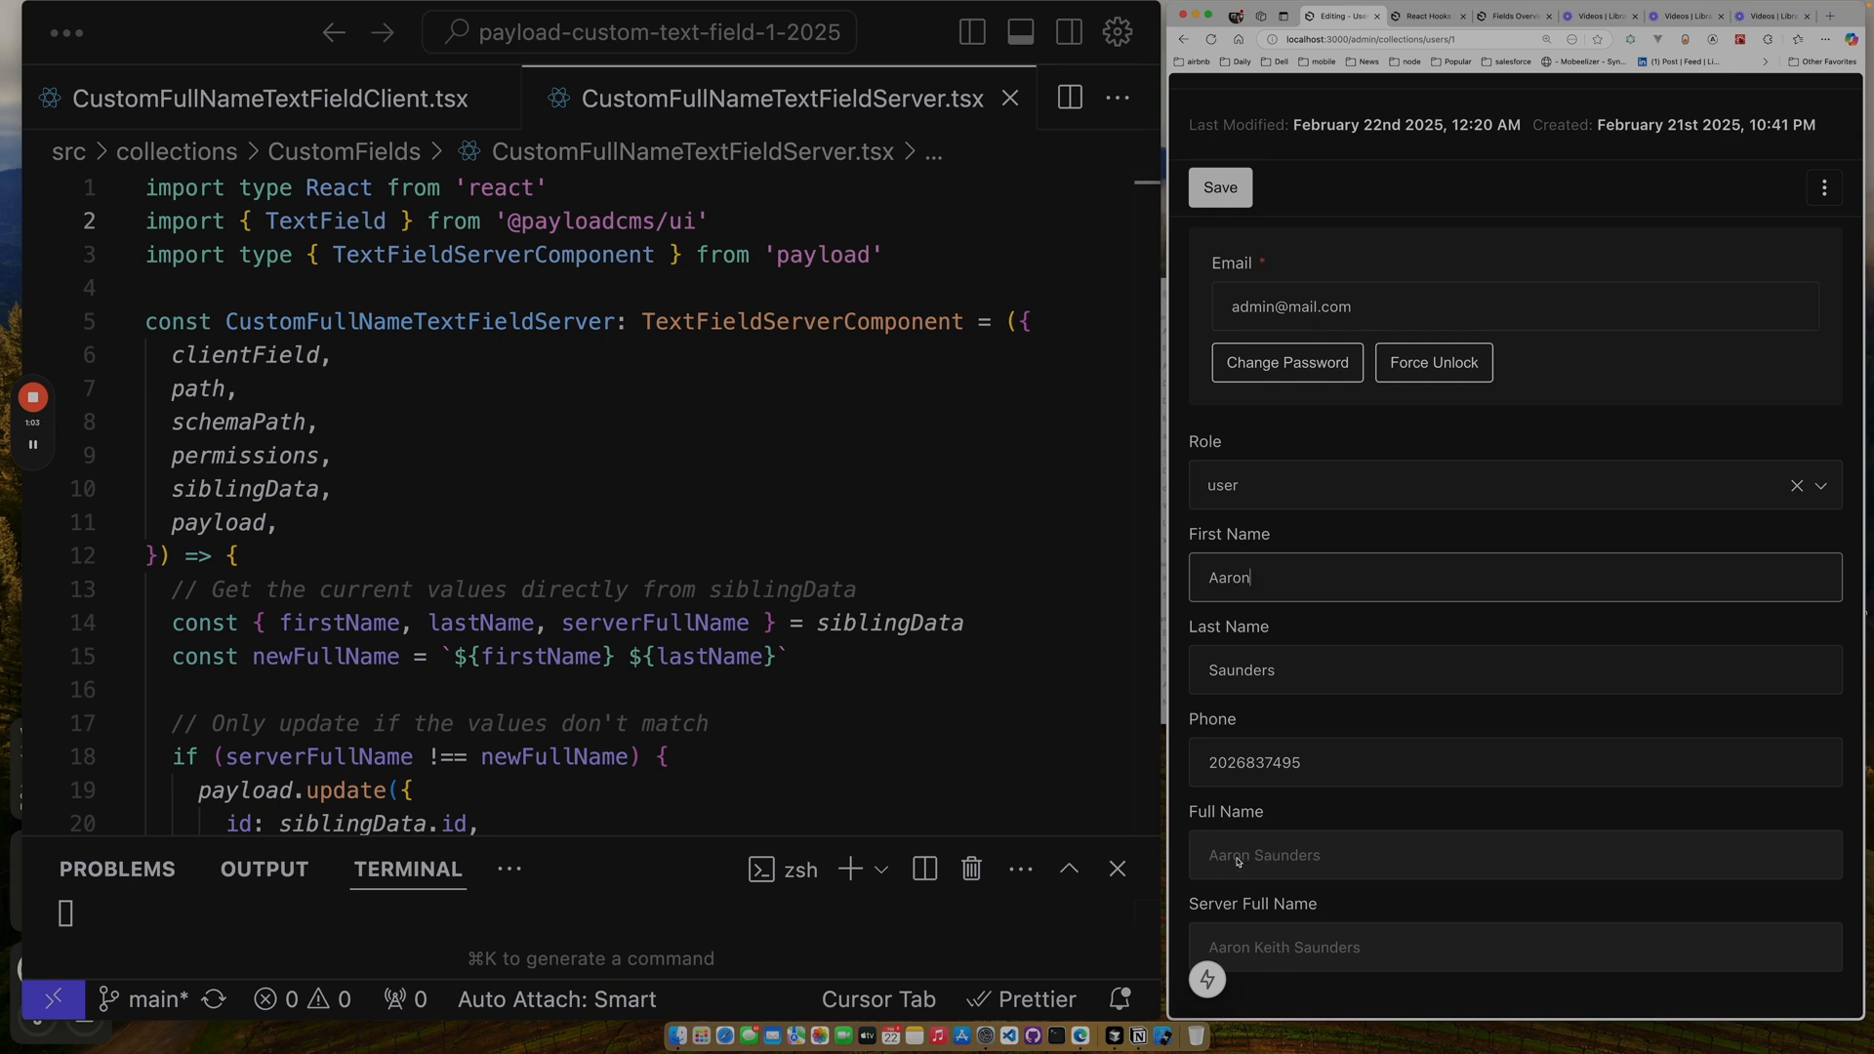
{"action": "mouse_move", "coordinate": [1323, 862]}
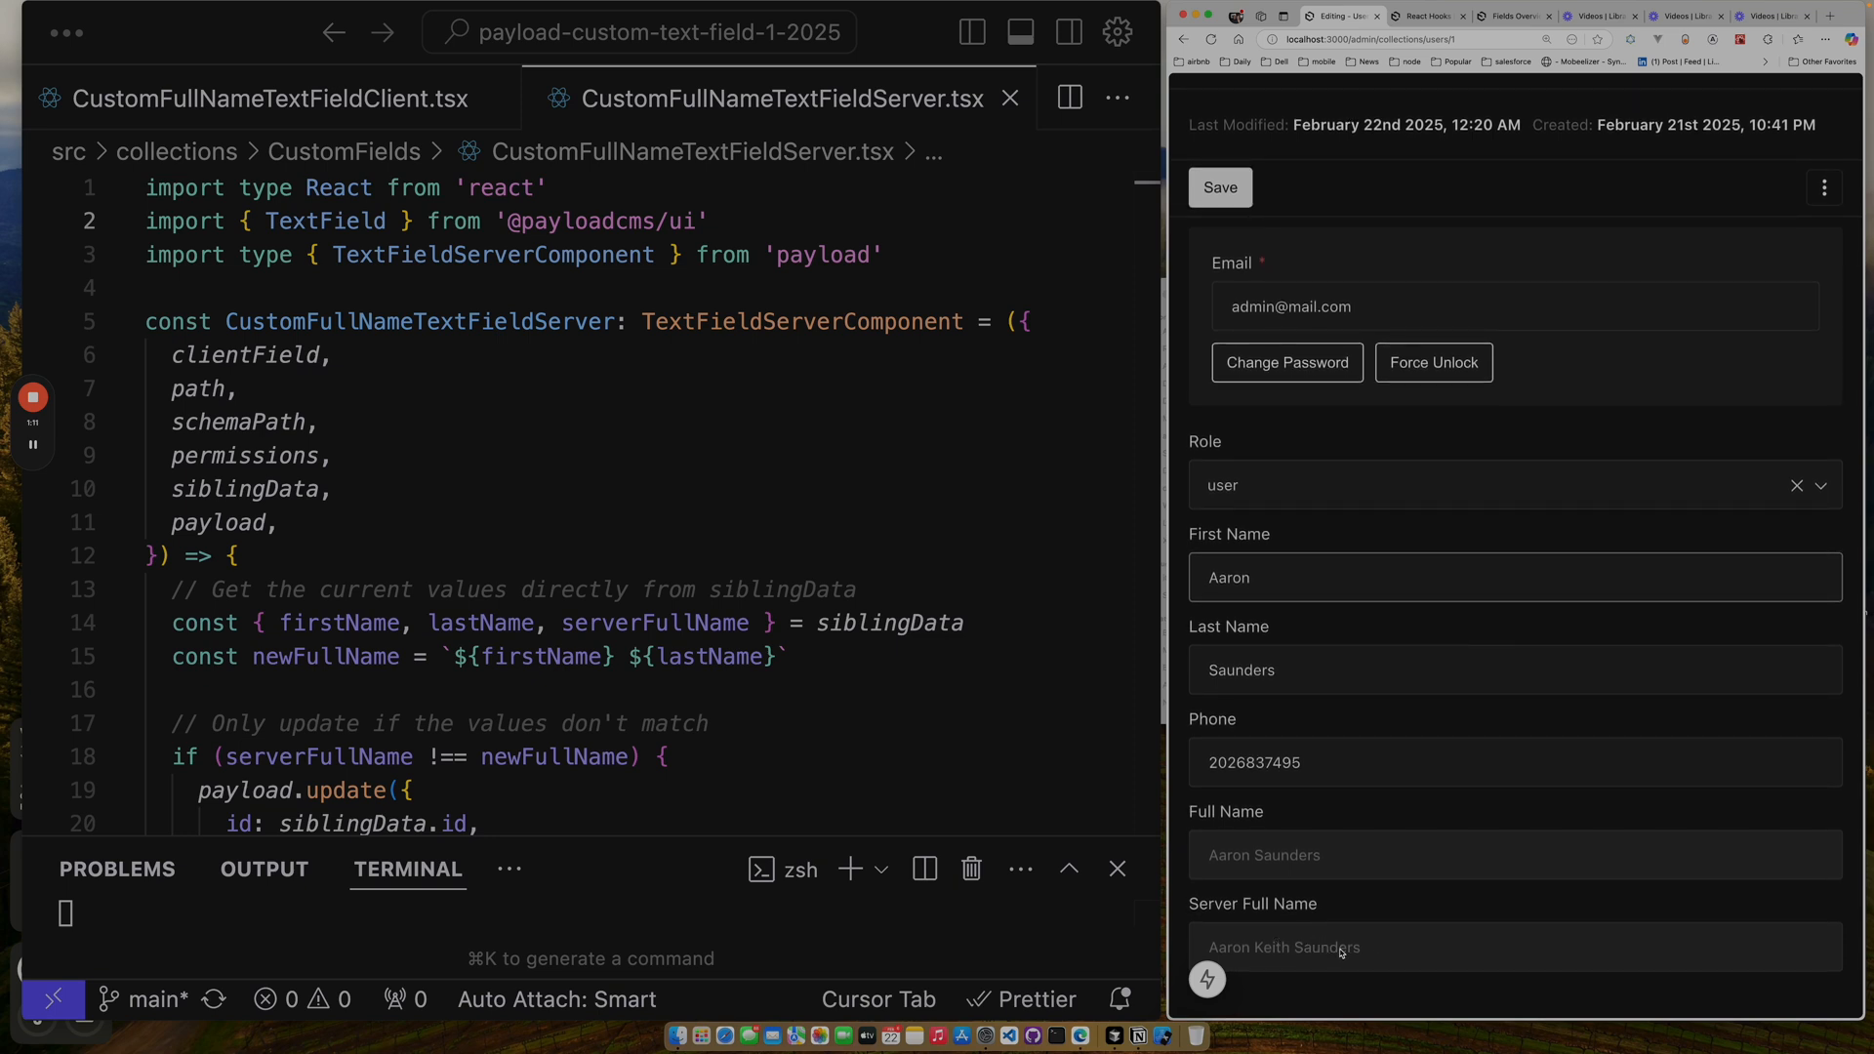
{"action": "mouse_move", "coordinate": [1406, 967]}
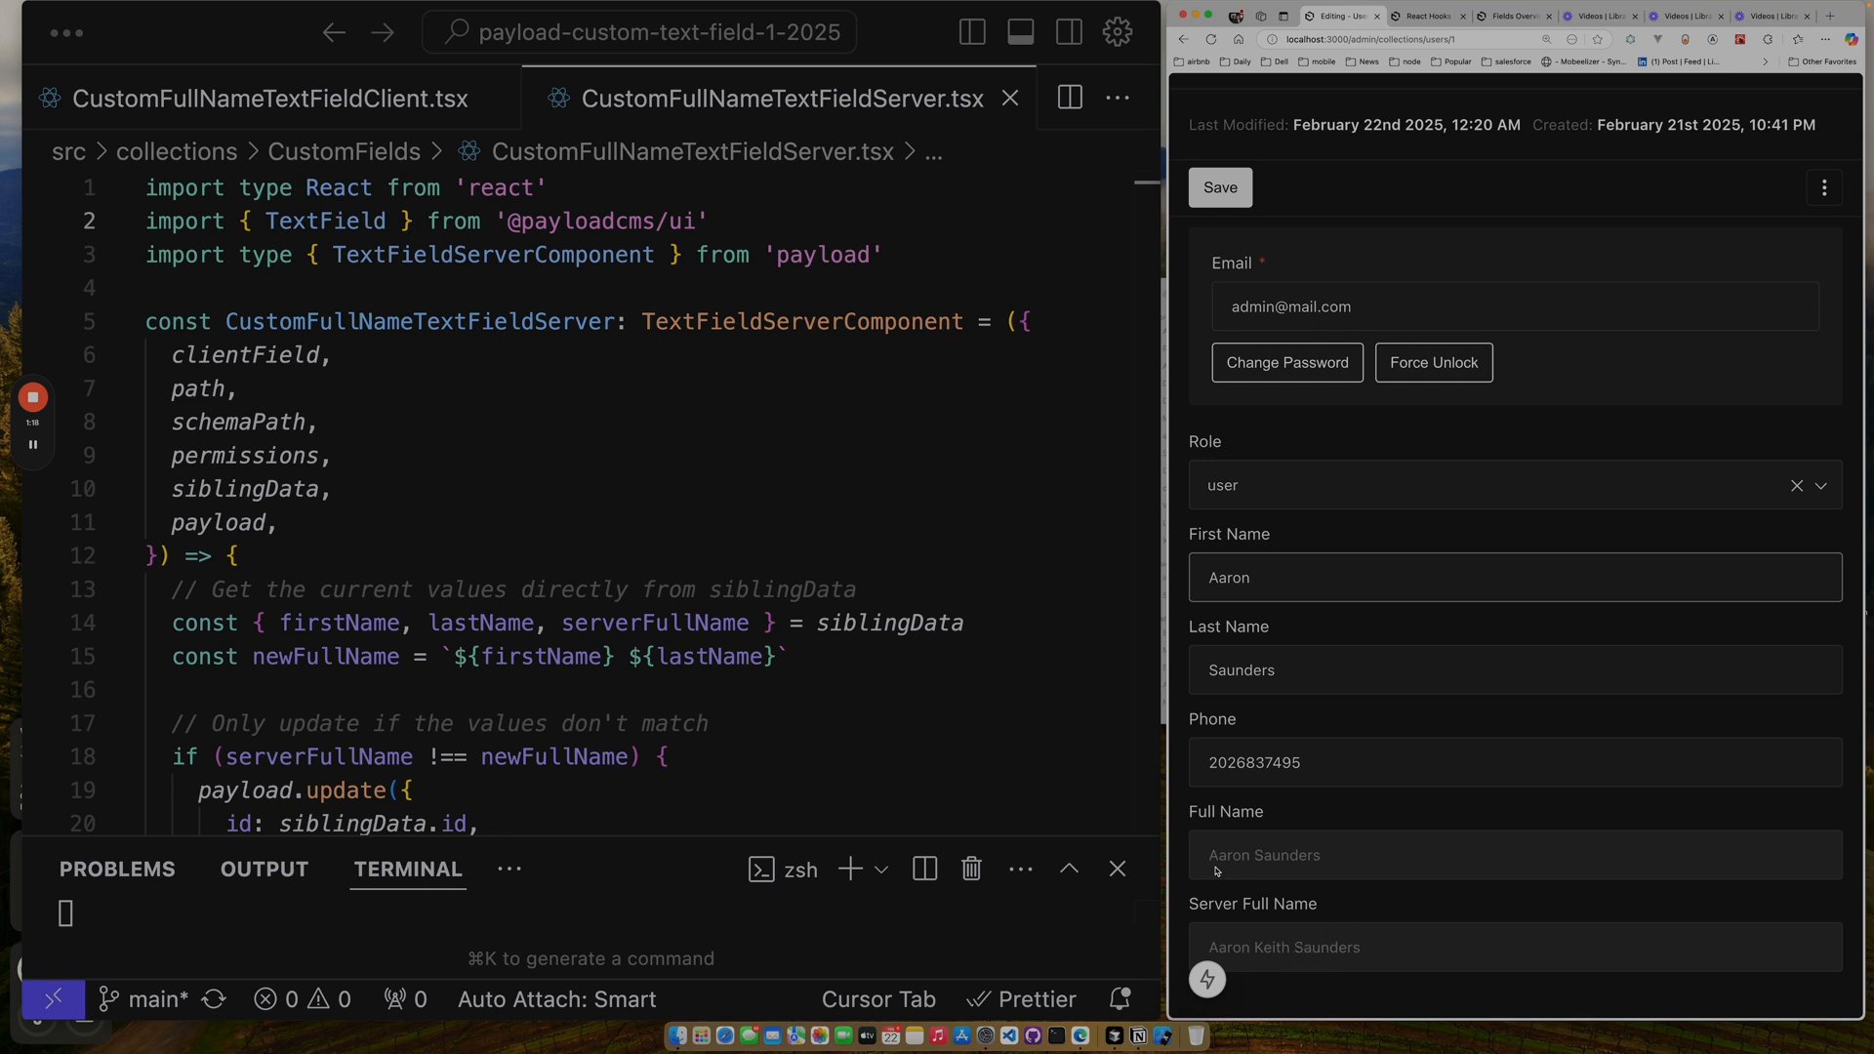
{"action": "mouse_move", "coordinate": [1338, 860]}
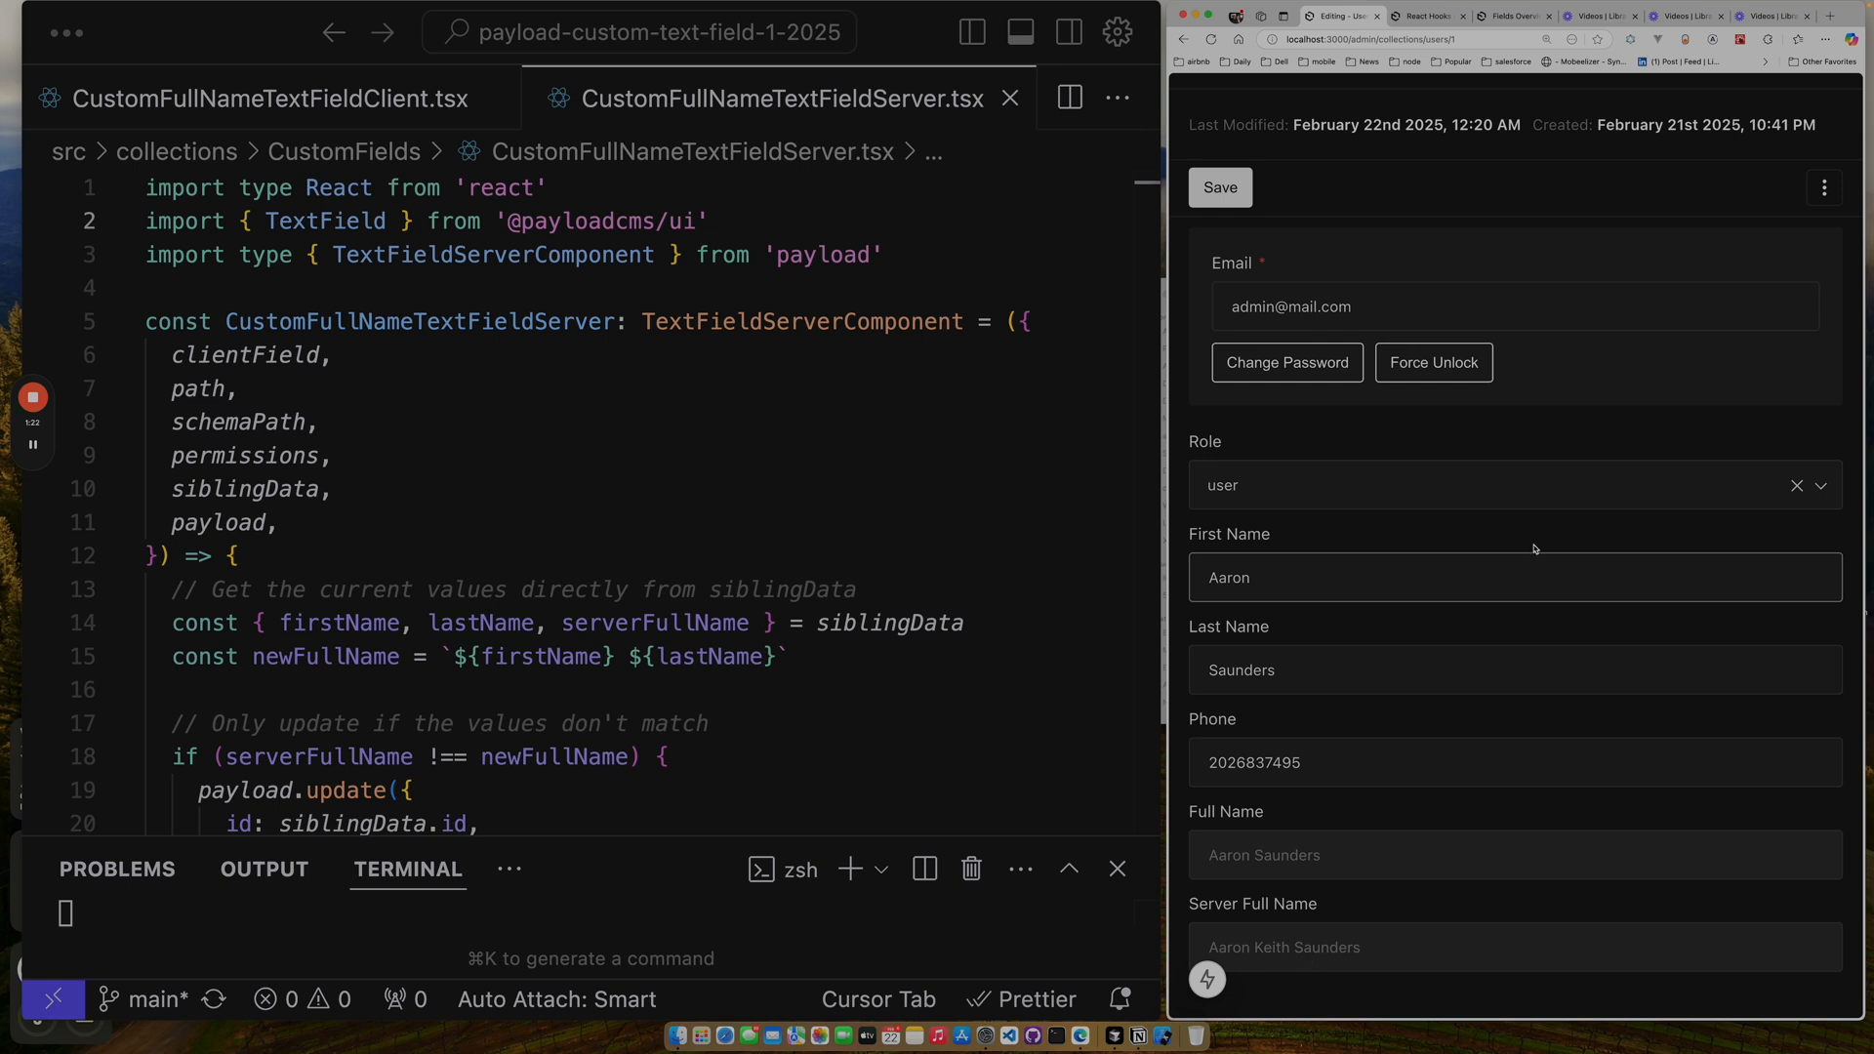
{"action": "left_click", "coordinate": [1220, 187]}
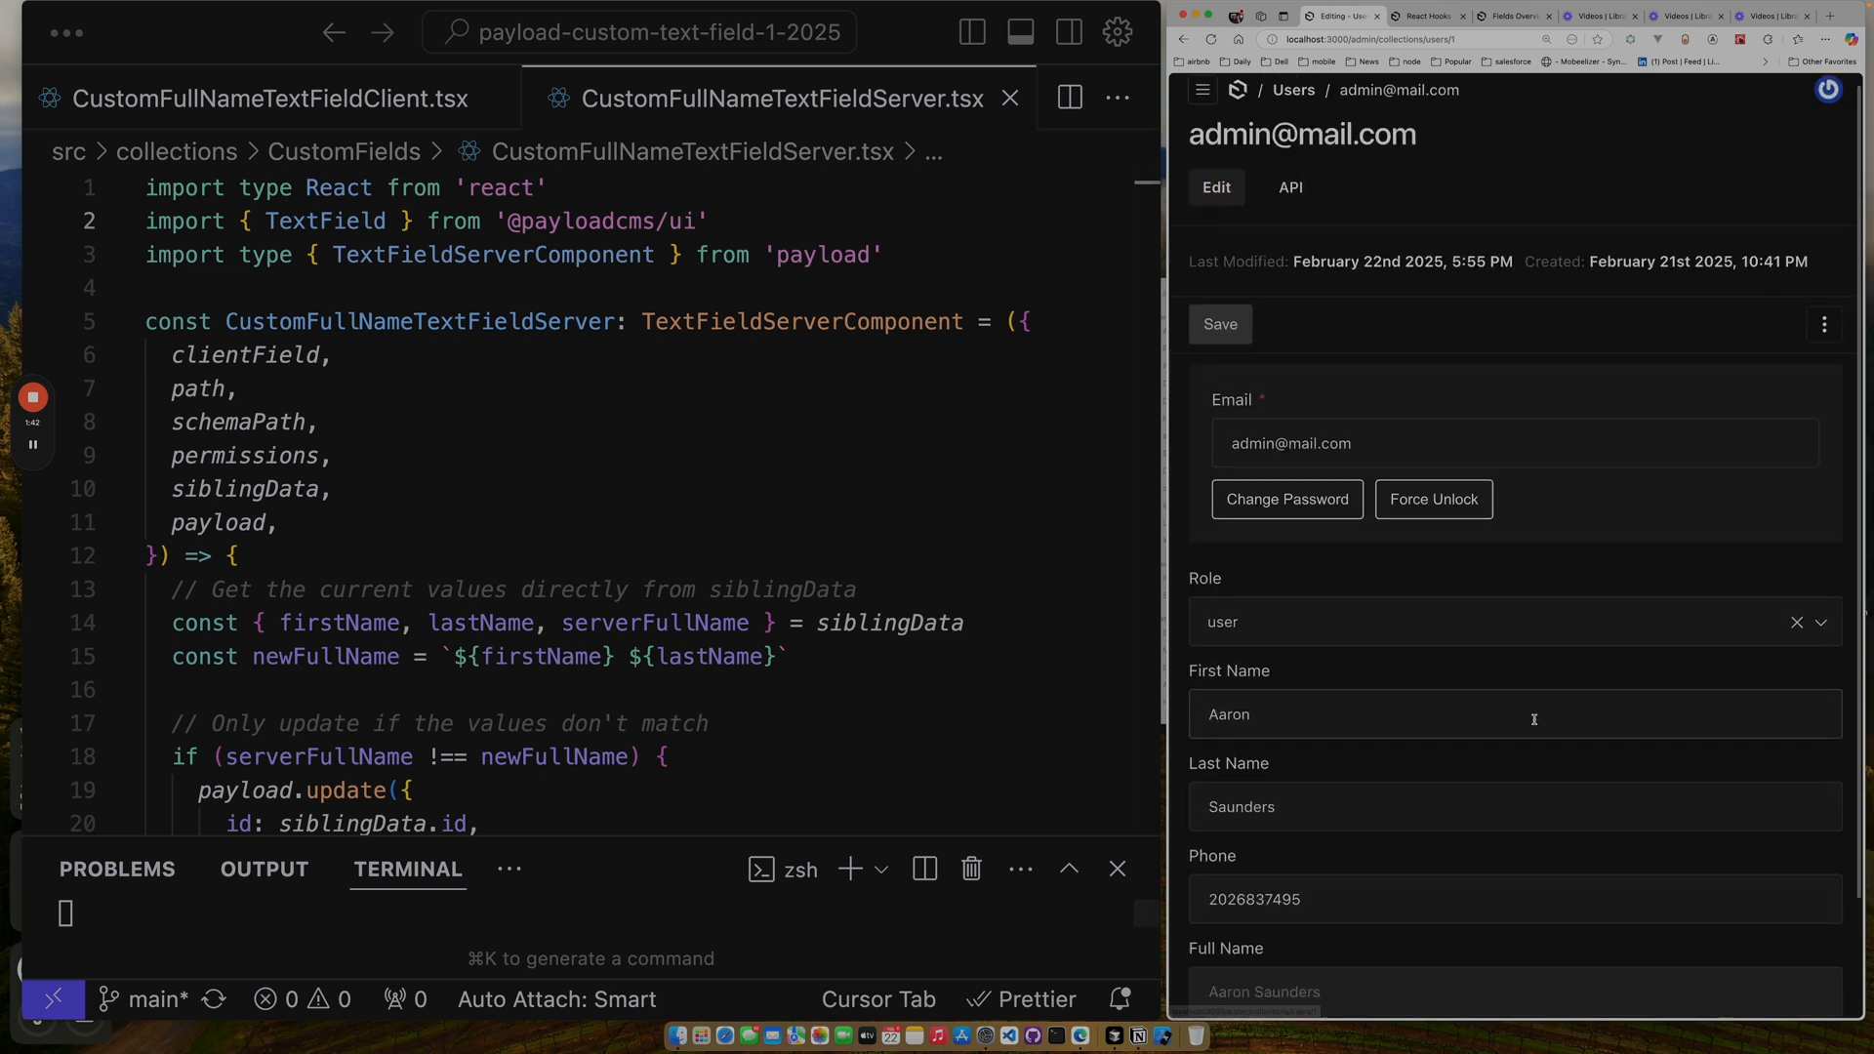
{"action": "scroll", "scroll_direction": "down", "scroll_amount": 3}
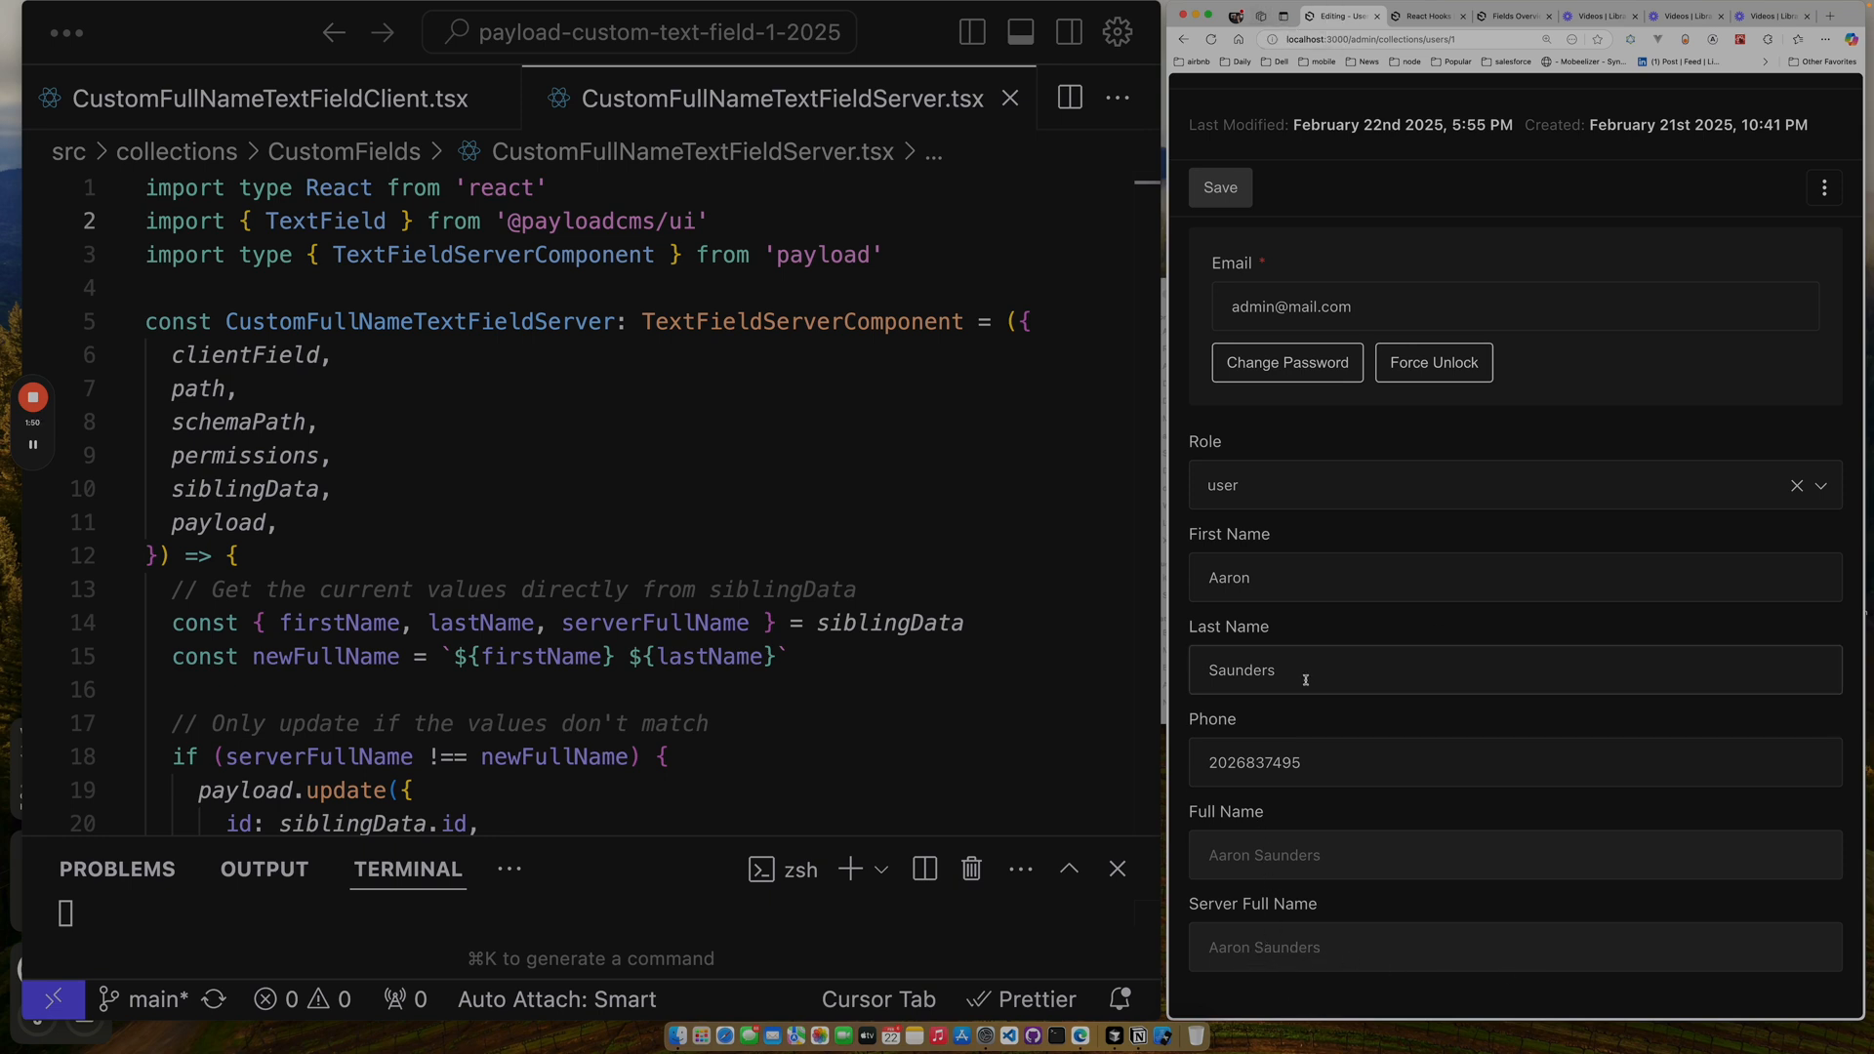
{"action": "mouse_move", "coordinate": [1520, 374]}
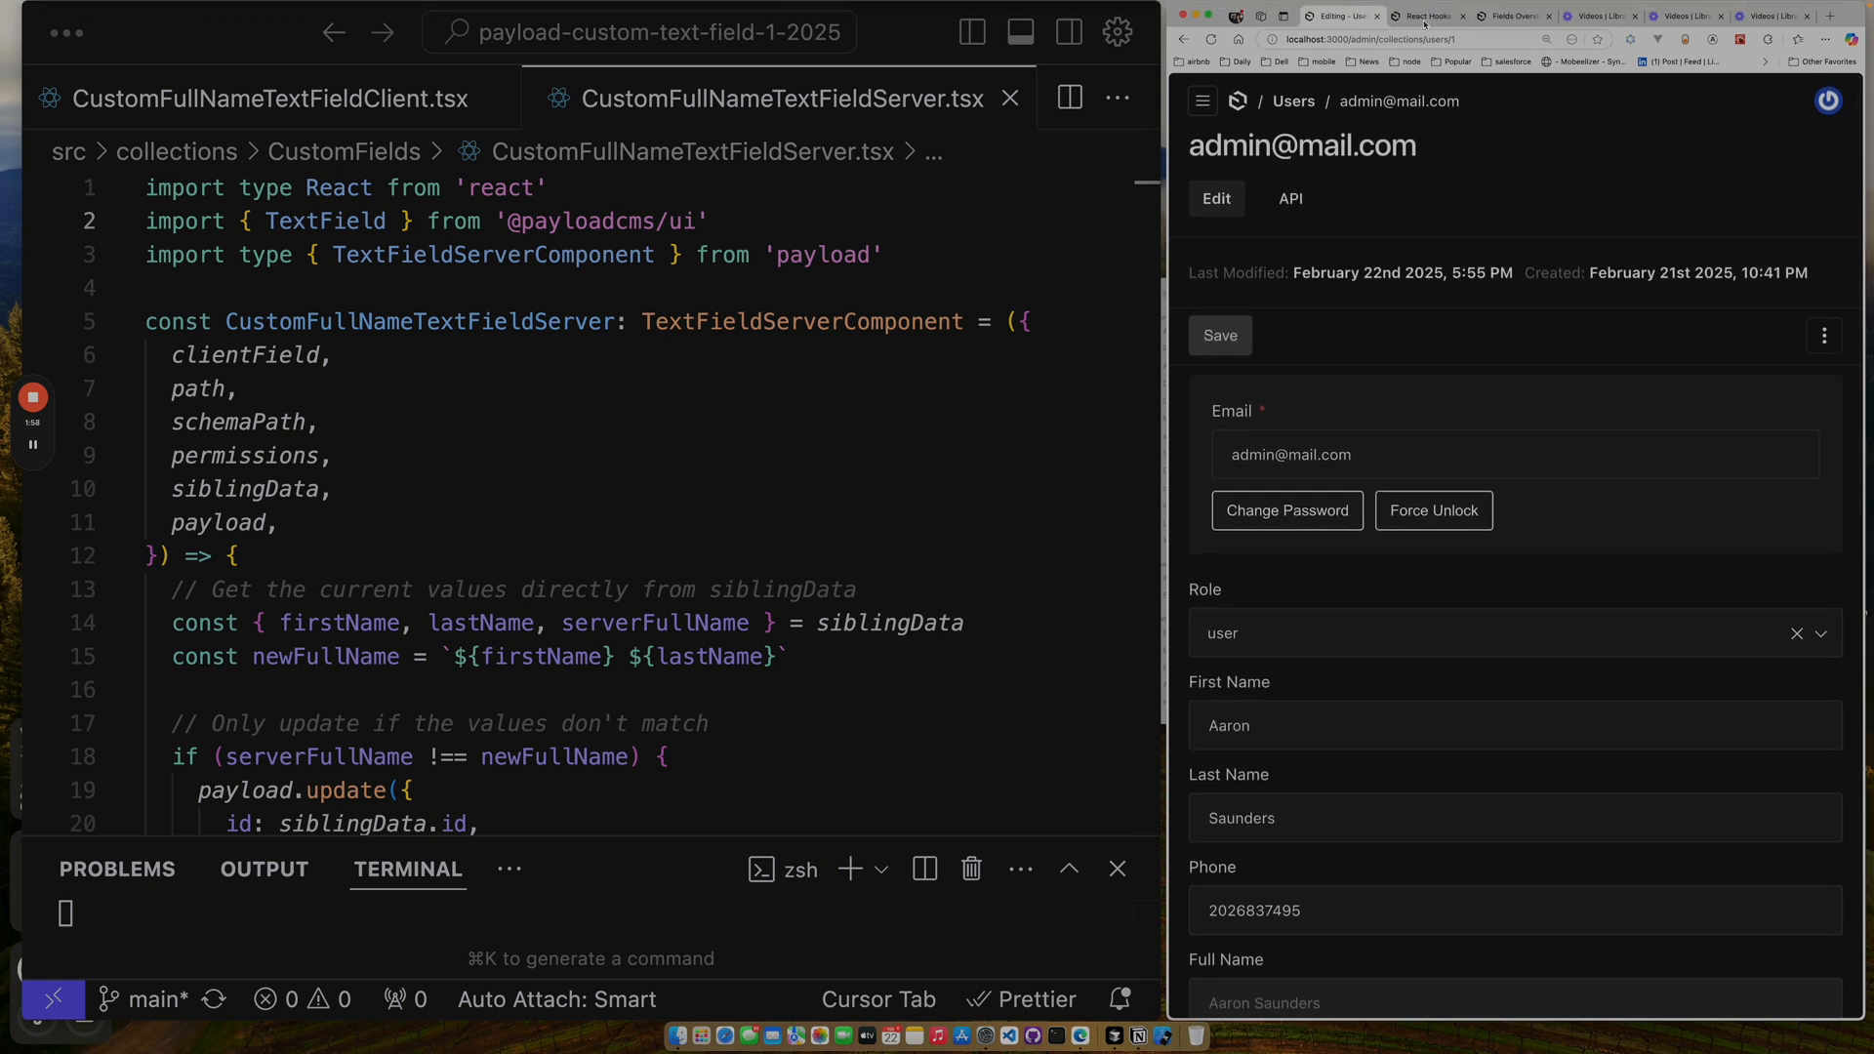
{"action": "mouse_move", "coordinate": [1515, 16]}
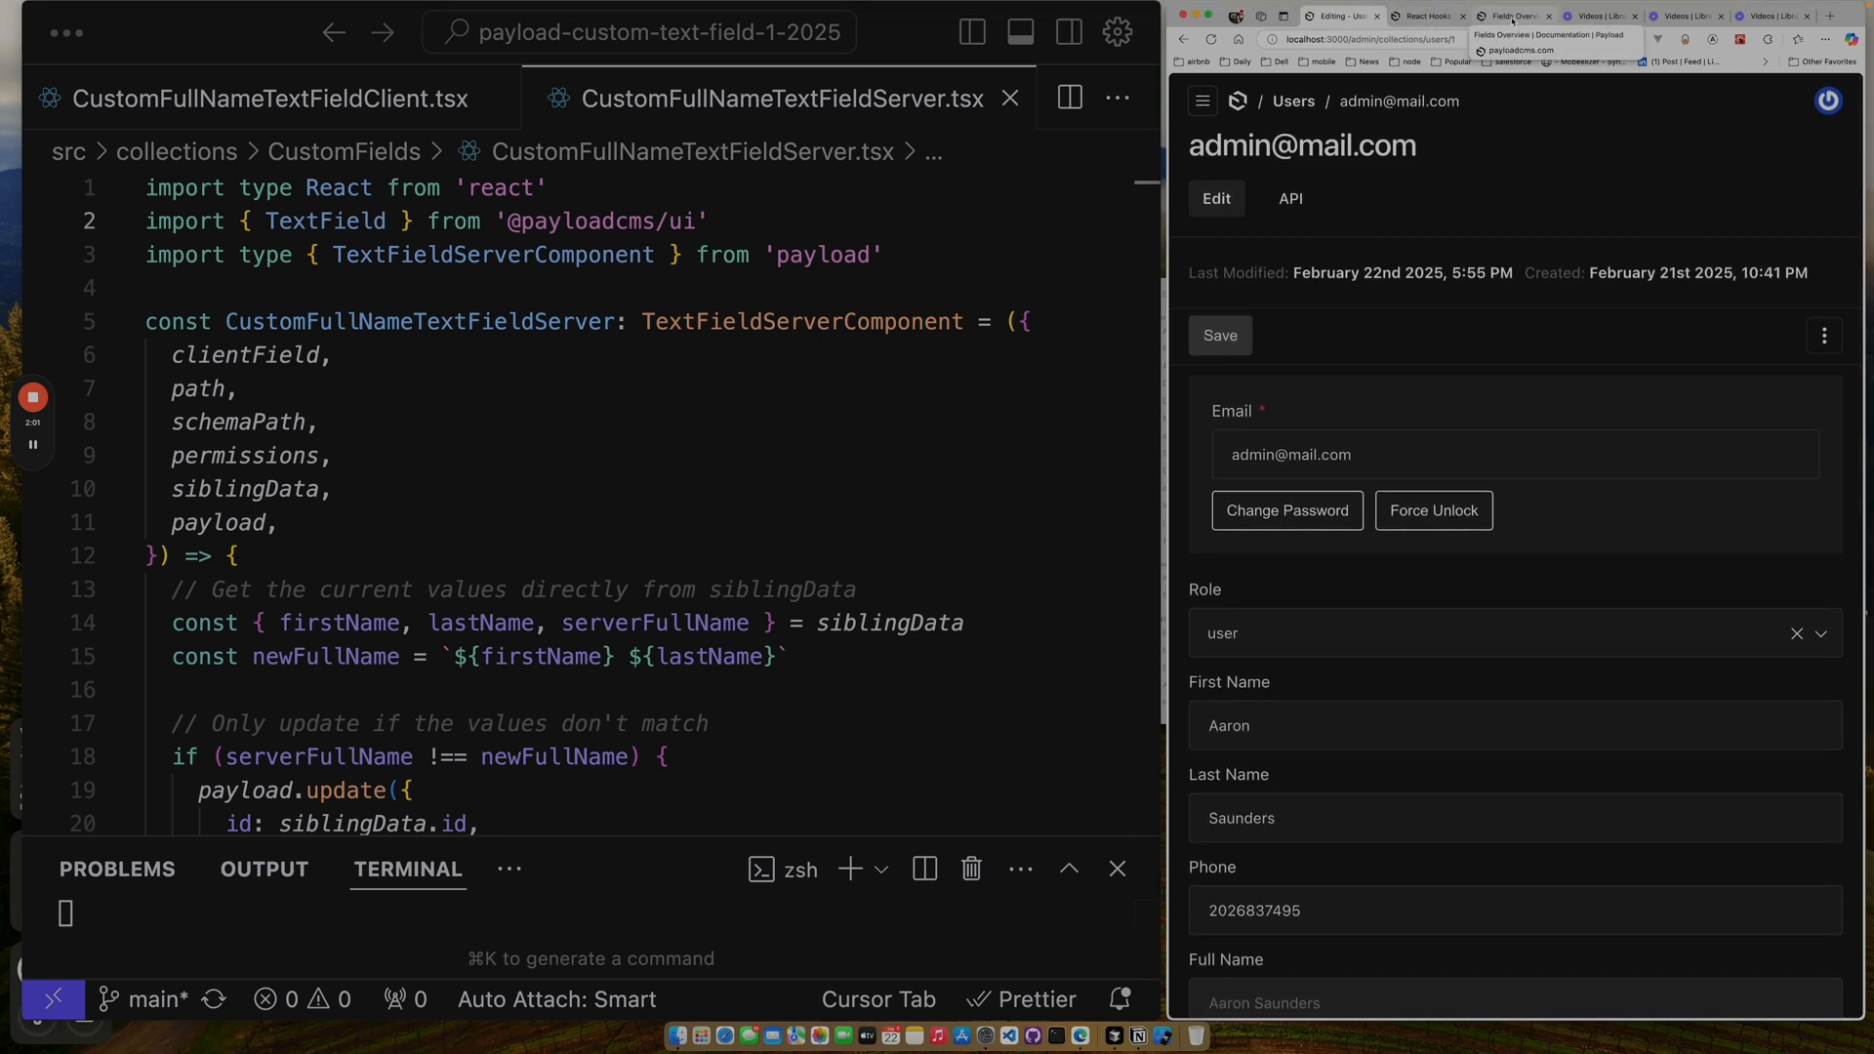
Scroll the Fields docs to Building Custom Components' Client Components and inspect TextFieldServerComponent.
{"action": "left_click", "coordinate": [1514, 15]}
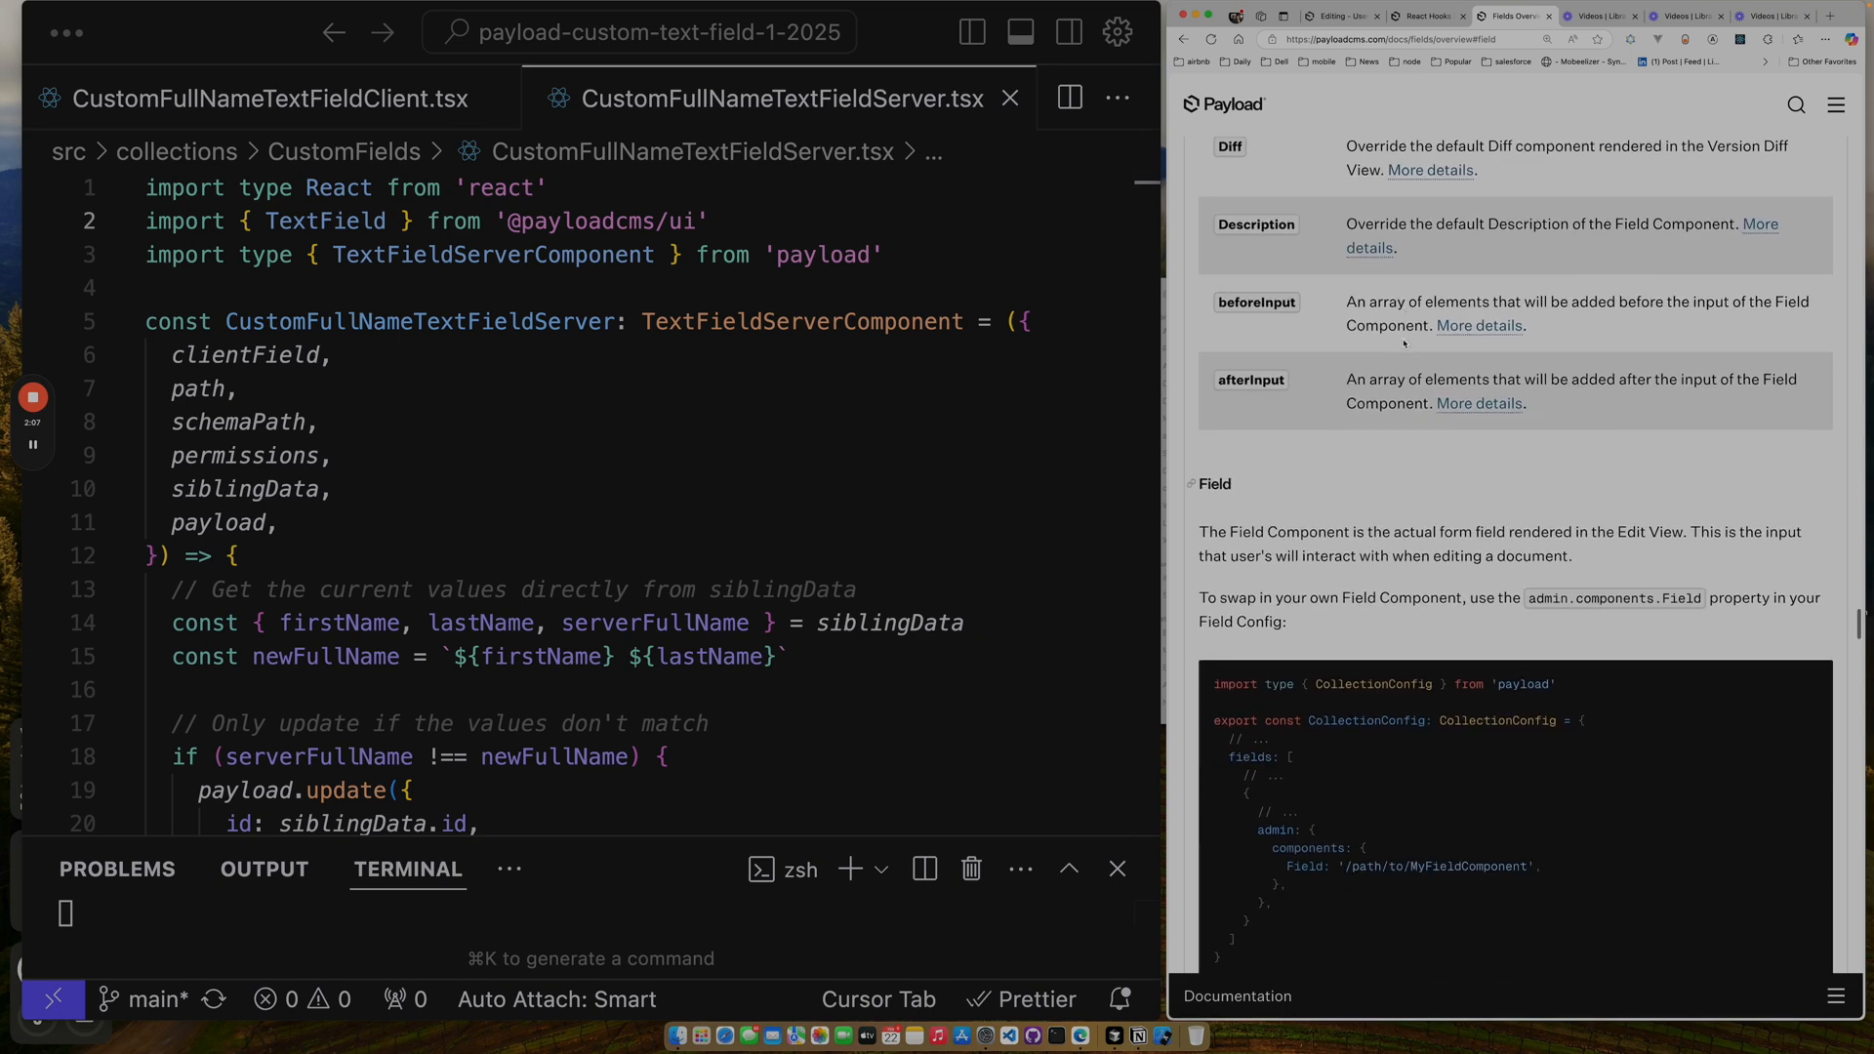
{"action": "scroll", "scroll_direction": "down", "scroll_amount": 3}
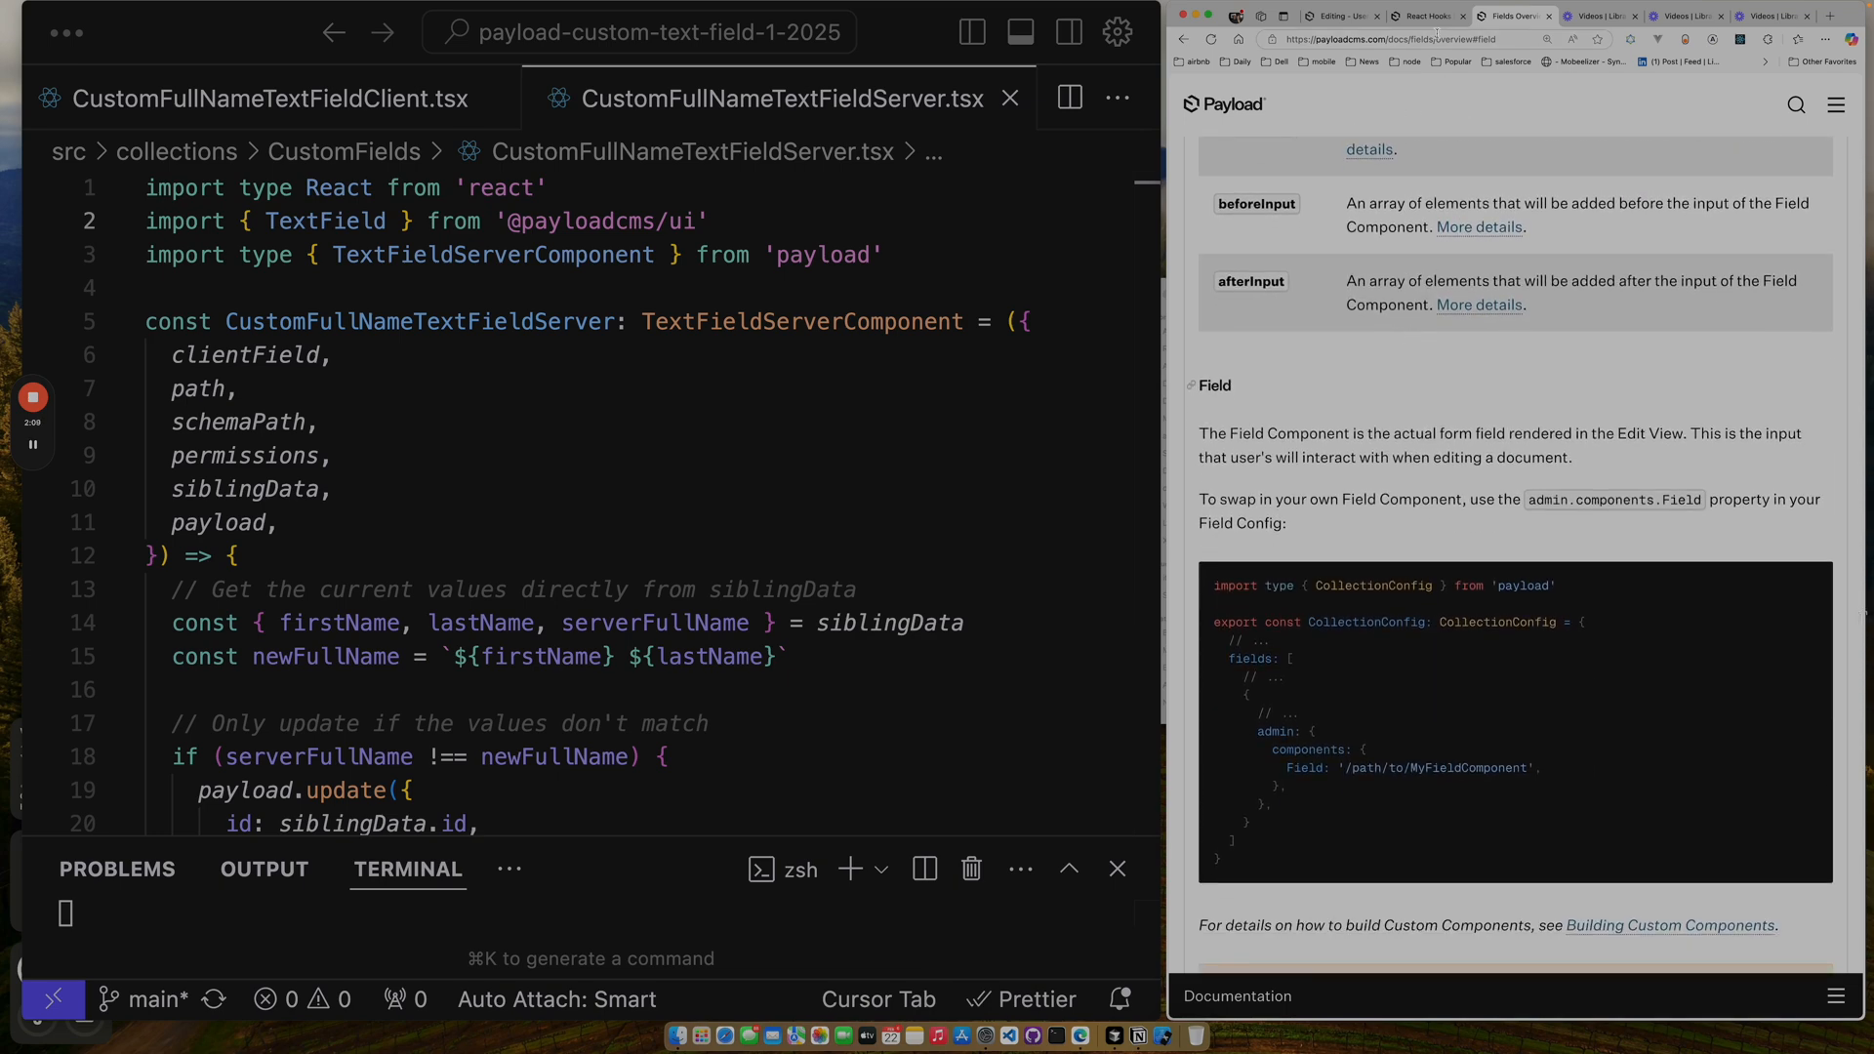
{"action": "scroll", "scroll_direction": "down", "scroll_amount": 3}
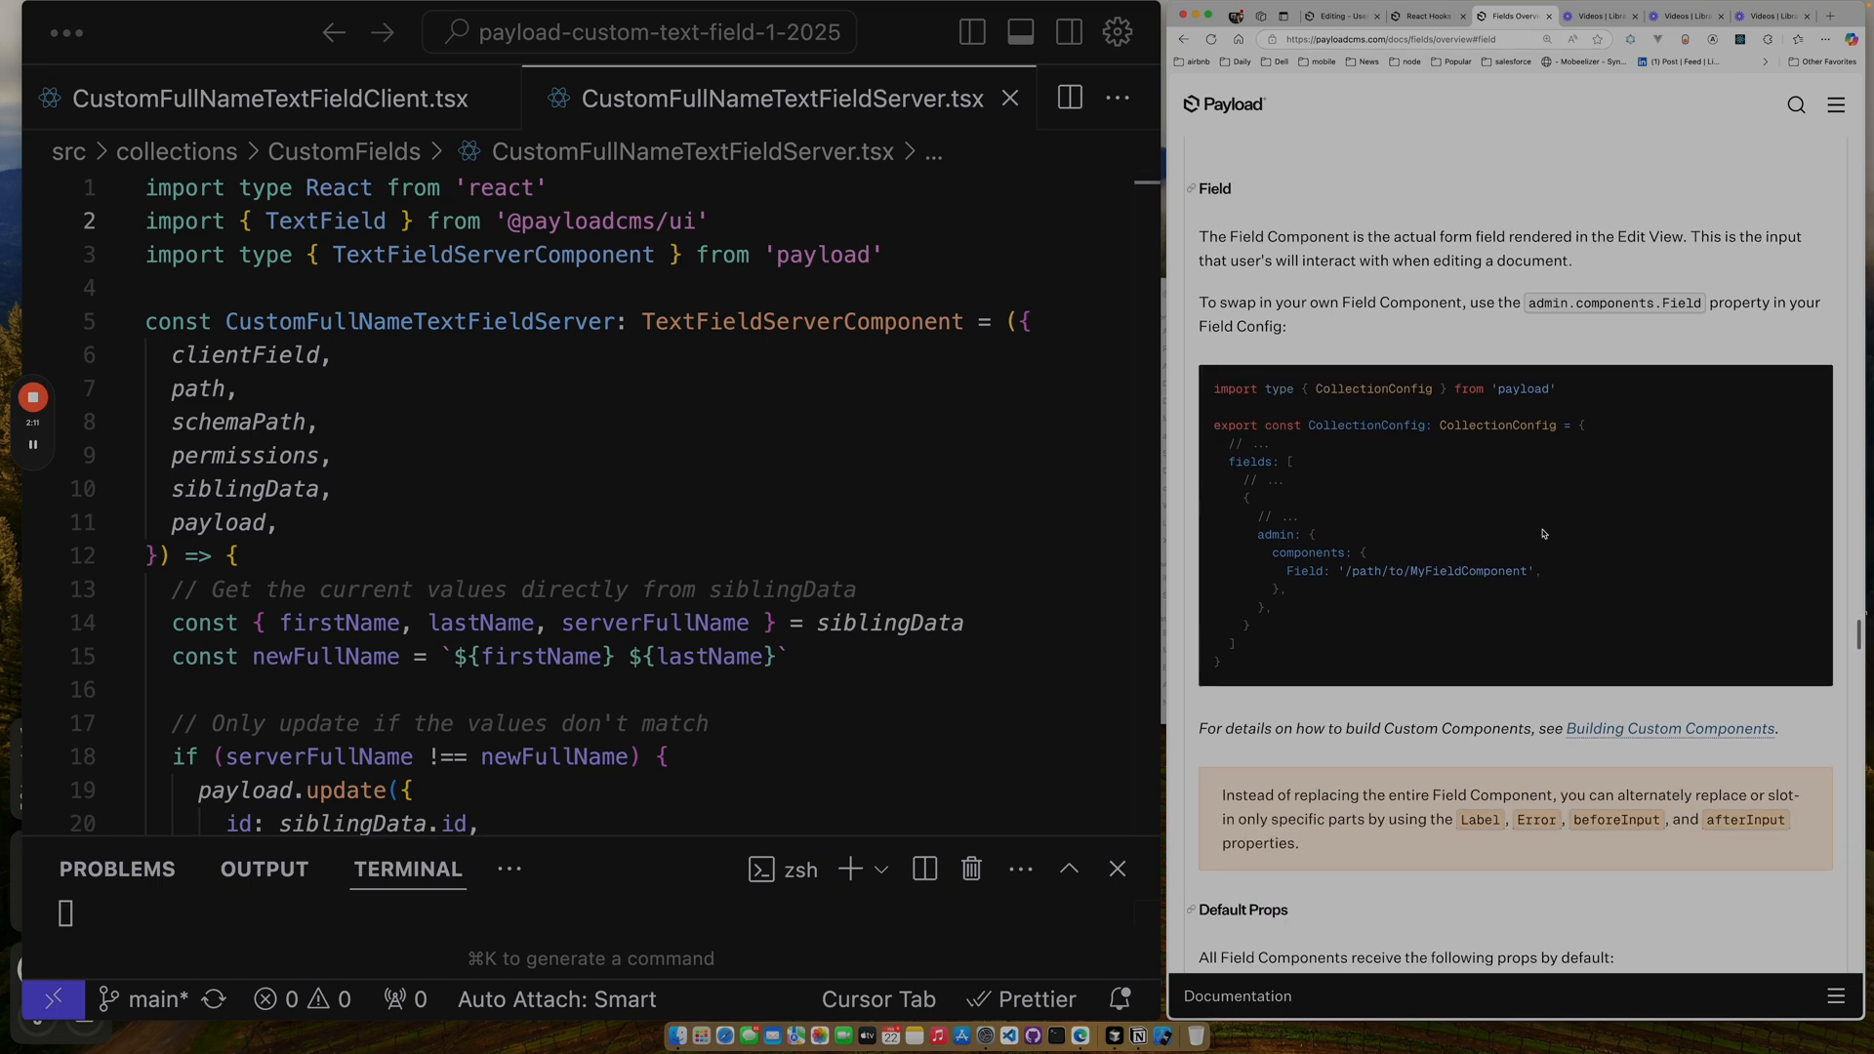
{"action": "scroll", "scroll_direction": "down", "scroll_amount": 3}
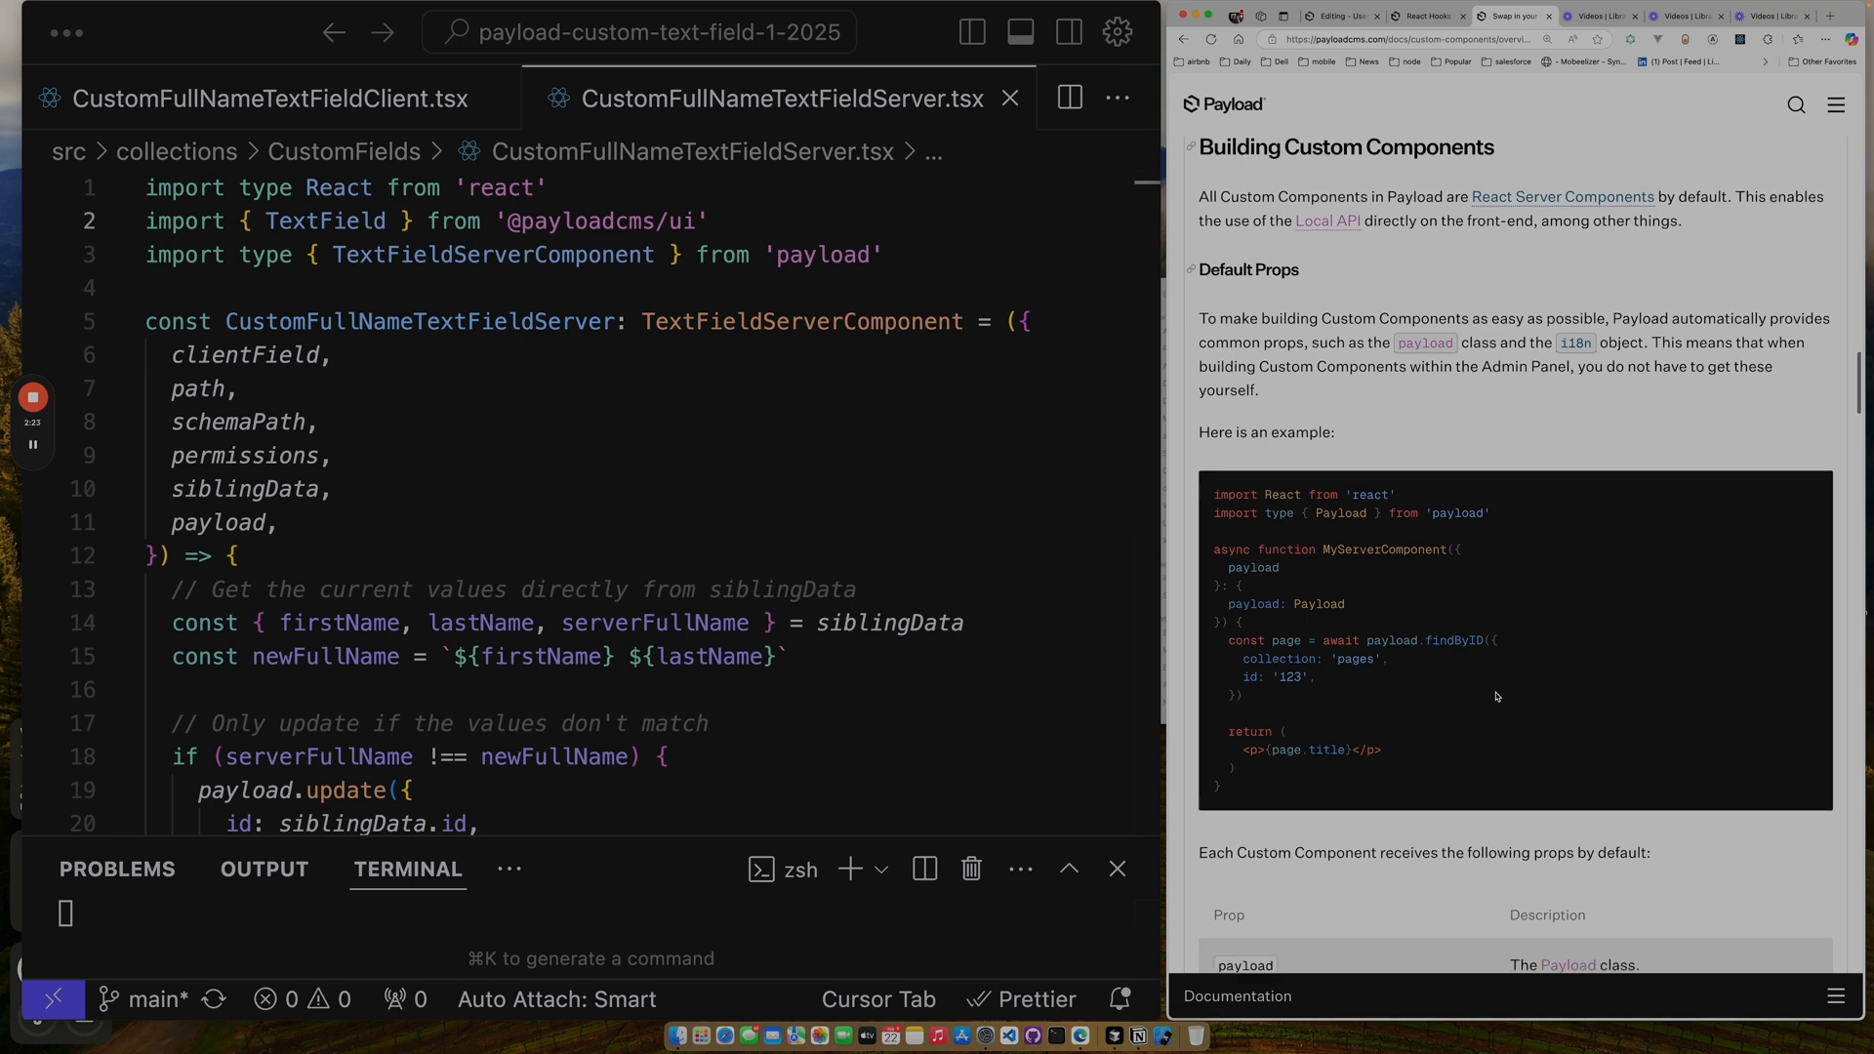
{"action": "scroll", "scroll_direction": "down", "scroll_amount": 3}
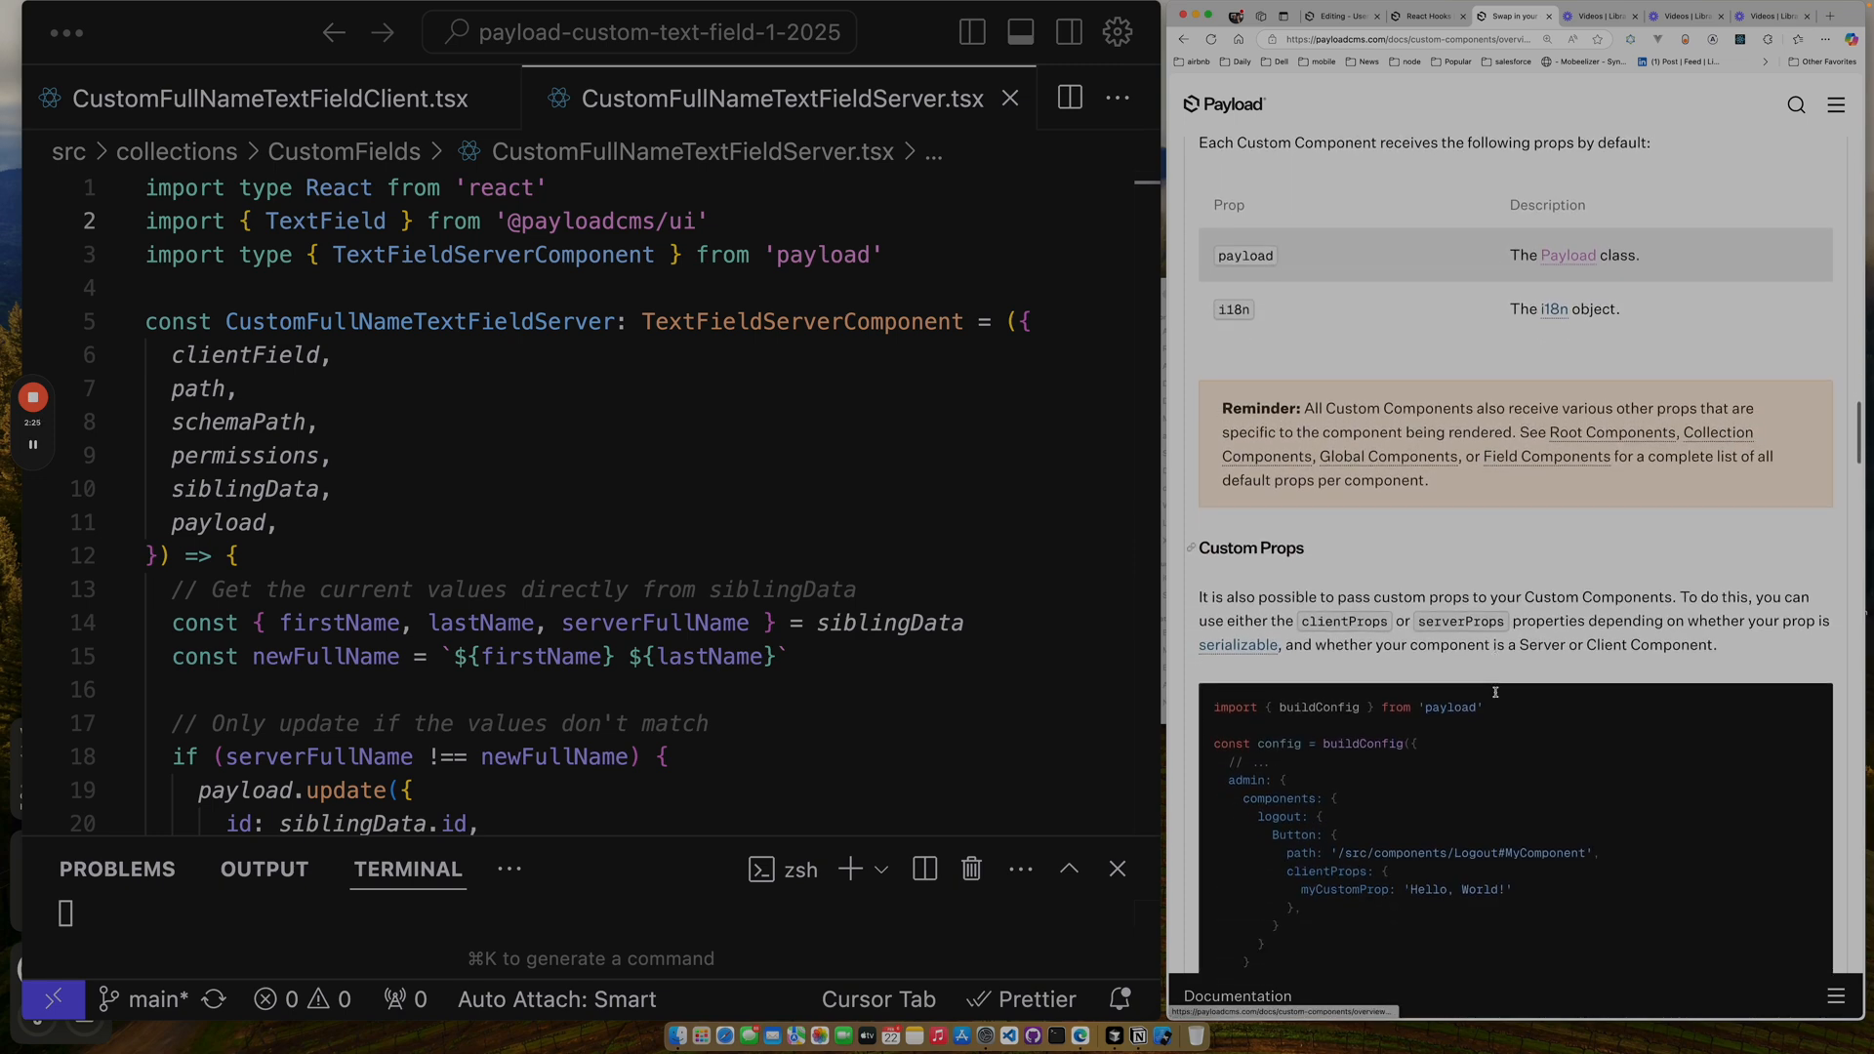
{"action": "scroll", "scroll_direction": "down", "scroll_amount": 3}
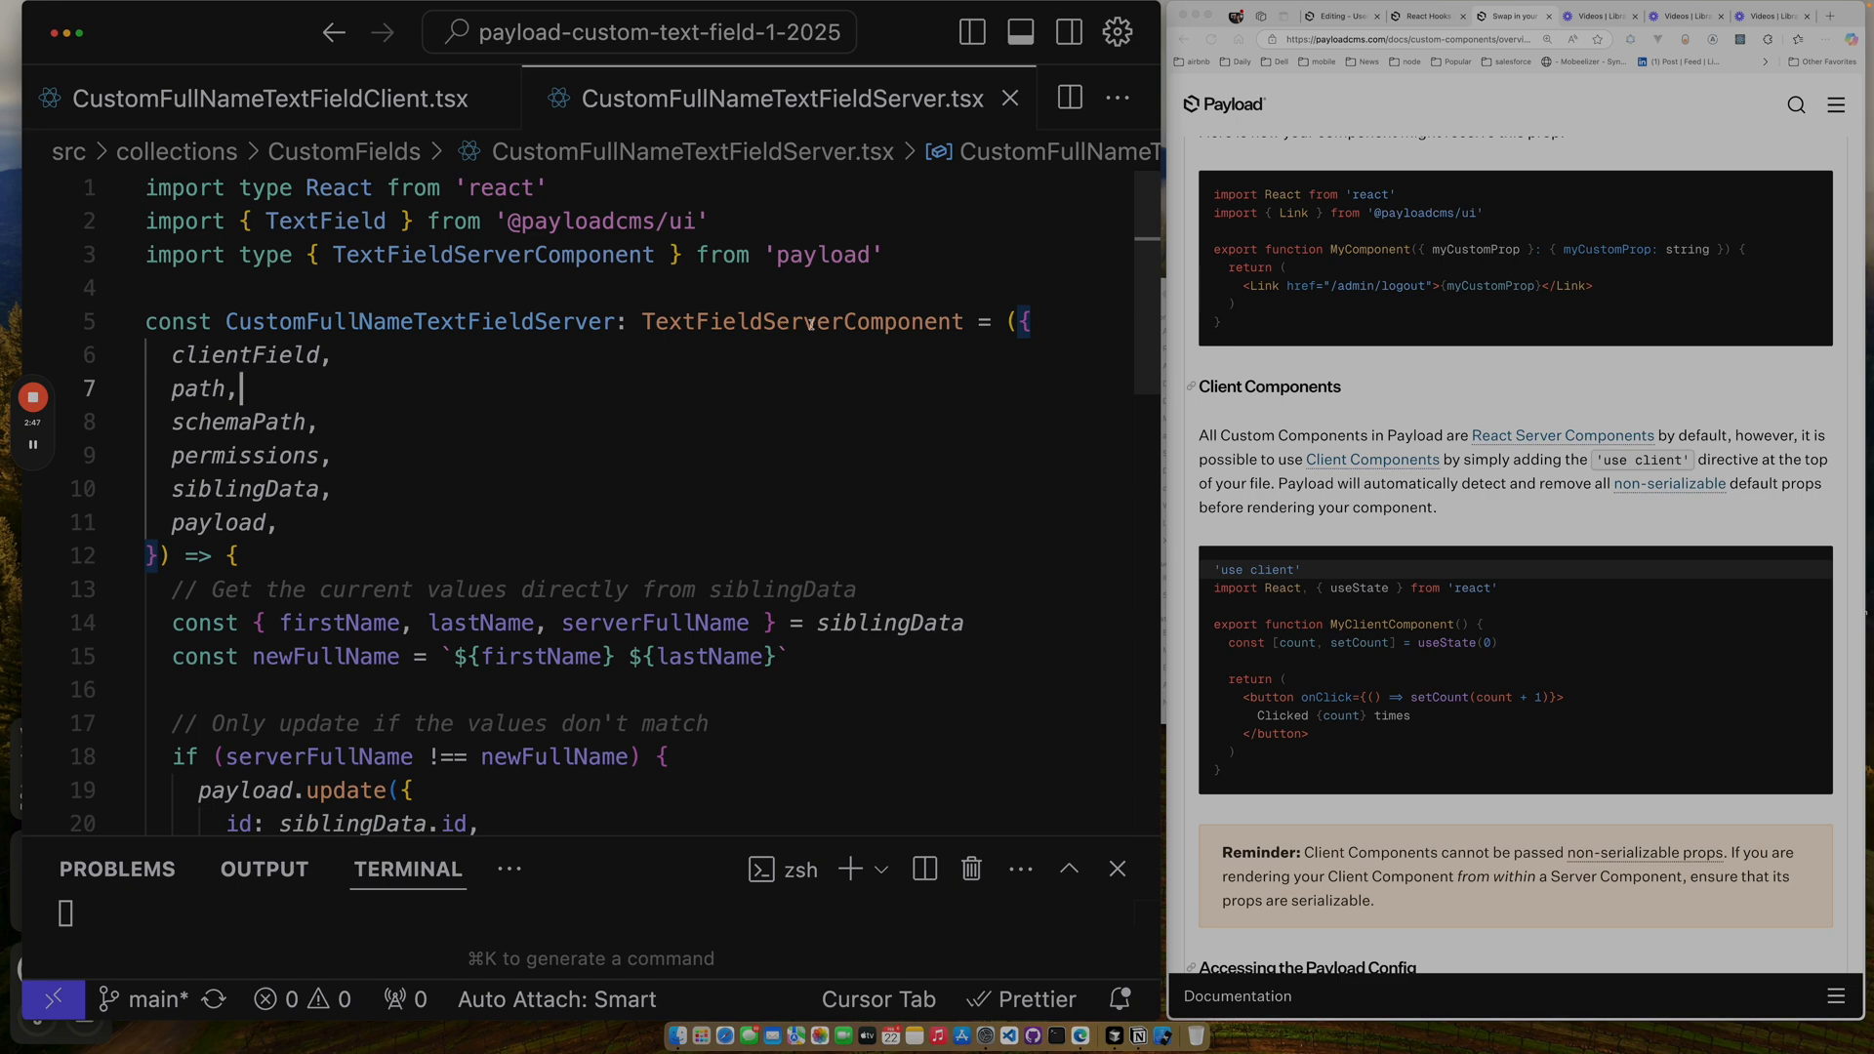
{"action": "mouse_move", "coordinate": [801, 322]}
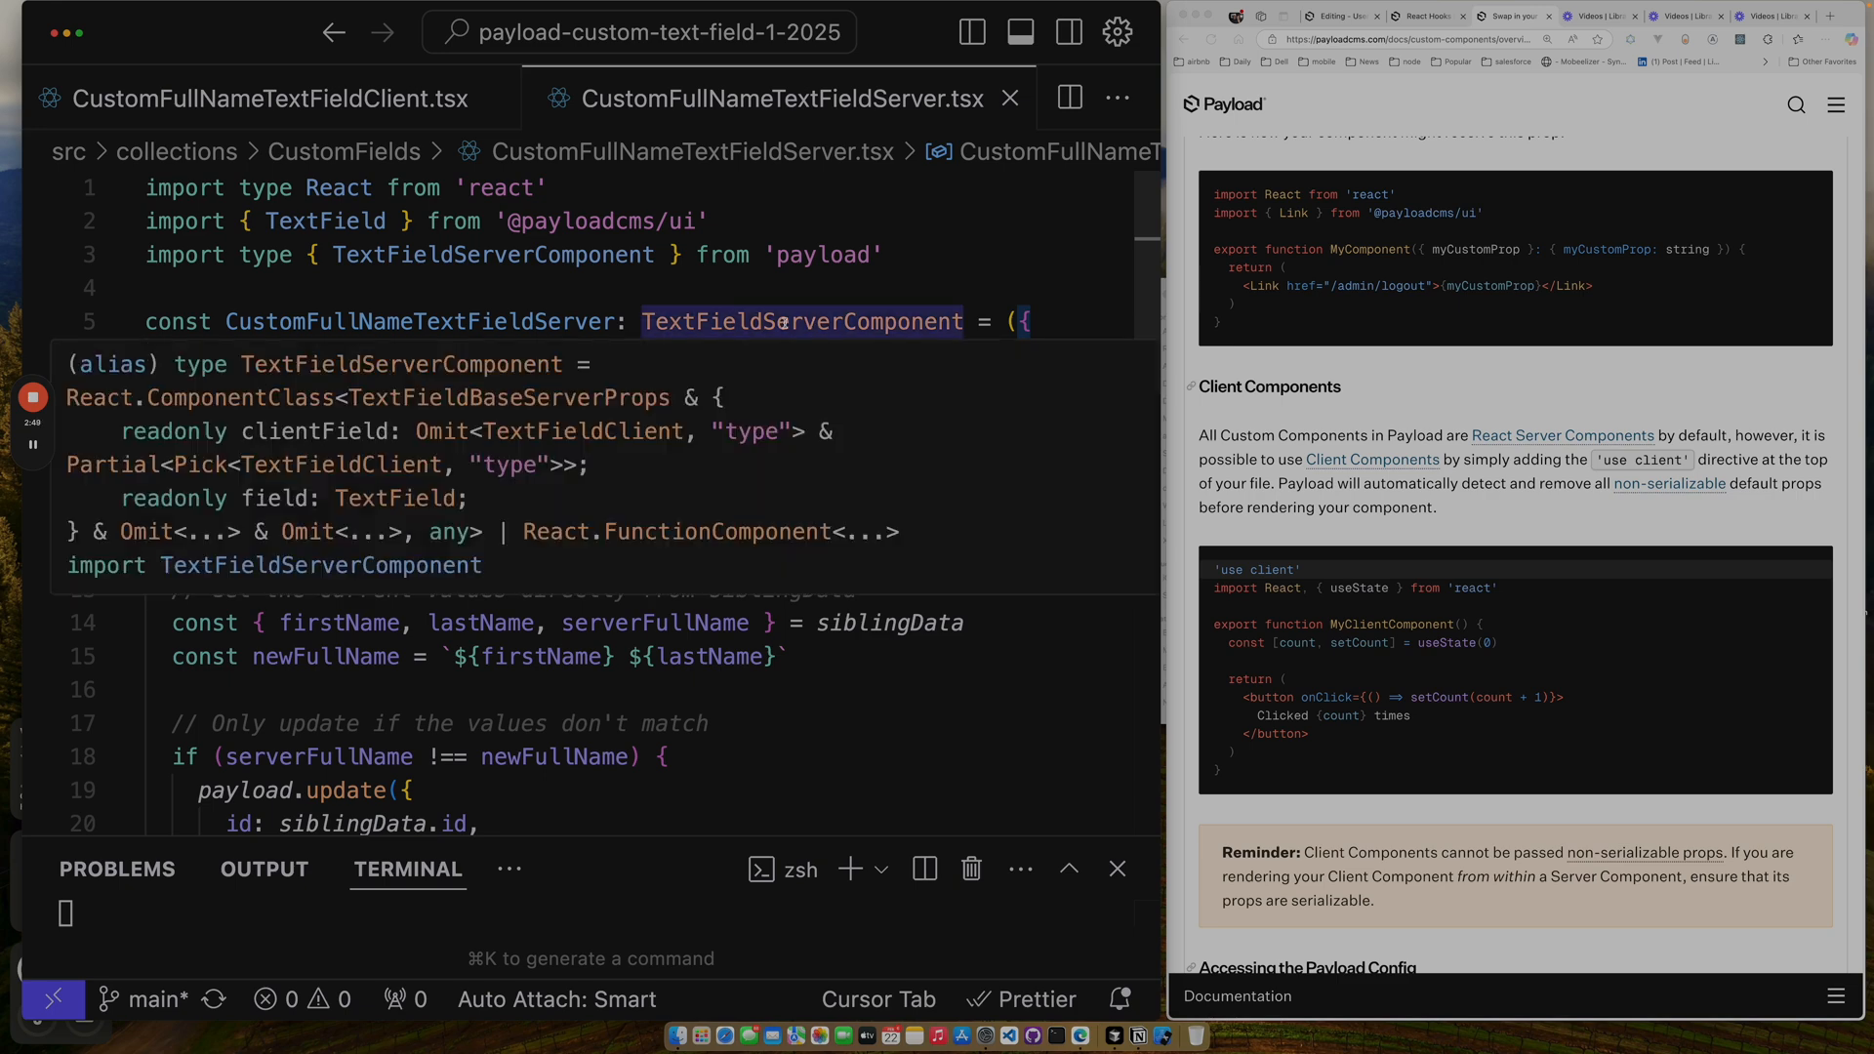
{"action": "left_click", "coordinate": [263, 97]}
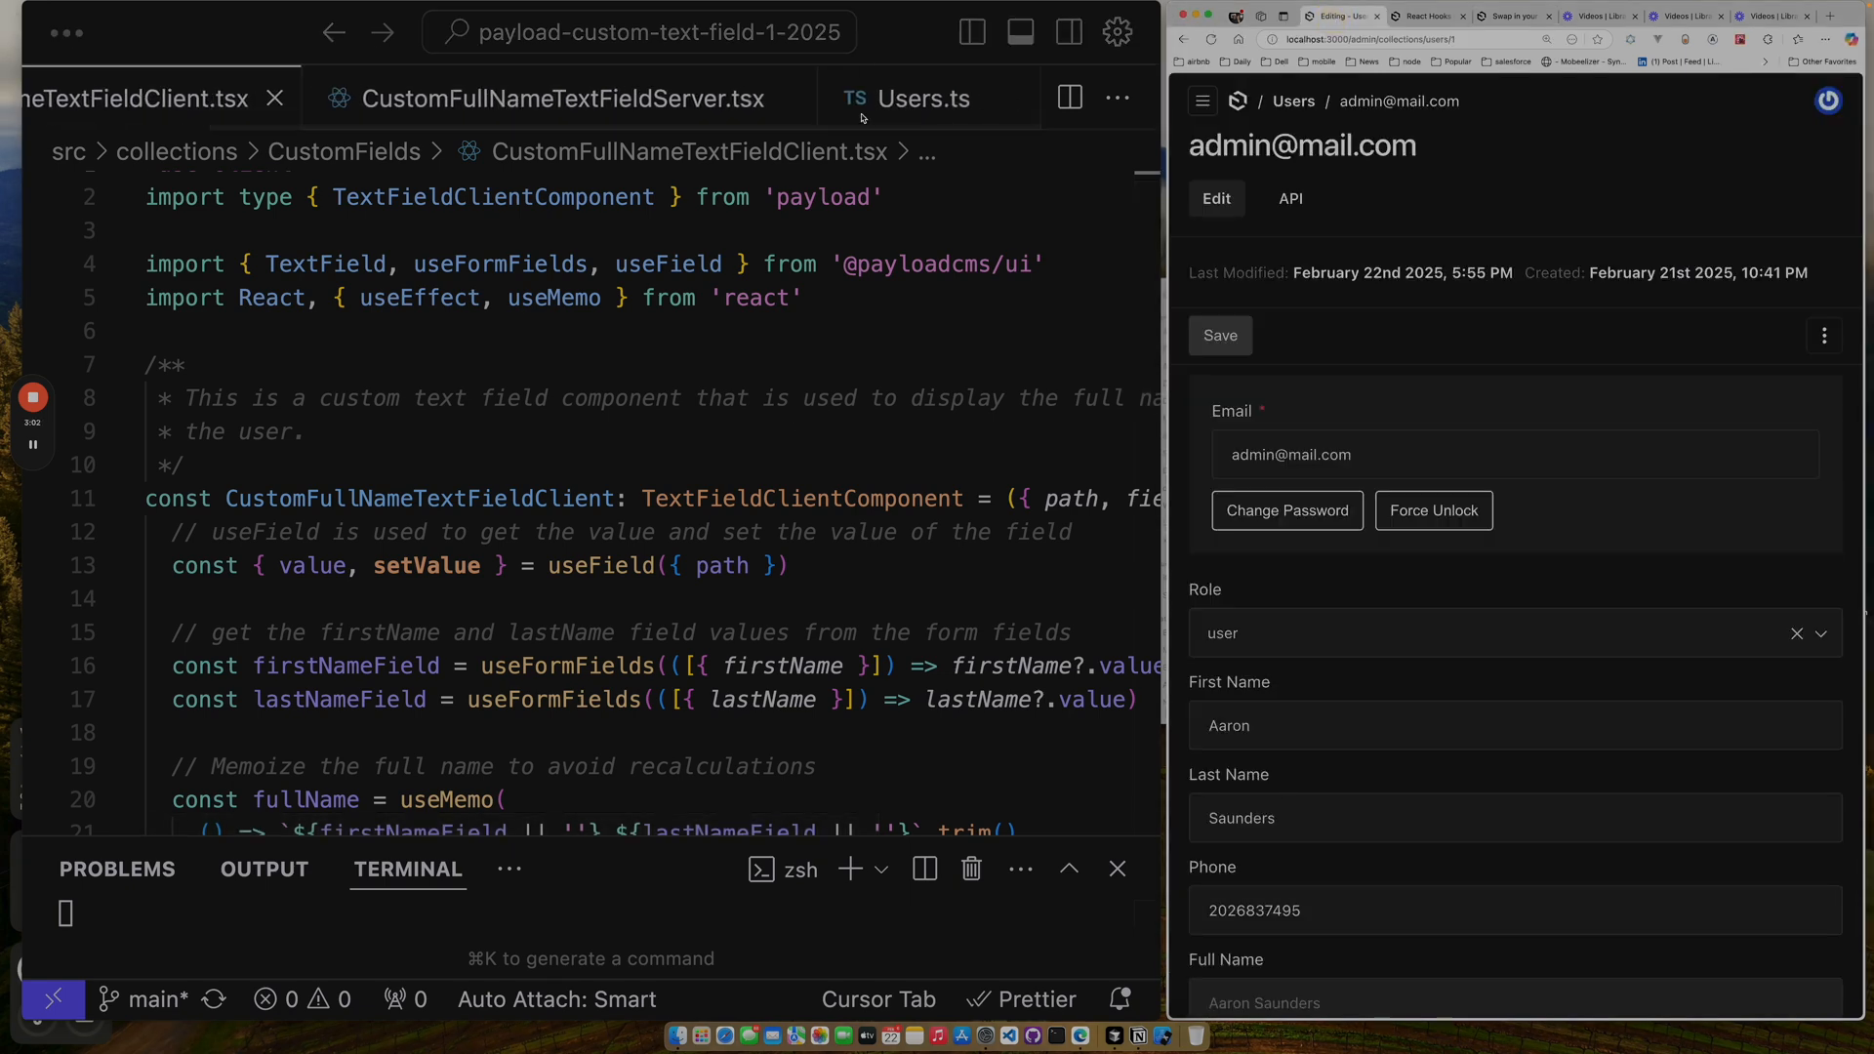
Show the fullName and serverFullName field definitions in Users.ts.
{"action": "left_click", "coordinate": [922, 97]}
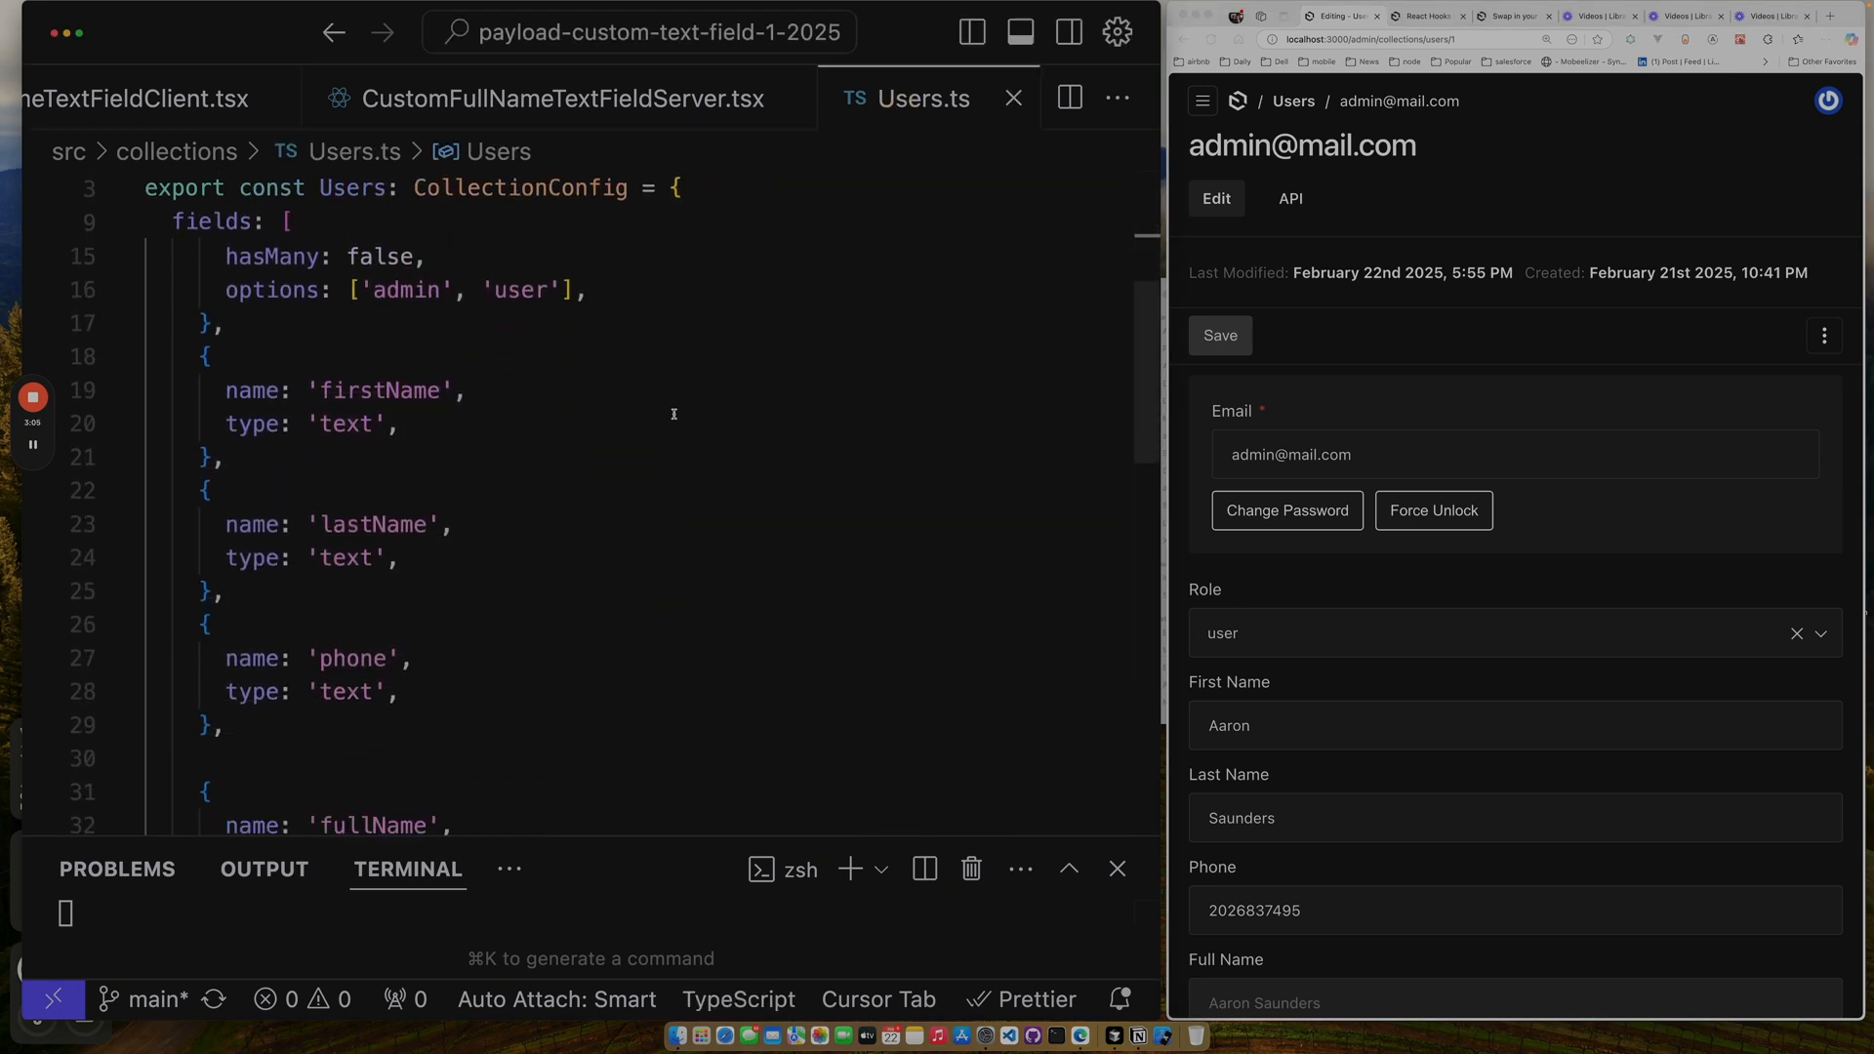
{"action": "scroll", "scroll_direction": "down", "scroll_amount": 3}
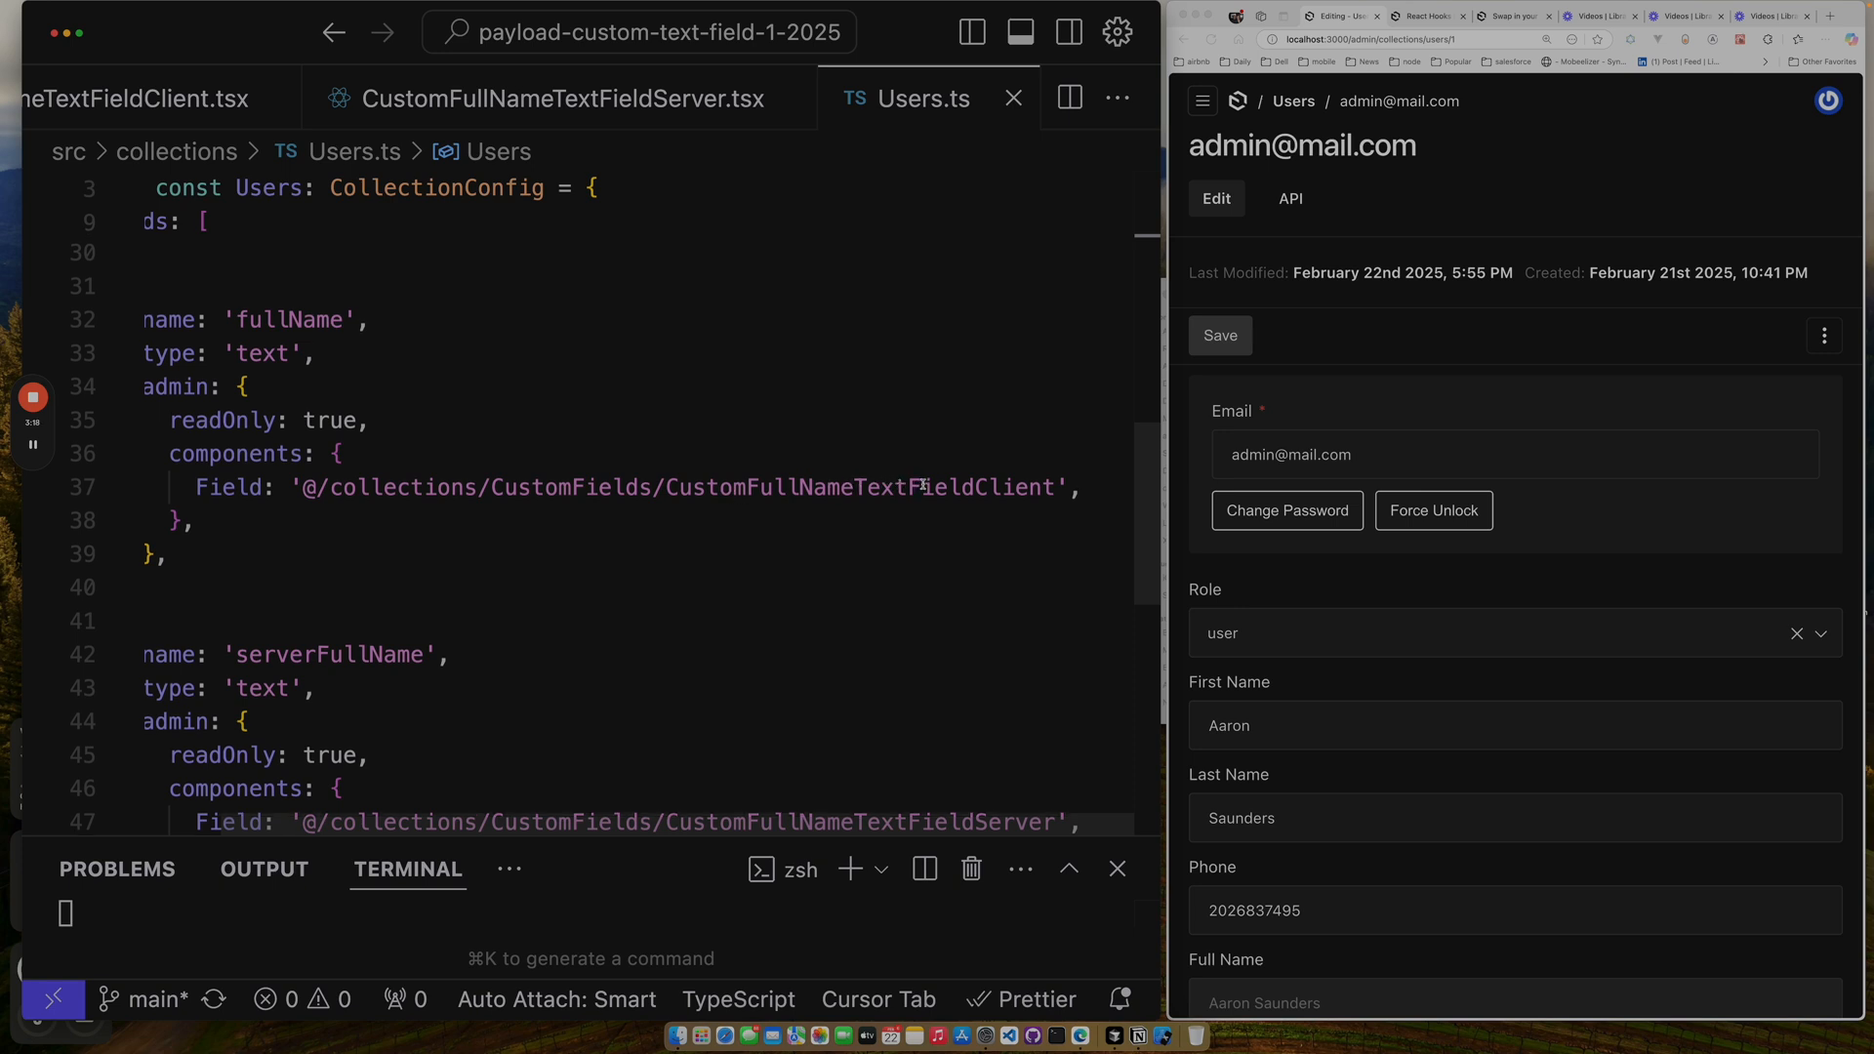
{"action": "scroll", "scroll_direction": "down", "scroll_amount": 3}
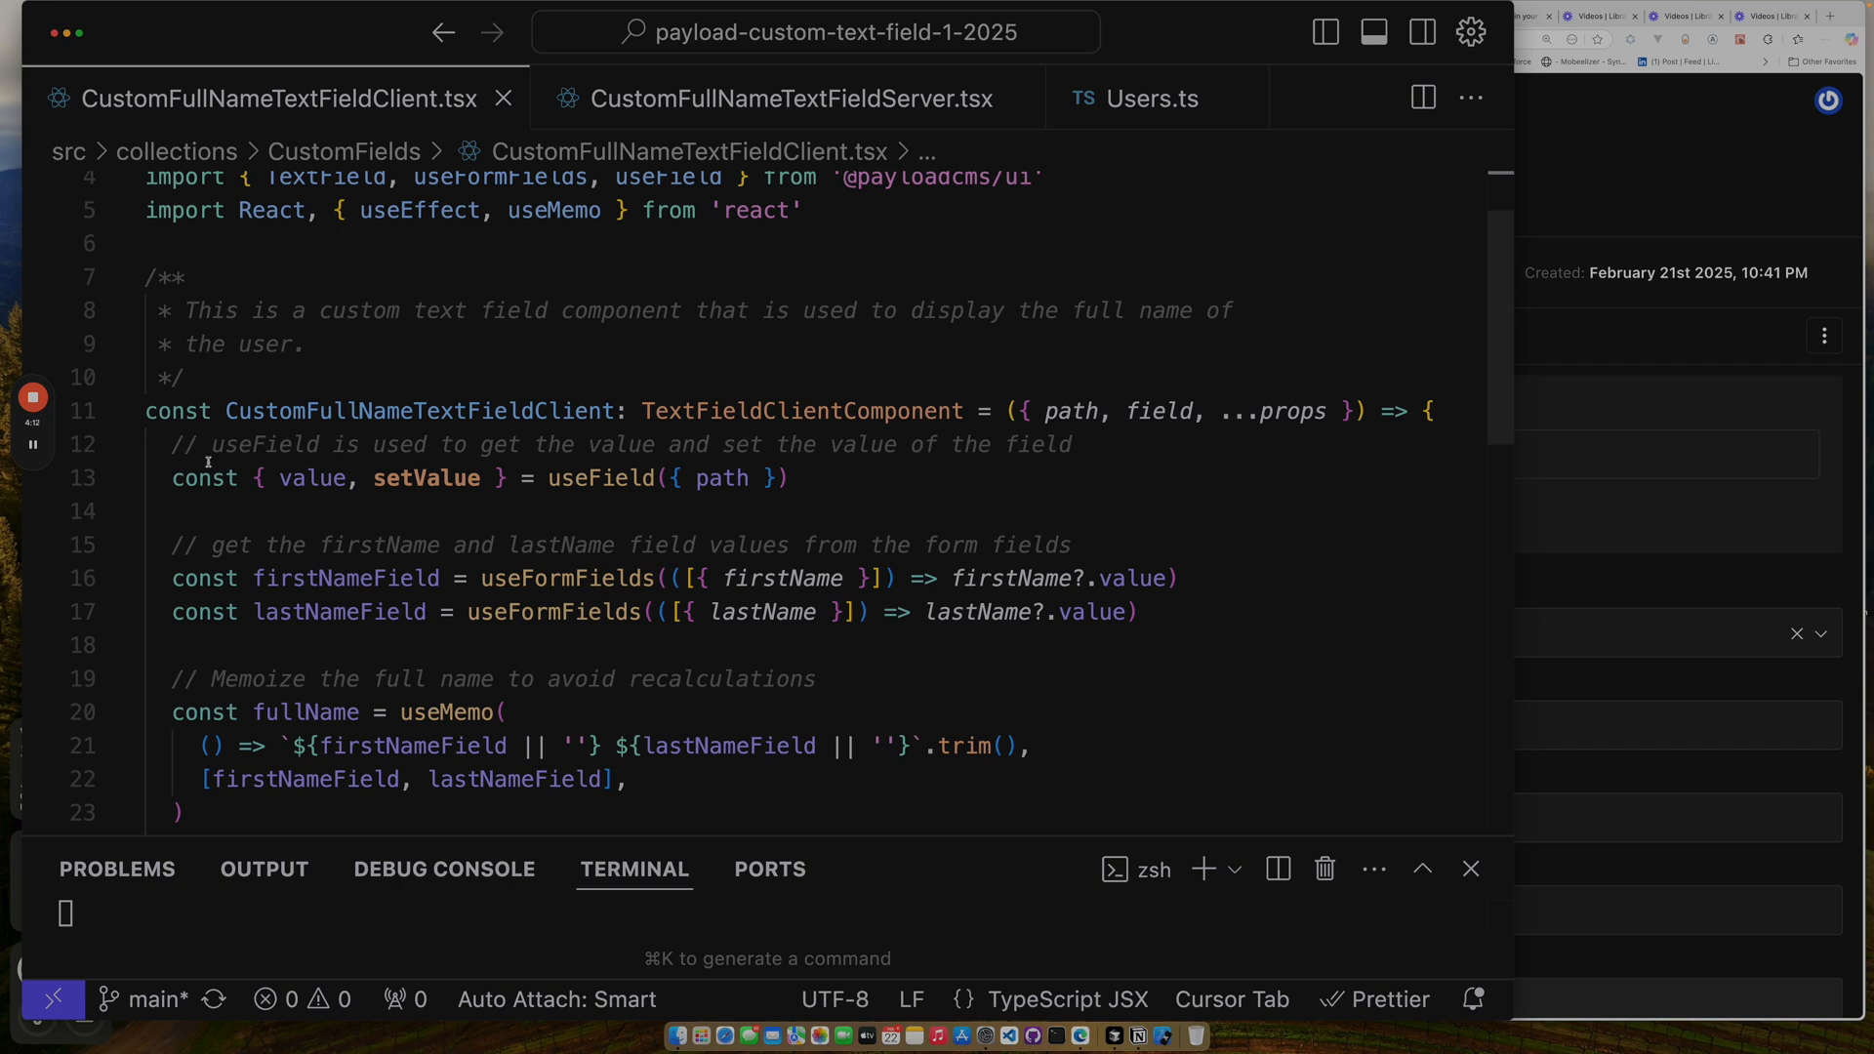
{"action": "mouse_move", "coordinate": [600, 478]}
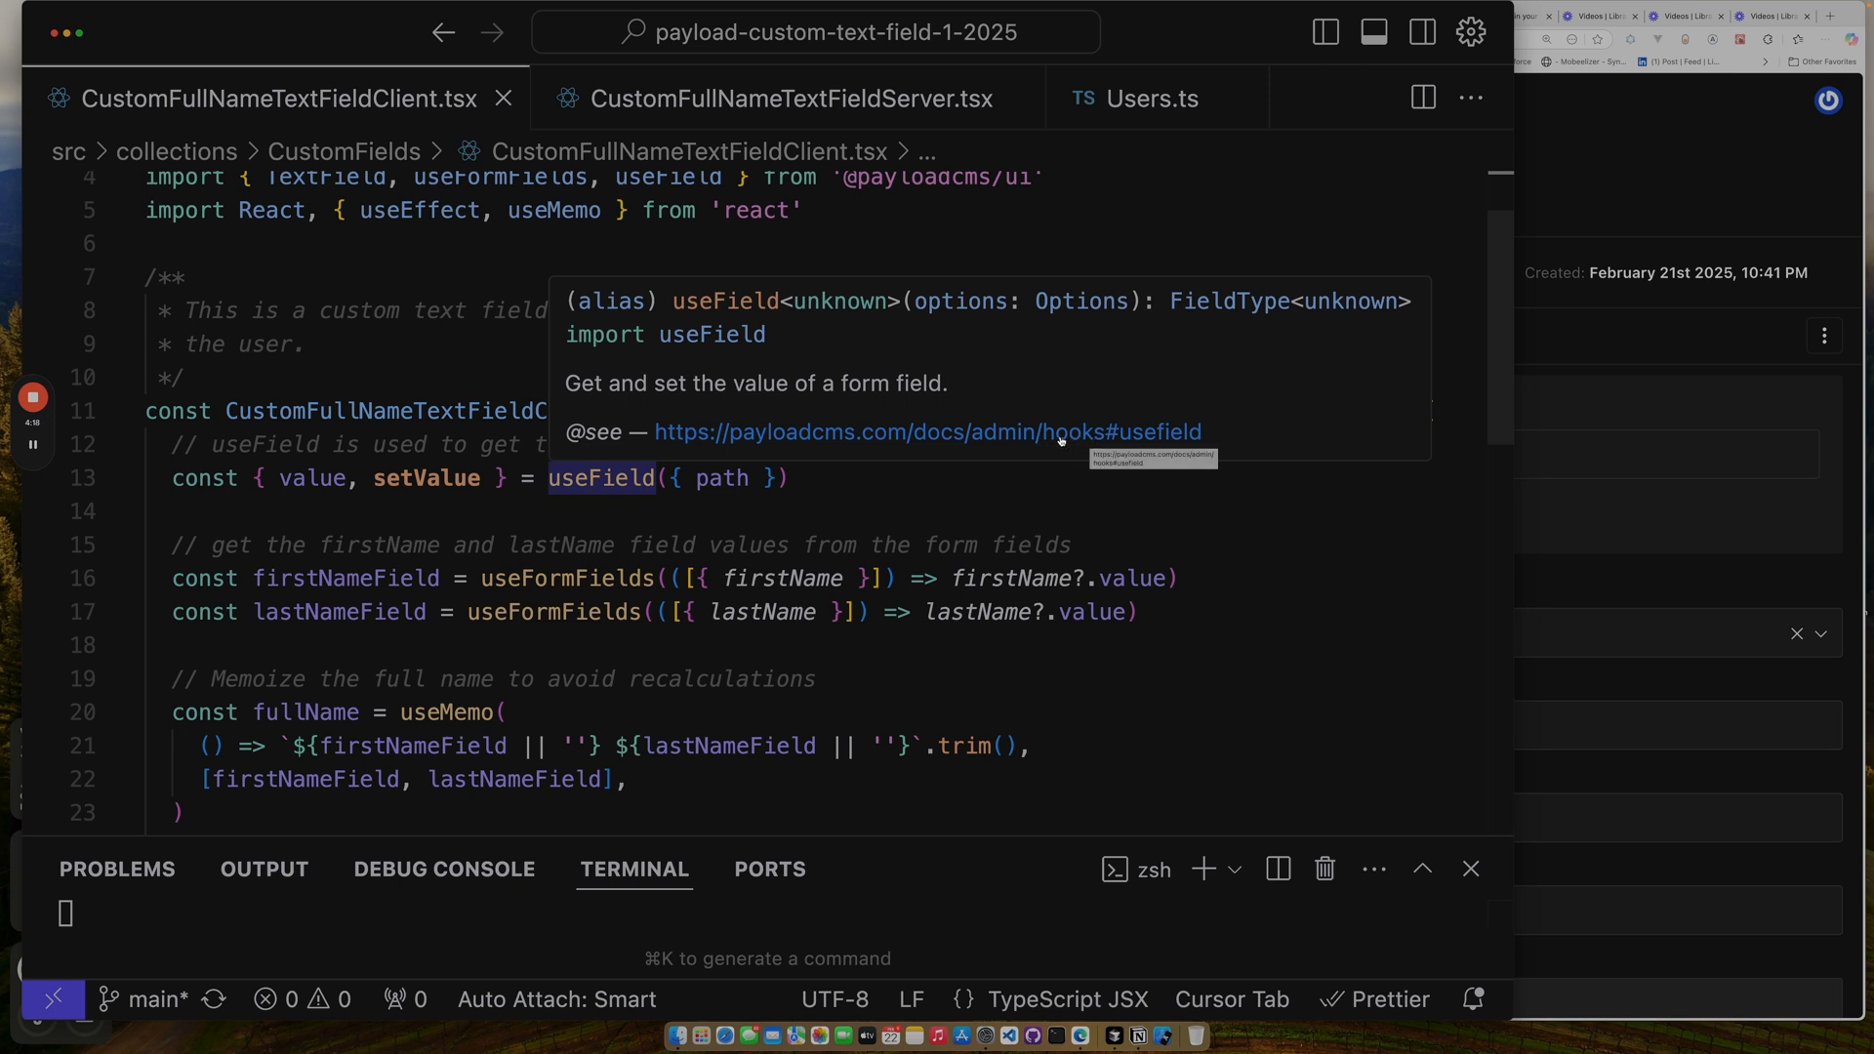
{"action": "mouse_move", "coordinate": [721, 478]}
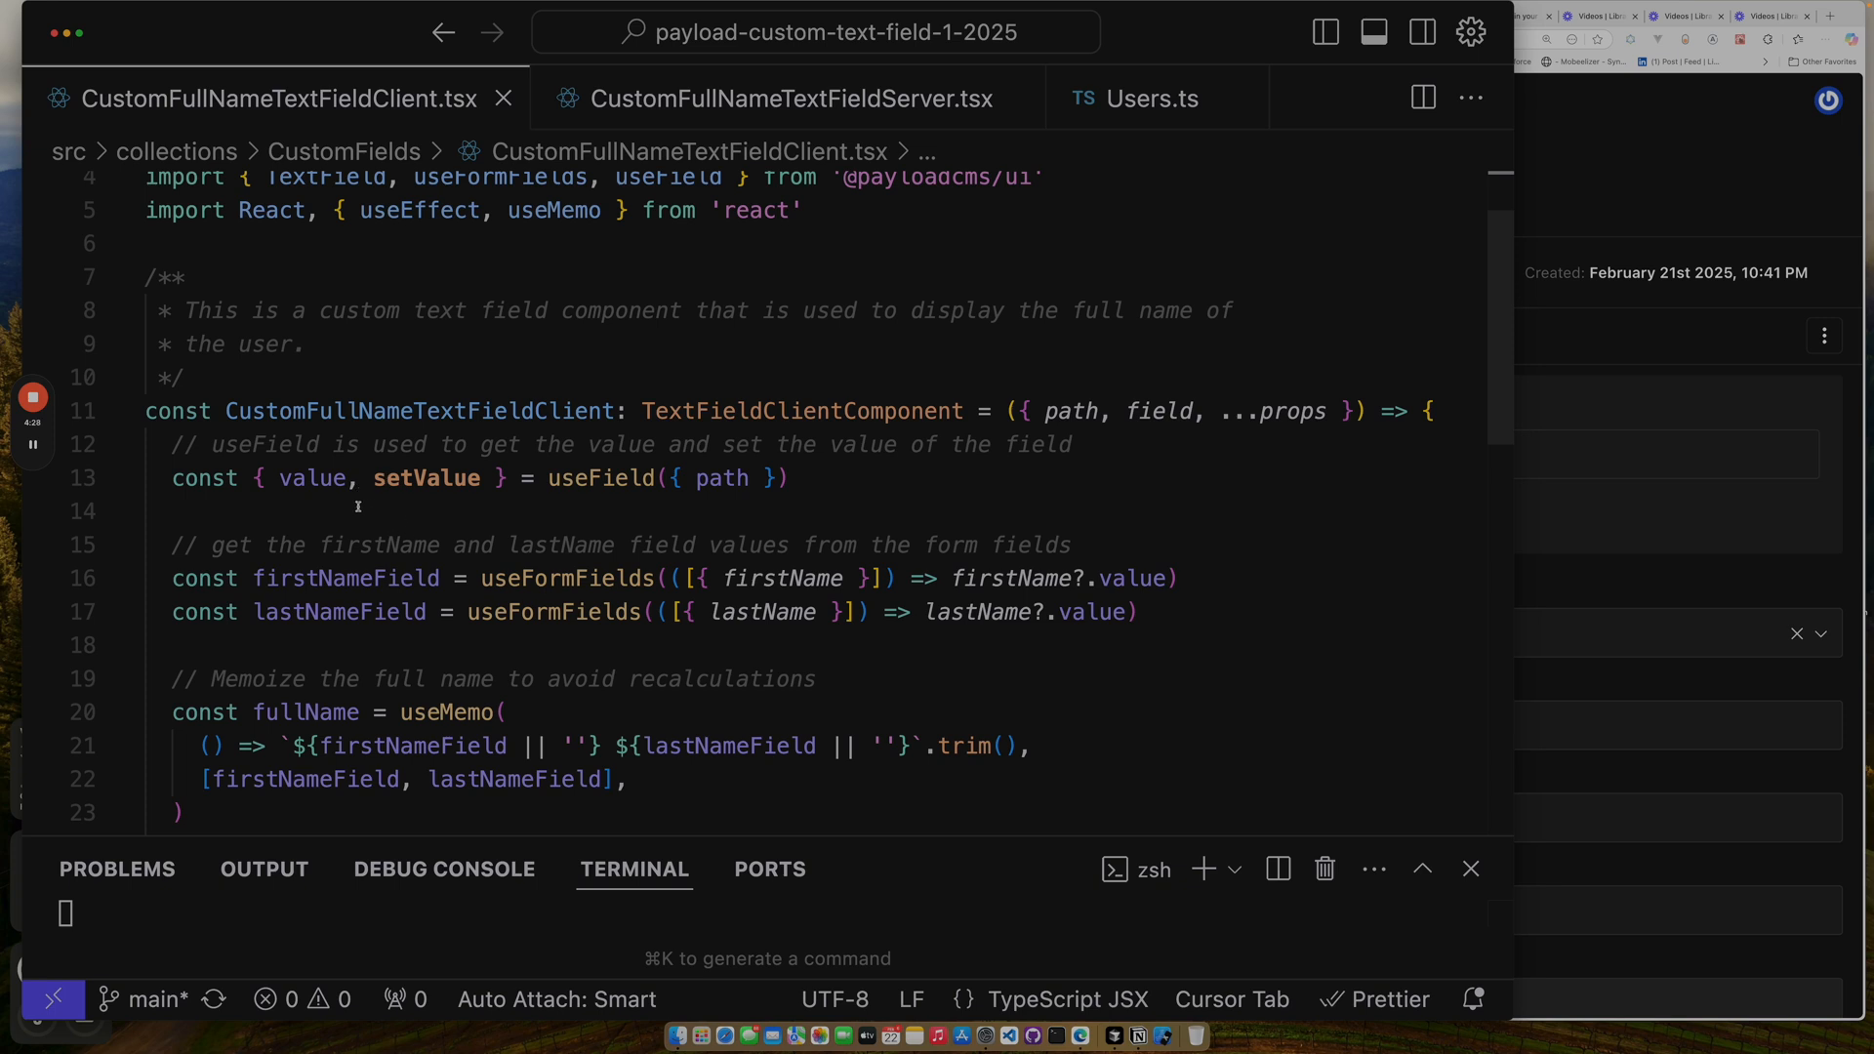
{"action": "mouse_move", "coordinate": [427, 479]}
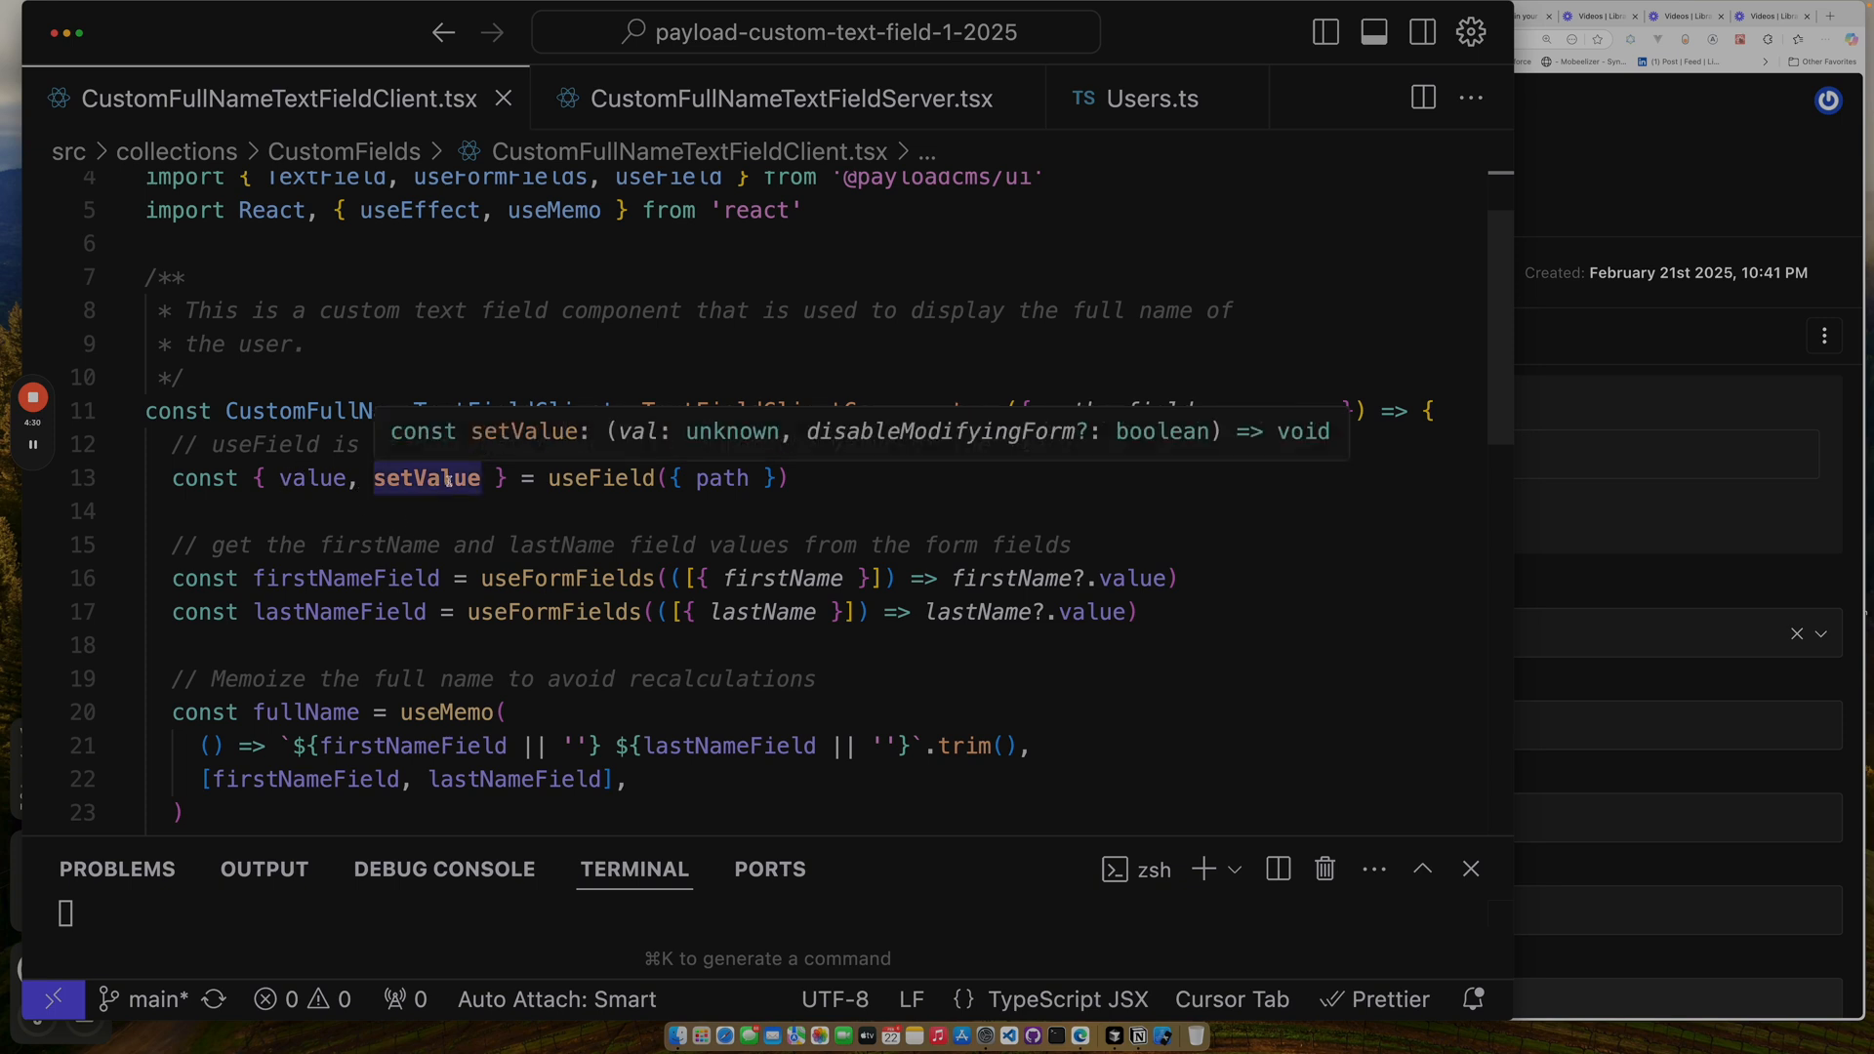
{"action": "mouse_move", "coordinate": [336, 518]}
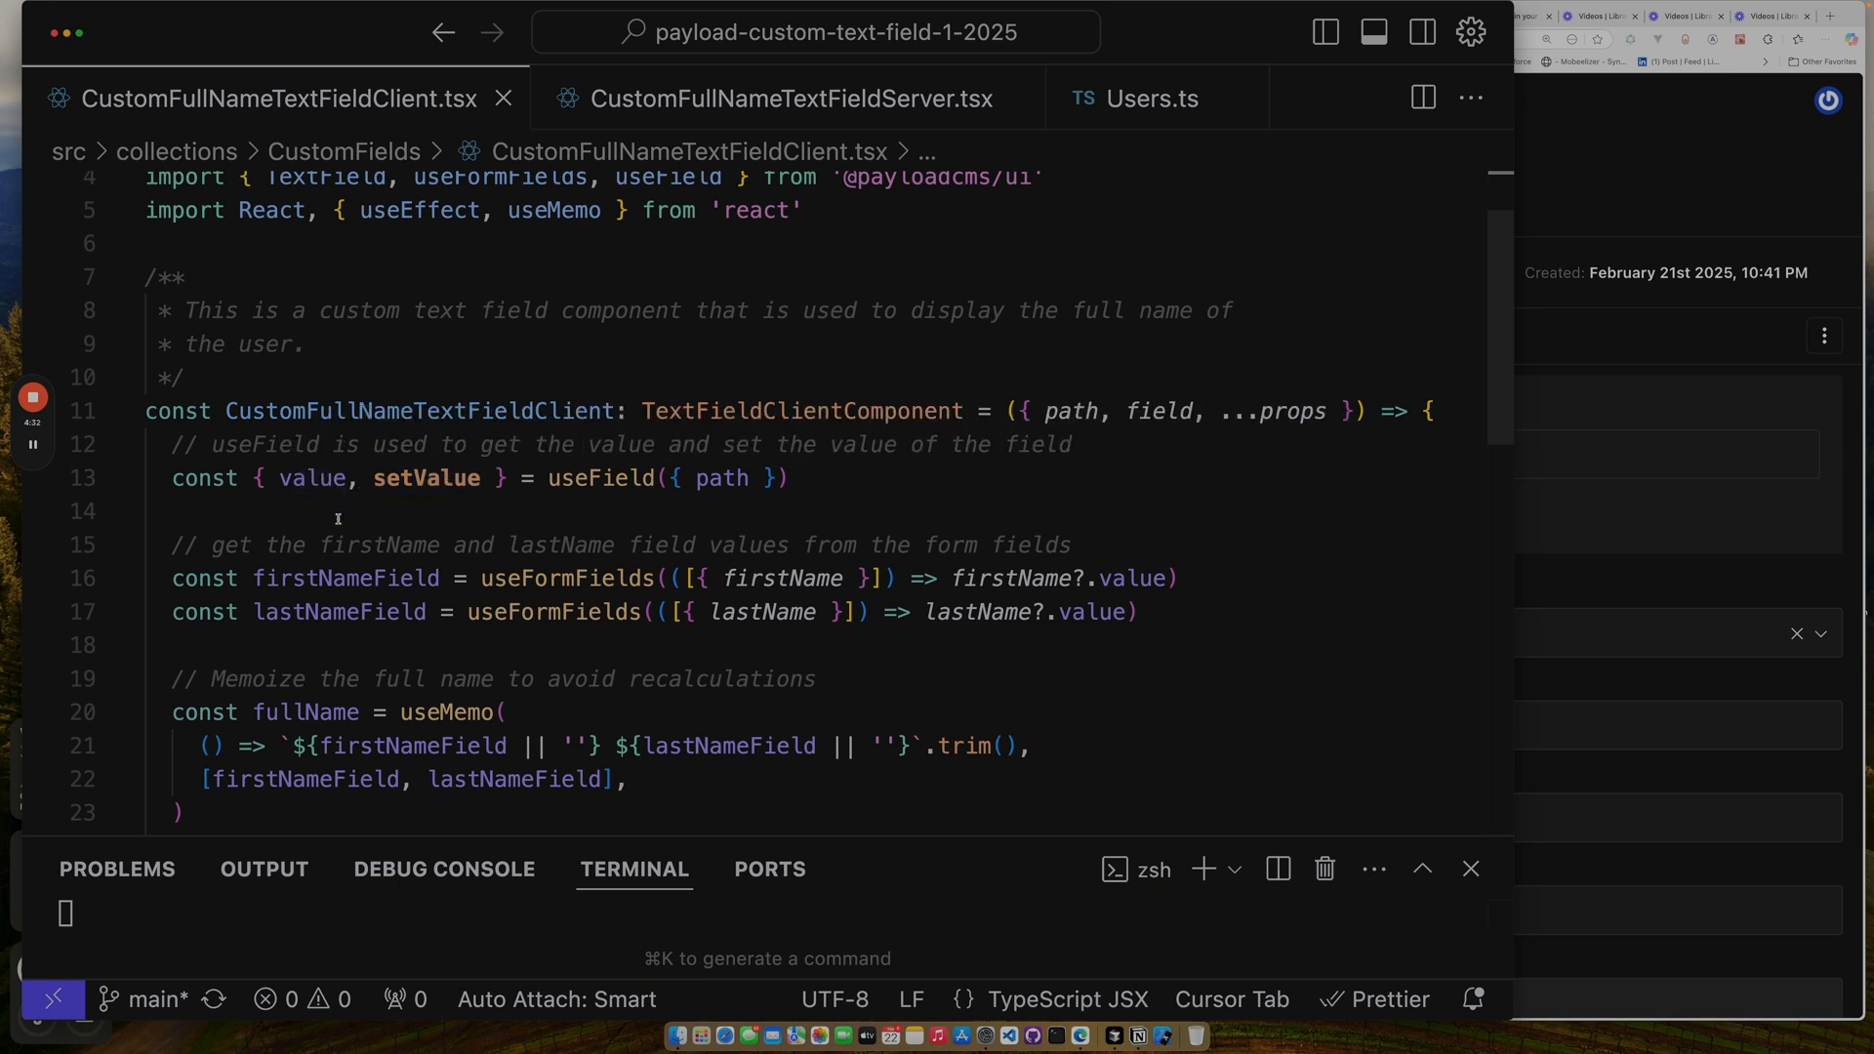
{"action": "scroll", "scroll_direction": "down", "scroll_amount": 3}
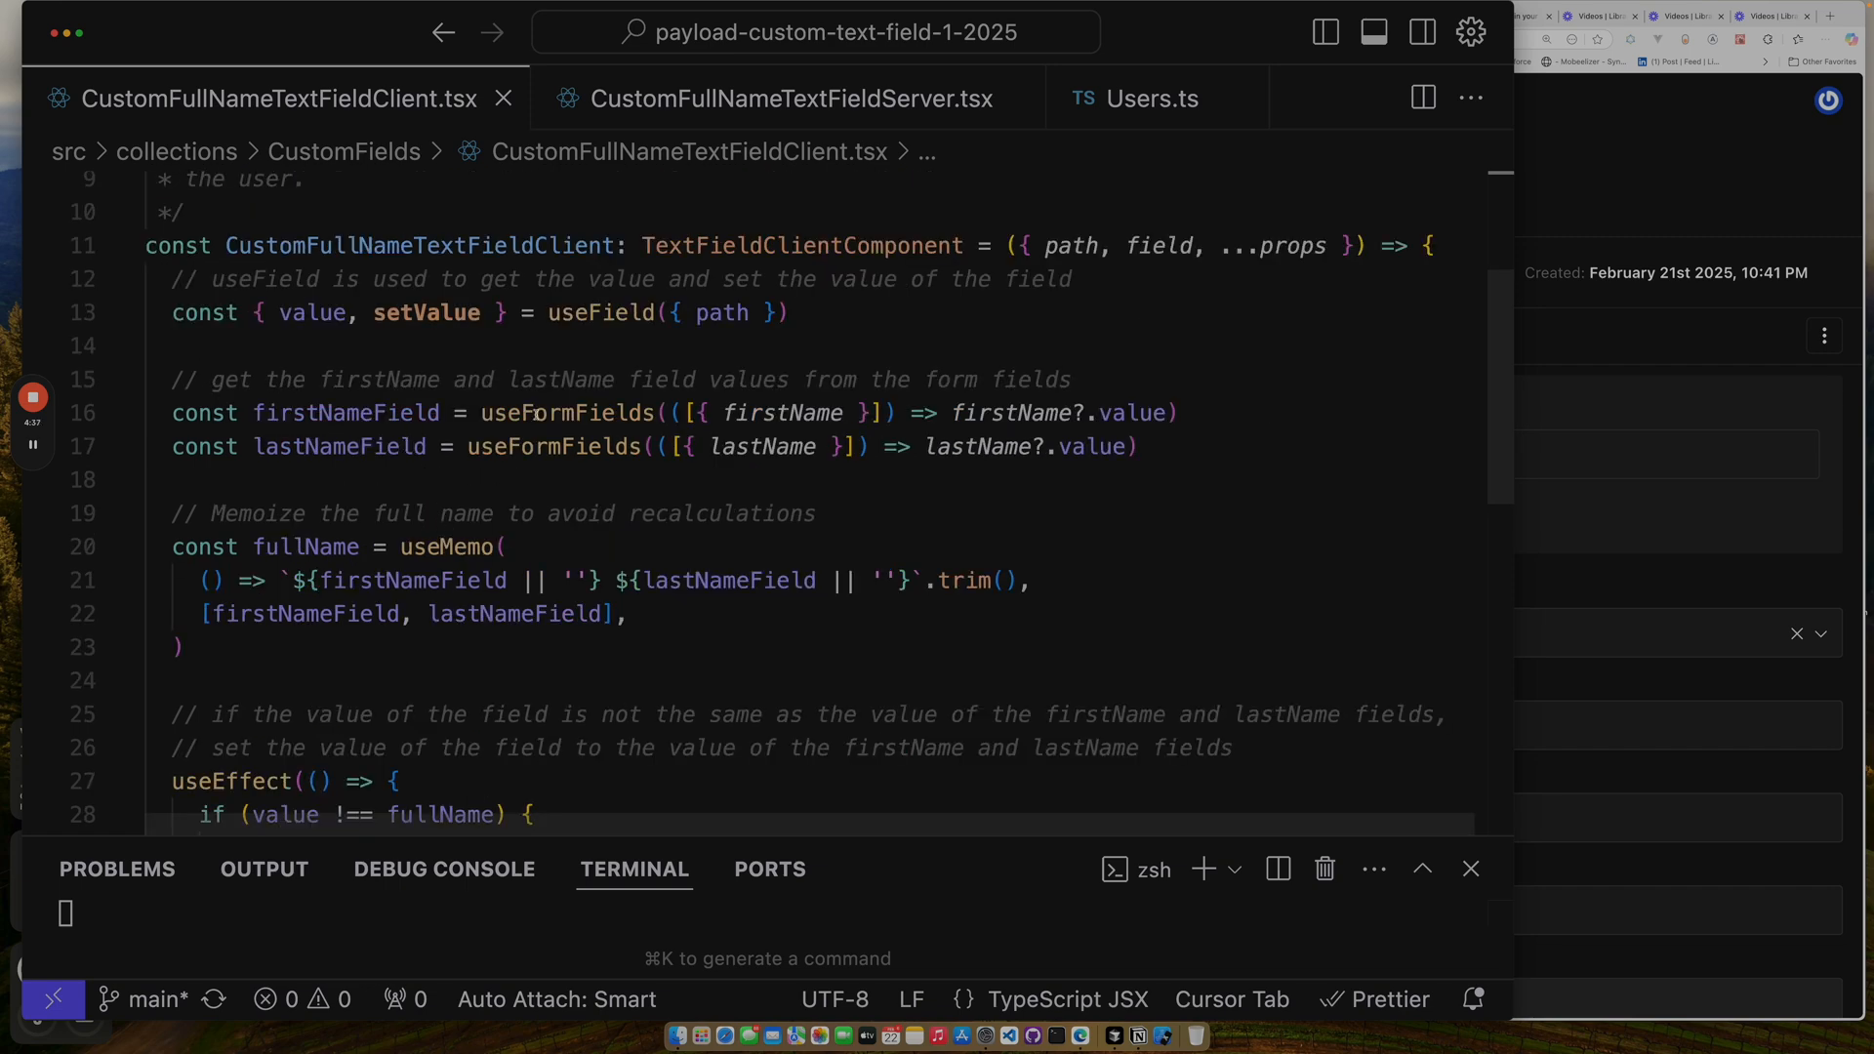
{"action": "mouse_move", "coordinate": [561, 413]}
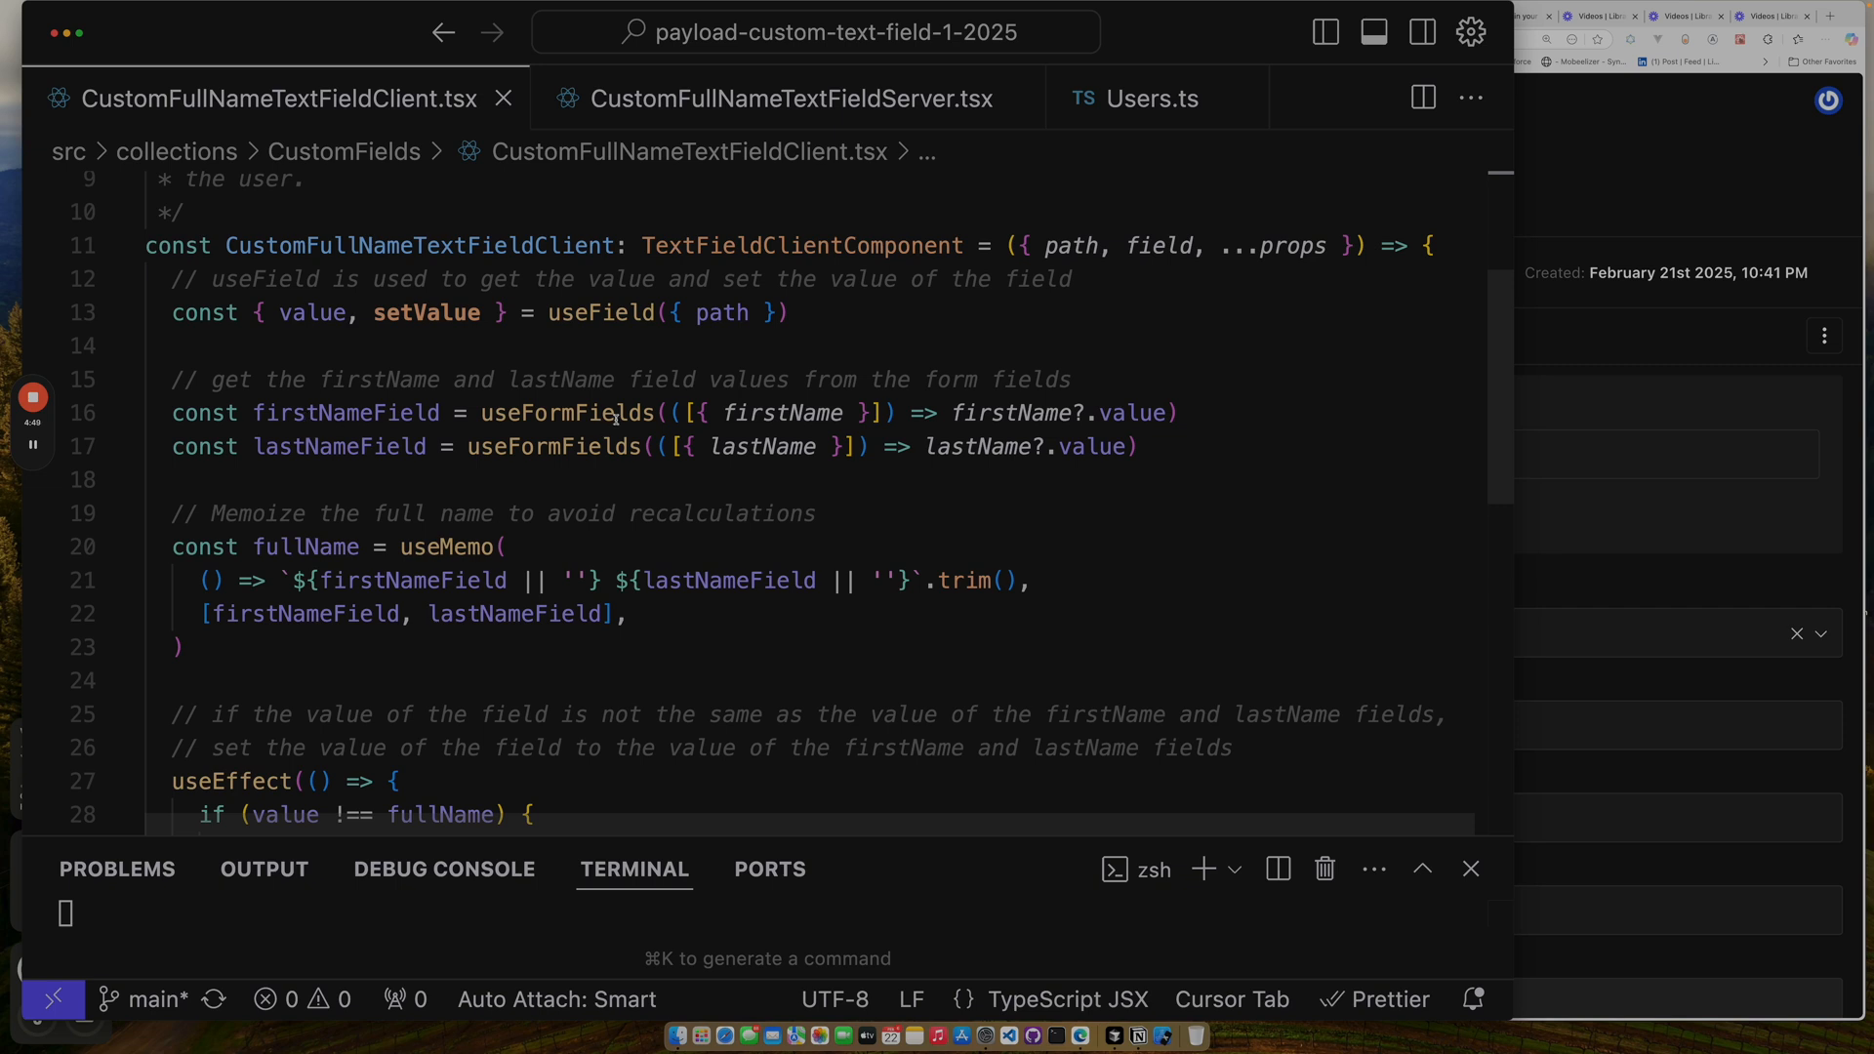
{"action": "mouse_move", "coordinate": [908, 625]}
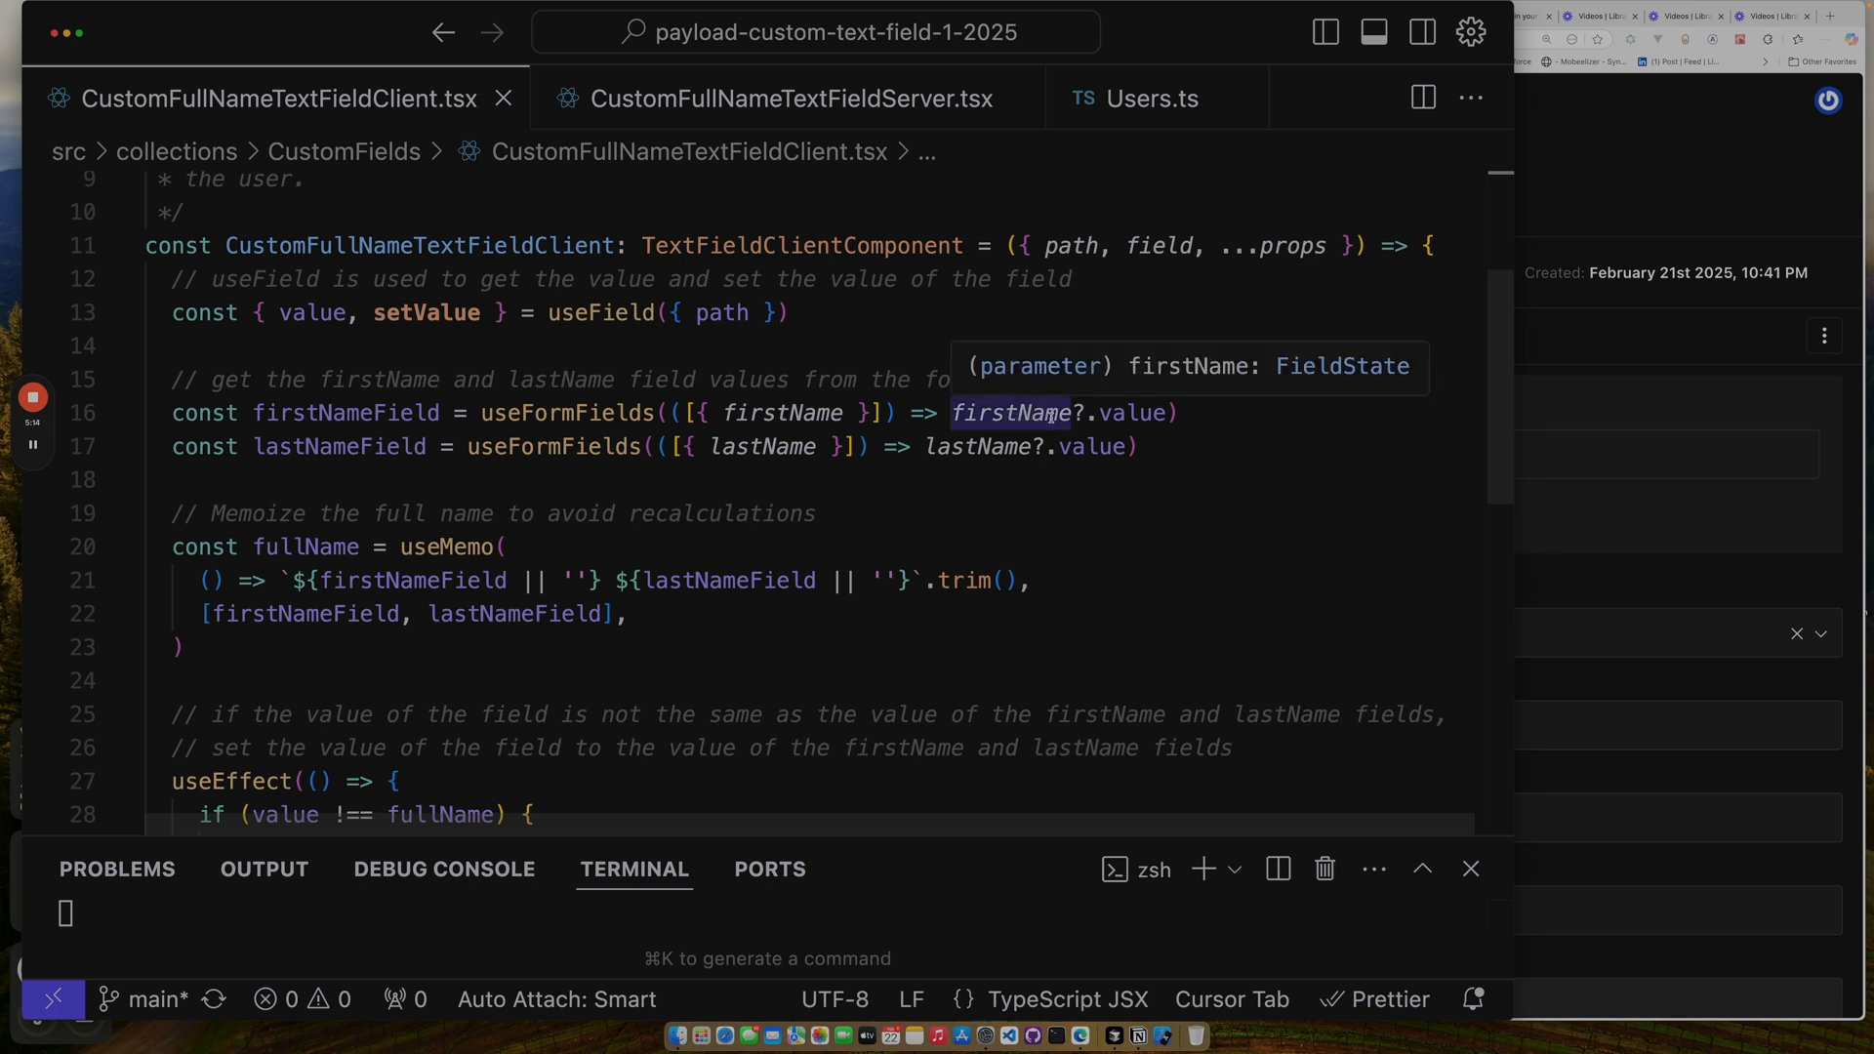
{"action": "double_click", "coordinate": [1133, 413]}
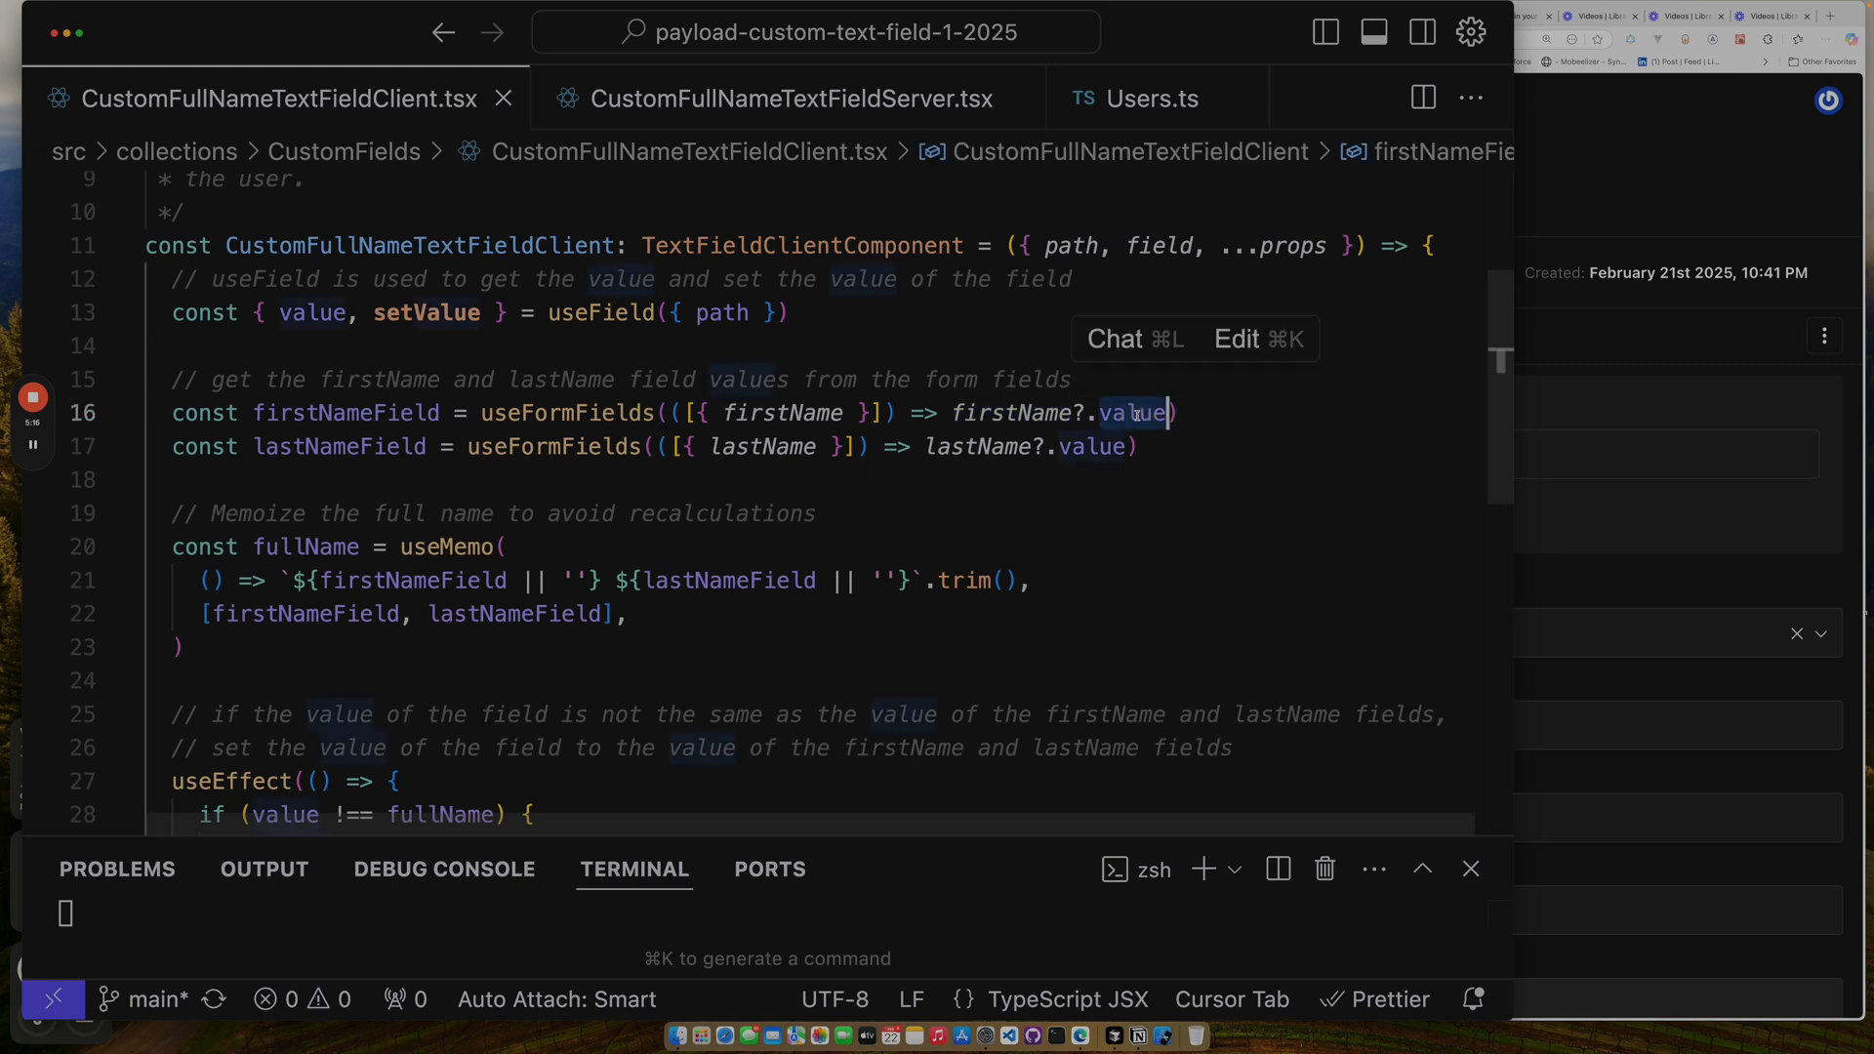
{"action": "key", "text": "Backspace"}
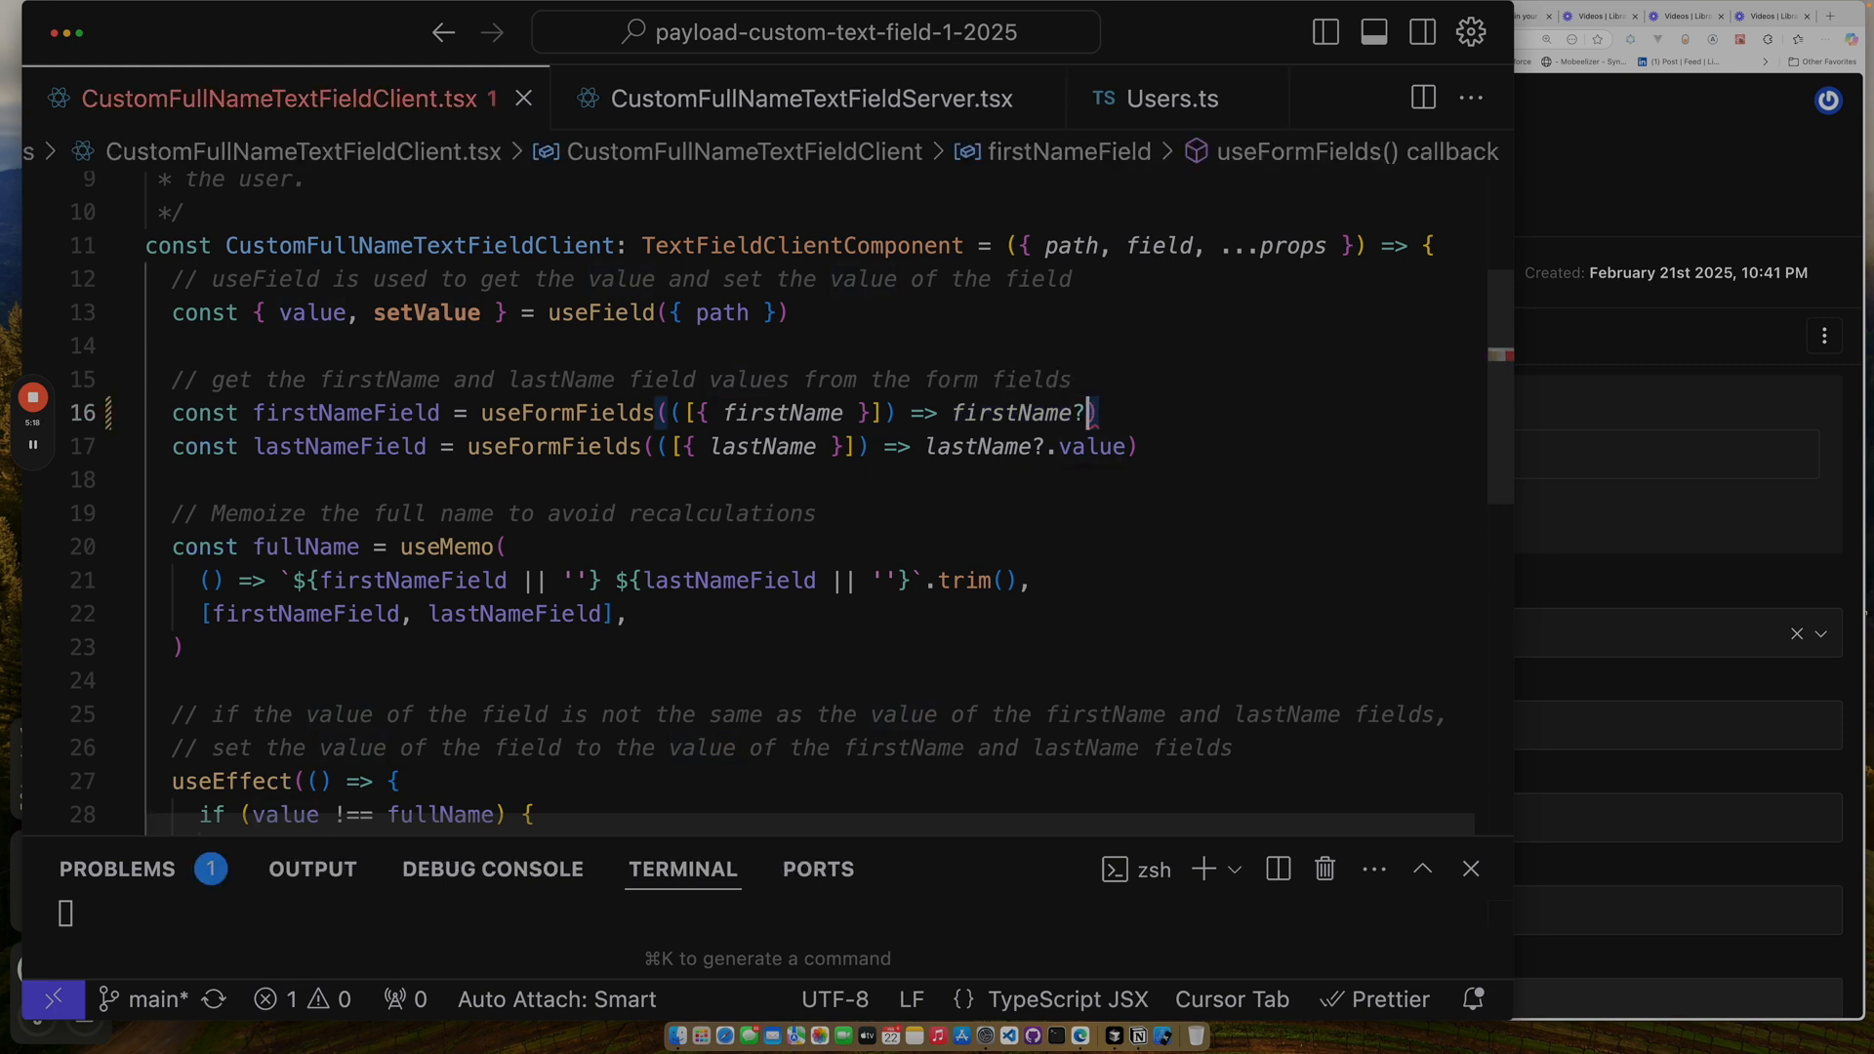
{"action": "type", "text": "."}
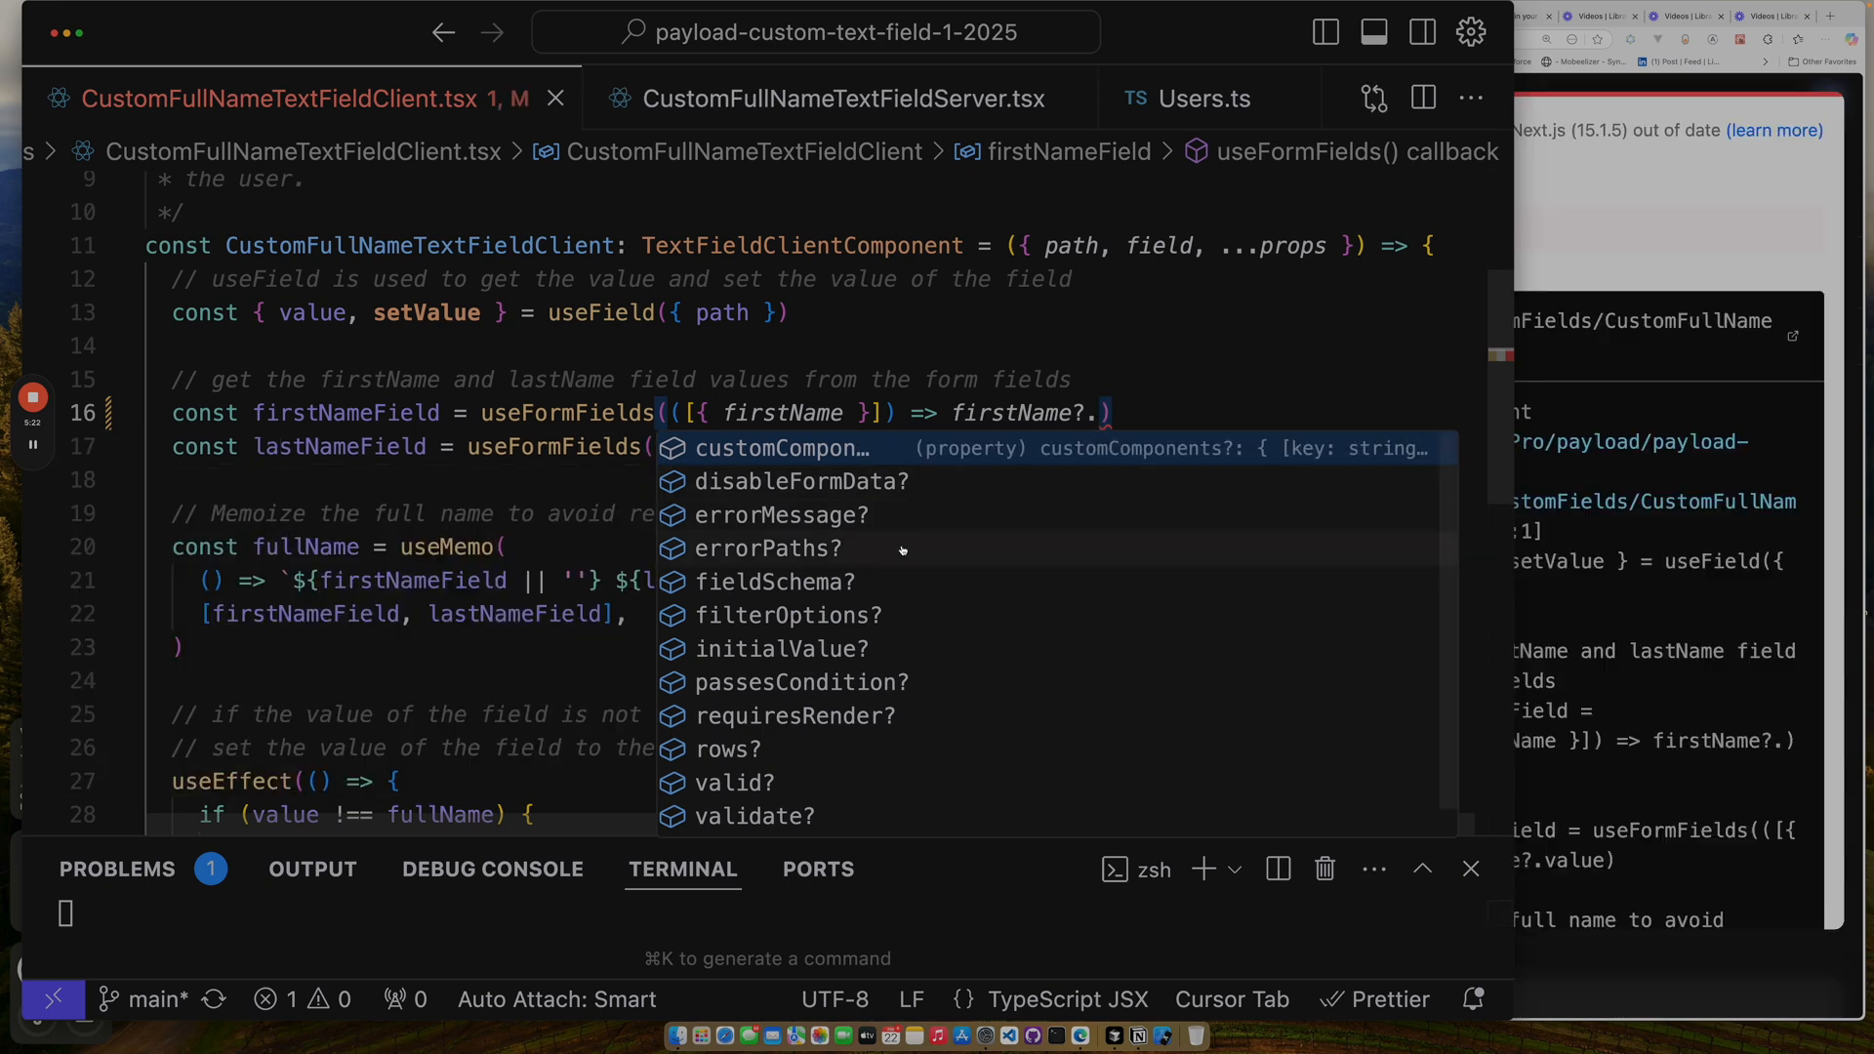
{"action": "scroll", "scroll_direction": "down", "scroll_amount": 3}
{"action": "type", "text": "value"}
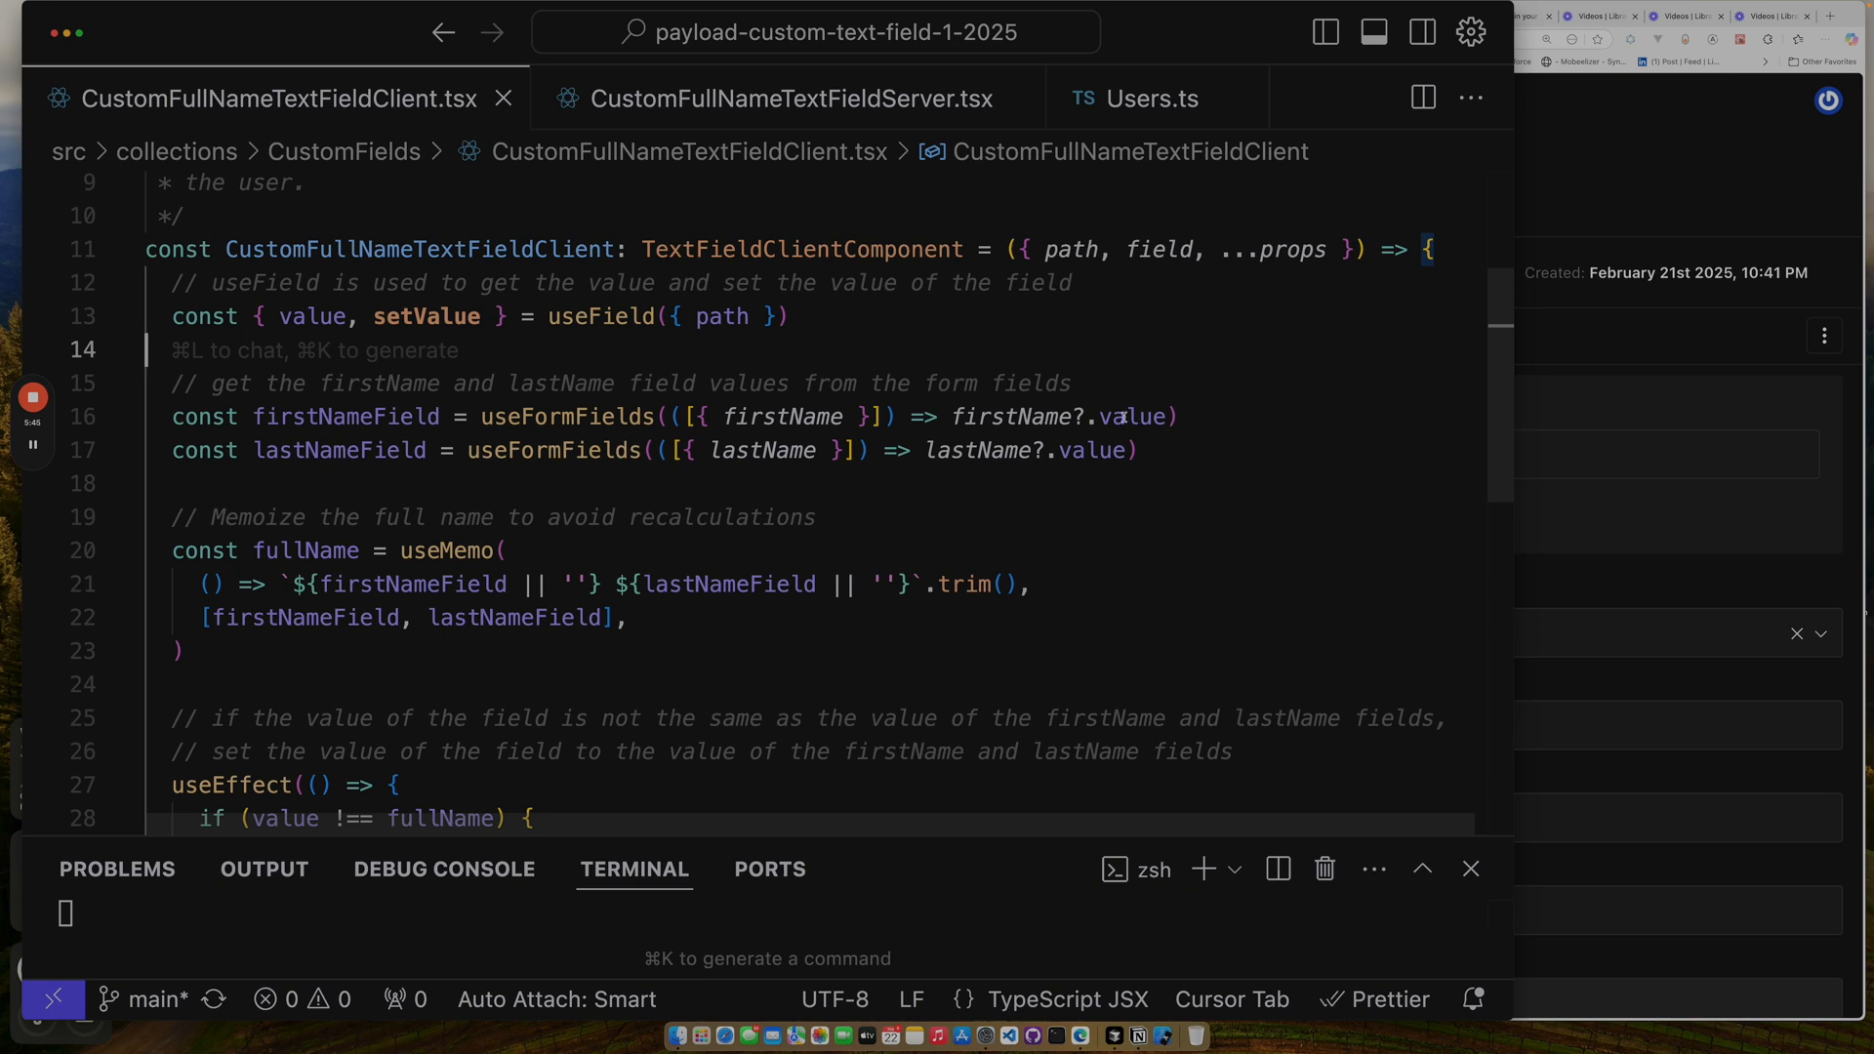
Scroll through the client component's useMemo full name, useEffect sync and TextField return.
{"action": "scroll", "scroll_direction": "down", "scroll_amount": 3}
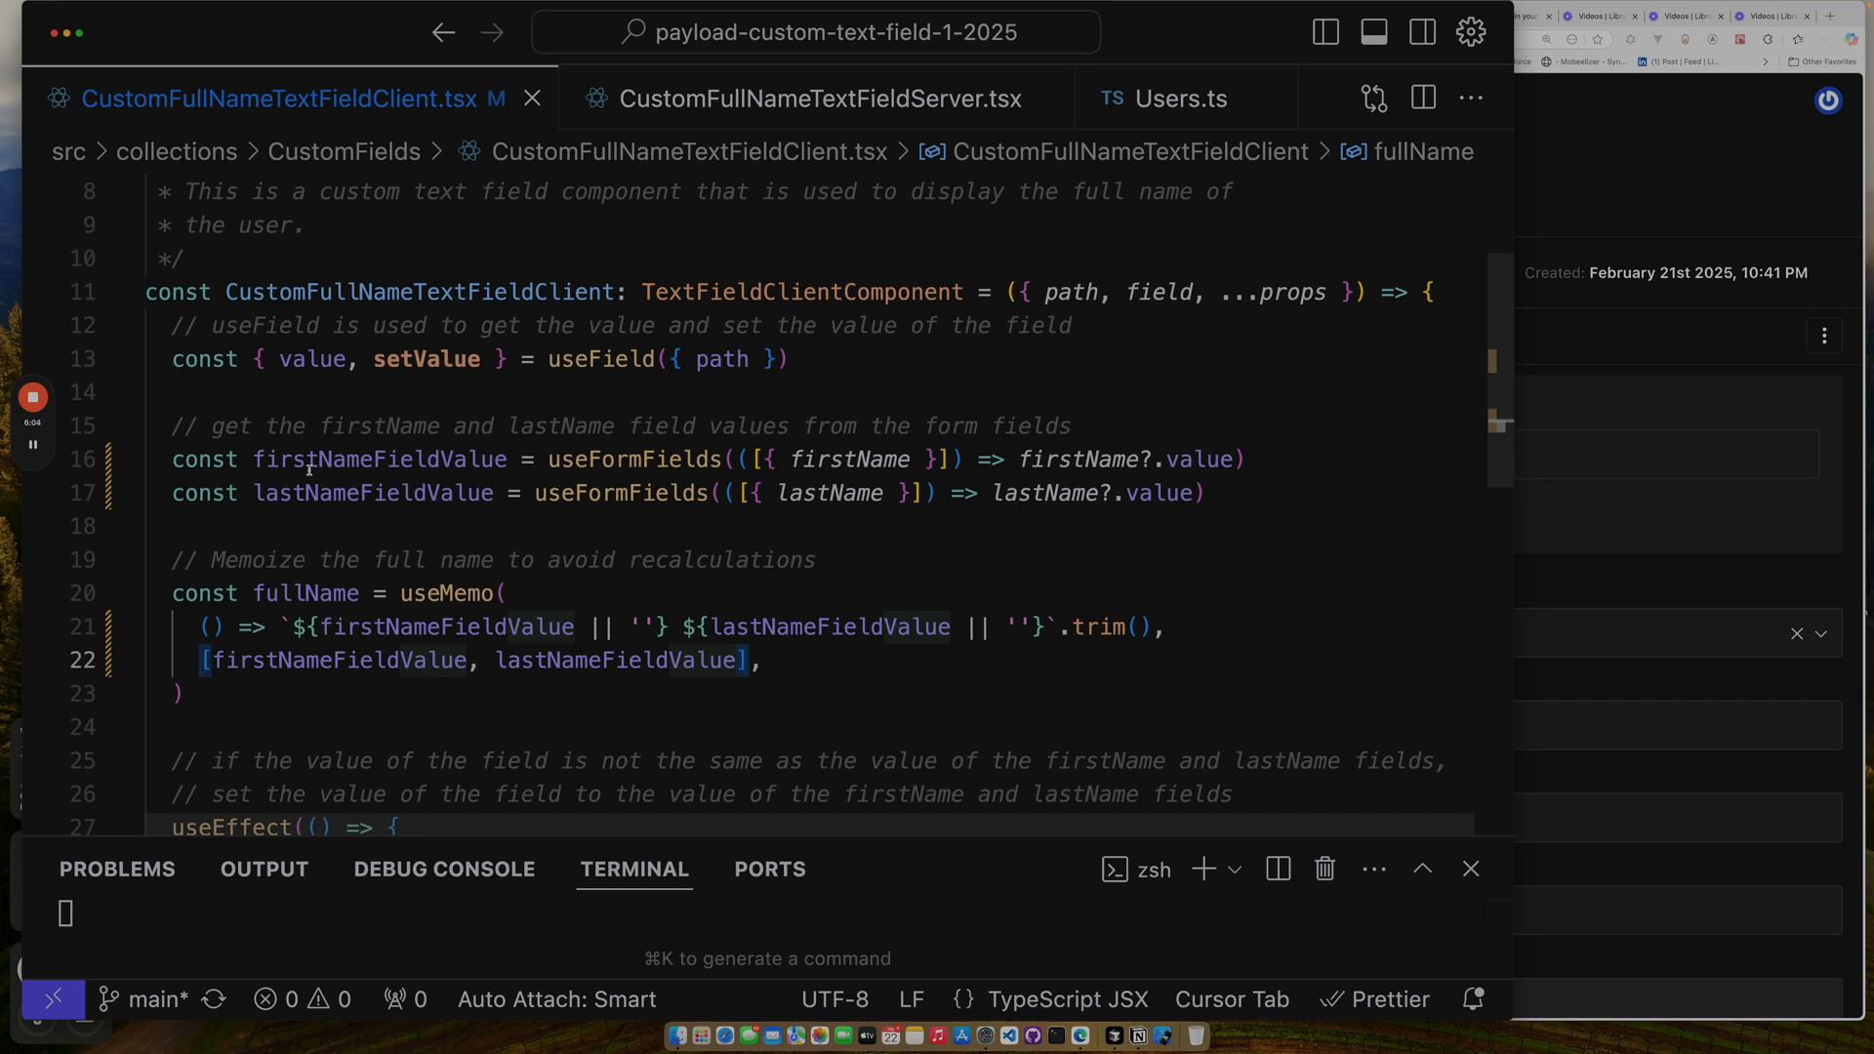
{"action": "mouse_move", "coordinate": [332, 471]}
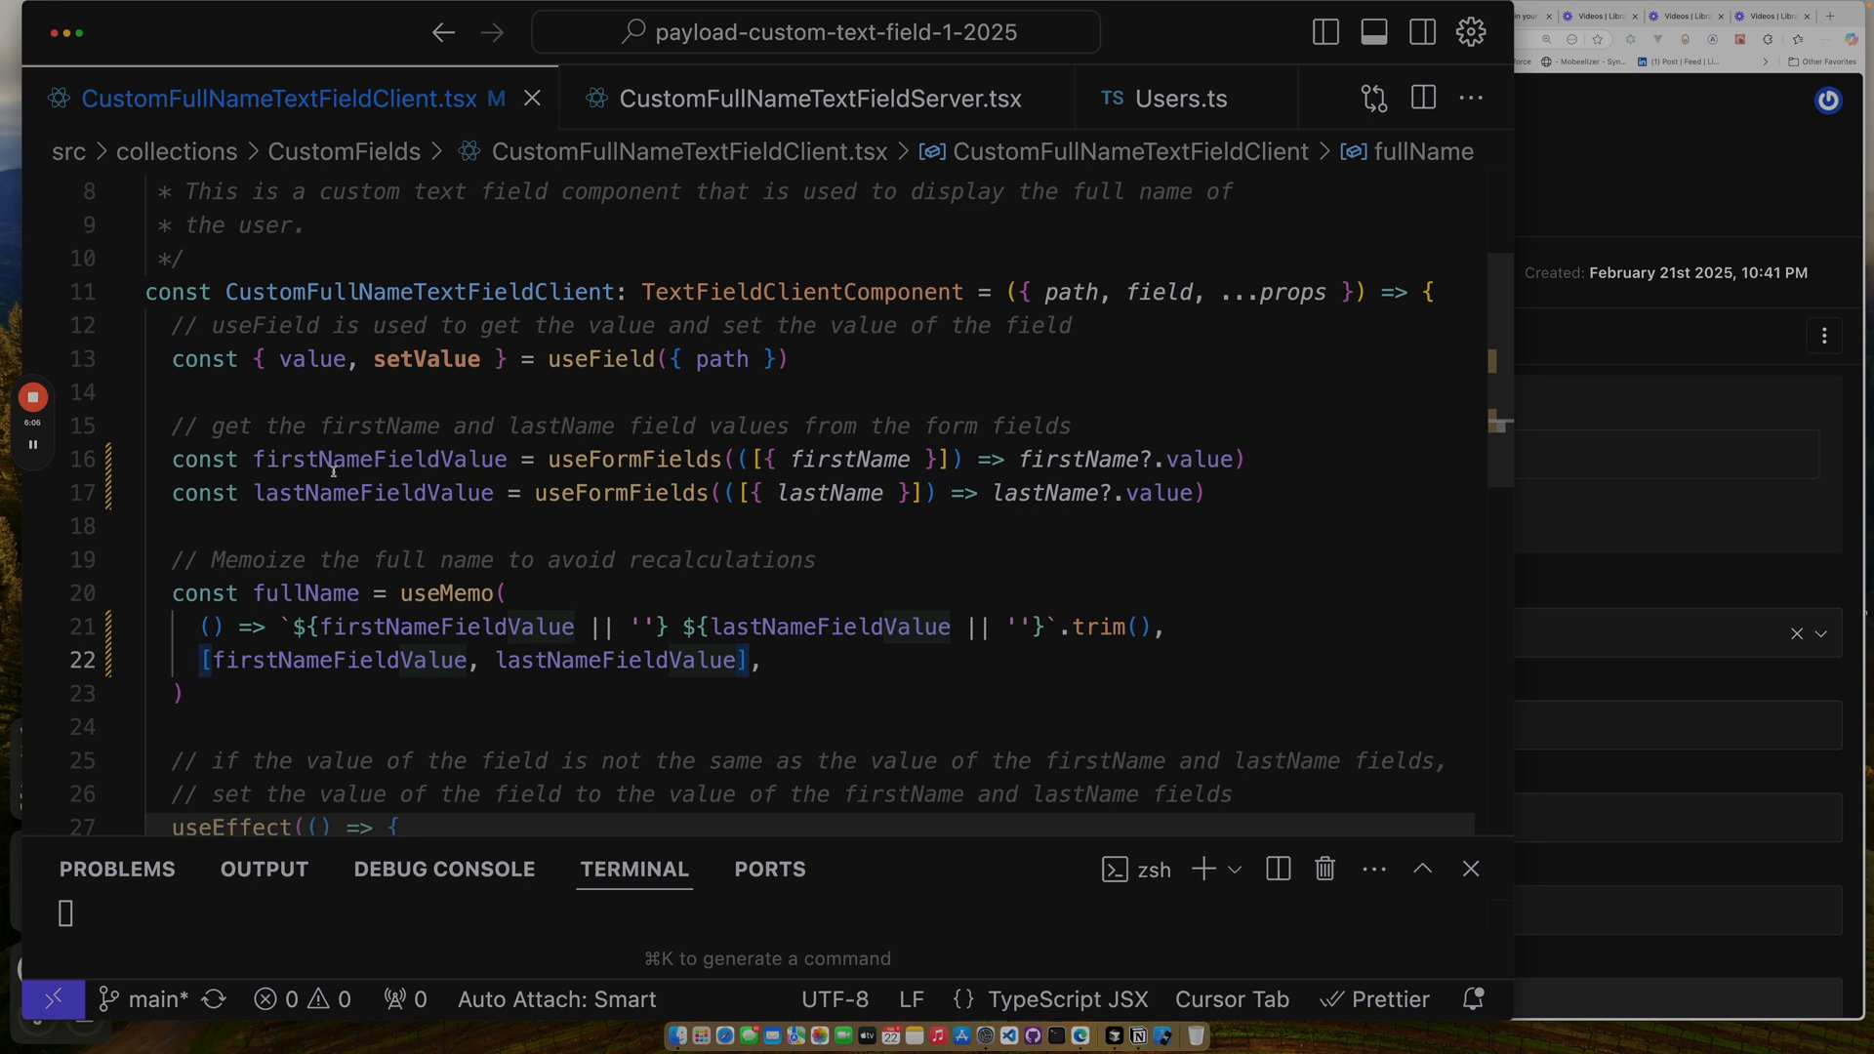
{"action": "scroll", "scroll_direction": "down", "scroll_amount": 3}
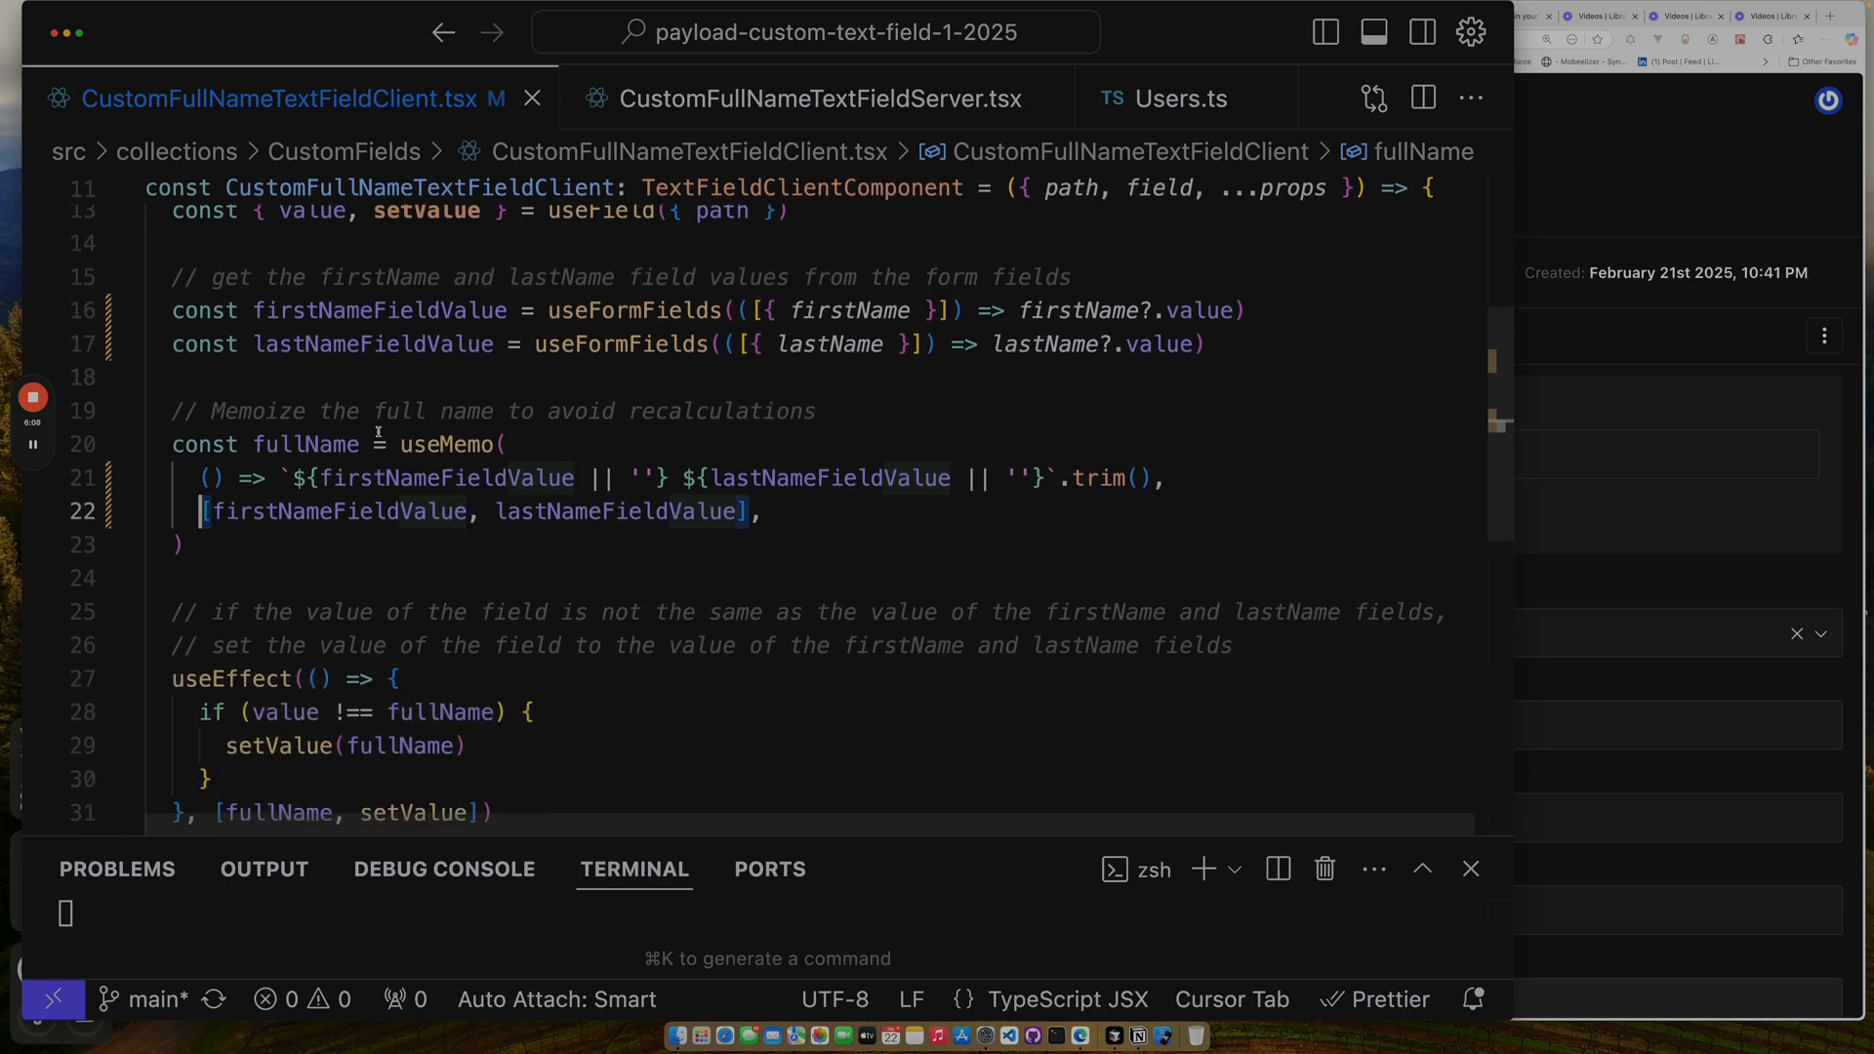
{"action": "scroll", "scroll_direction": "down", "scroll_amount": 3}
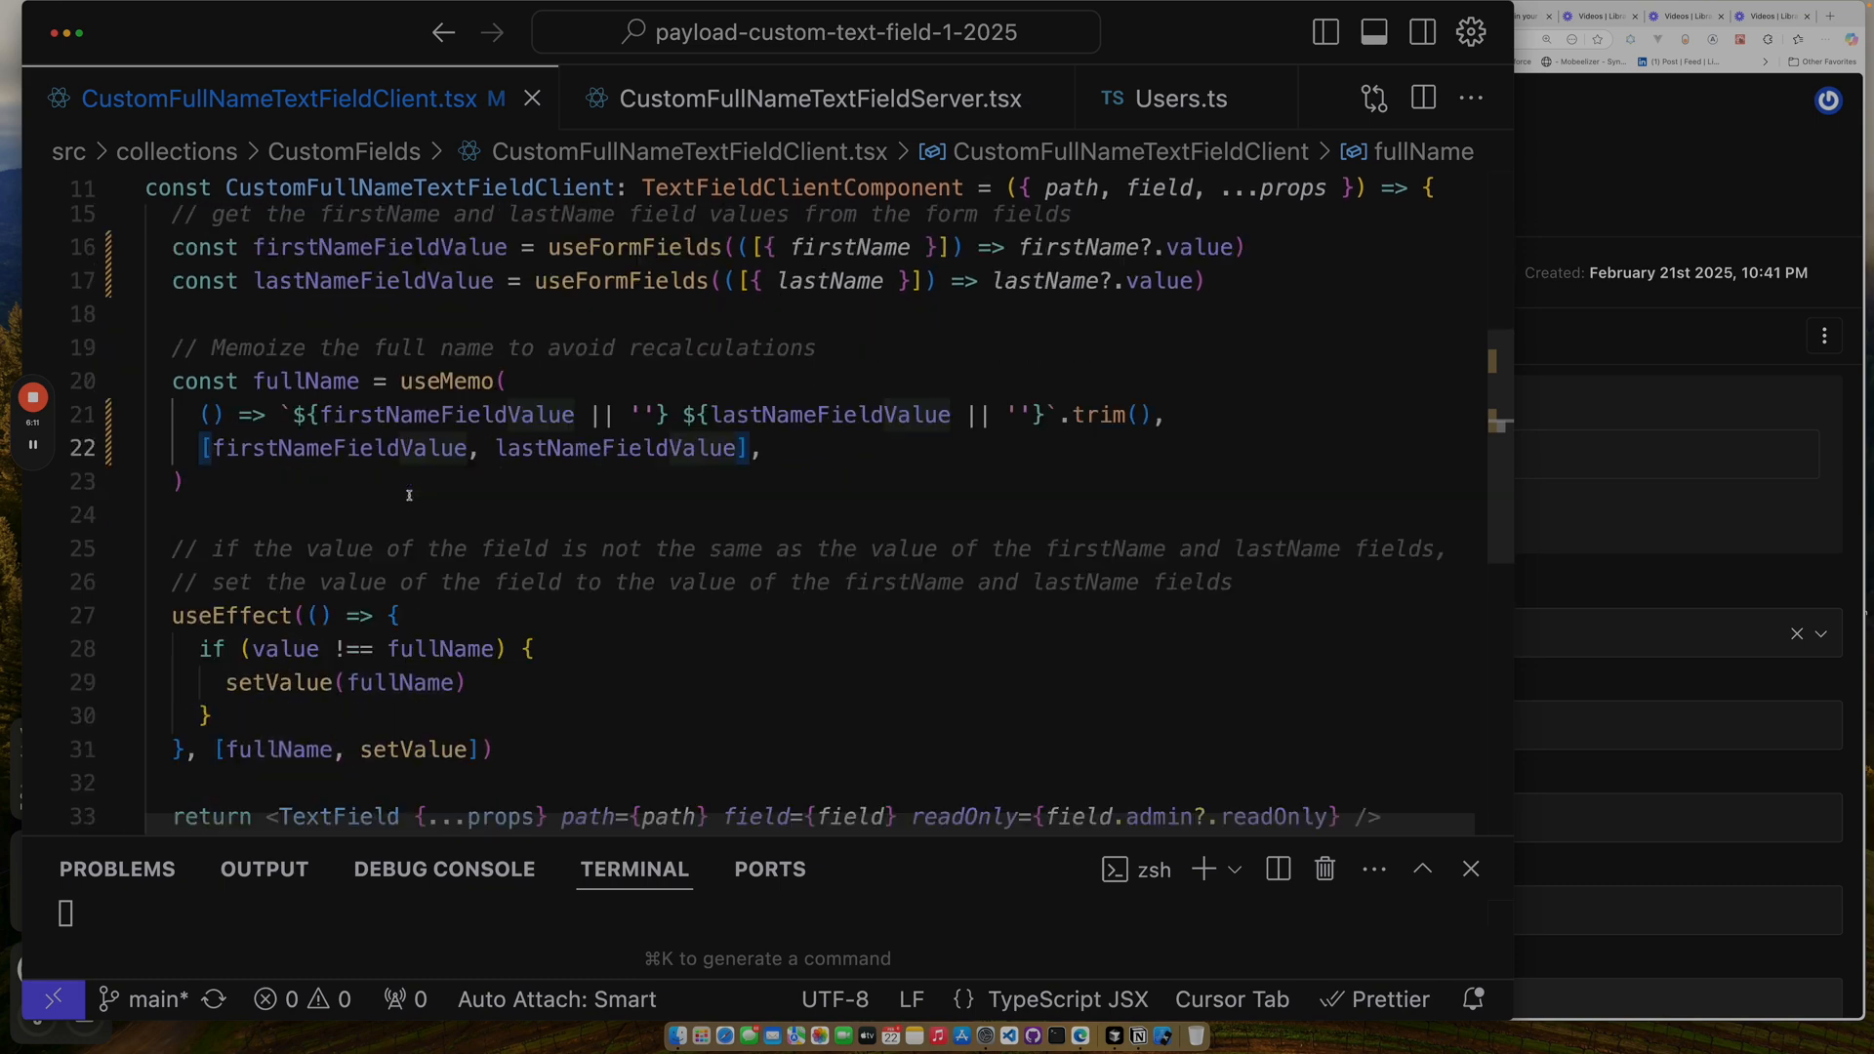
{"action": "mouse_move", "coordinate": [505, 492]}
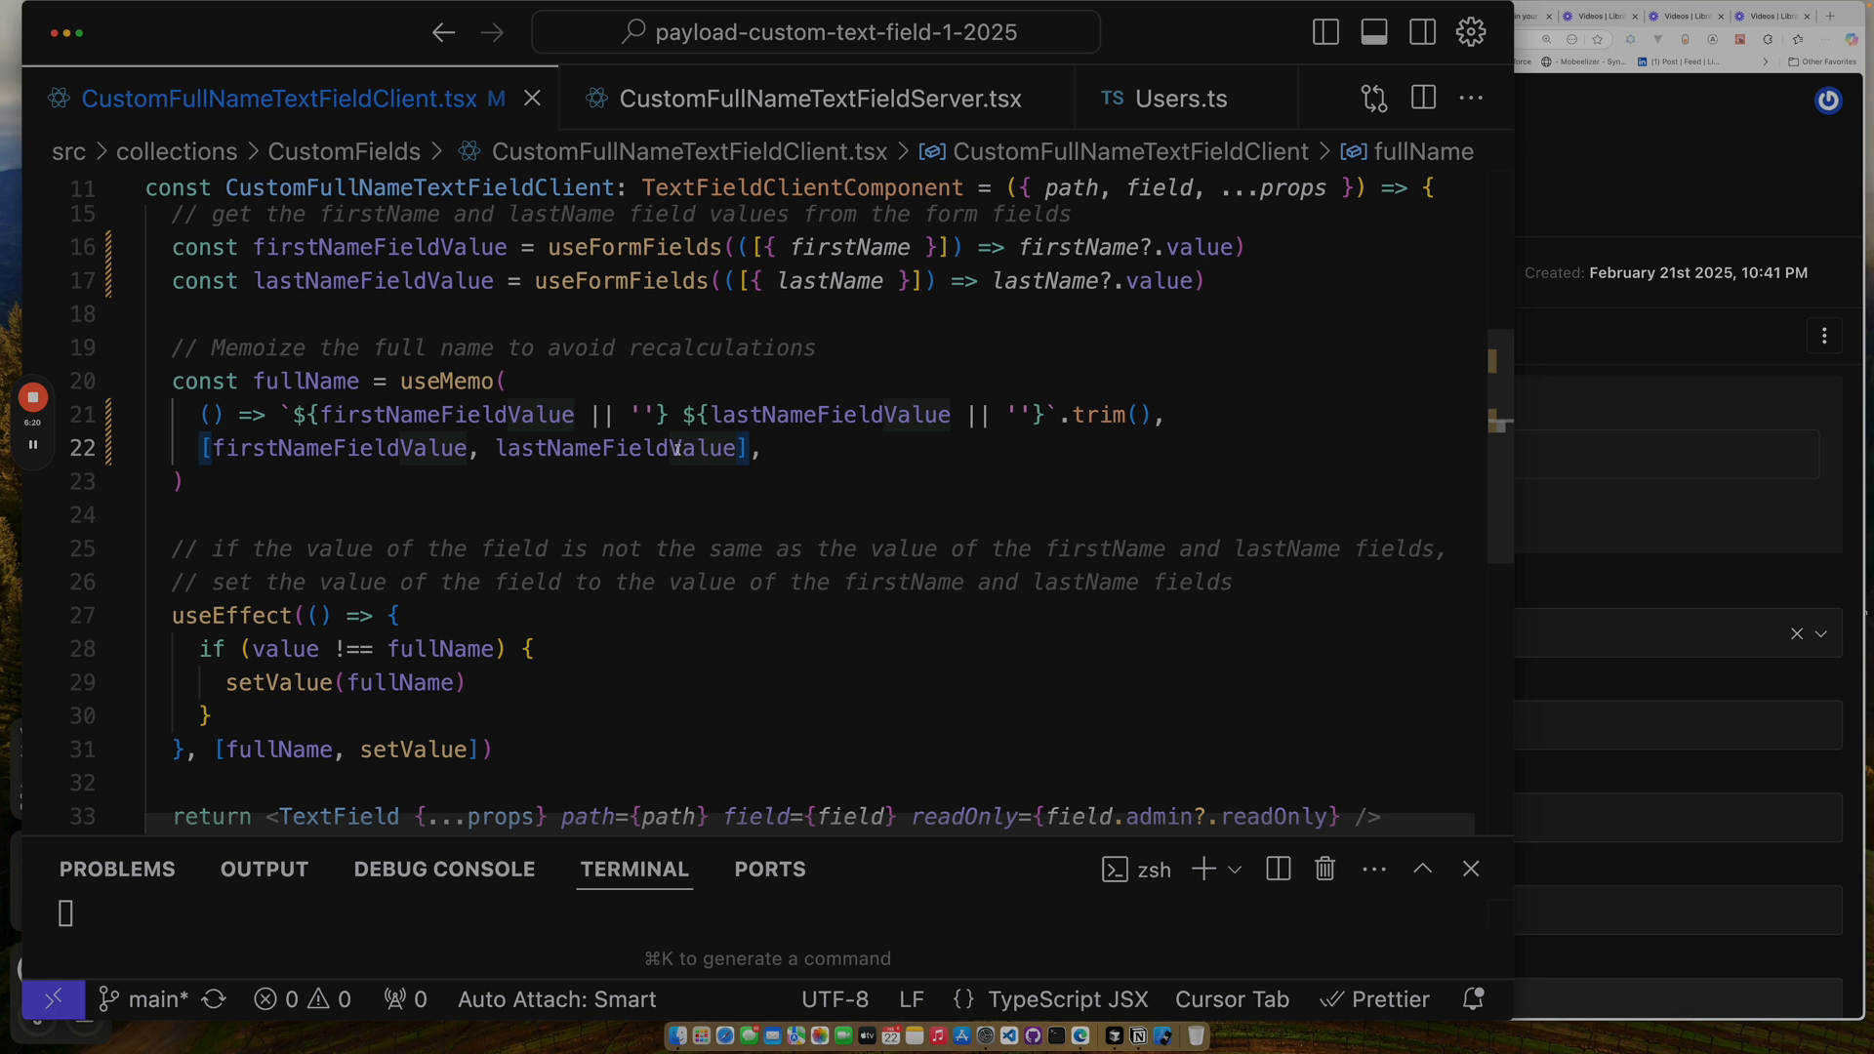
{"action": "mouse_move", "coordinate": [820, 435]}
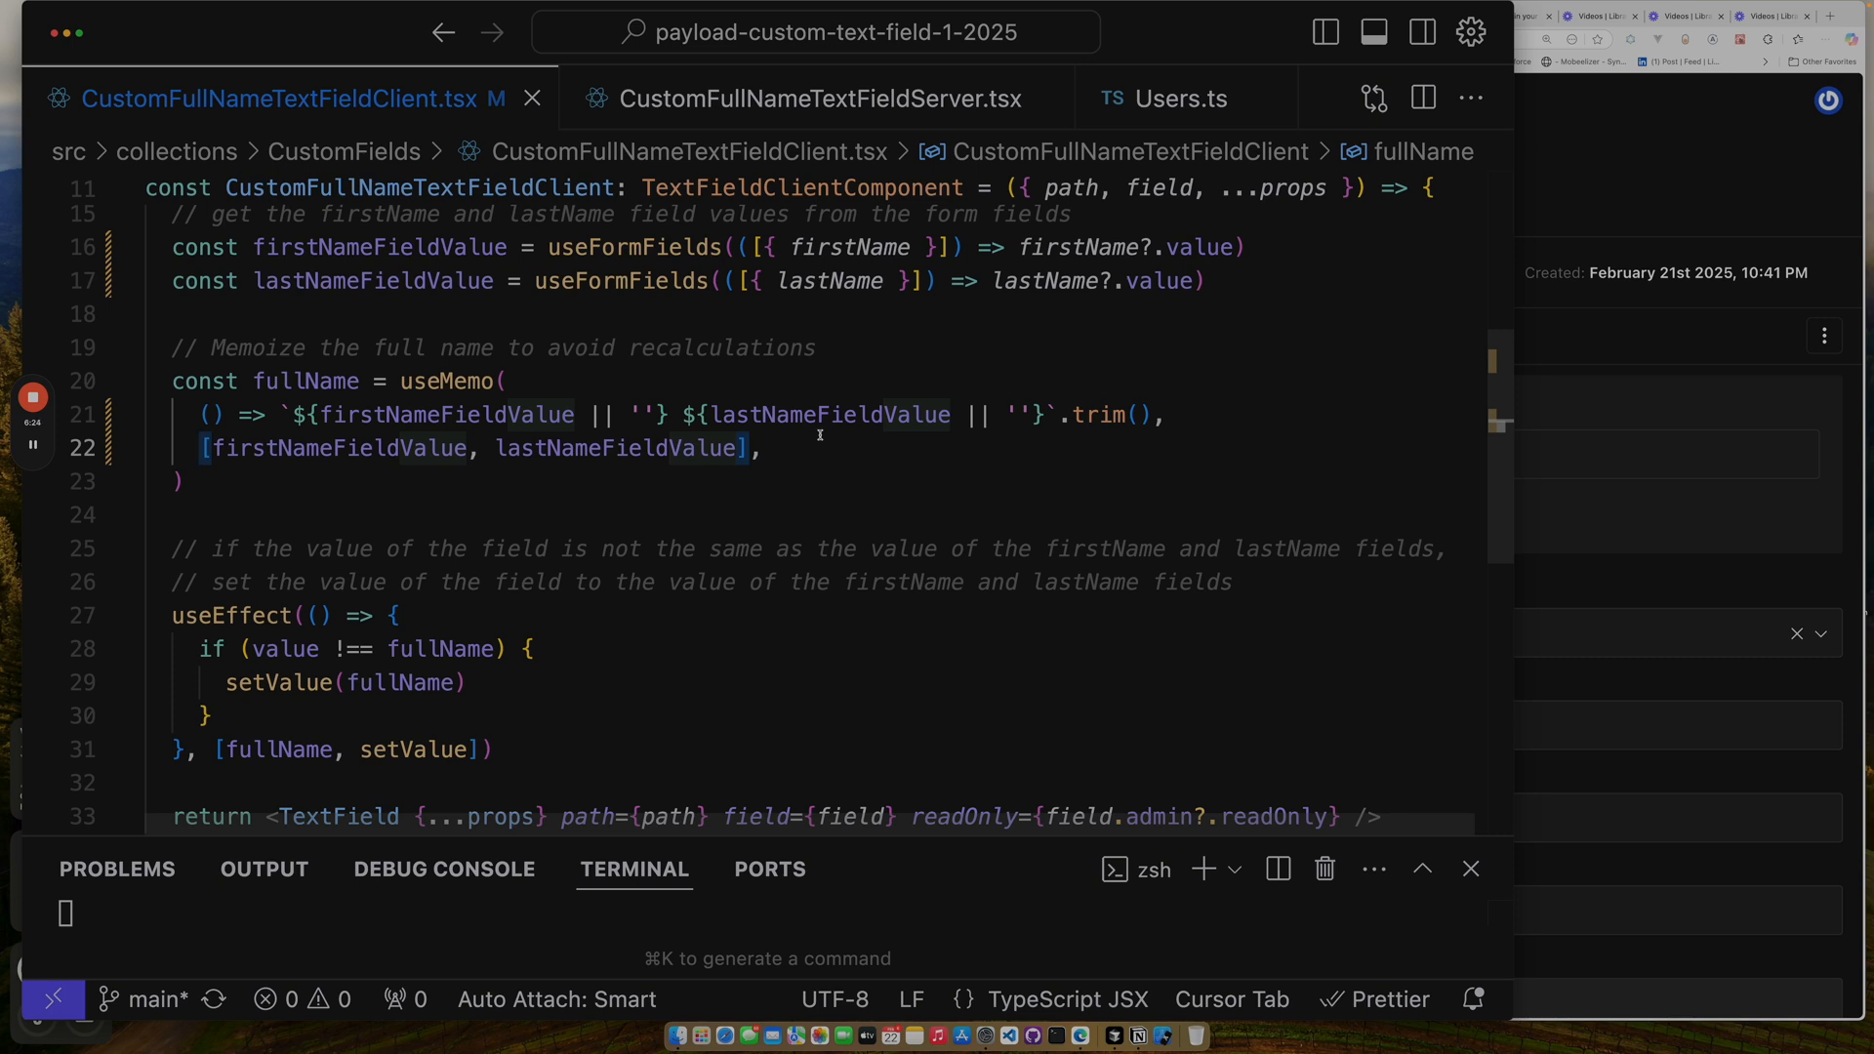
{"action": "mouse_move", "coordinate": [304, 381]}
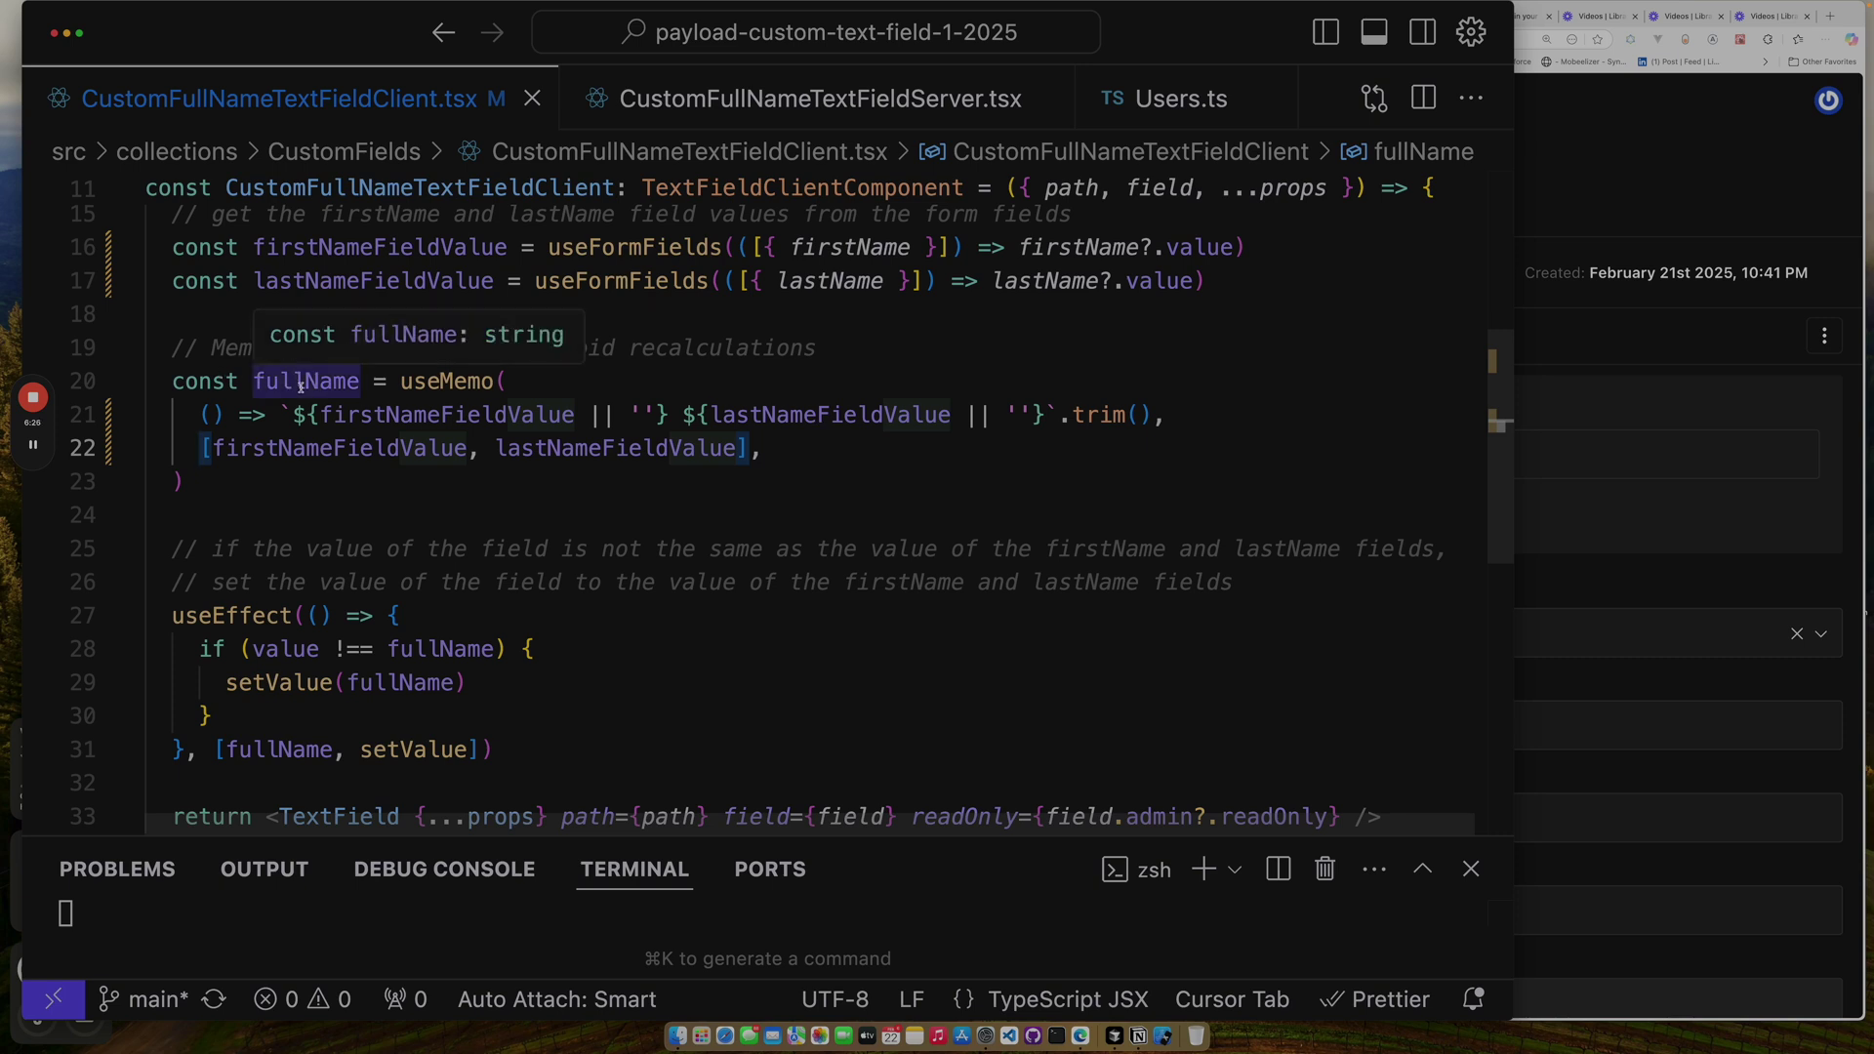
{"action": "mouse_move", "coordinate": [258, 509]}
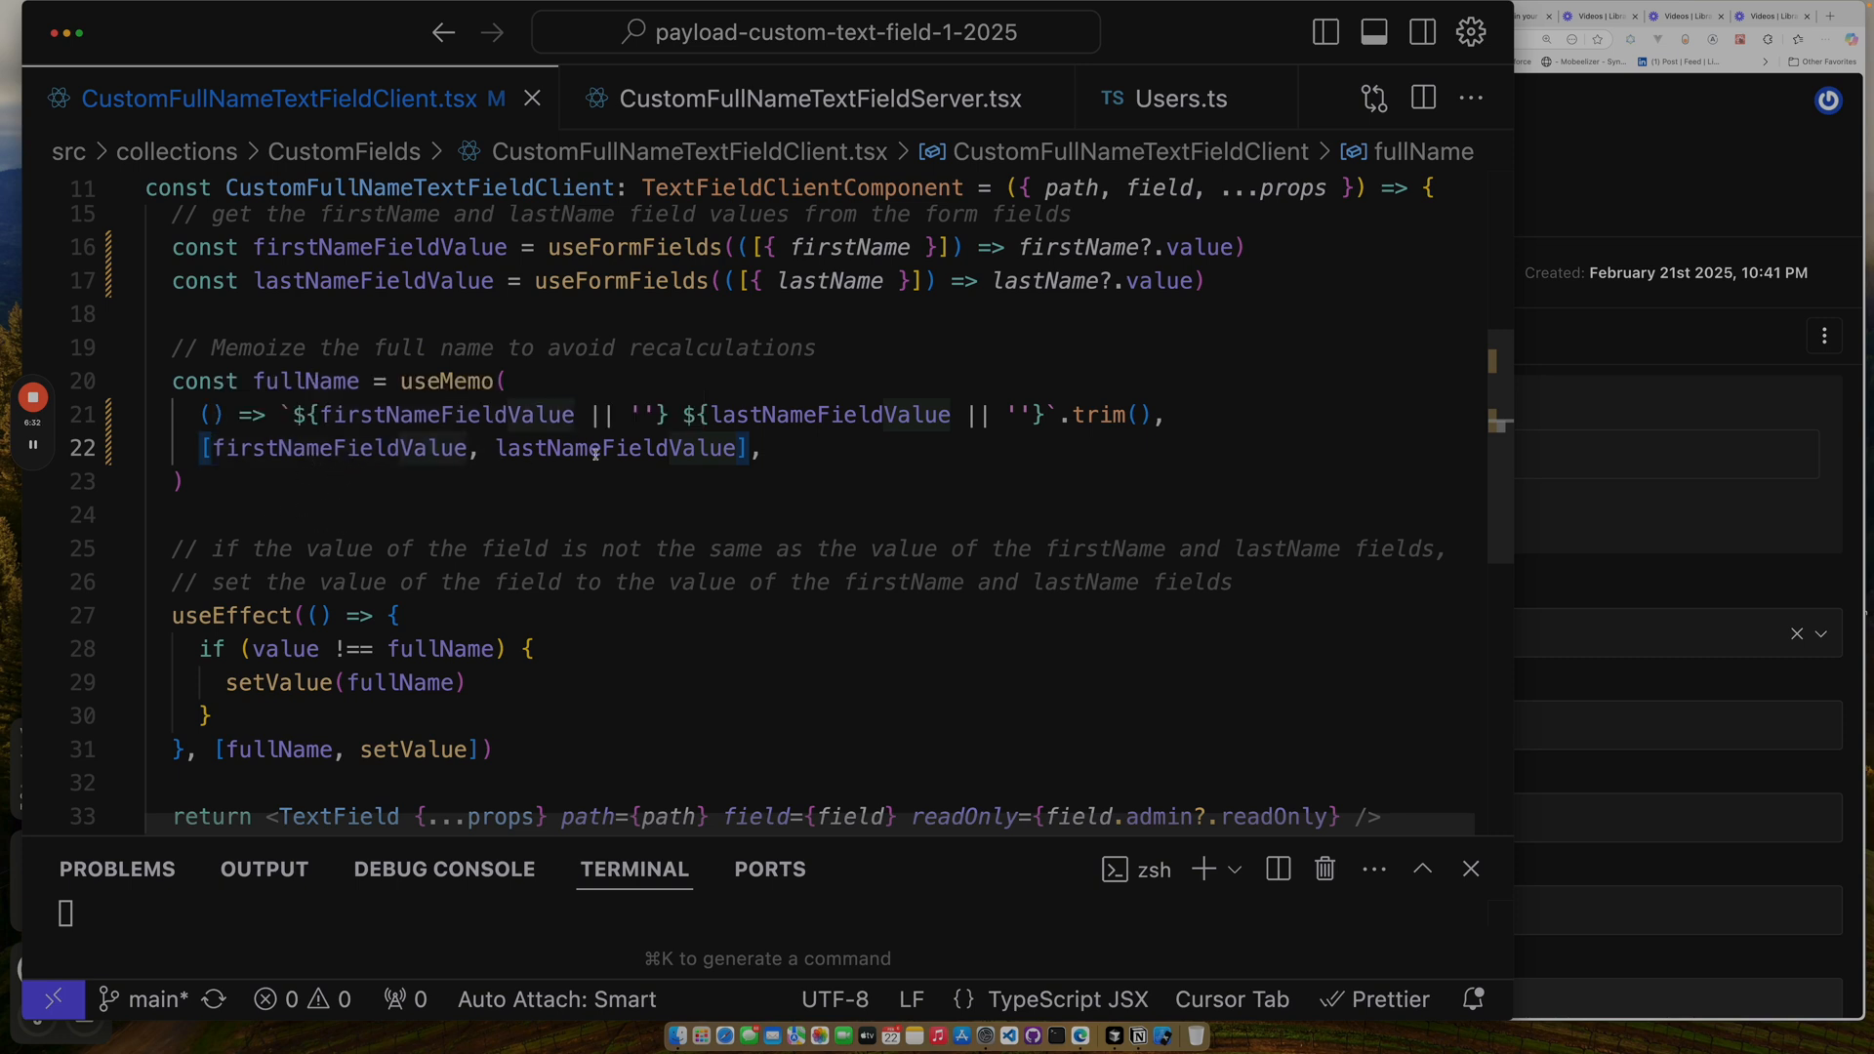
{"action": "scroll", "scroll_direction": "down", "scroll_amount": 3}
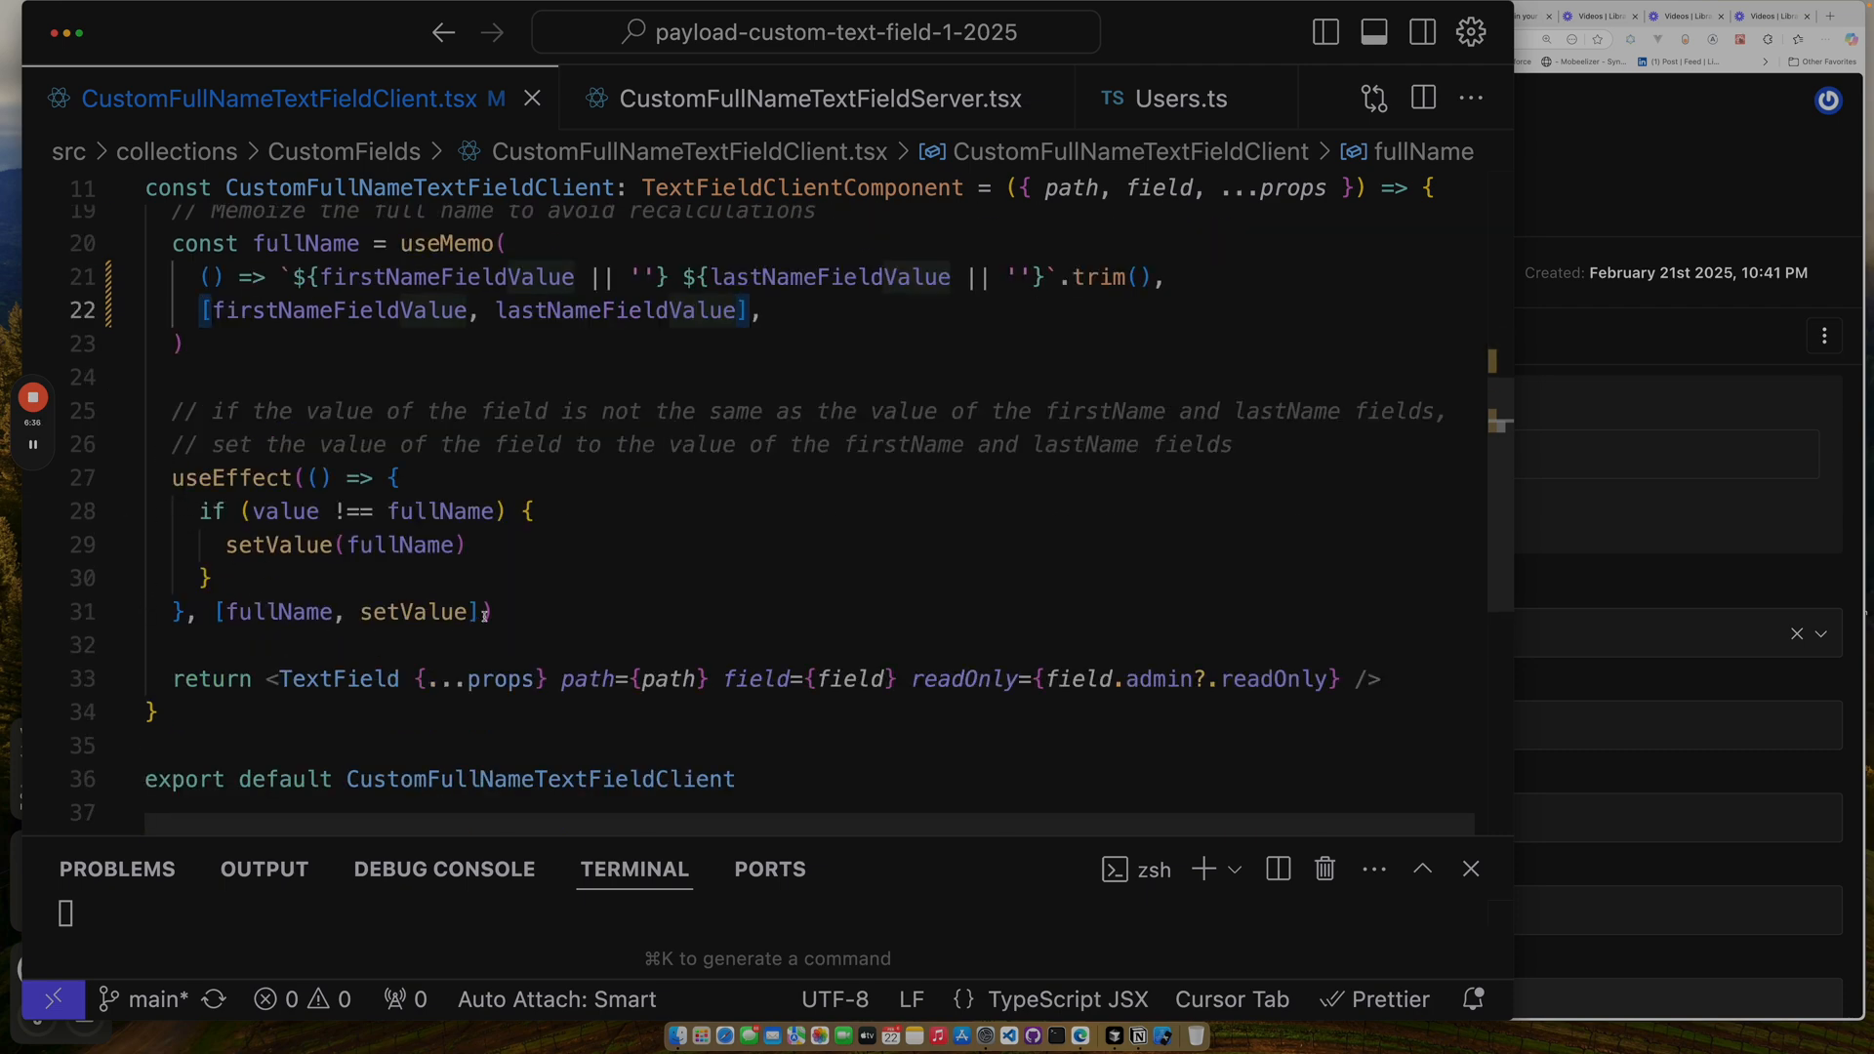
{"action": "mouse_move", "coordinate": [443, 552]}
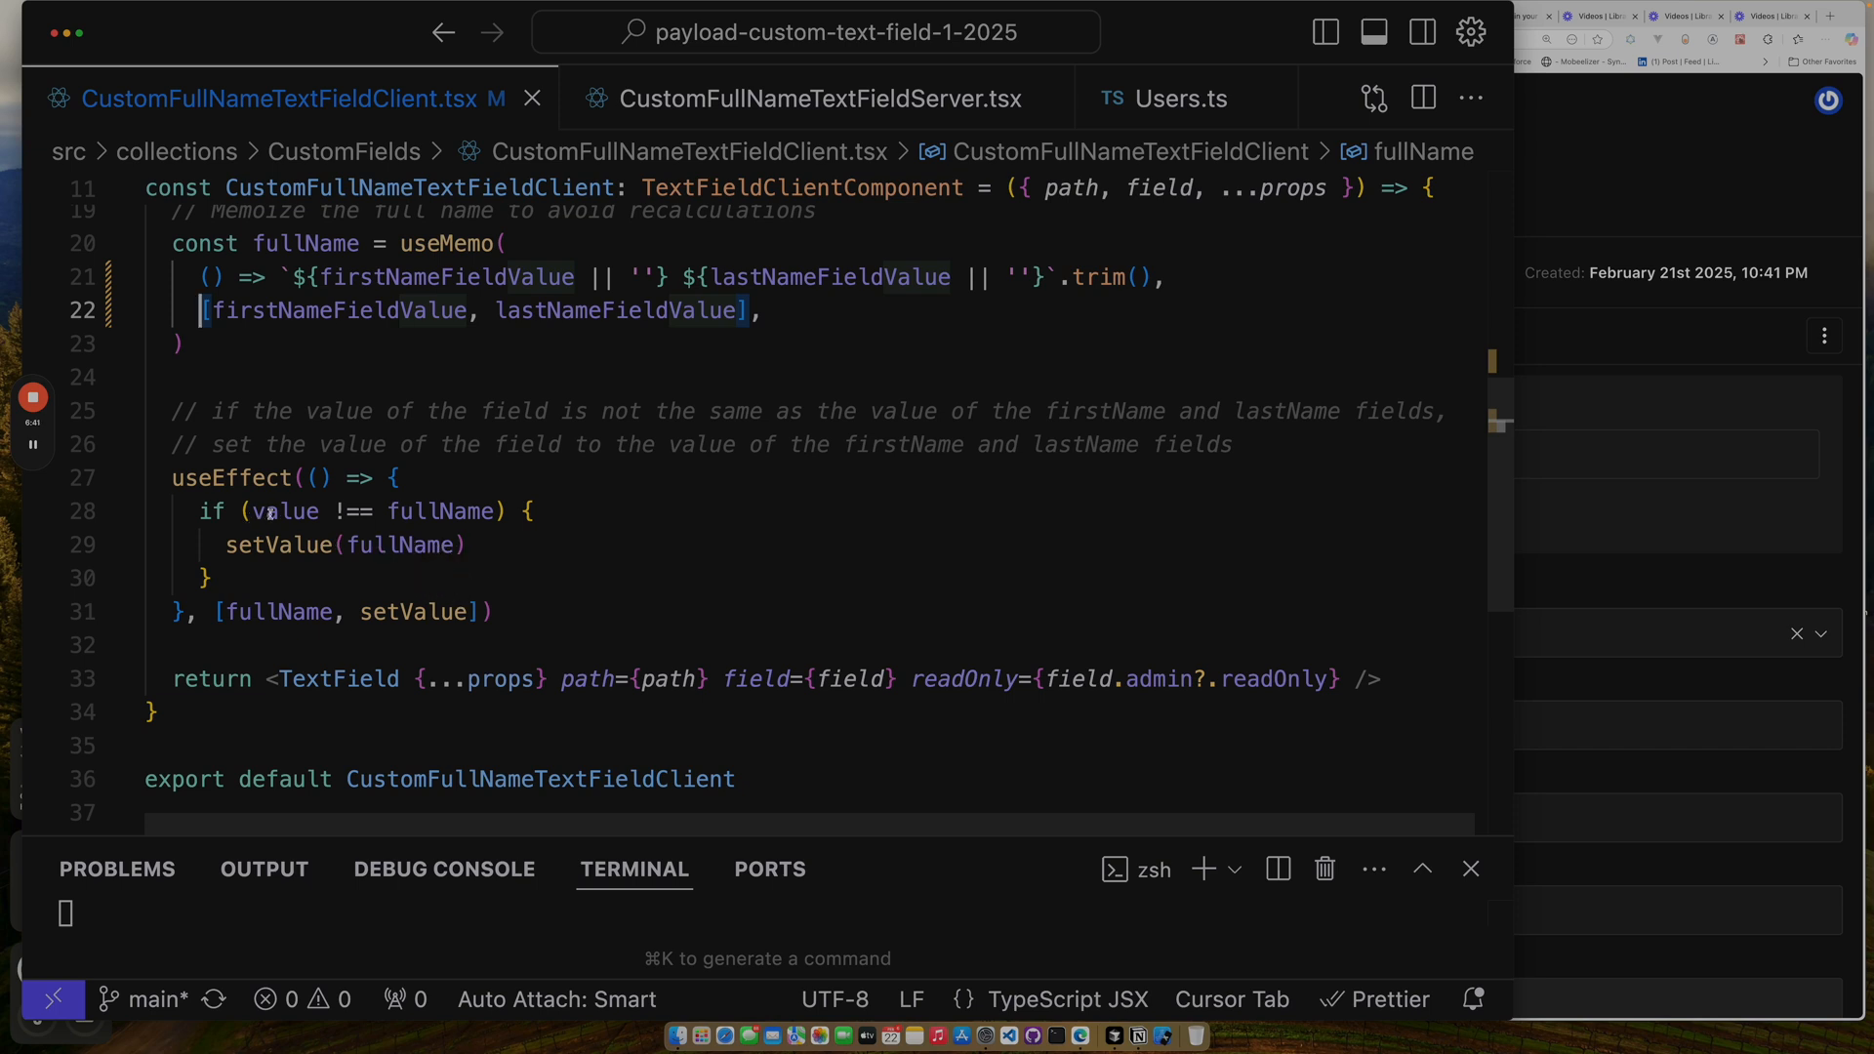
{"action": "mouse_move", "coordinate": [284, 511]}
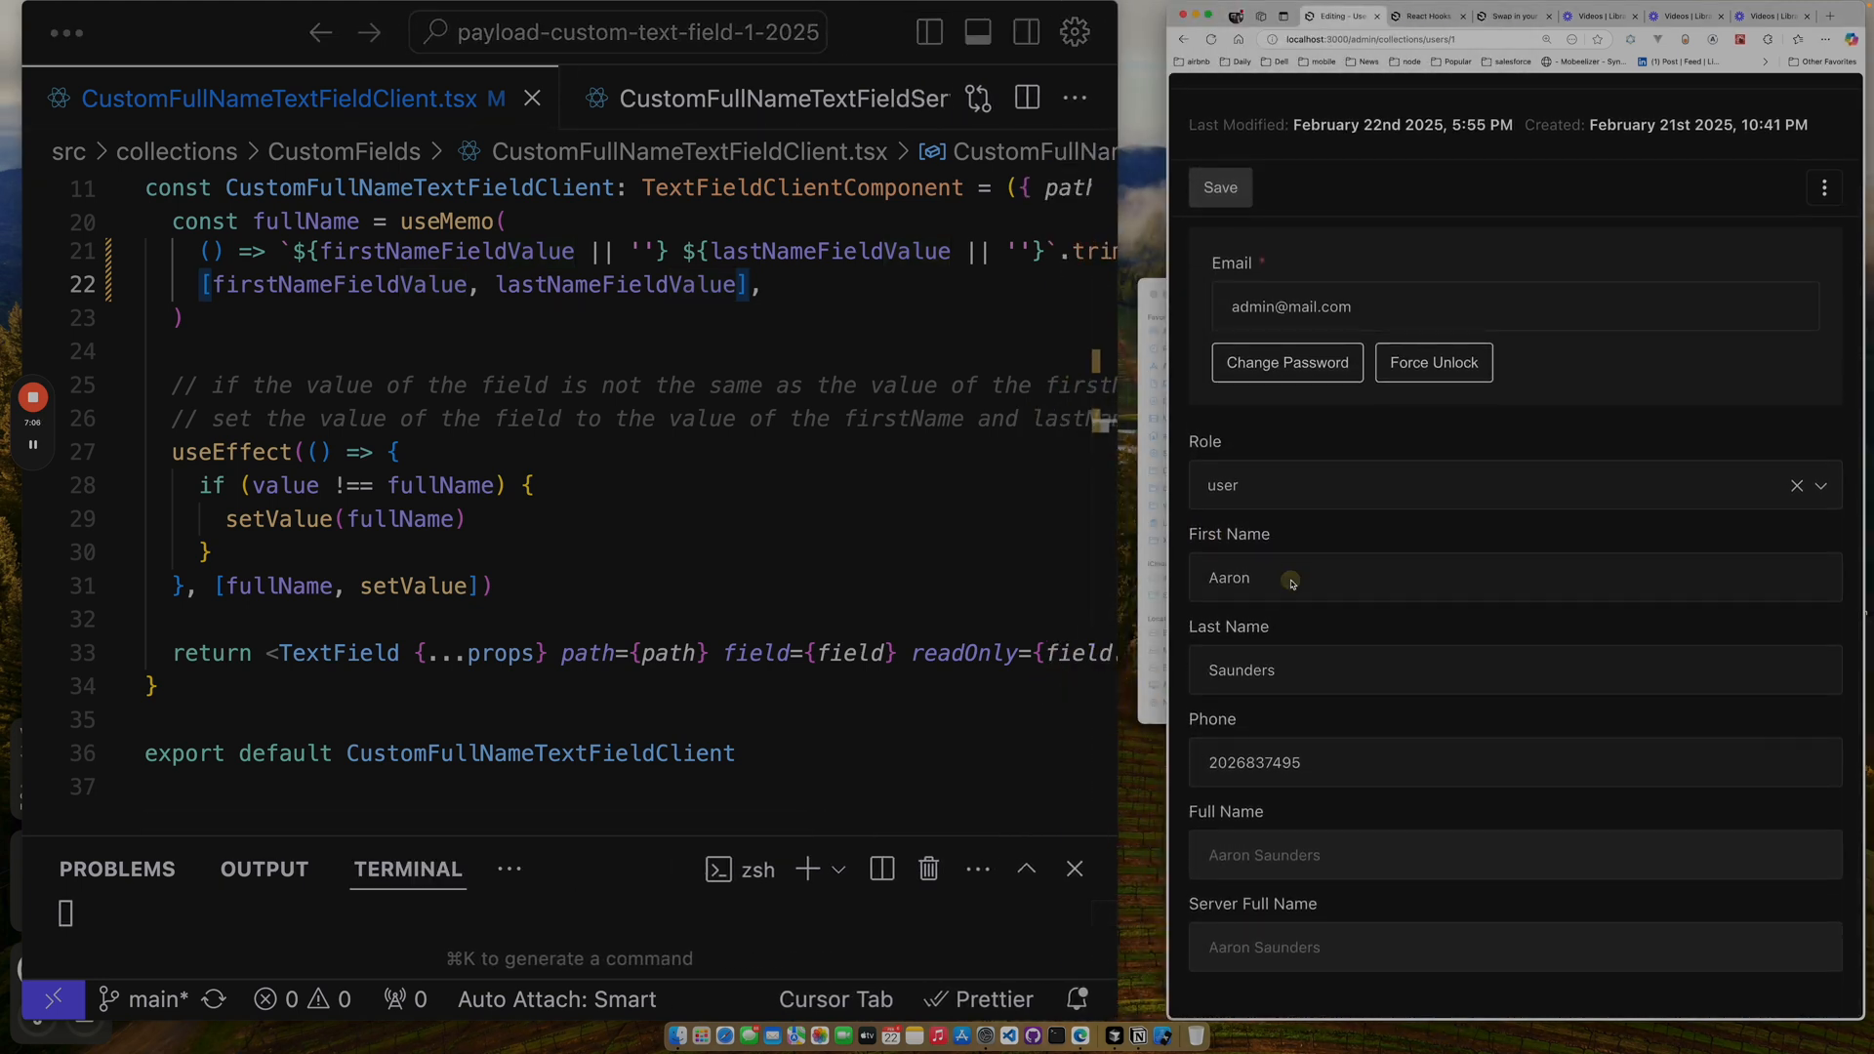
{"action": "left_click", "coordinate": [1291, 578]}
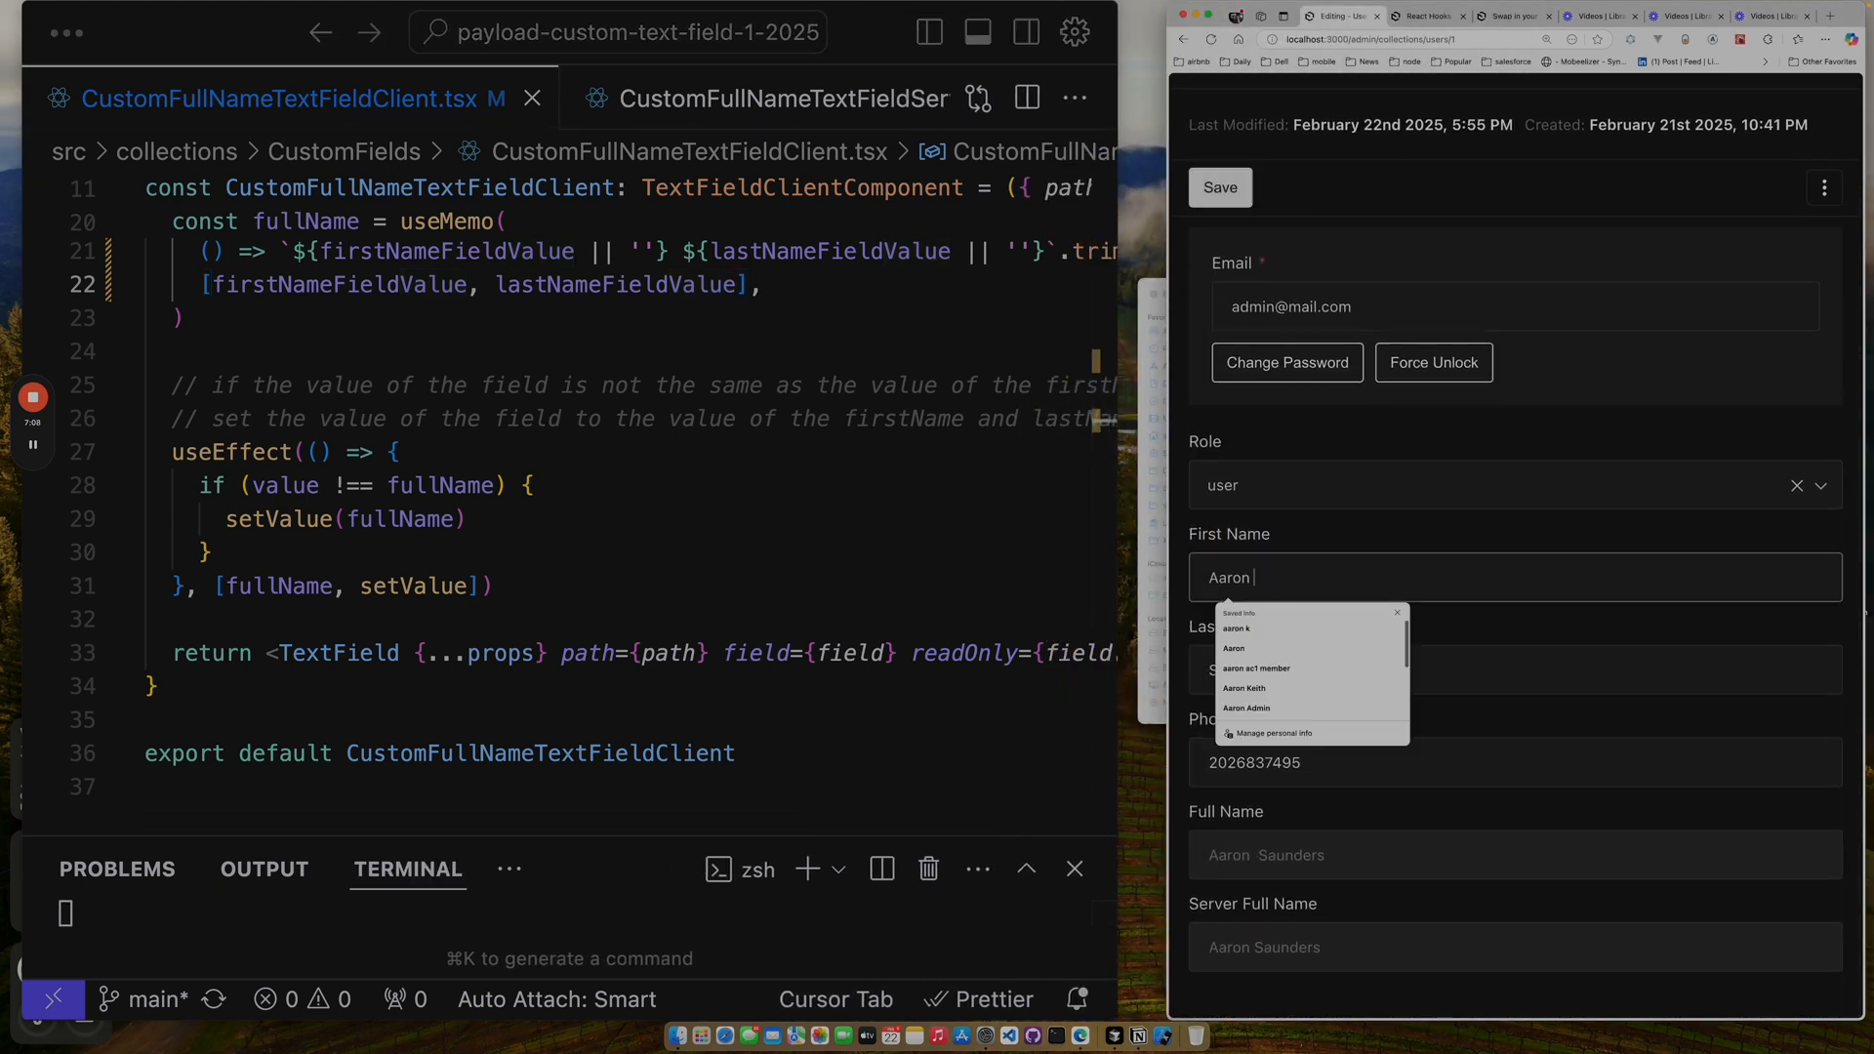
{"action": "type", "text": "Kei"}
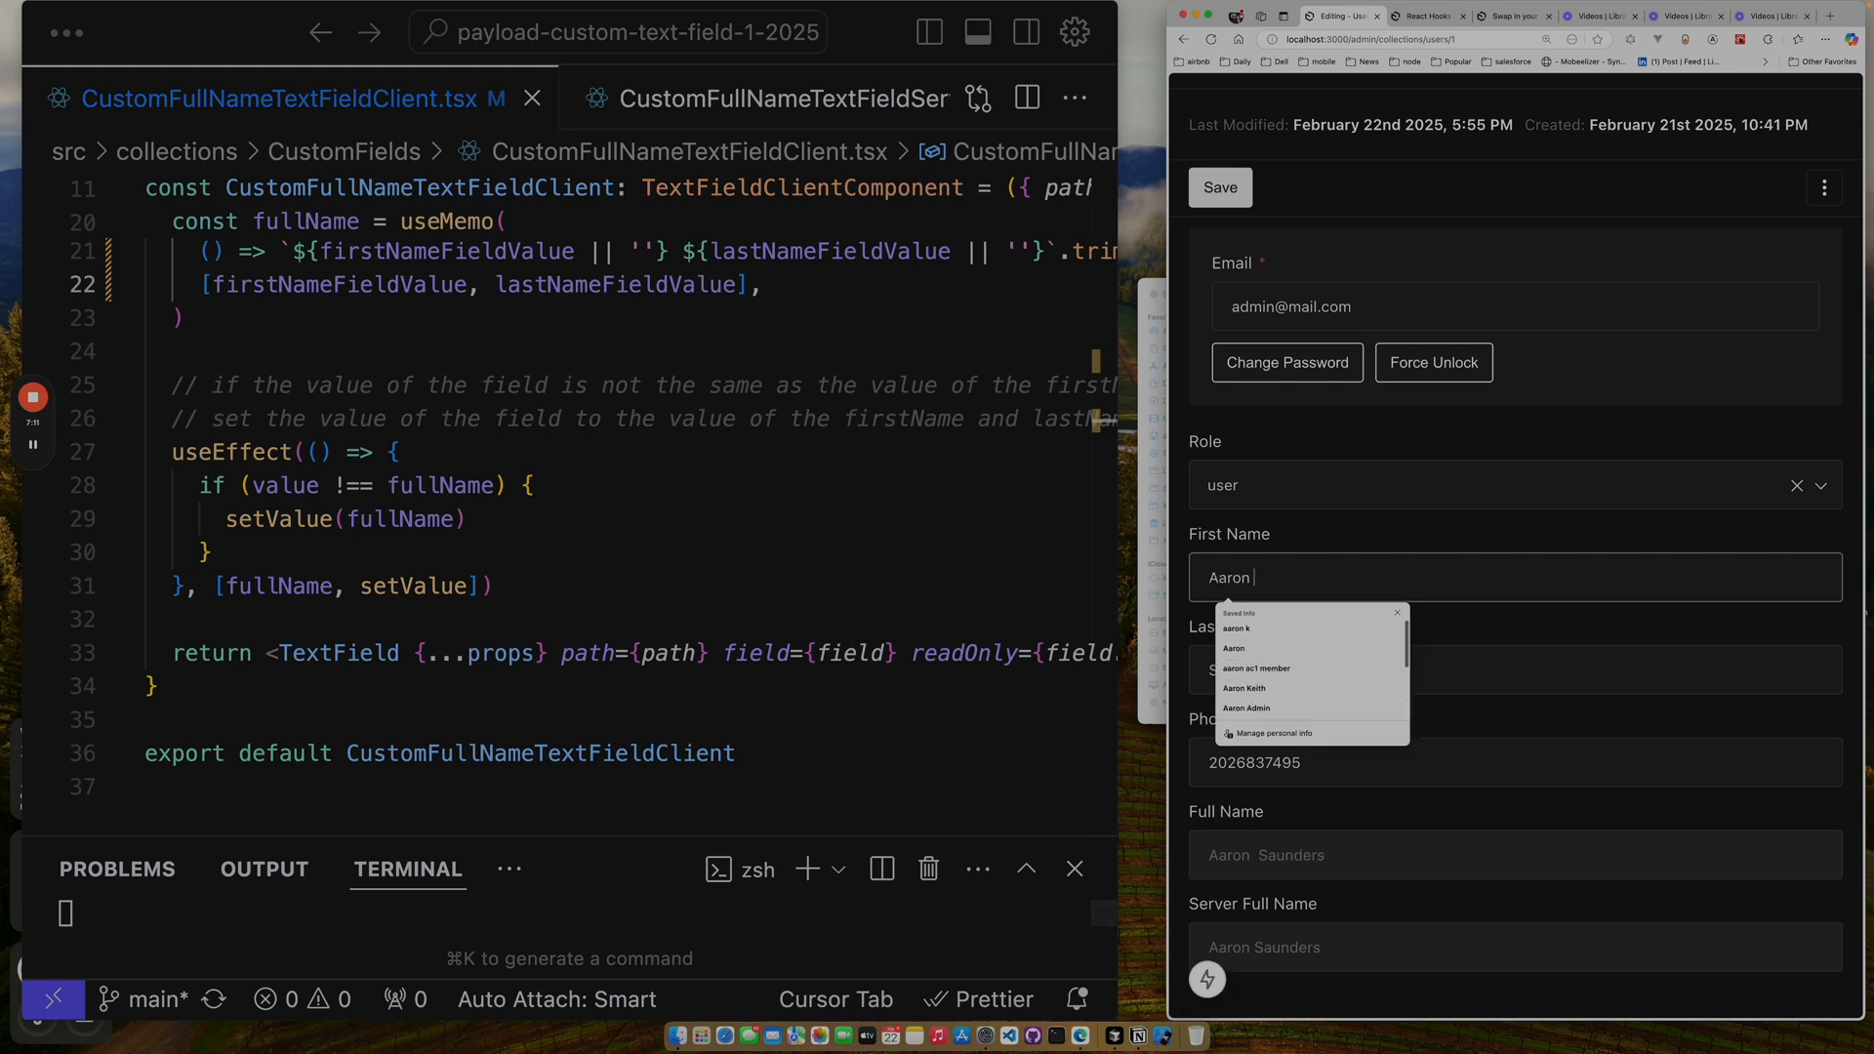
{"action": "type", "text": "Keith"}
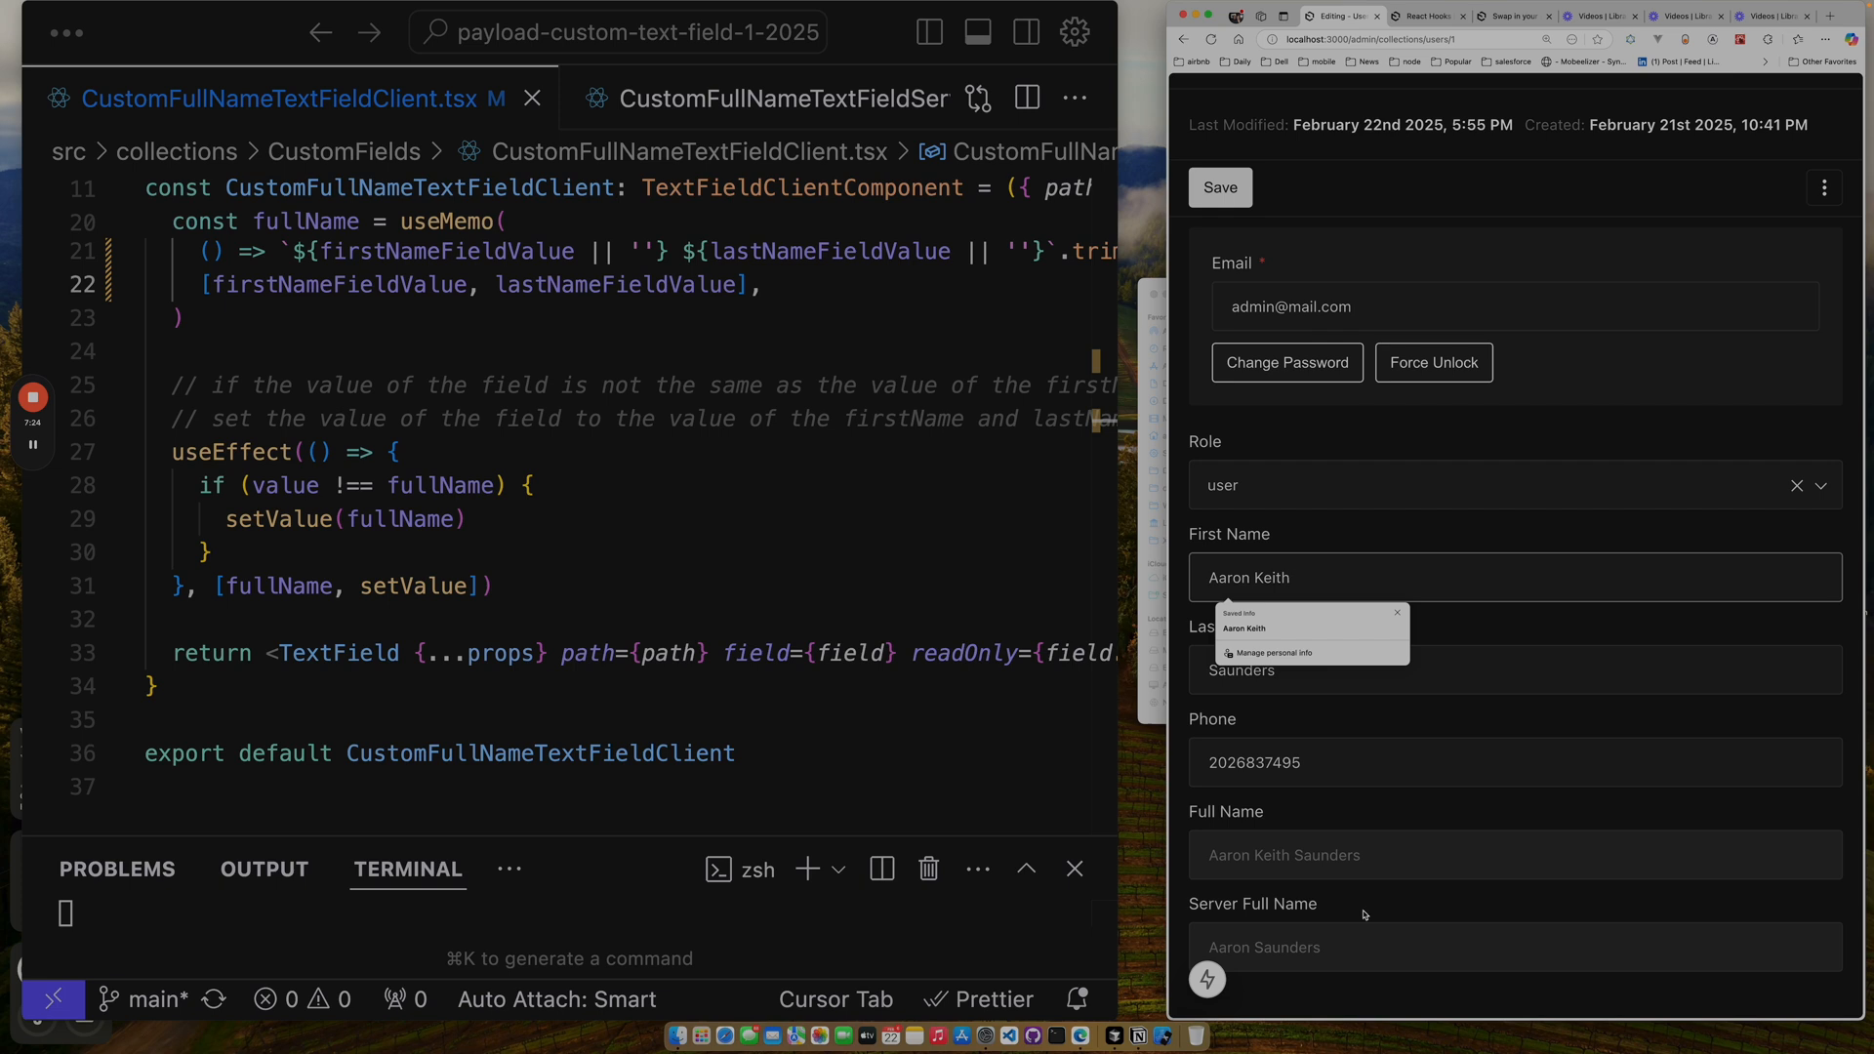
{"action": "mouse_move", "coordinate": [1413, 914]}
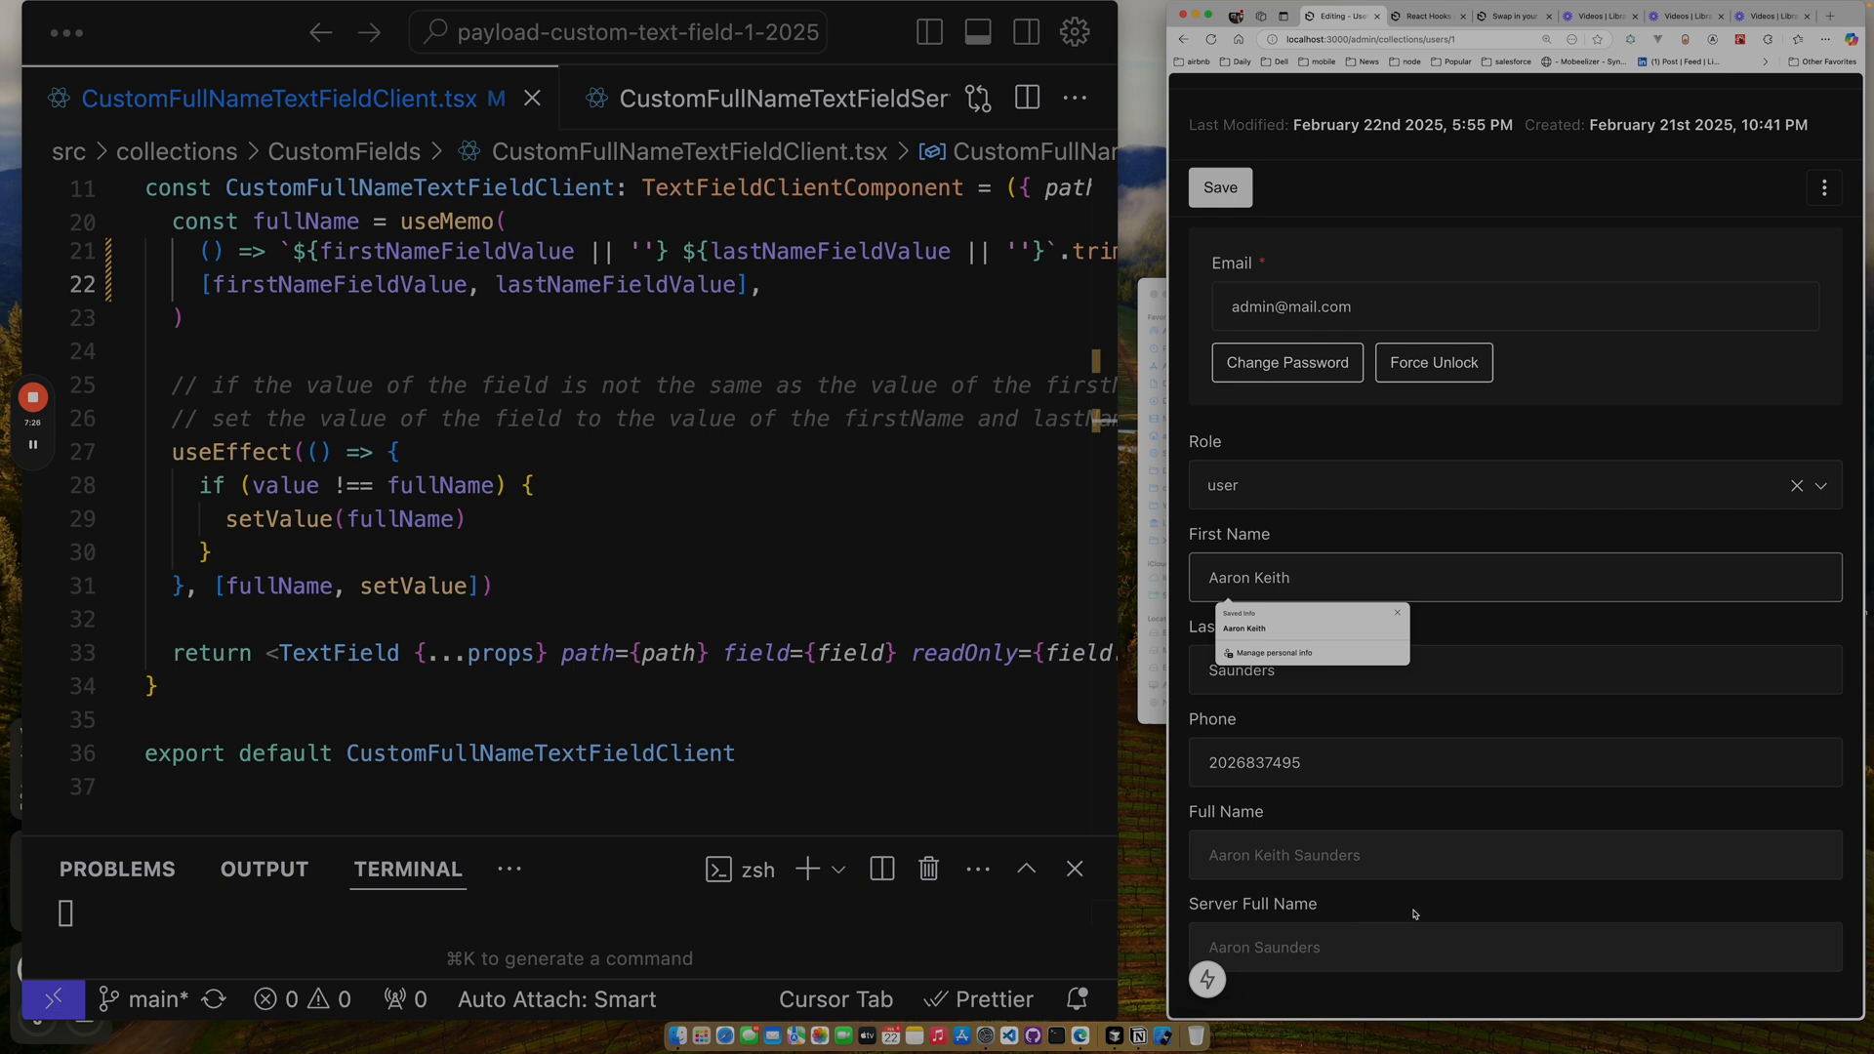
{"action": "mouse_move", "coordinate": [1428, 840]}
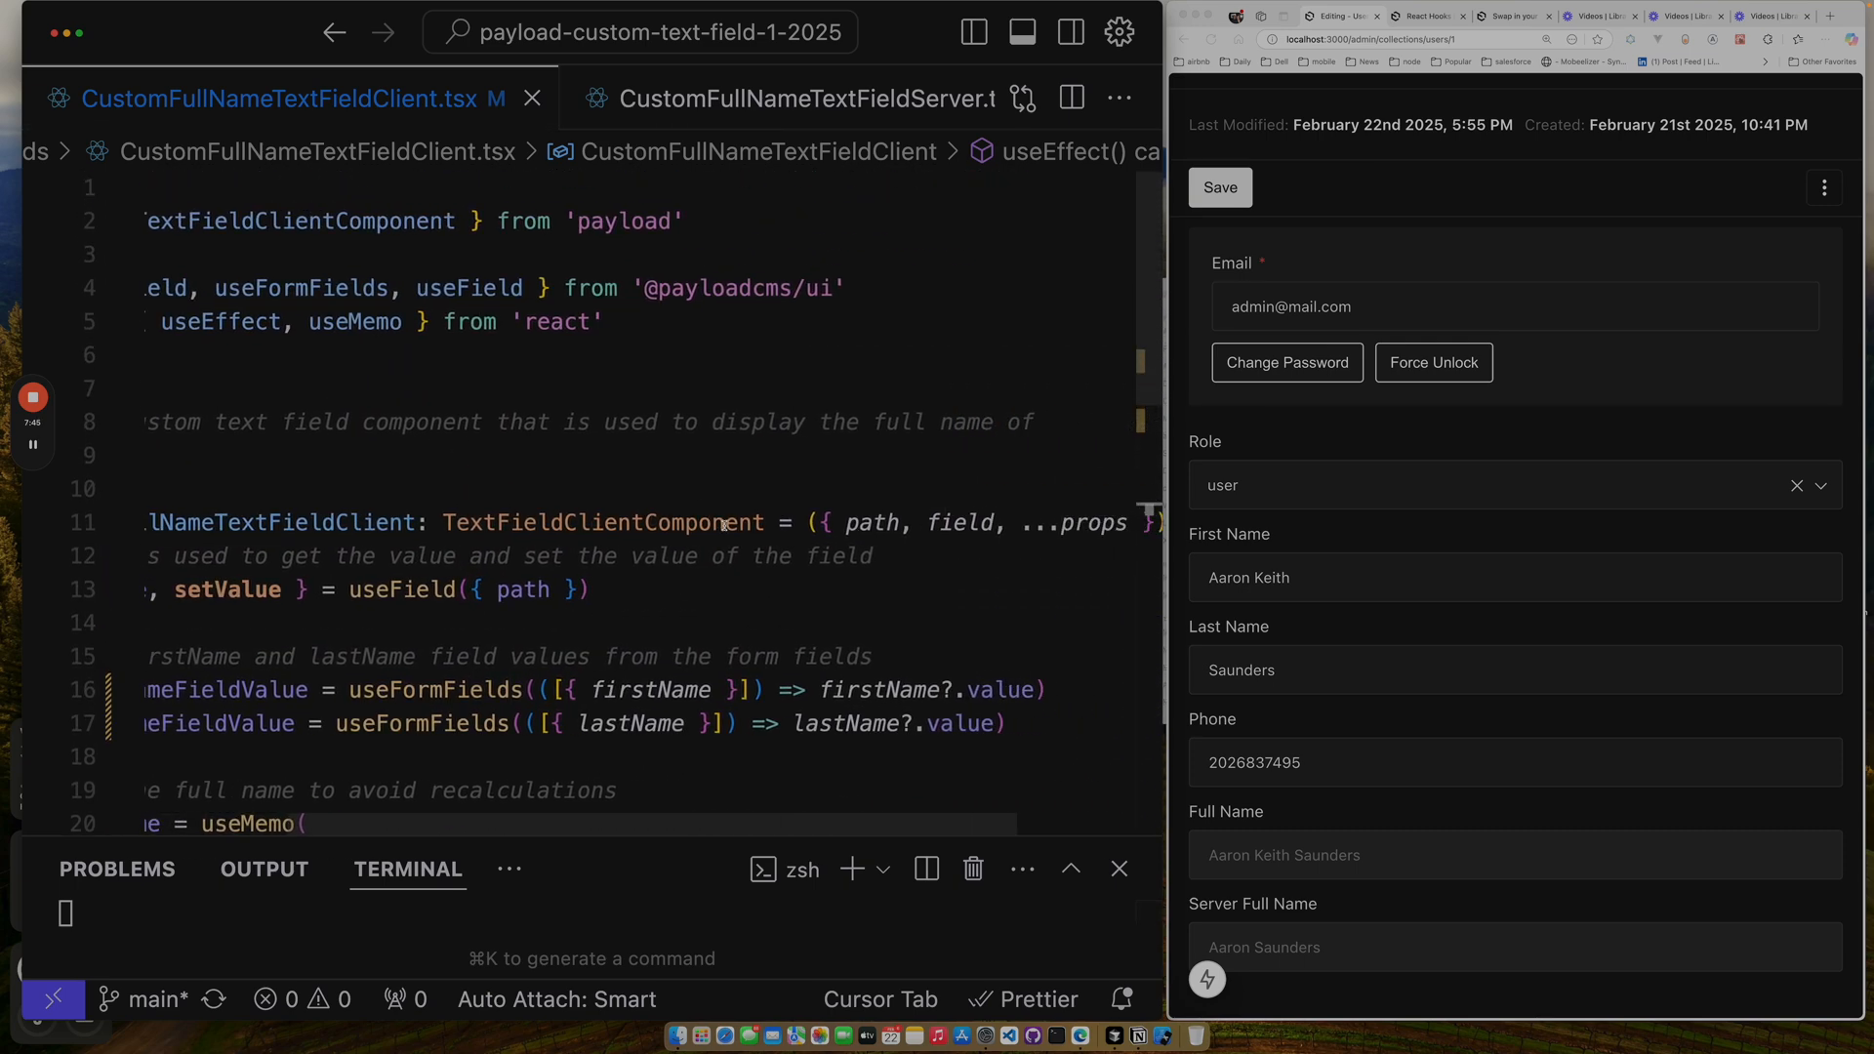
Scroll the client component code alongside Payload's React Hooks useField documentation.
{"action": "scroll", "scroll_direction": "left", "scroll_amount": 3}
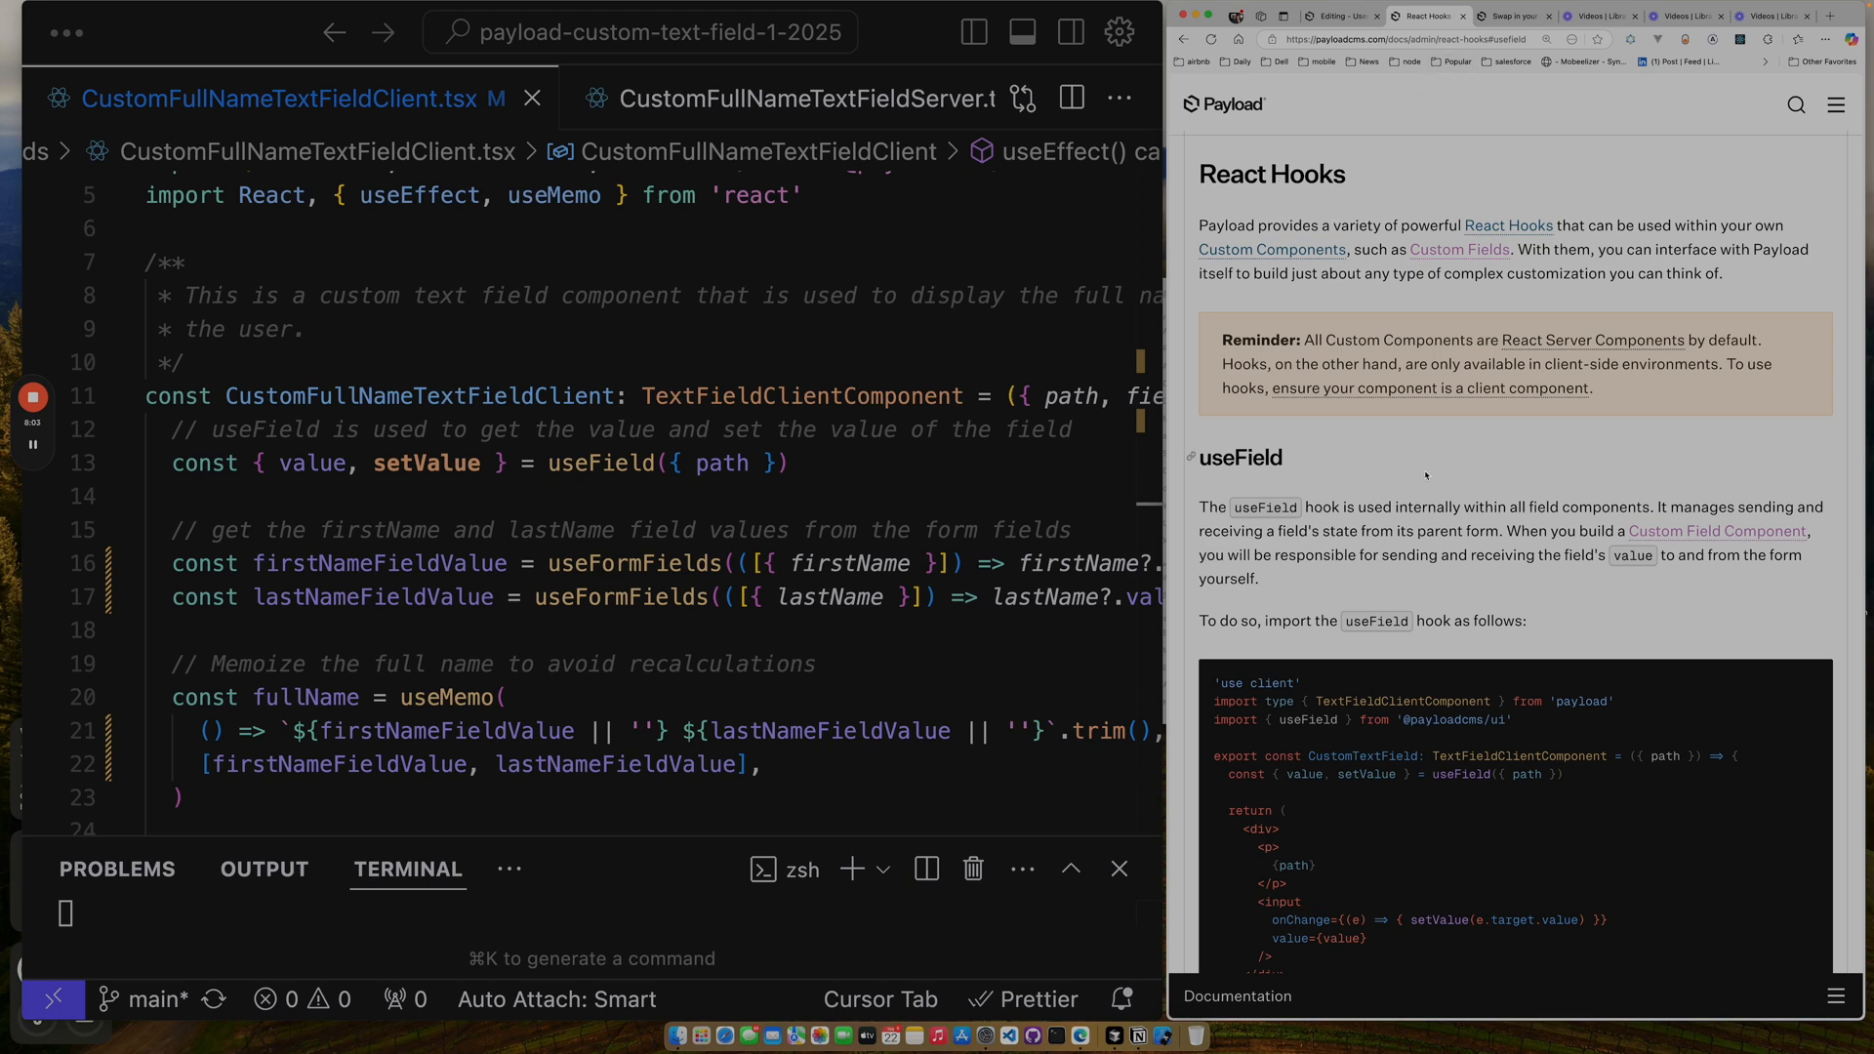
{"action": "scroll", "scroll_direction": "down", "scroll_amount": 3}
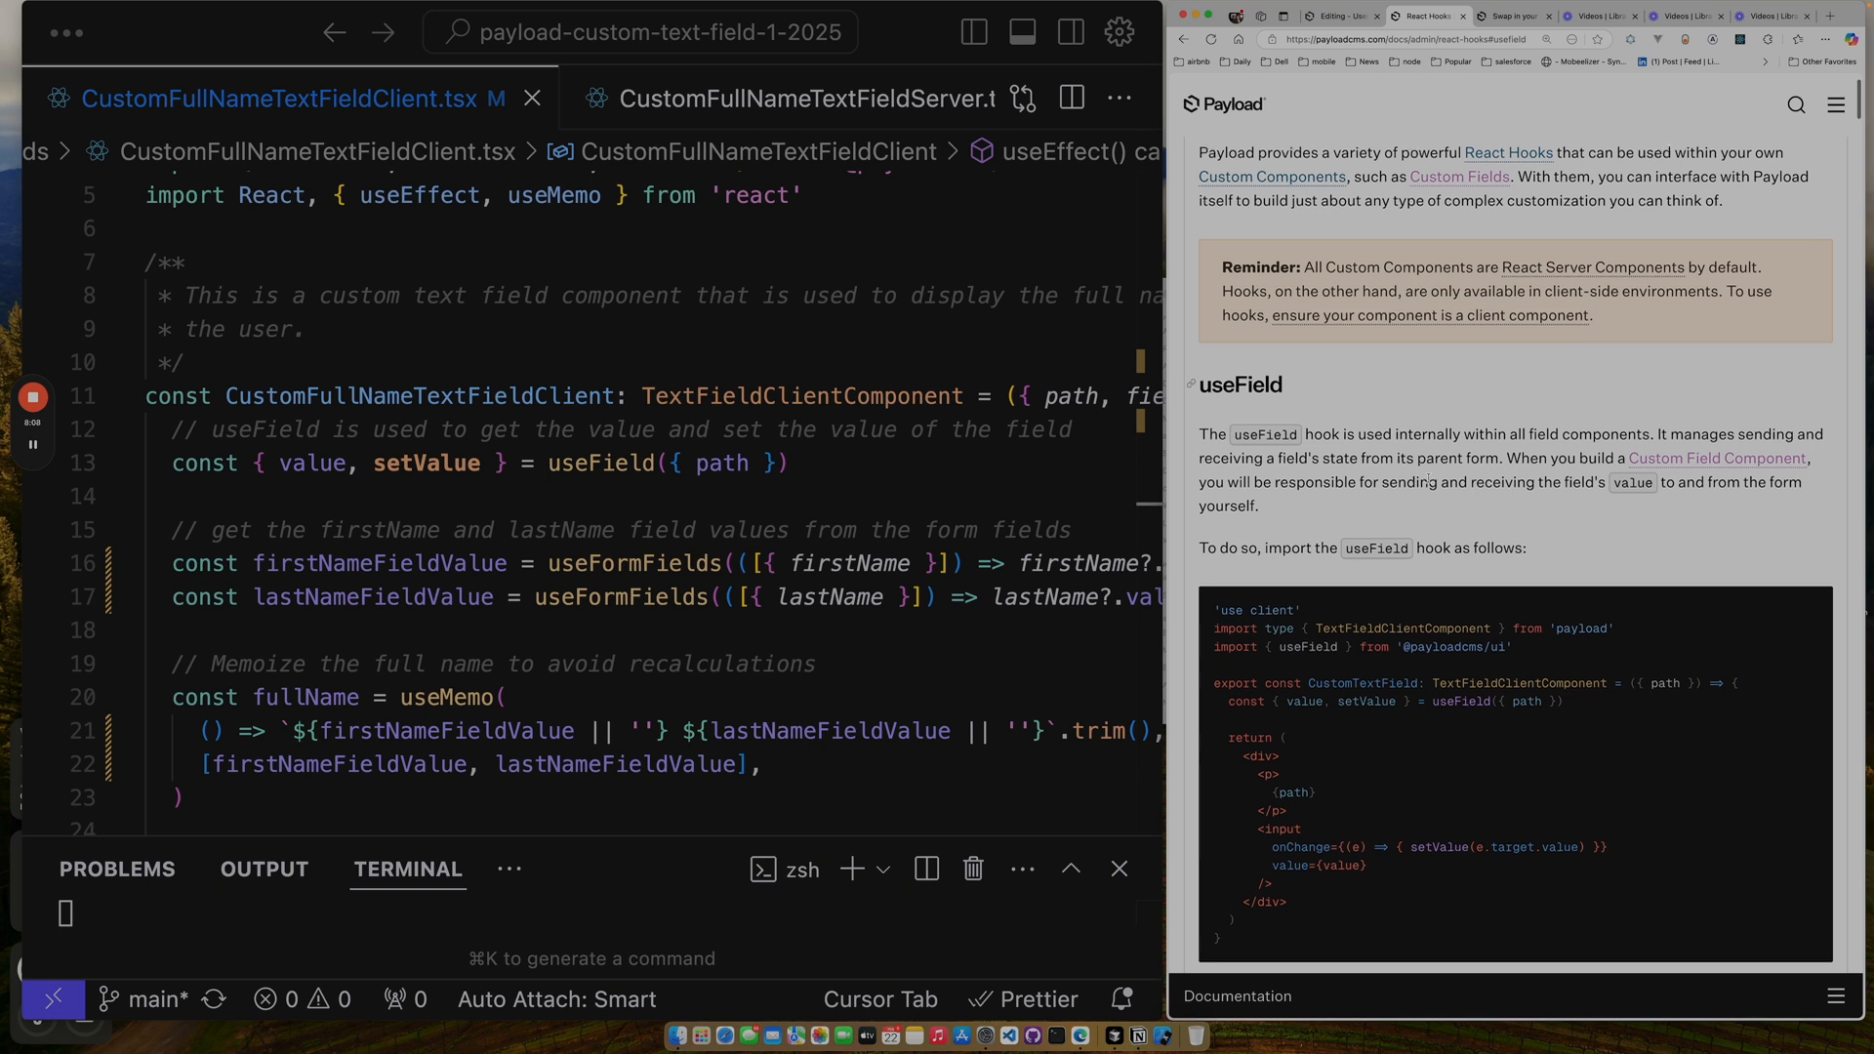
{"action": "scroll", "scroll_direction": "down", "scroll_amount": 3}
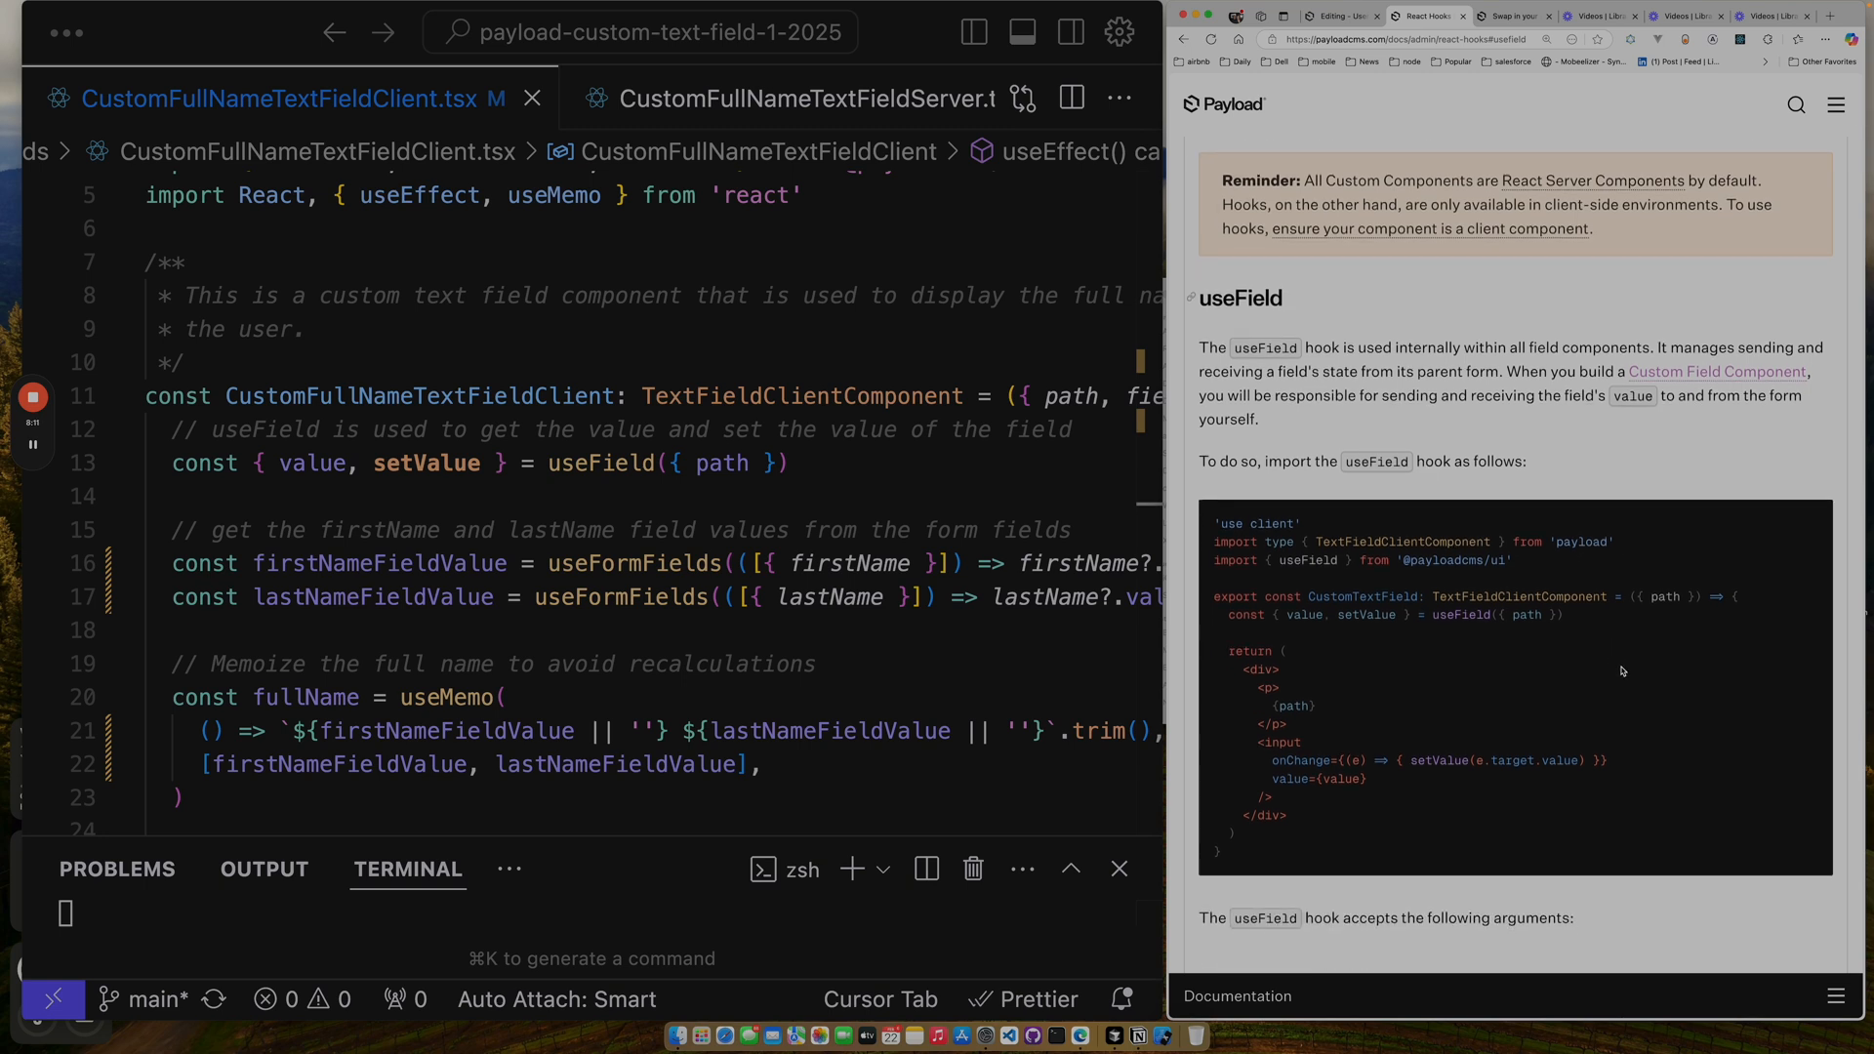
{"action": "scroll", "scroll_direction": "down", "scroll_amount": 3}
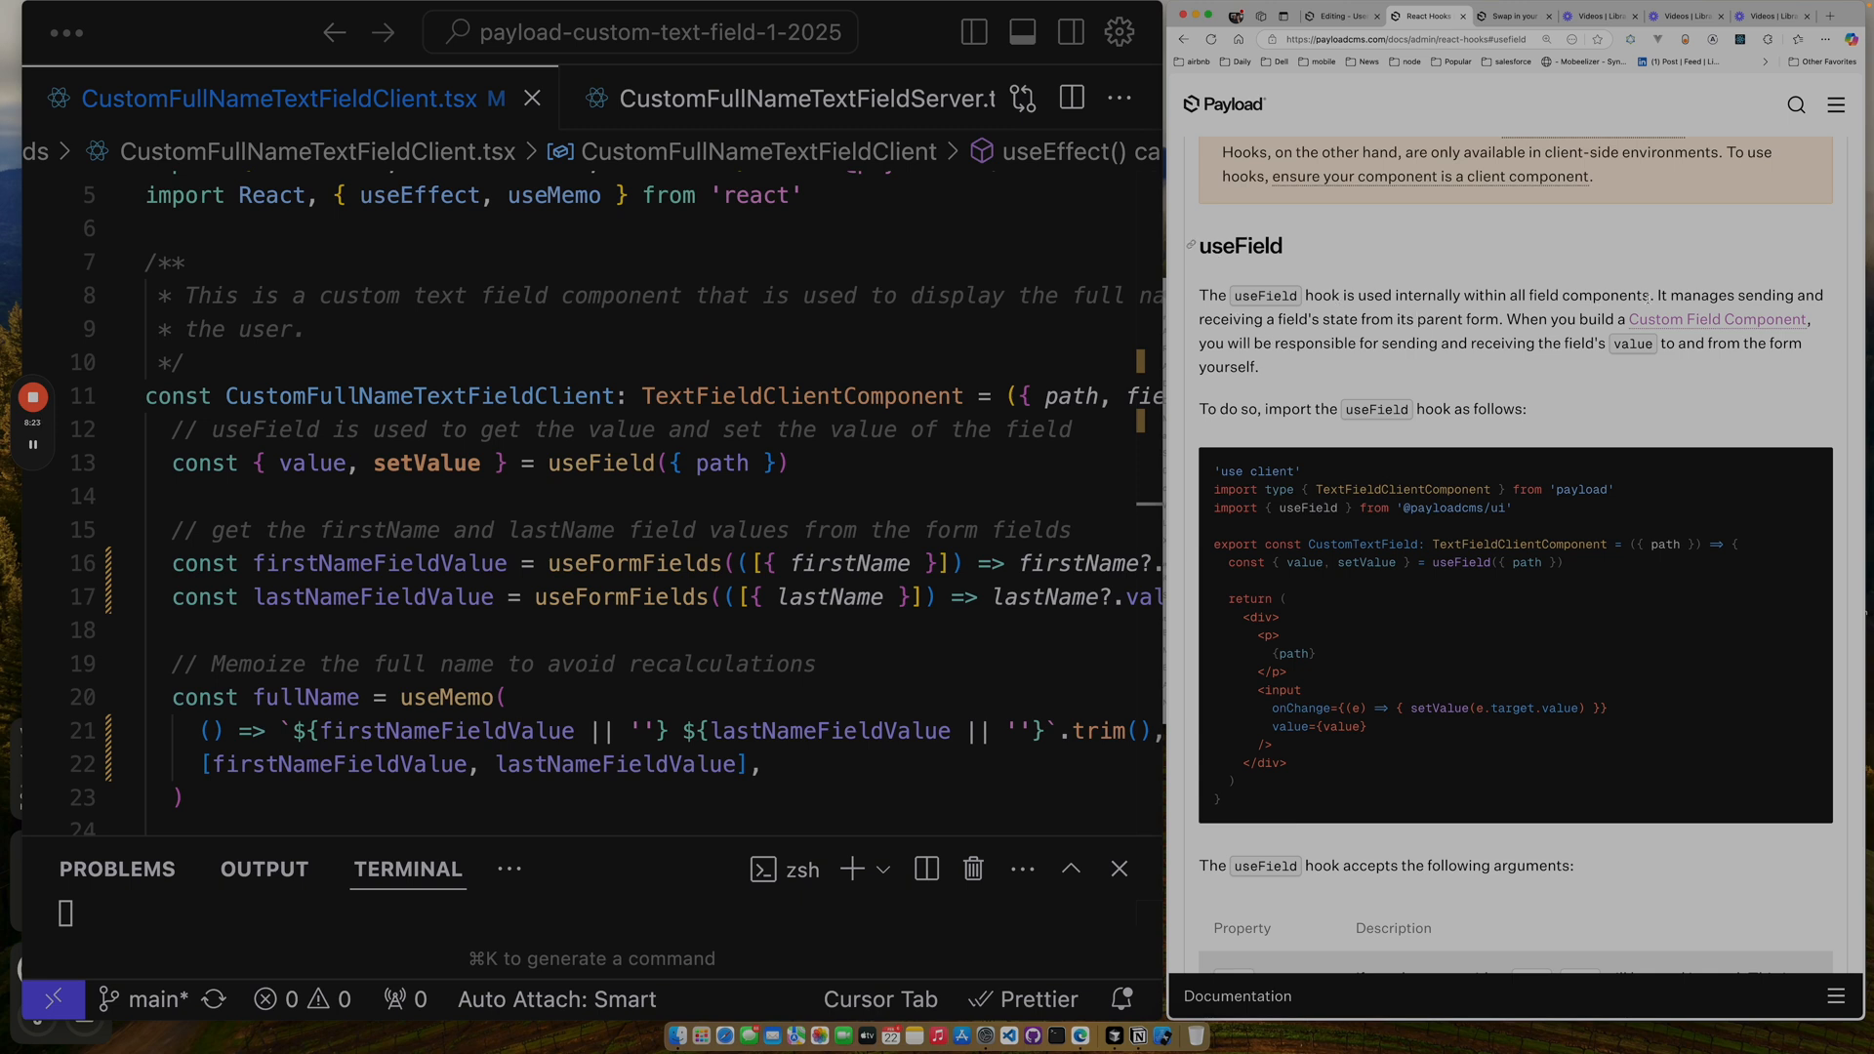
{"action": "scroll", "scroll_direction": "down", "scroll_amount": 3}
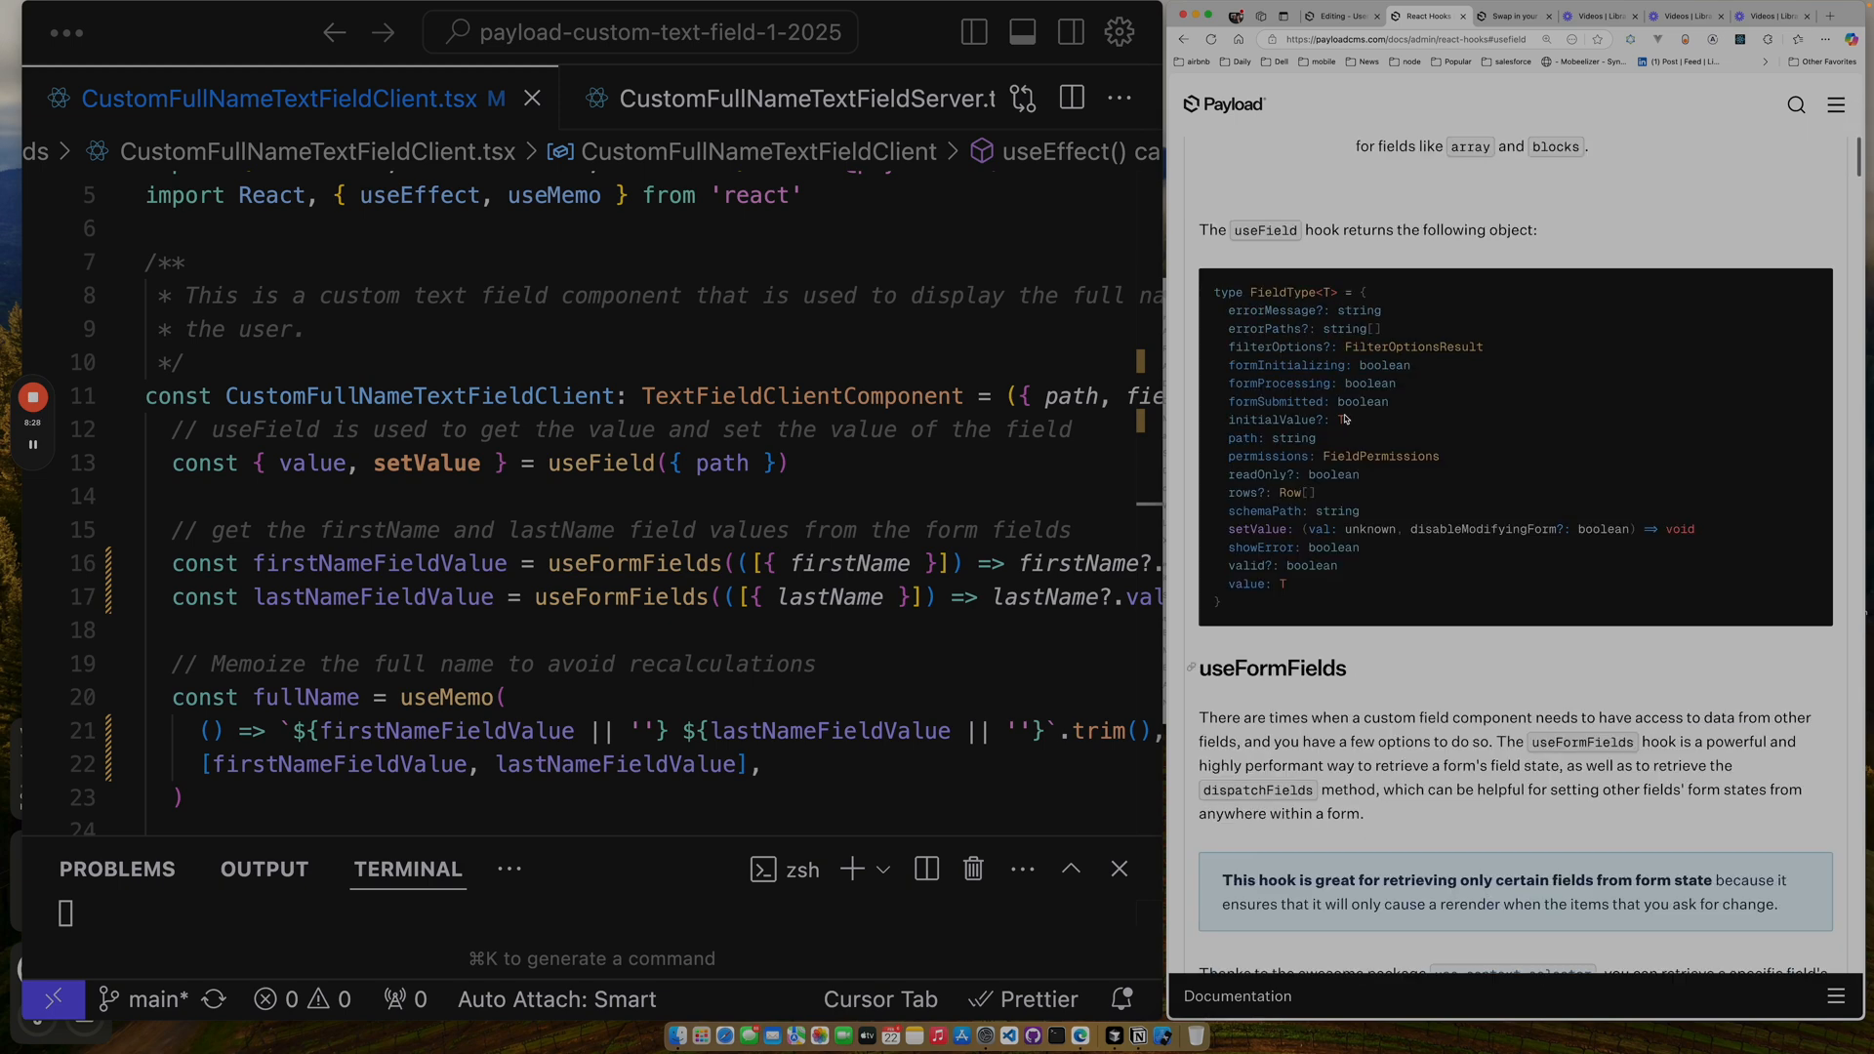
{"action": "scroll", "scroll_direction": "down", "scroll_amount": 3}
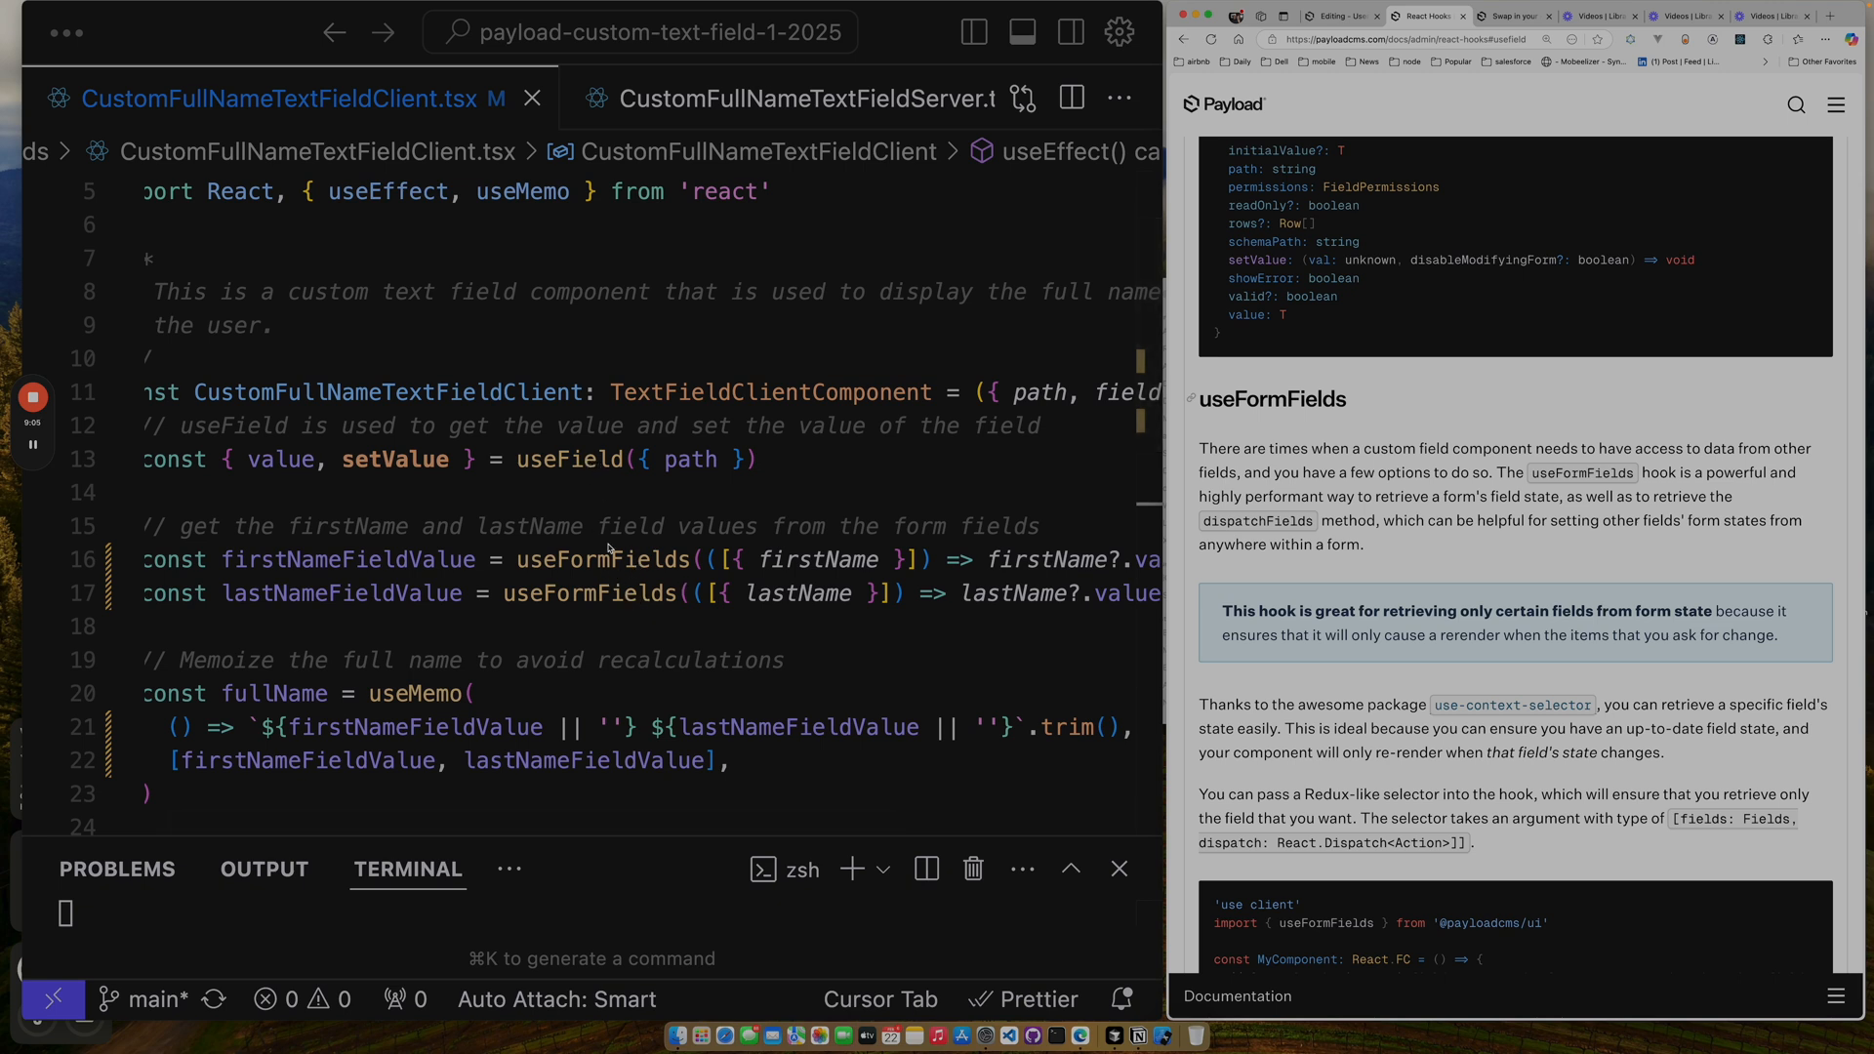
{"action": "mouse_move", "coordinate": [616, 594]}
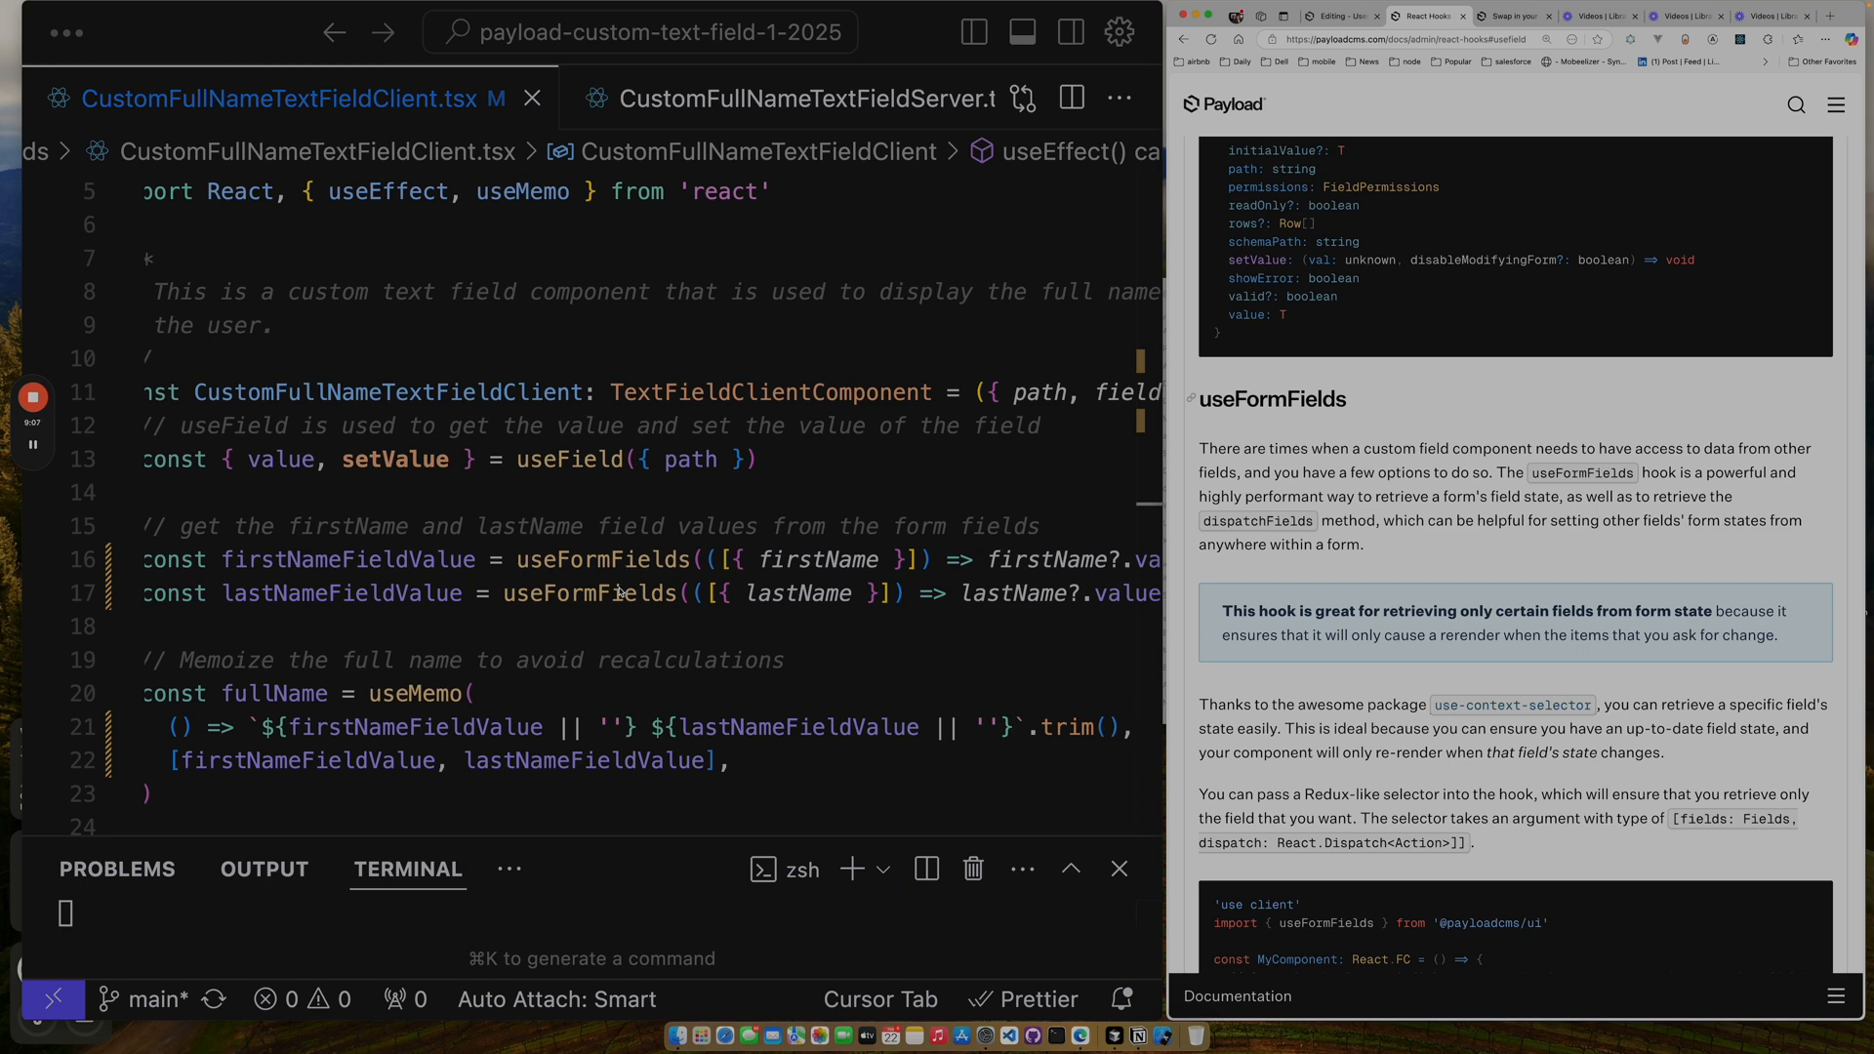
{"action": "mouse_move", "coordinate": [1135, 710]}
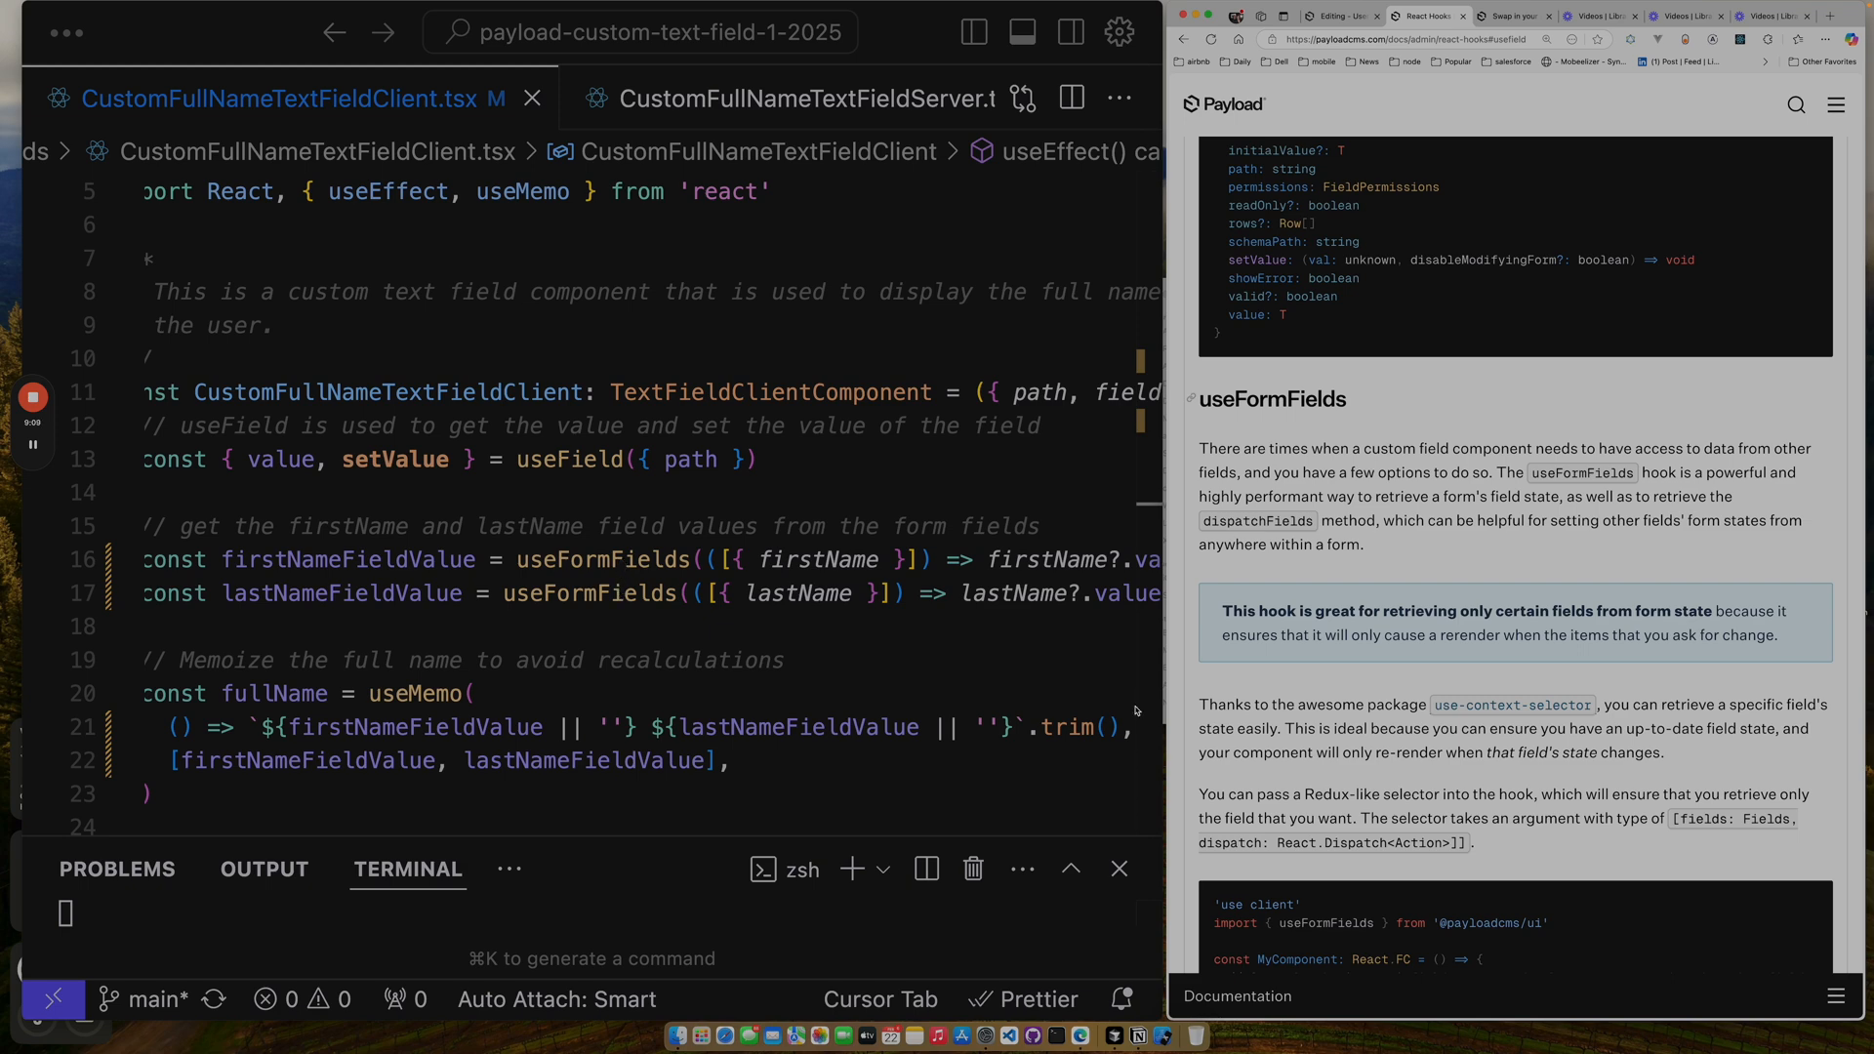
{"action": "scroll", "scroll_direction": "down", "scroll_amount": 3}
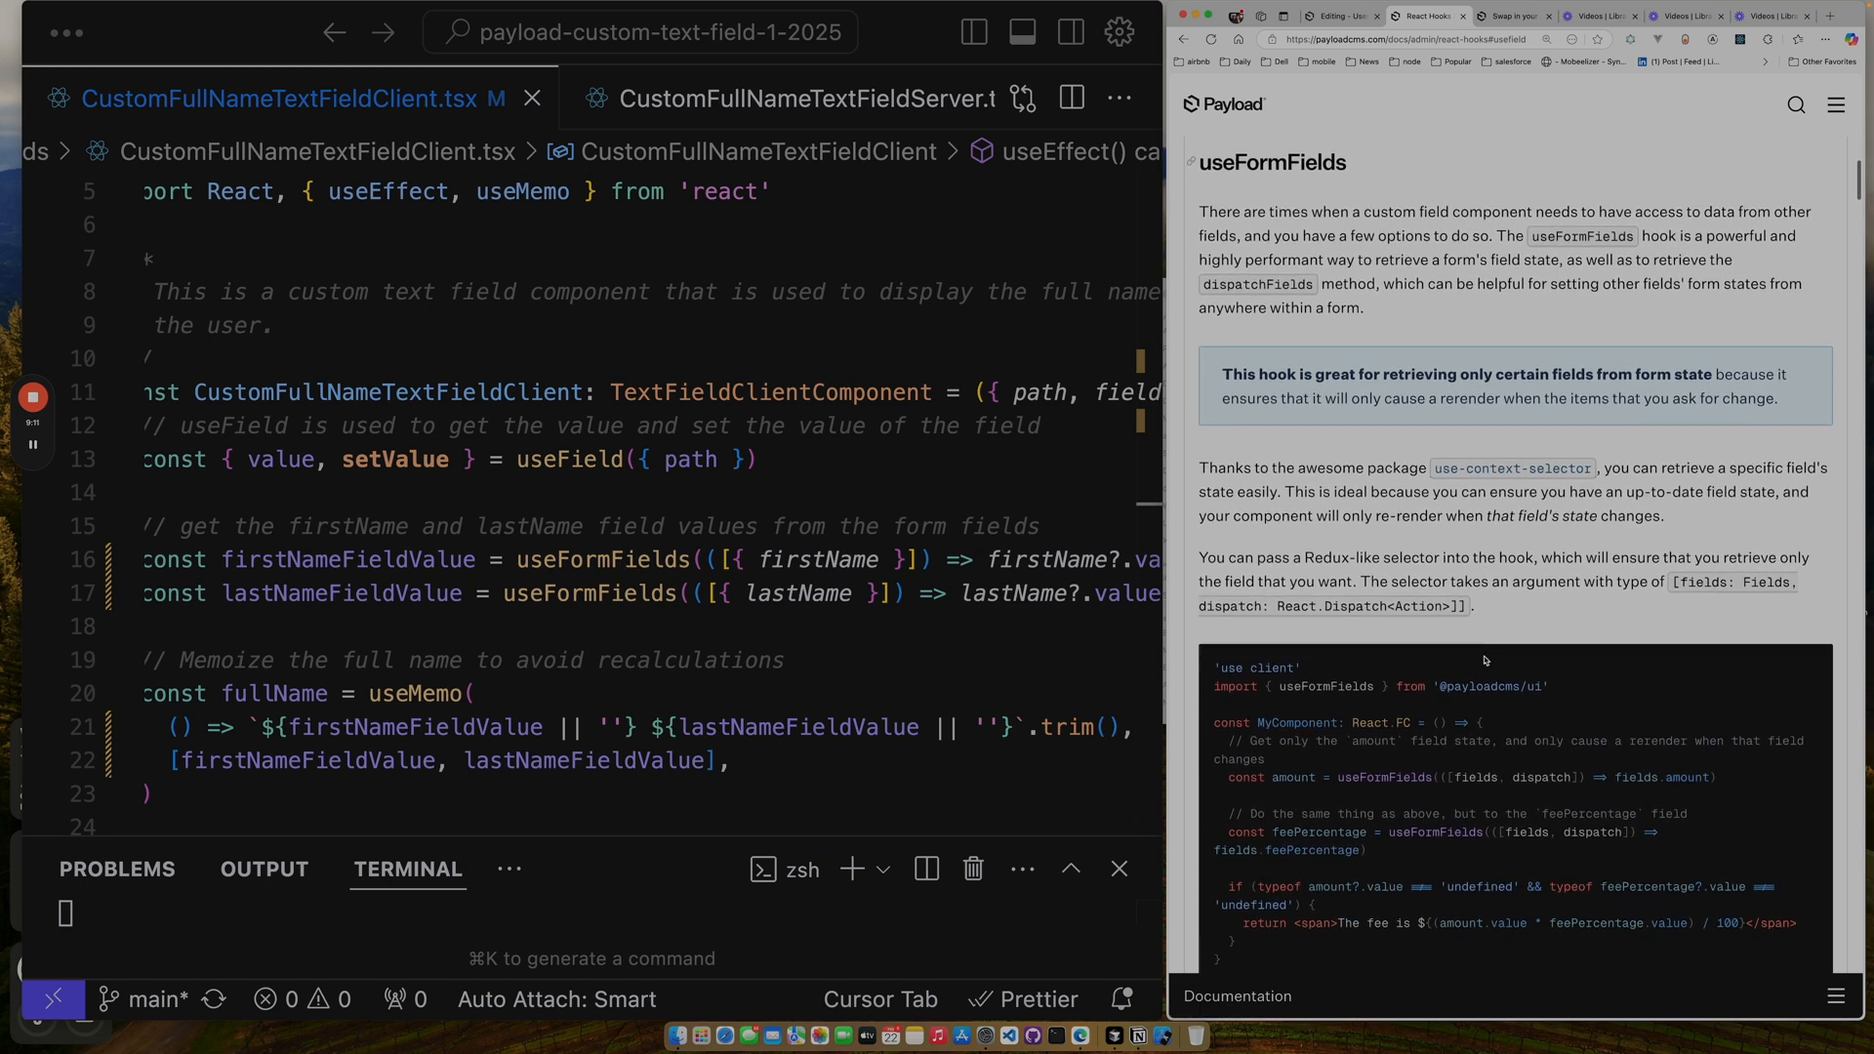
{"action": "scroll", "scroll_direction": "down", "scroll_amount": 3}
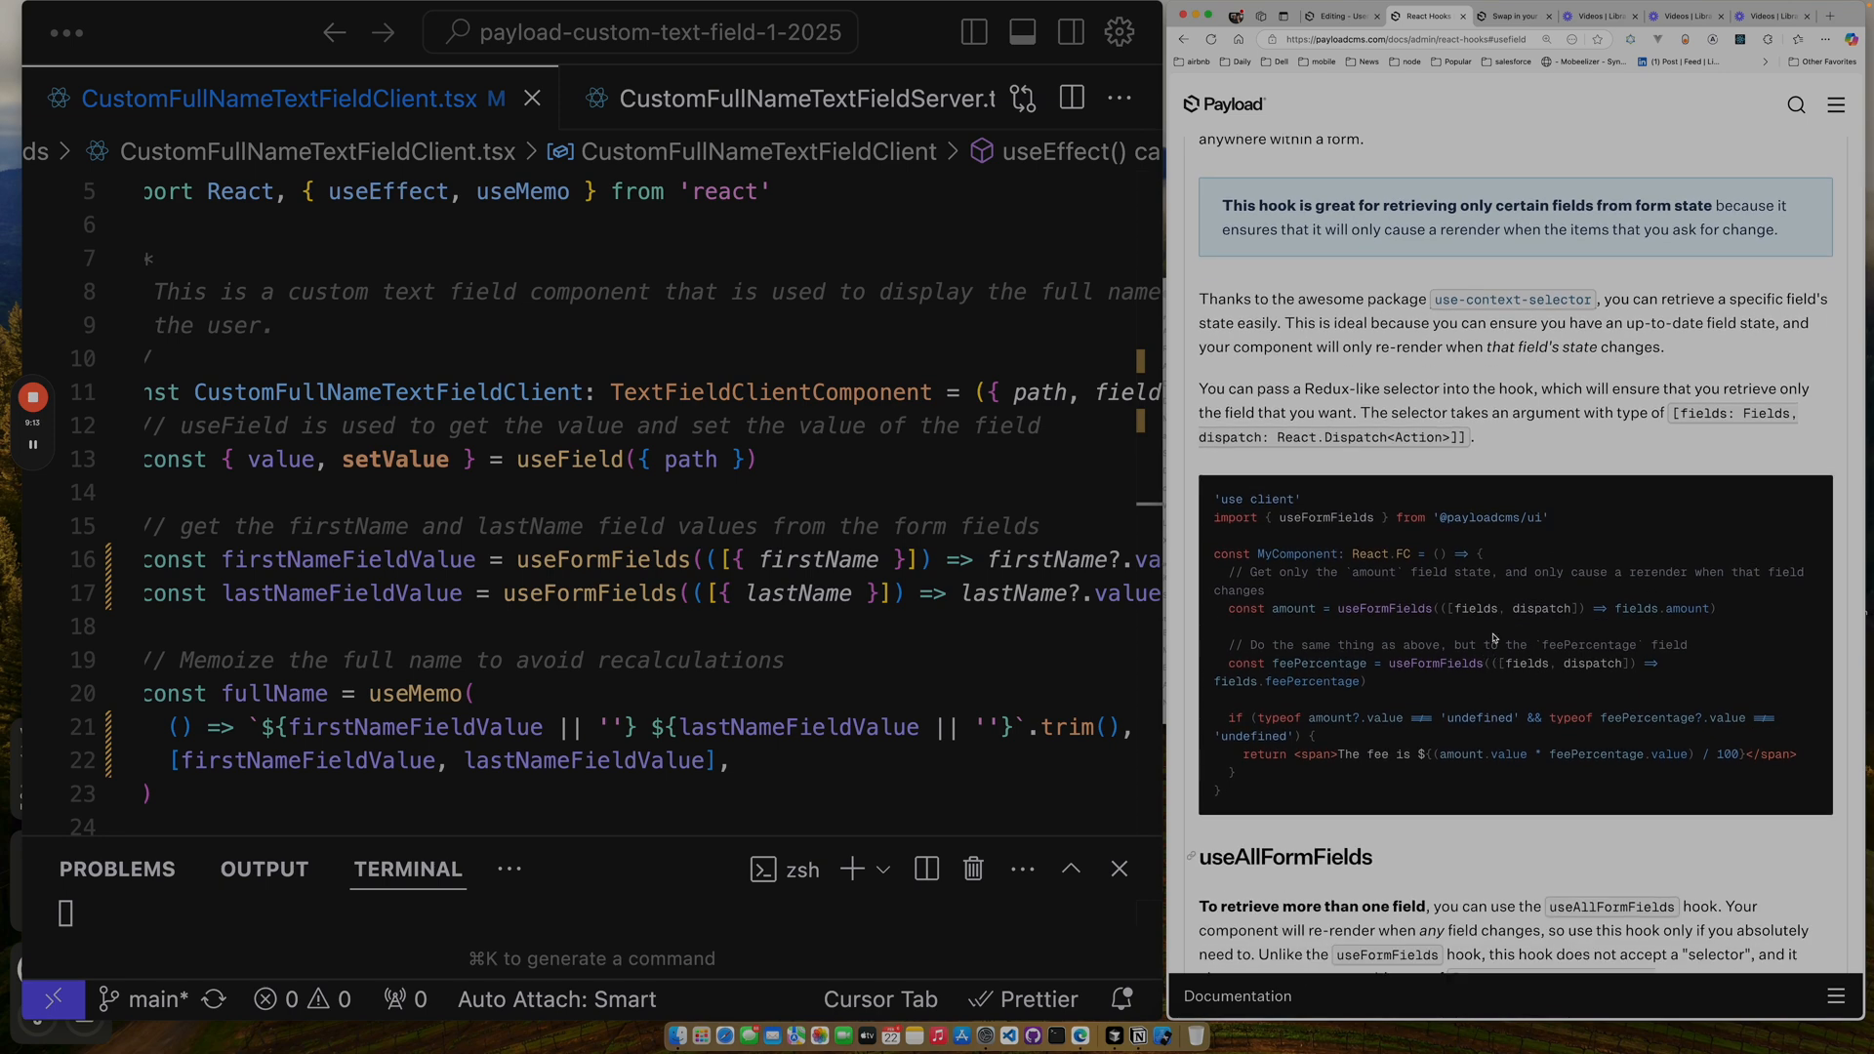
{"action": "mouse_move", "coordinate": [605, 571]}
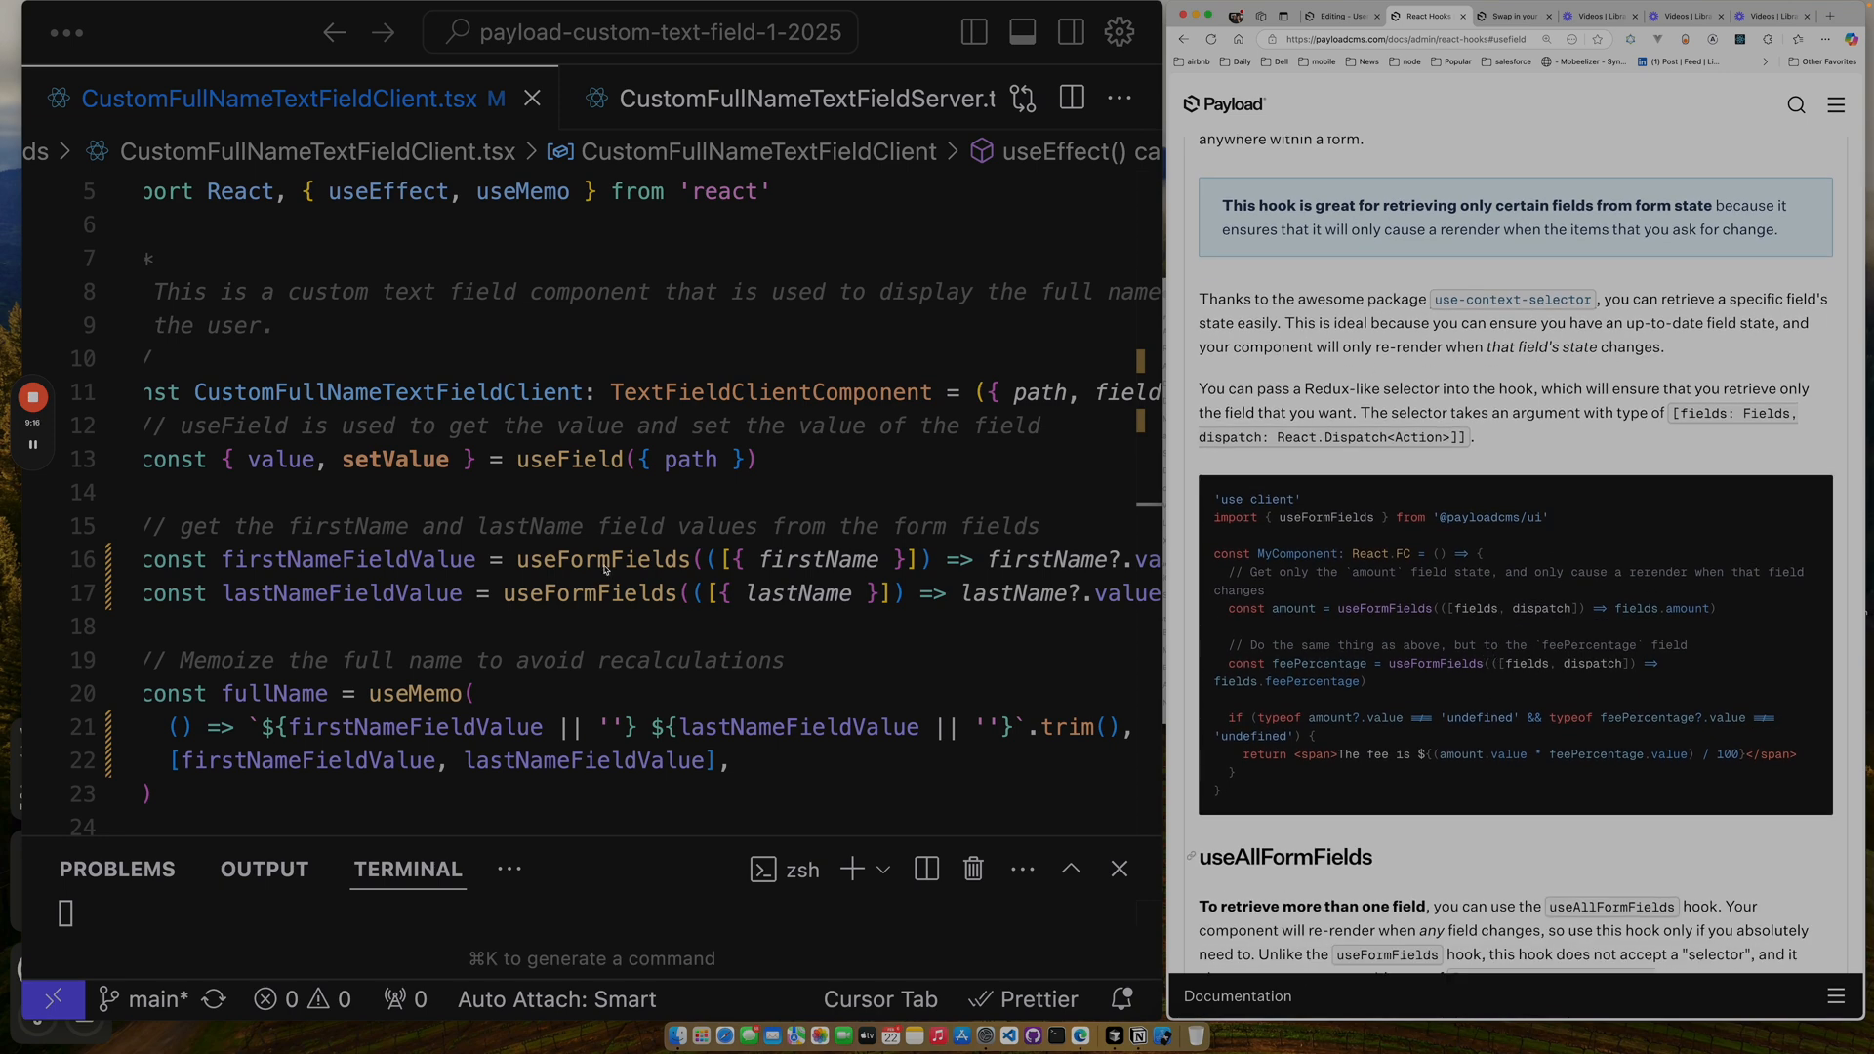
{"action": "scroll", "scroll_direction": "down", "scroll_amount": 3}
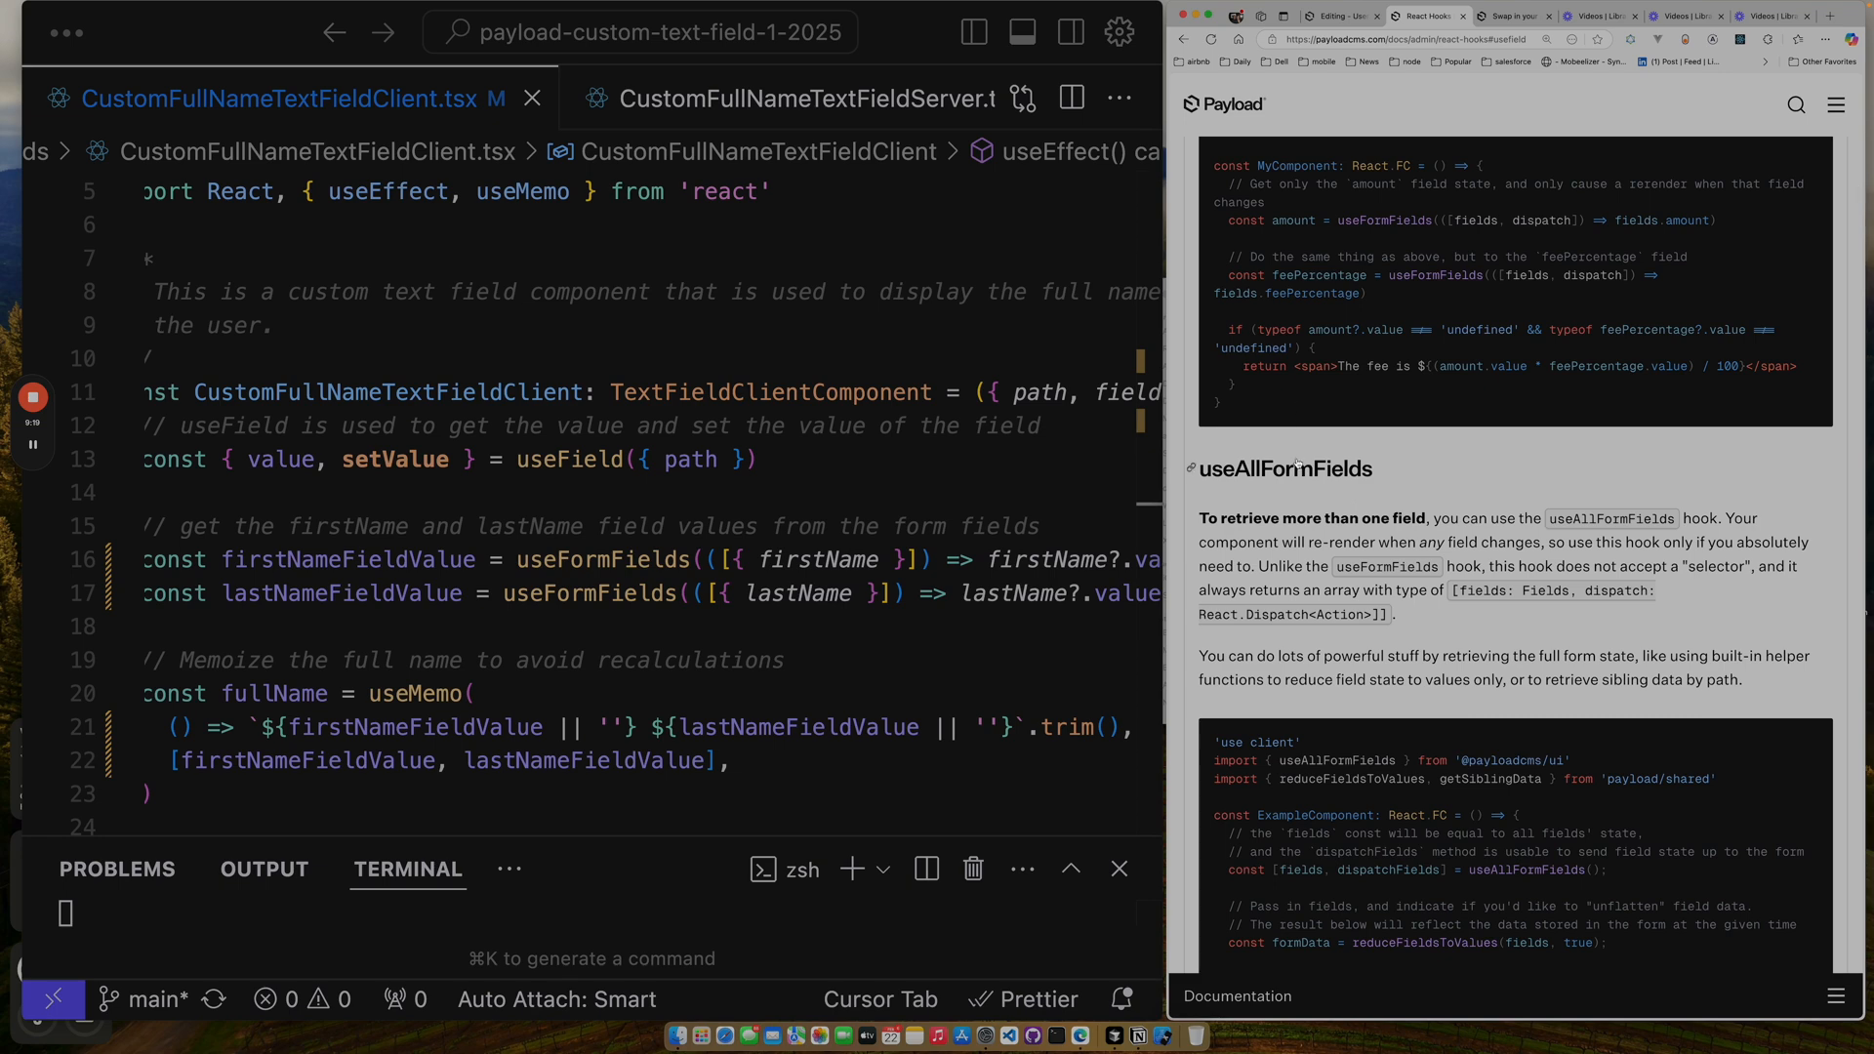
{"action": "mouse_move", "coordinate": [1322, 535]}
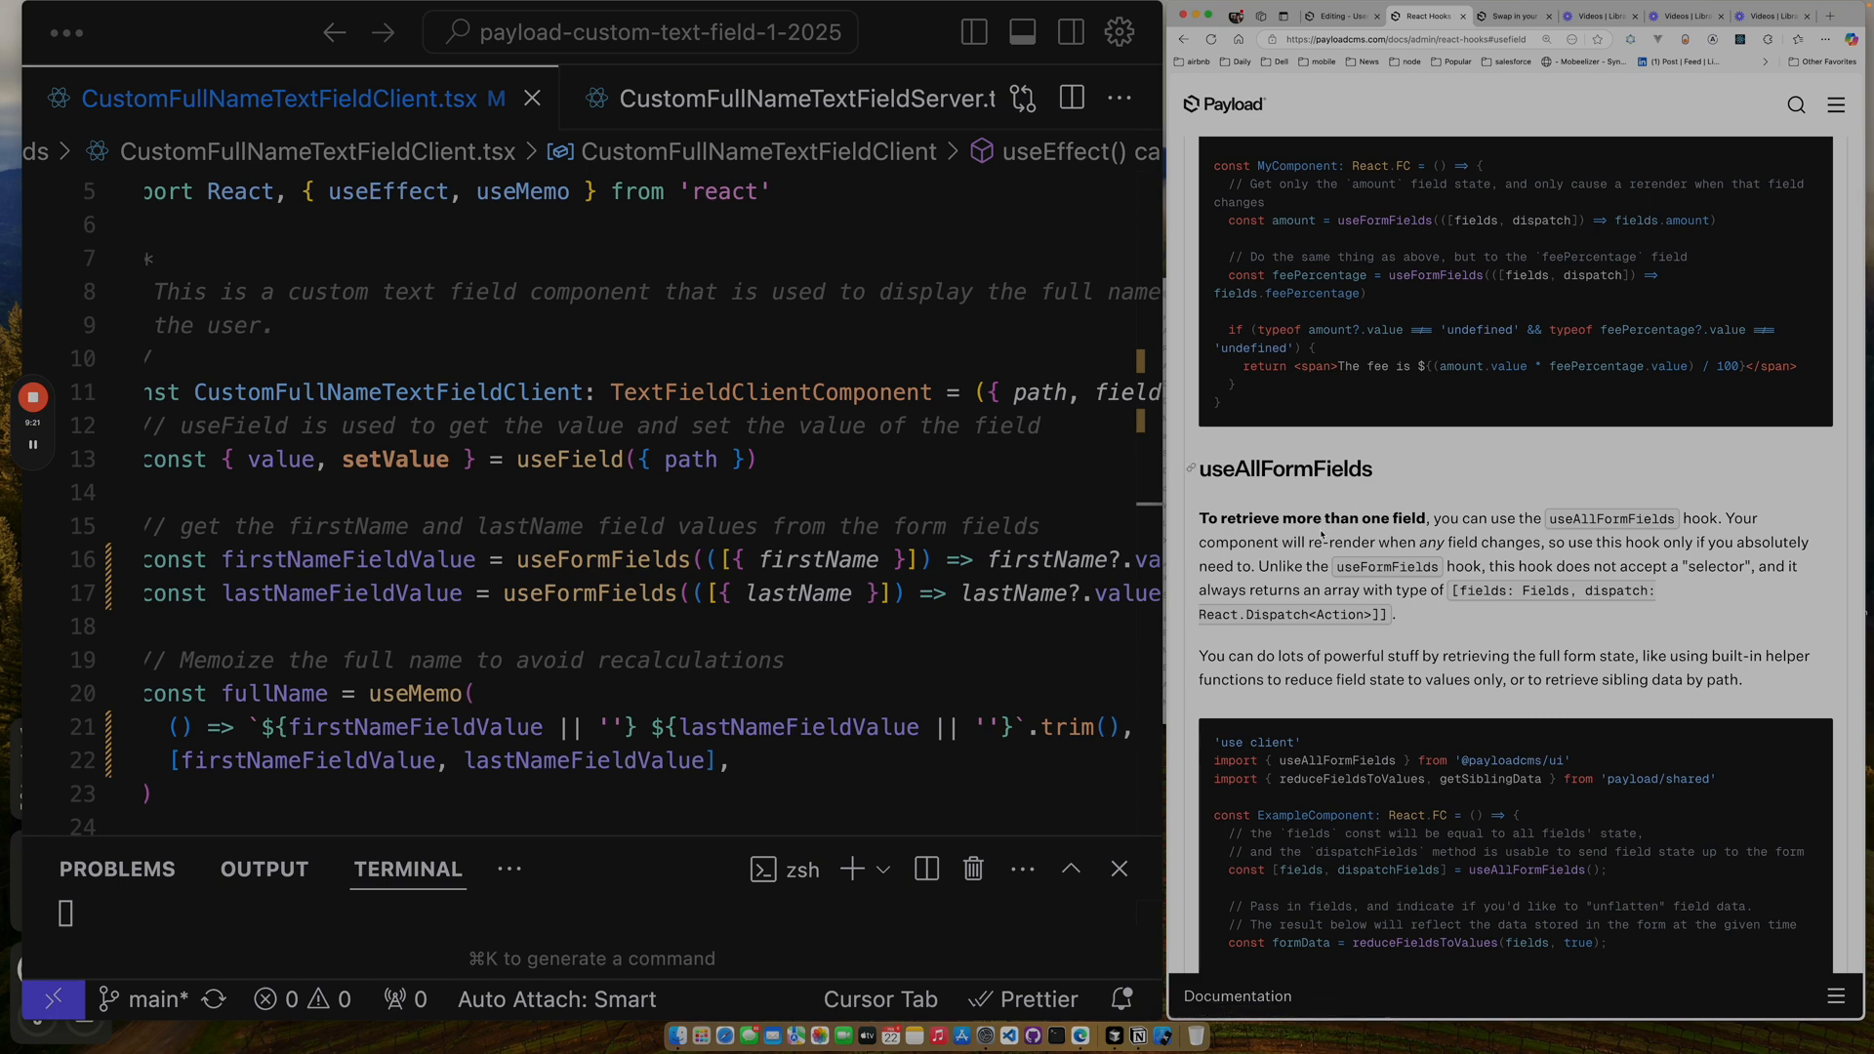
{"action": "scroll", "scroll_direction": "down", "scroll_amount": 3}
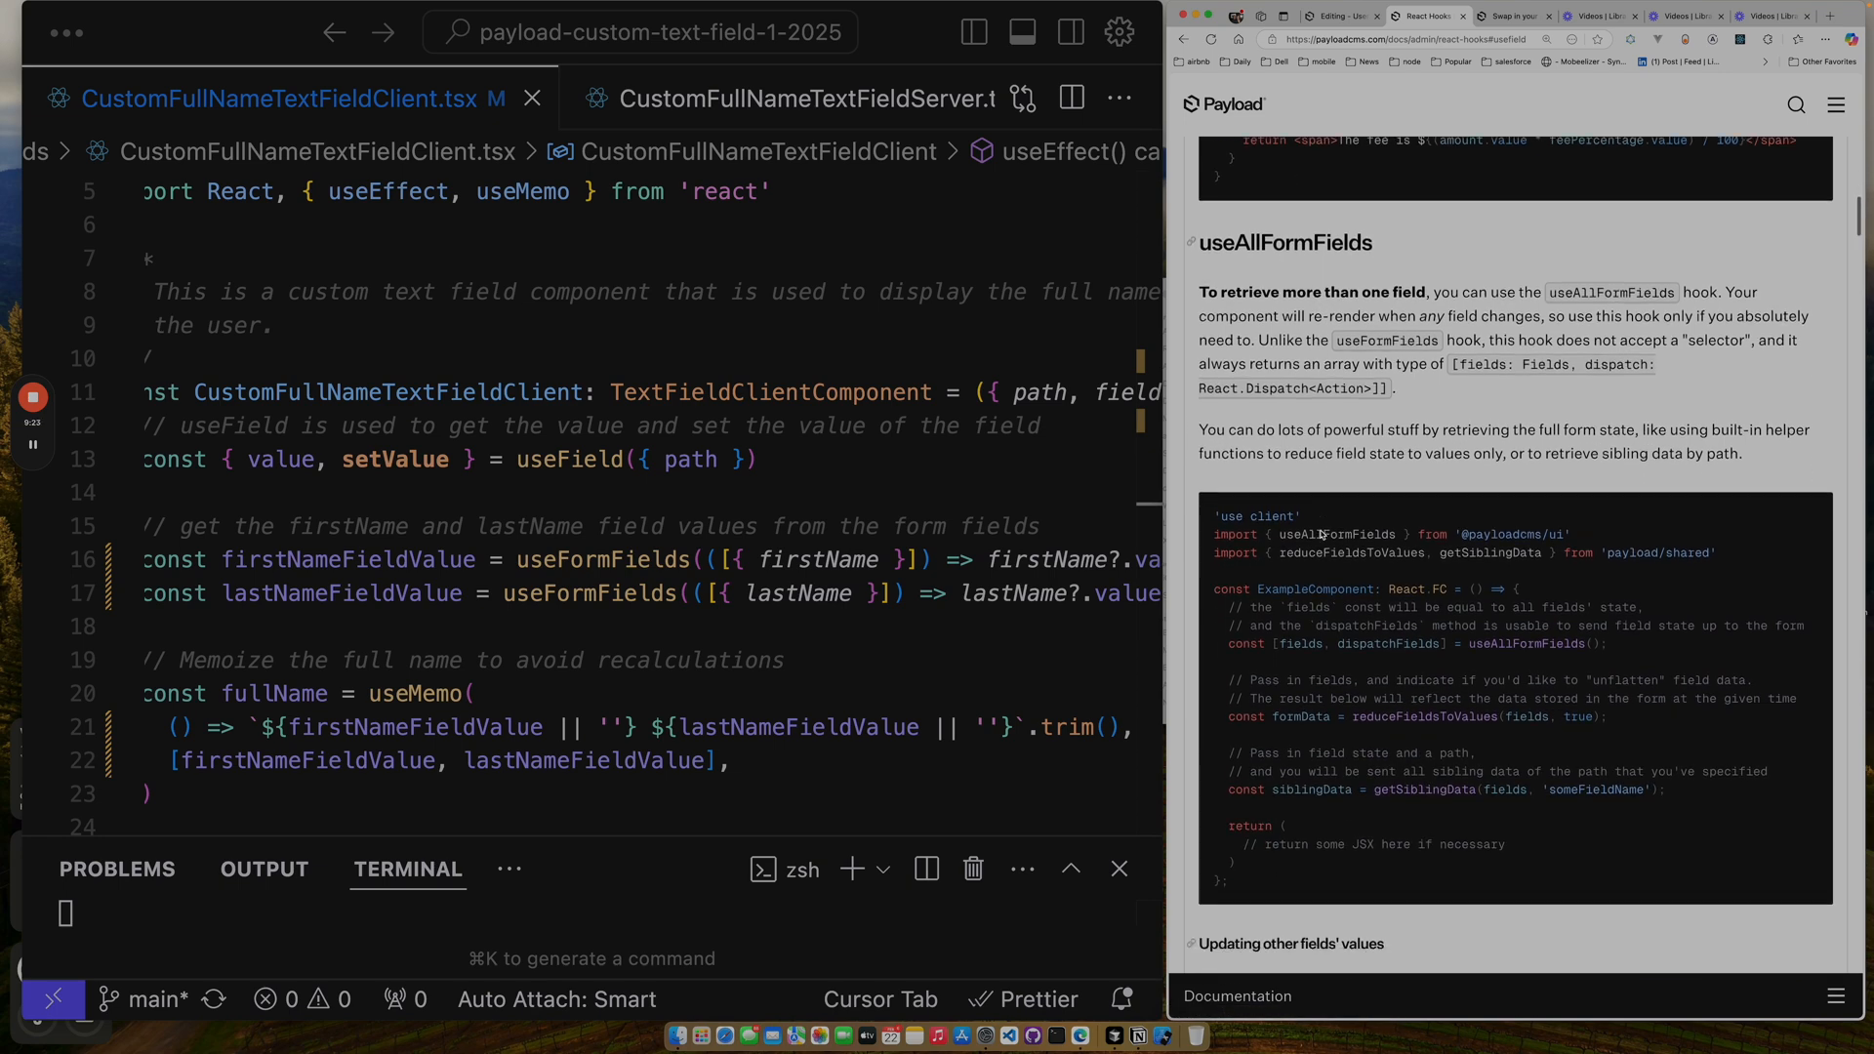
{"action": "scroll", "scroll_direction": "down", "scroll_amount": 3}
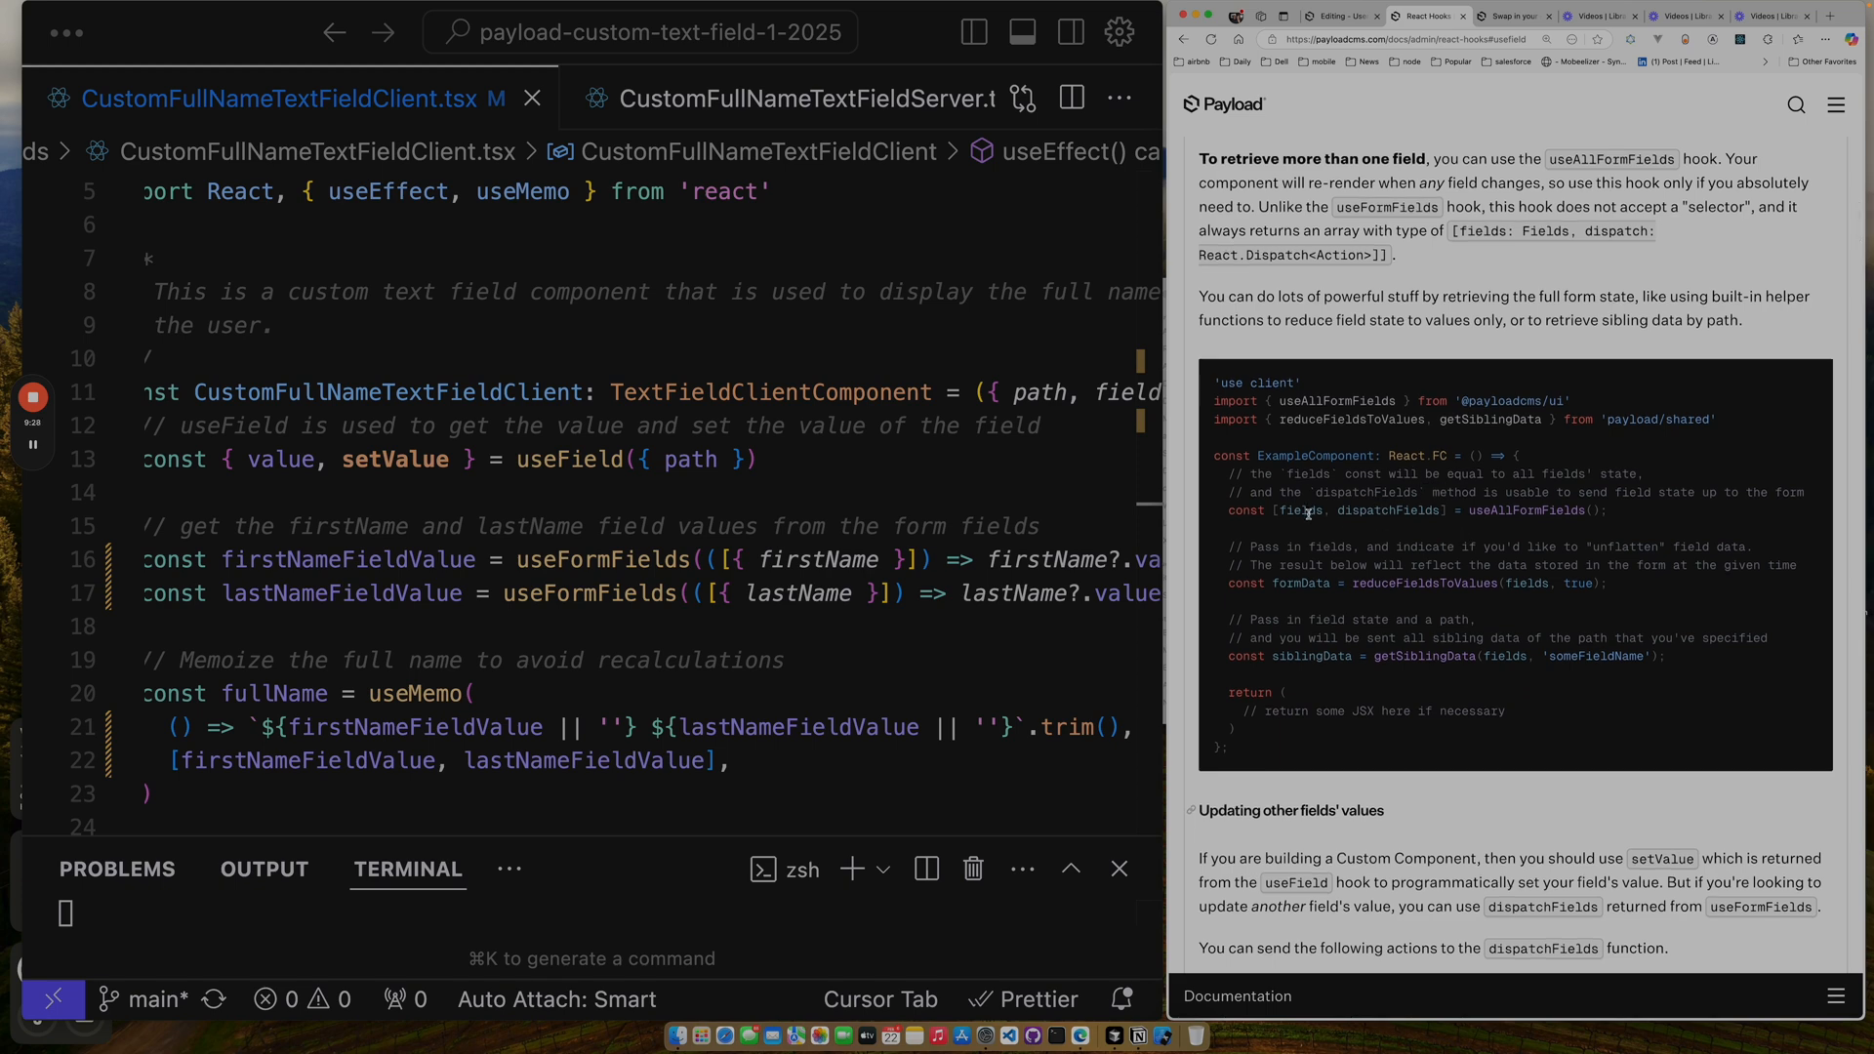
{"action": "scroll", "scroll_direction": "down", "scroll_amount": 3}
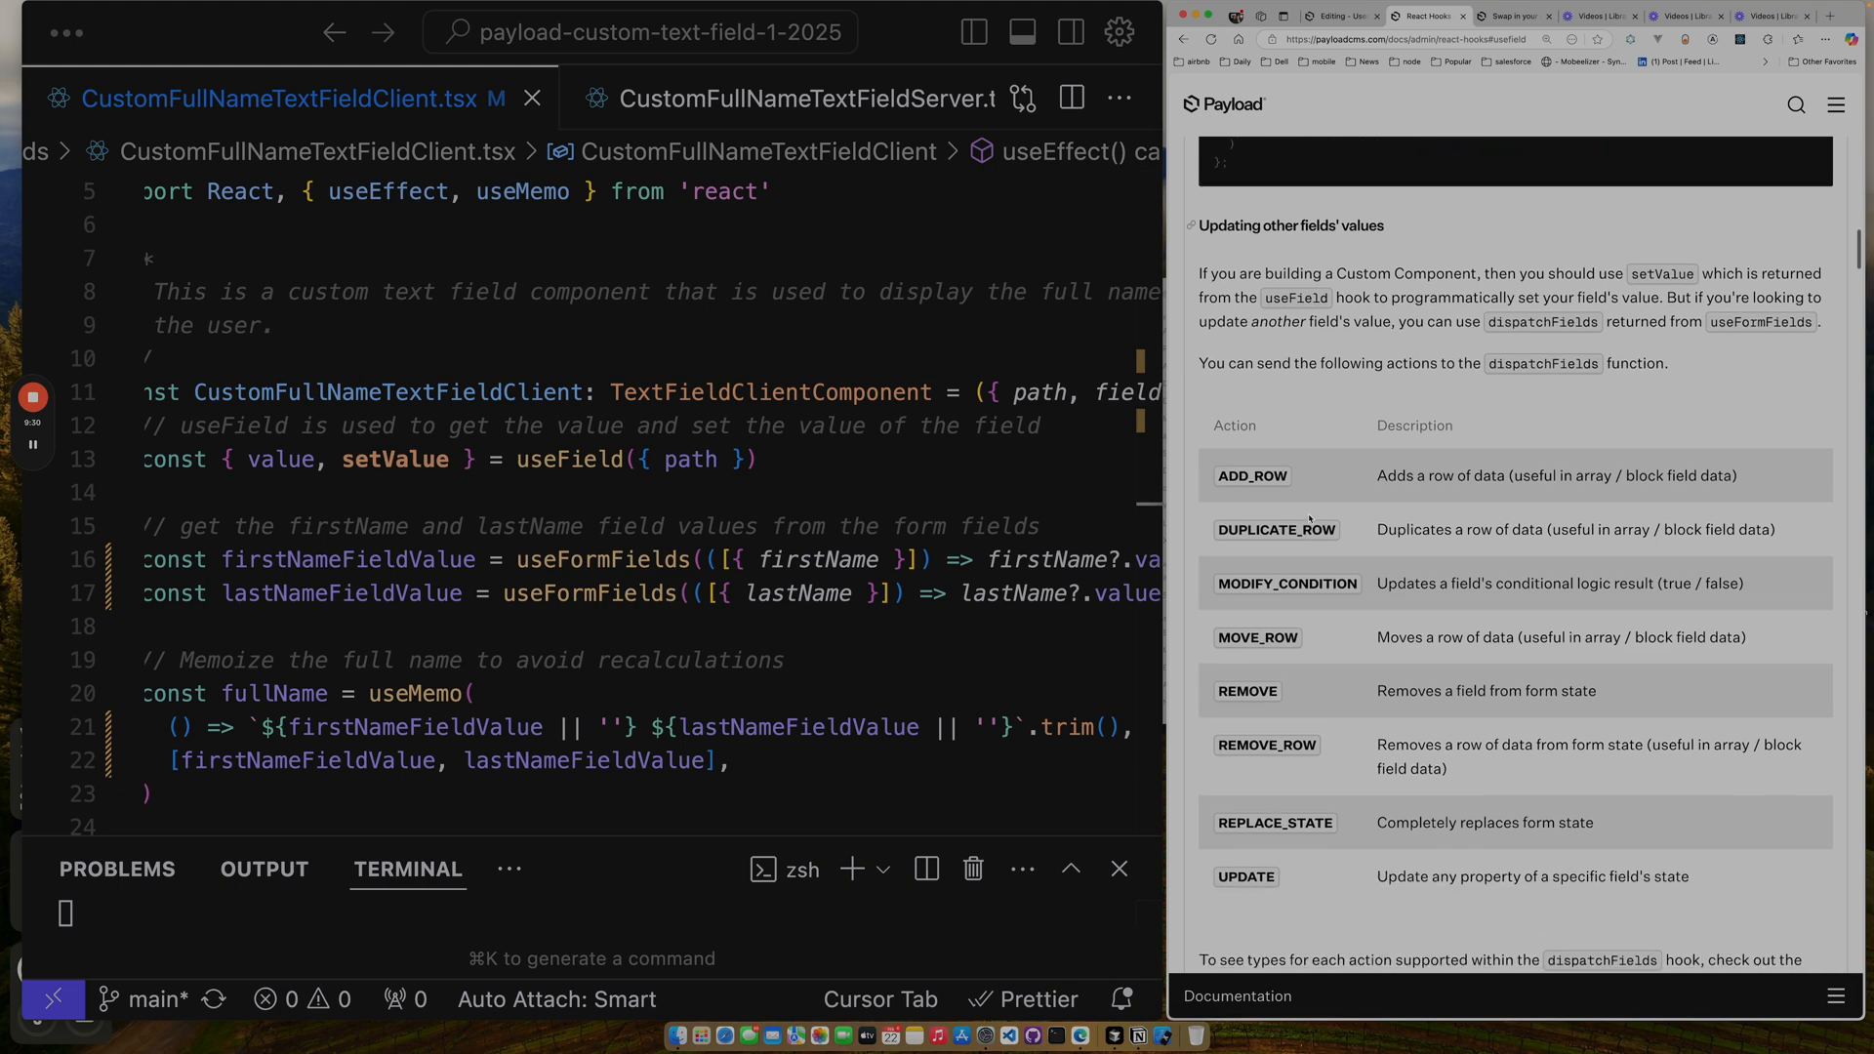
{"action": "scroll", "scroll_direction": "down", "scroll_amount": 3}
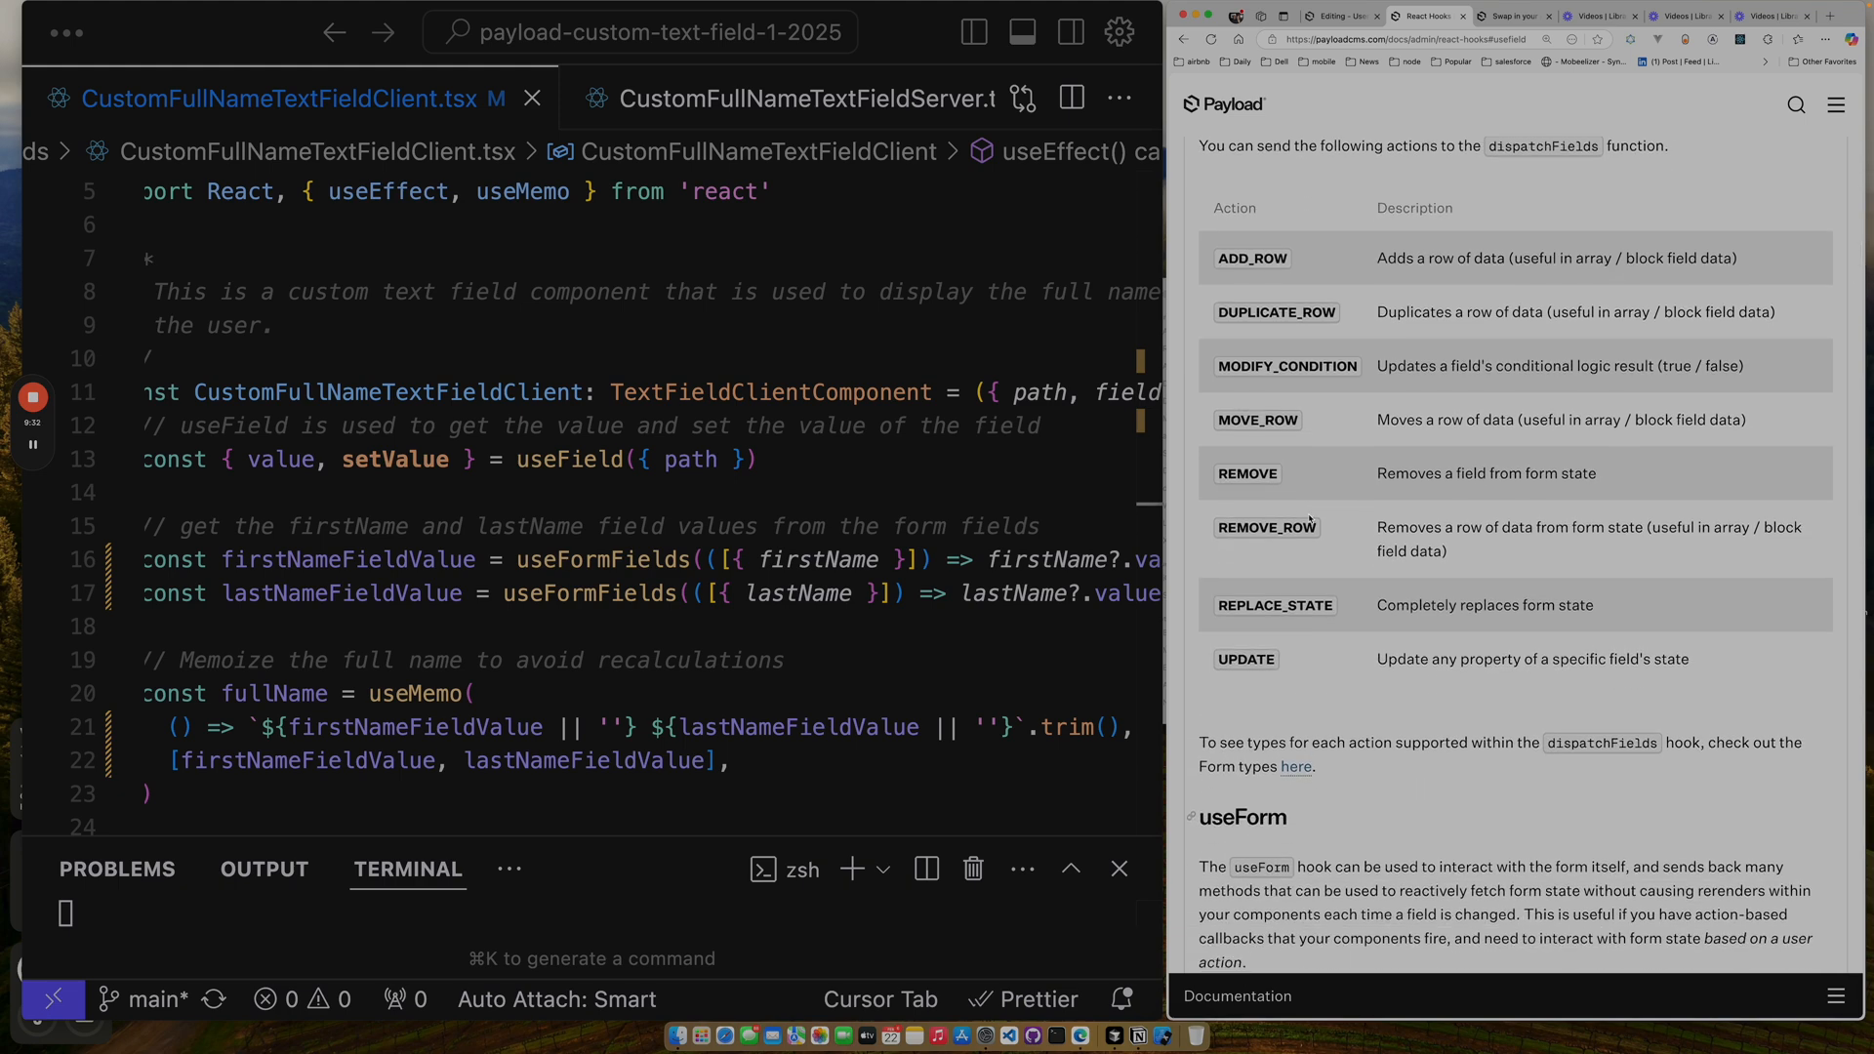
{"action": "scroll", "scroll_direction": "down", "scroll_amount": 3}
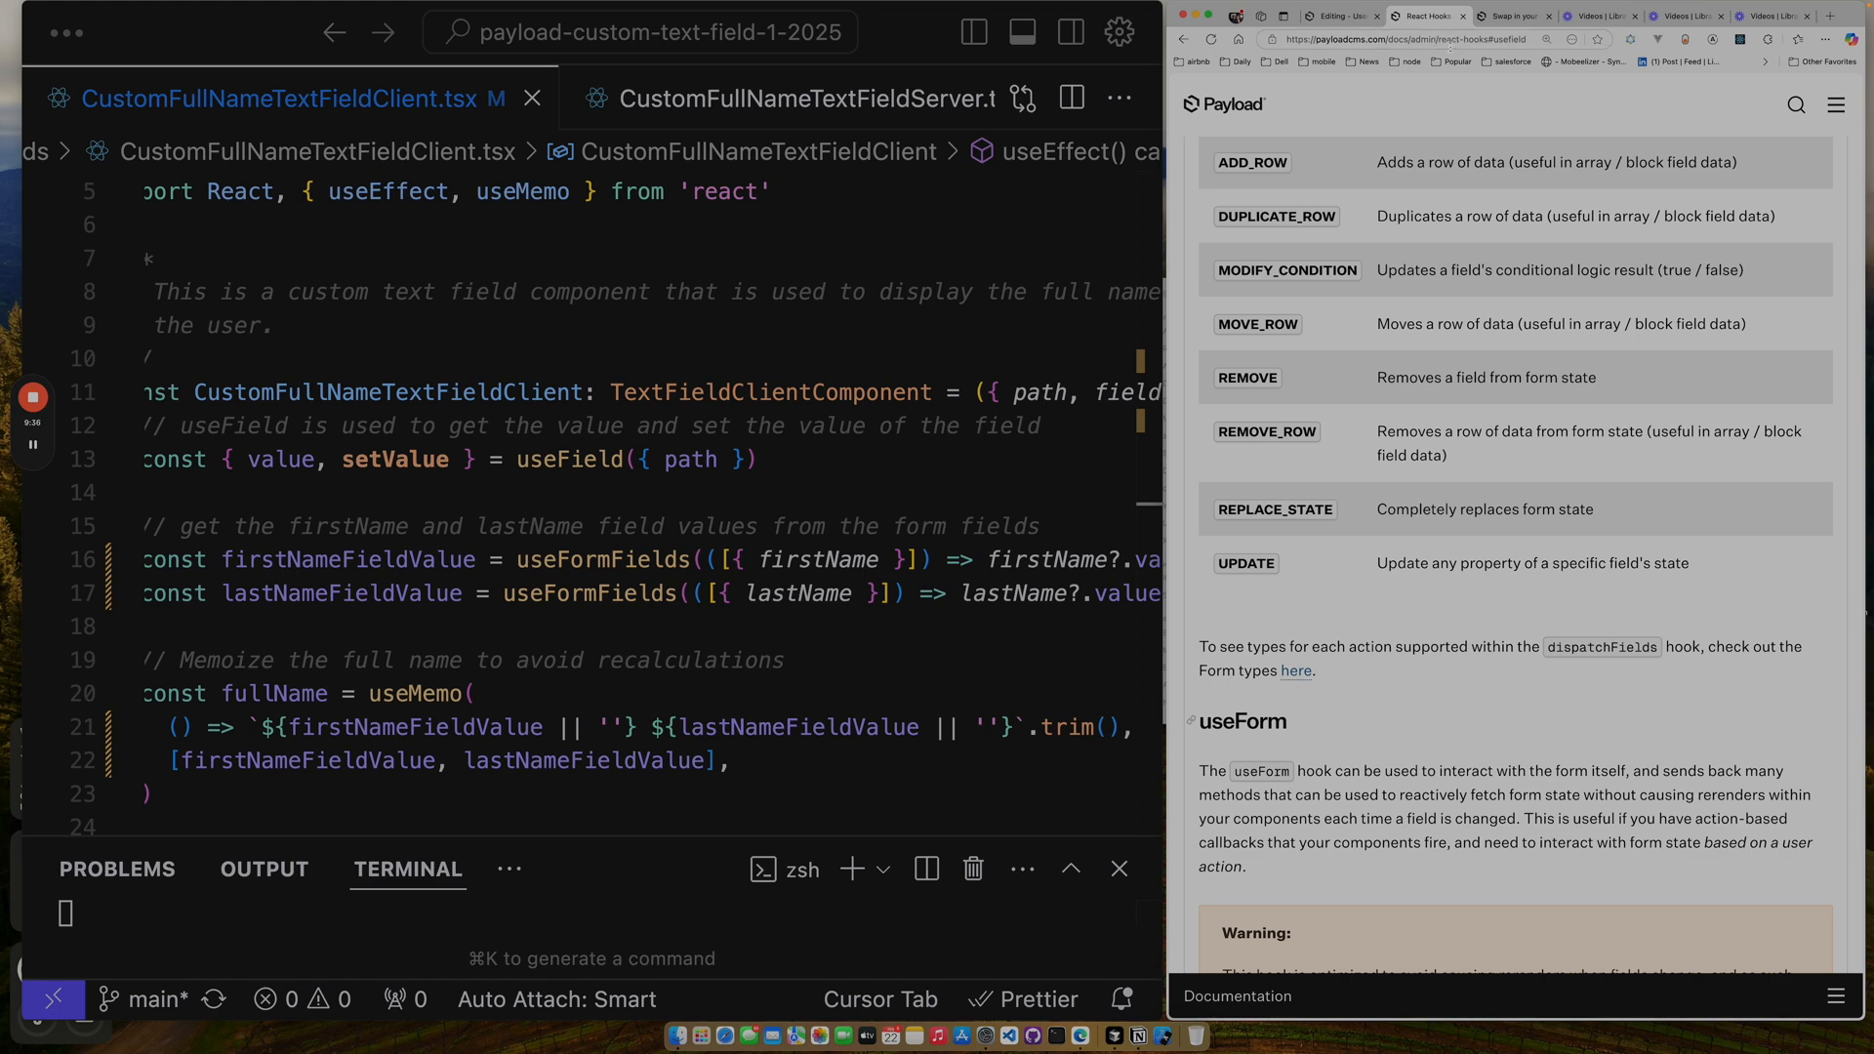
{"action": "left_click", "coordinate": [1452, 40]}
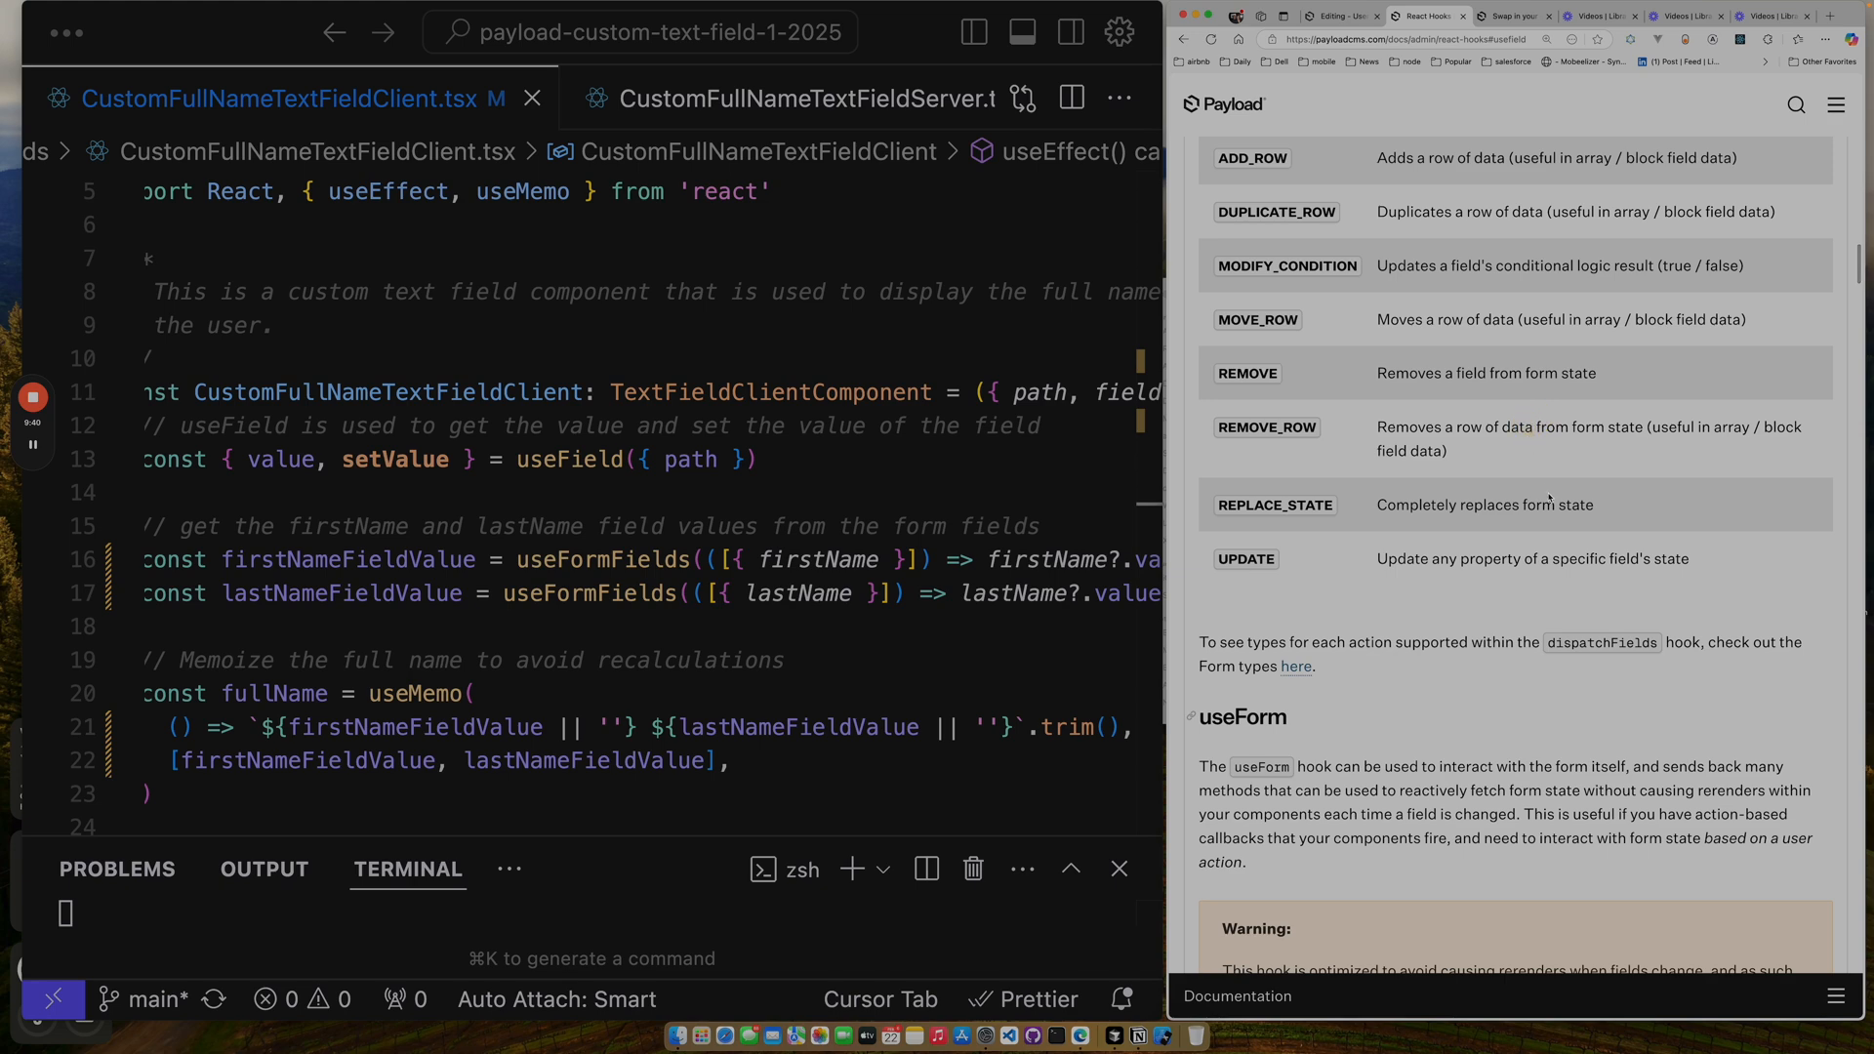
{"action": "scroll", "scroll_direction": "down", "scroll_amount": 3}
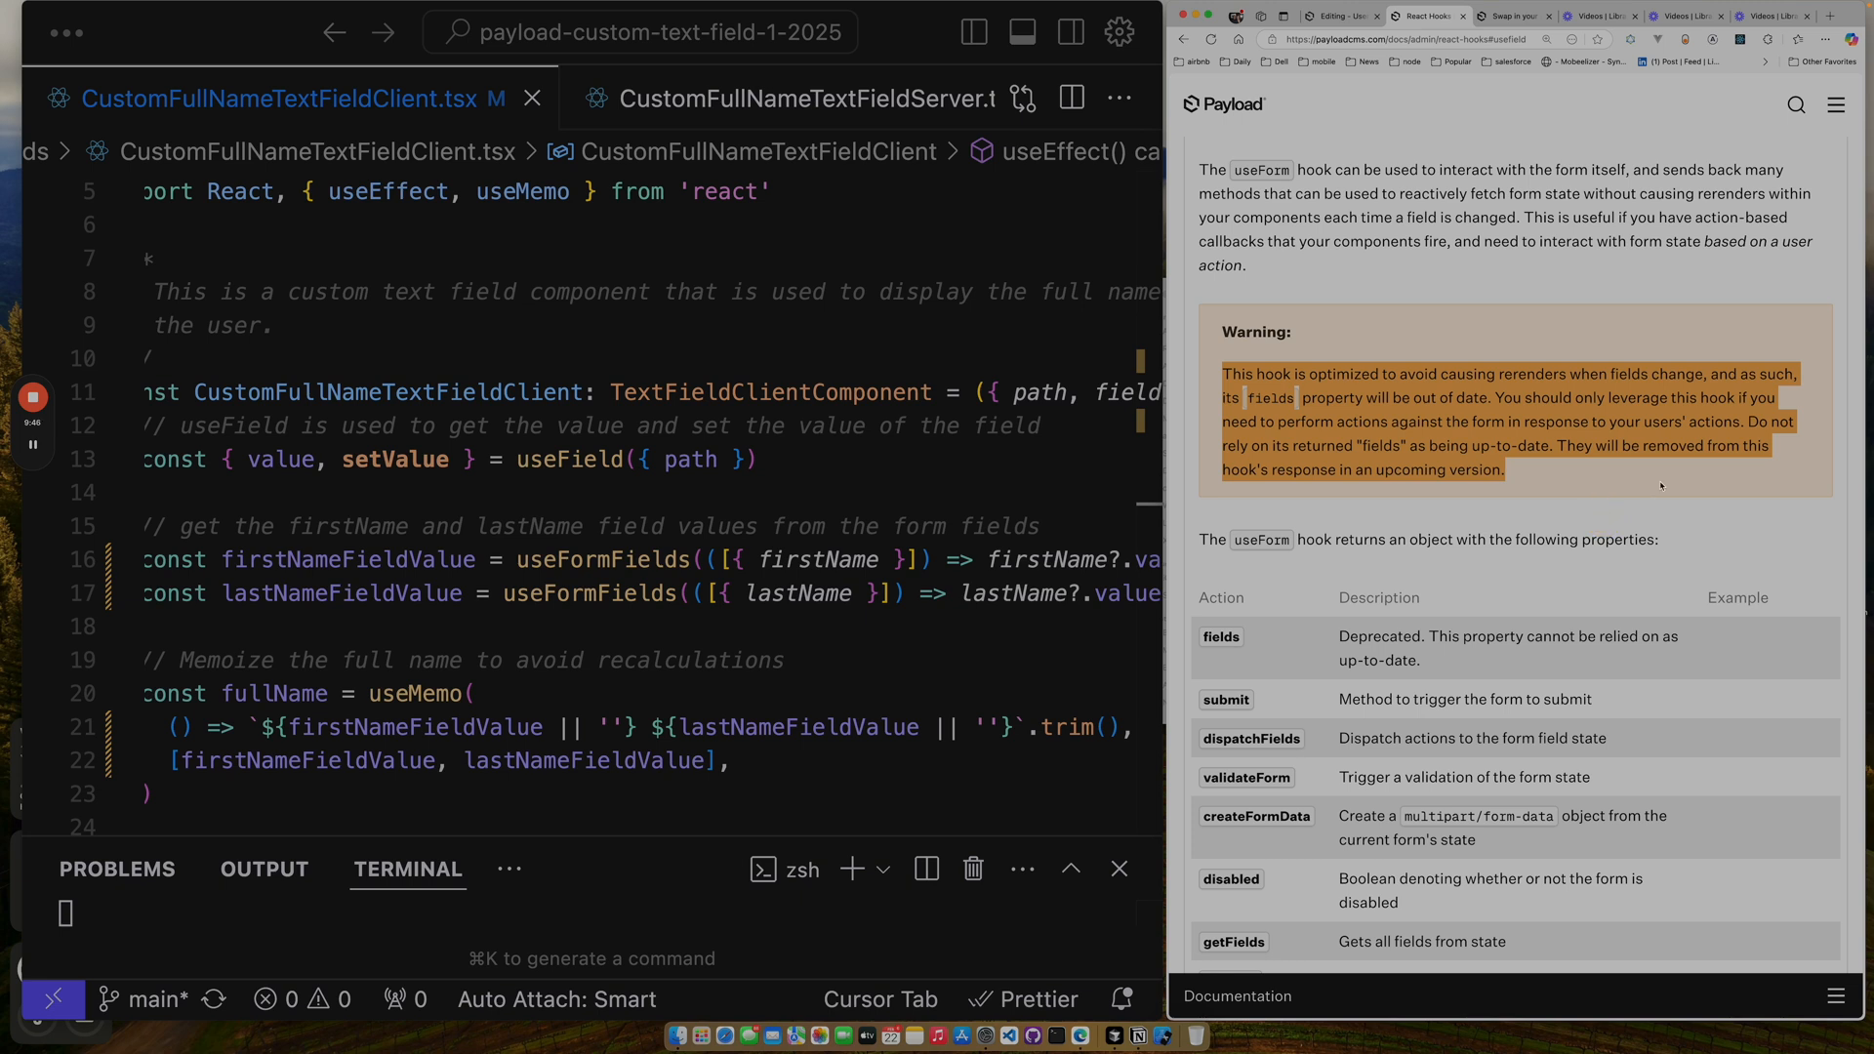
{"action": "mouse_move", "coordinate": [1669, 472]}
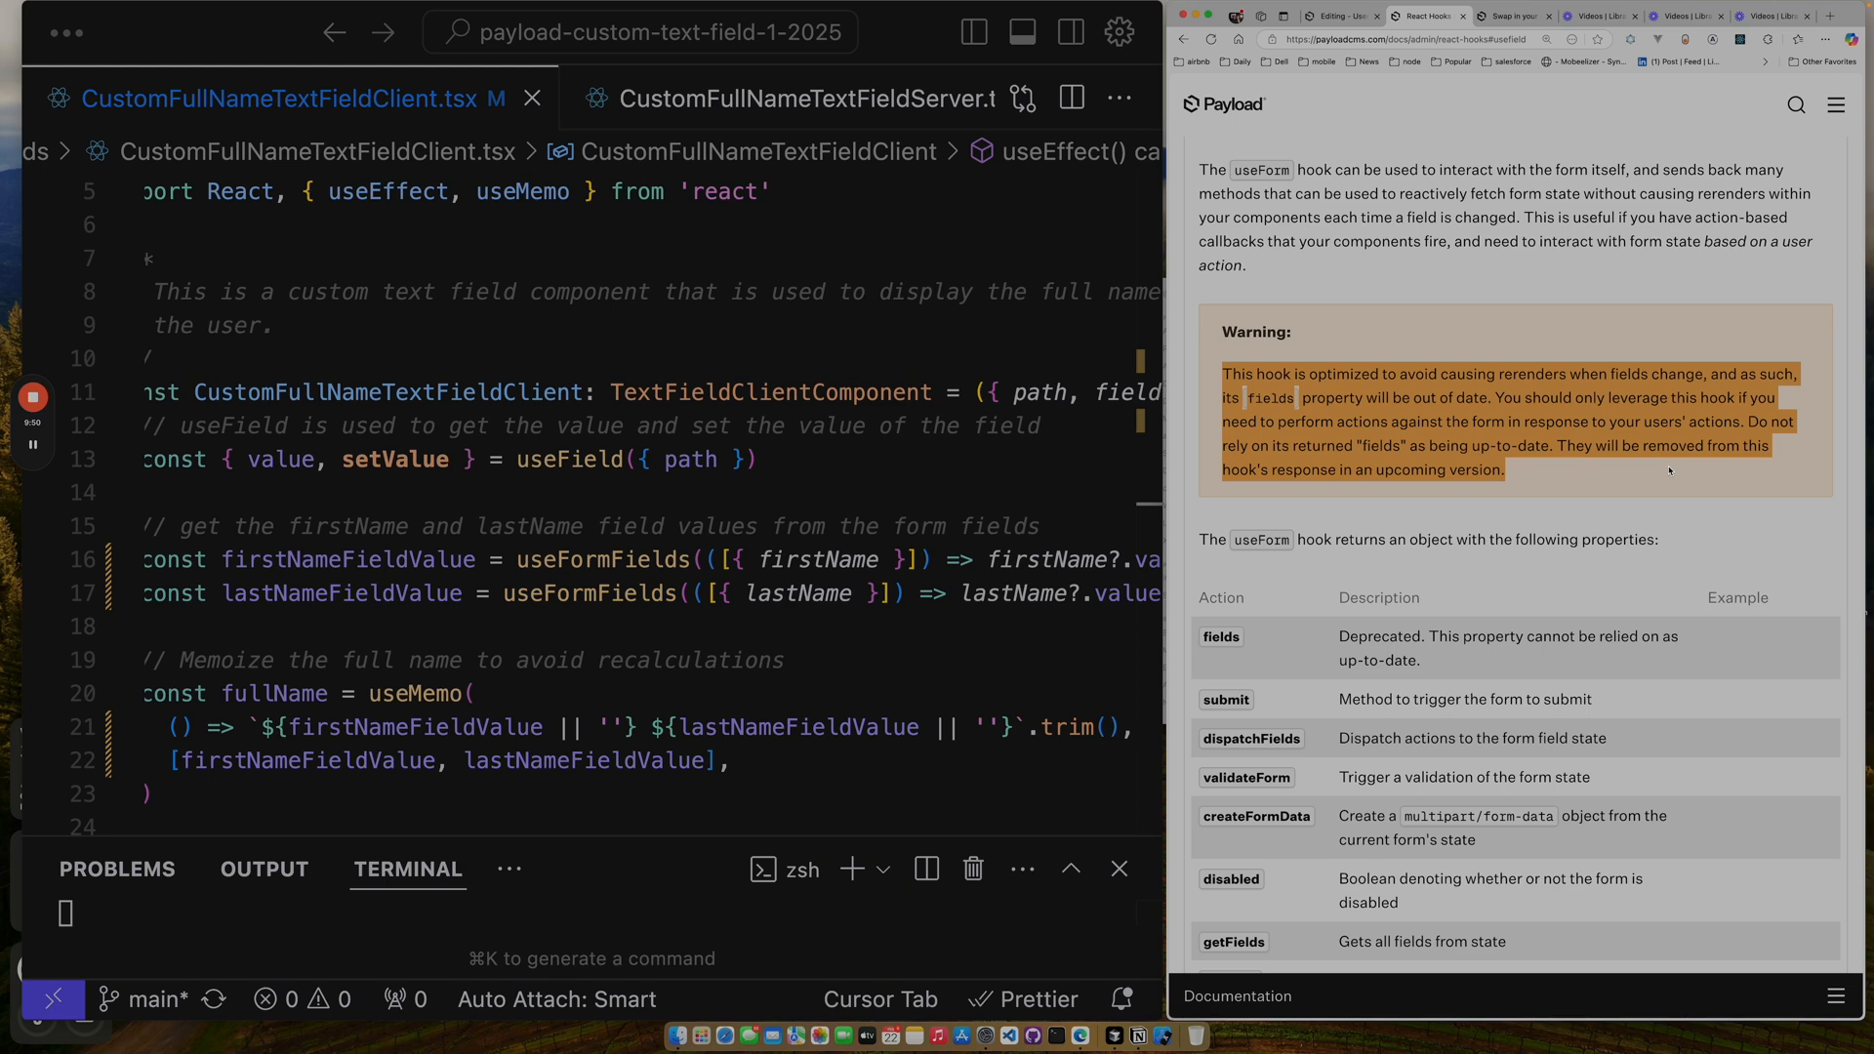
{"action": "mouse_move", "coordinate": [1514, 409]}
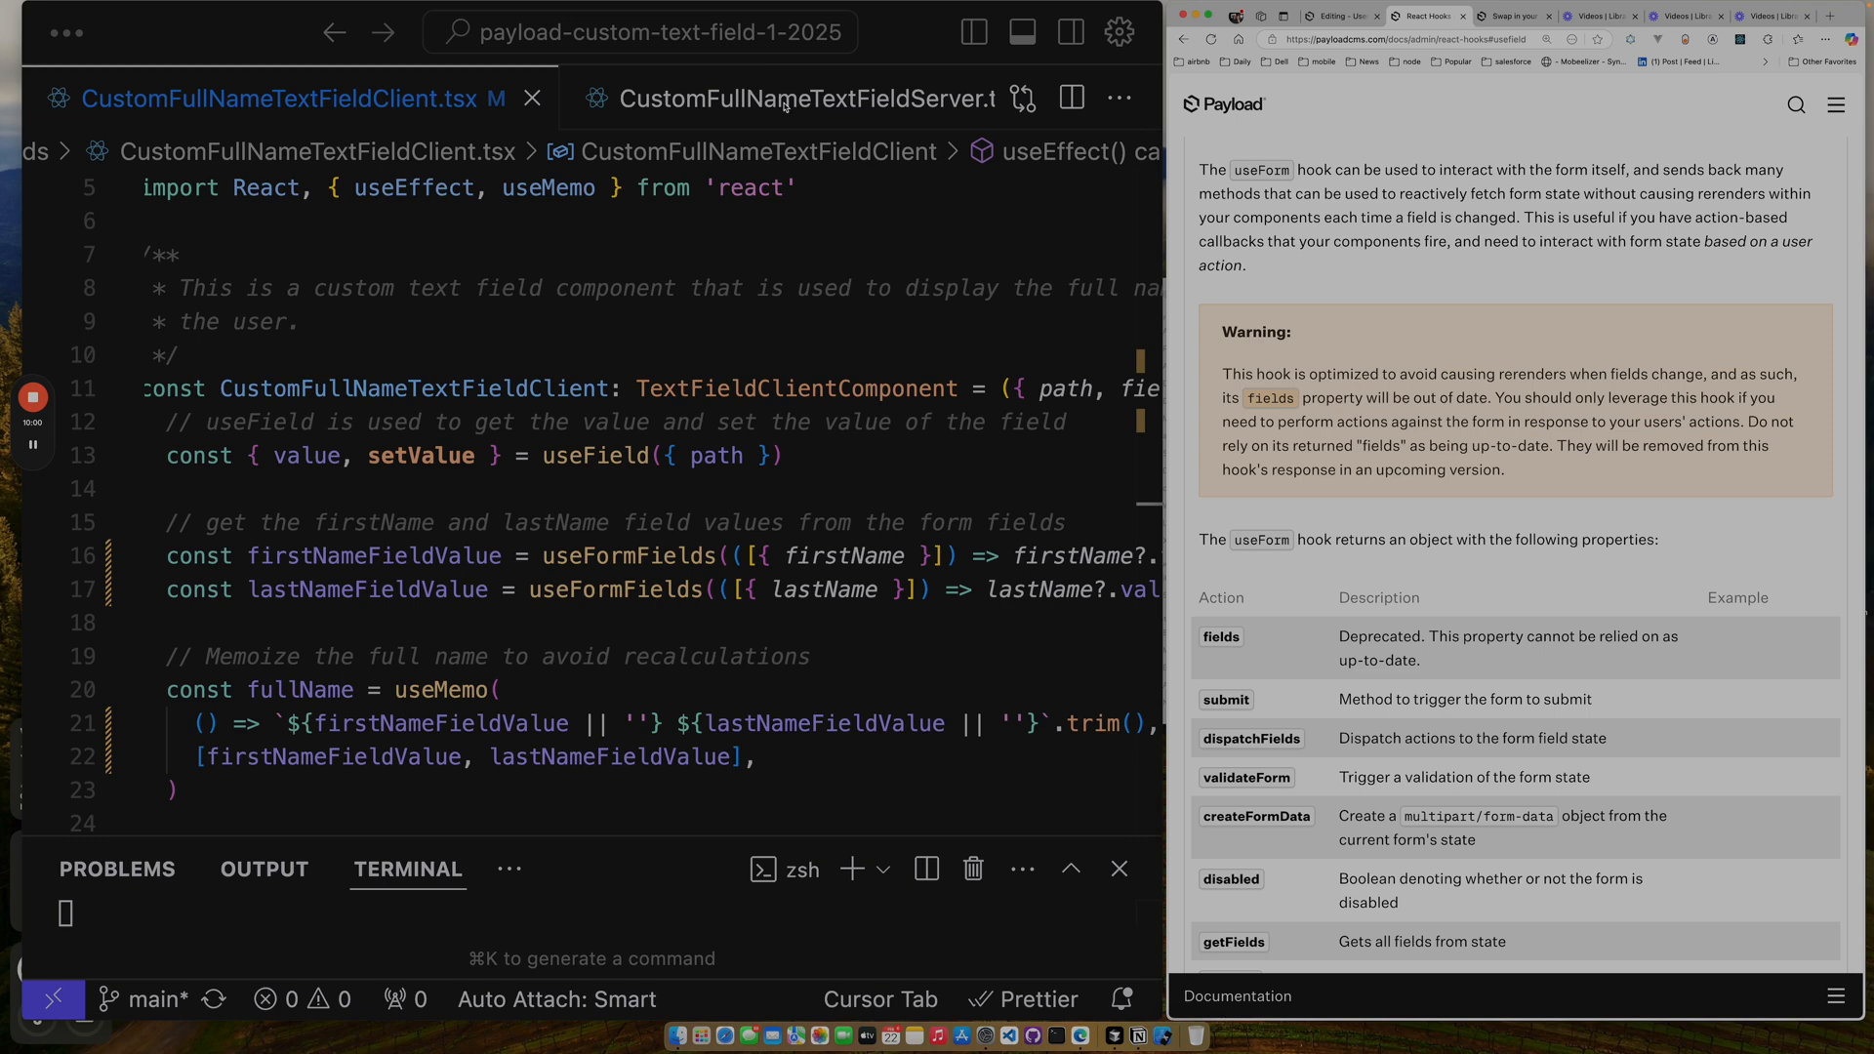
Show CustomFullNameTextFieldServer.tsx and highlight its siblingData parameter.
{"action": "left_click", "coordinate": [808, 97]}
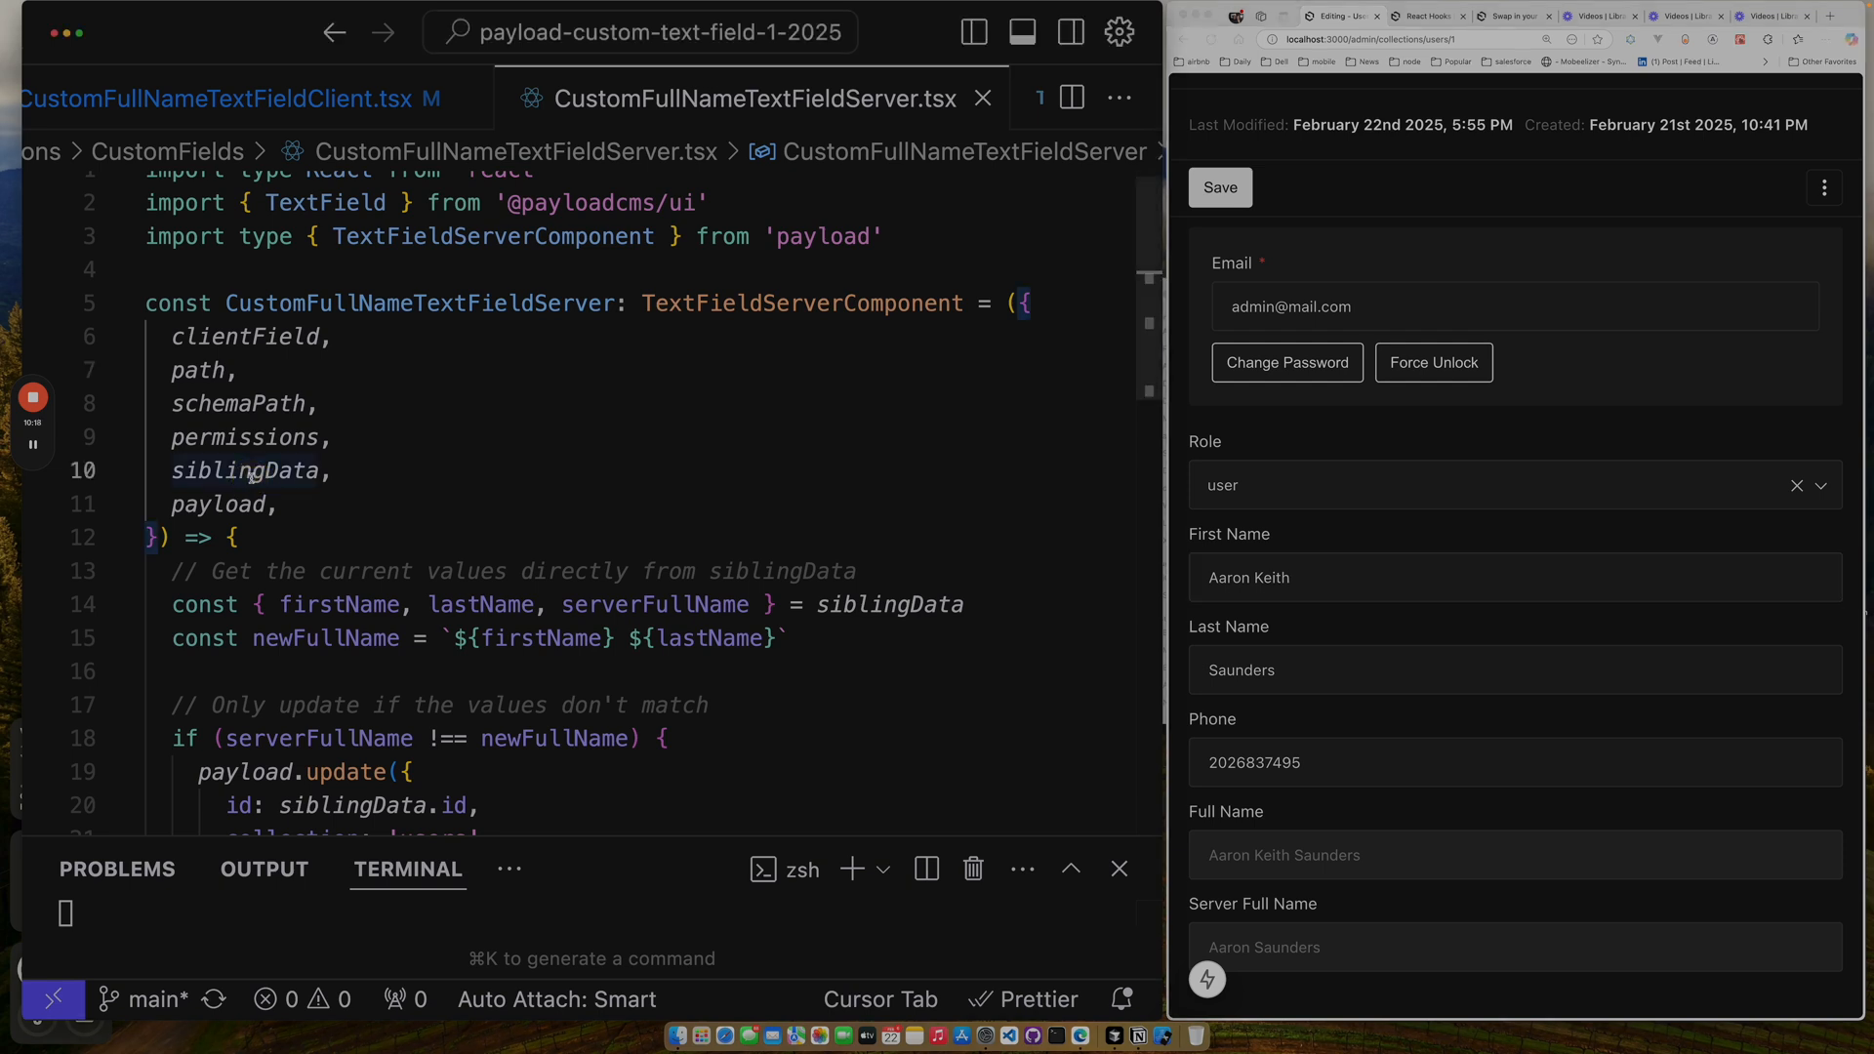
{"action": "double_click", "coordinate": [242, 470]}
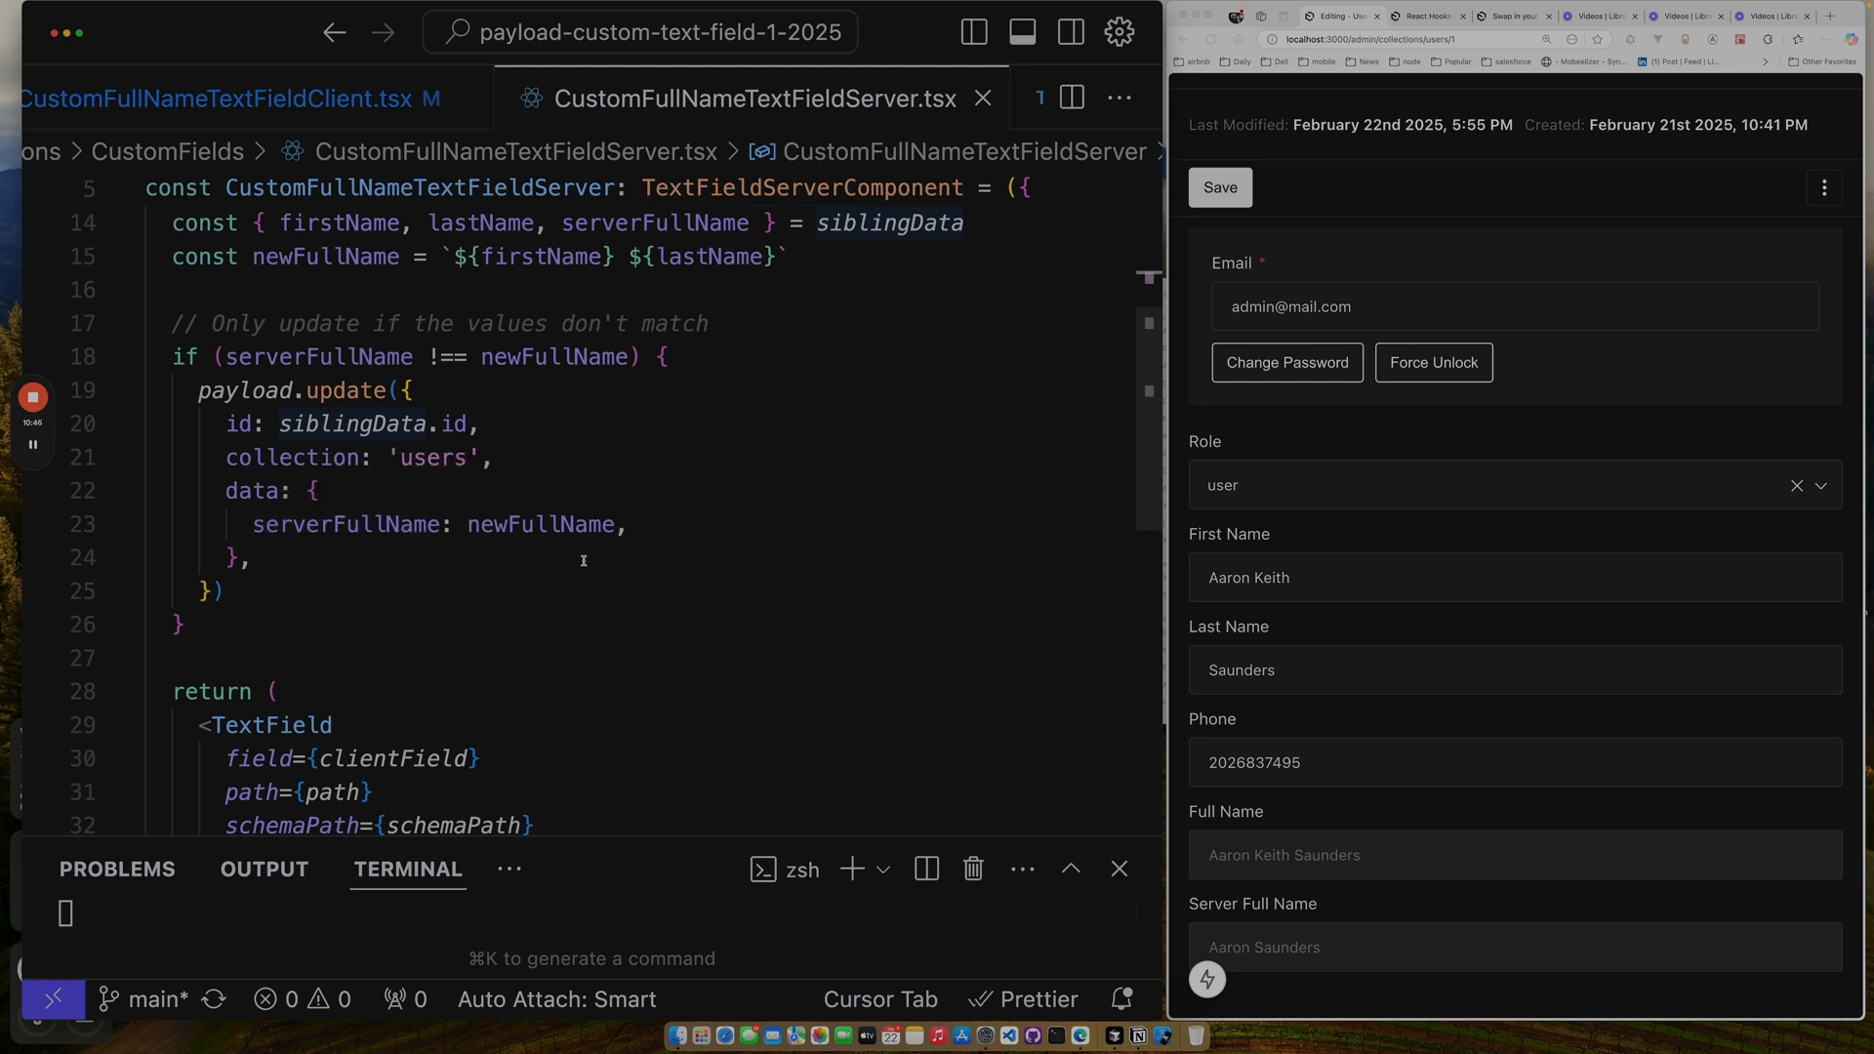
{"action": "mouse_move", "coordinate": [757, 665]}
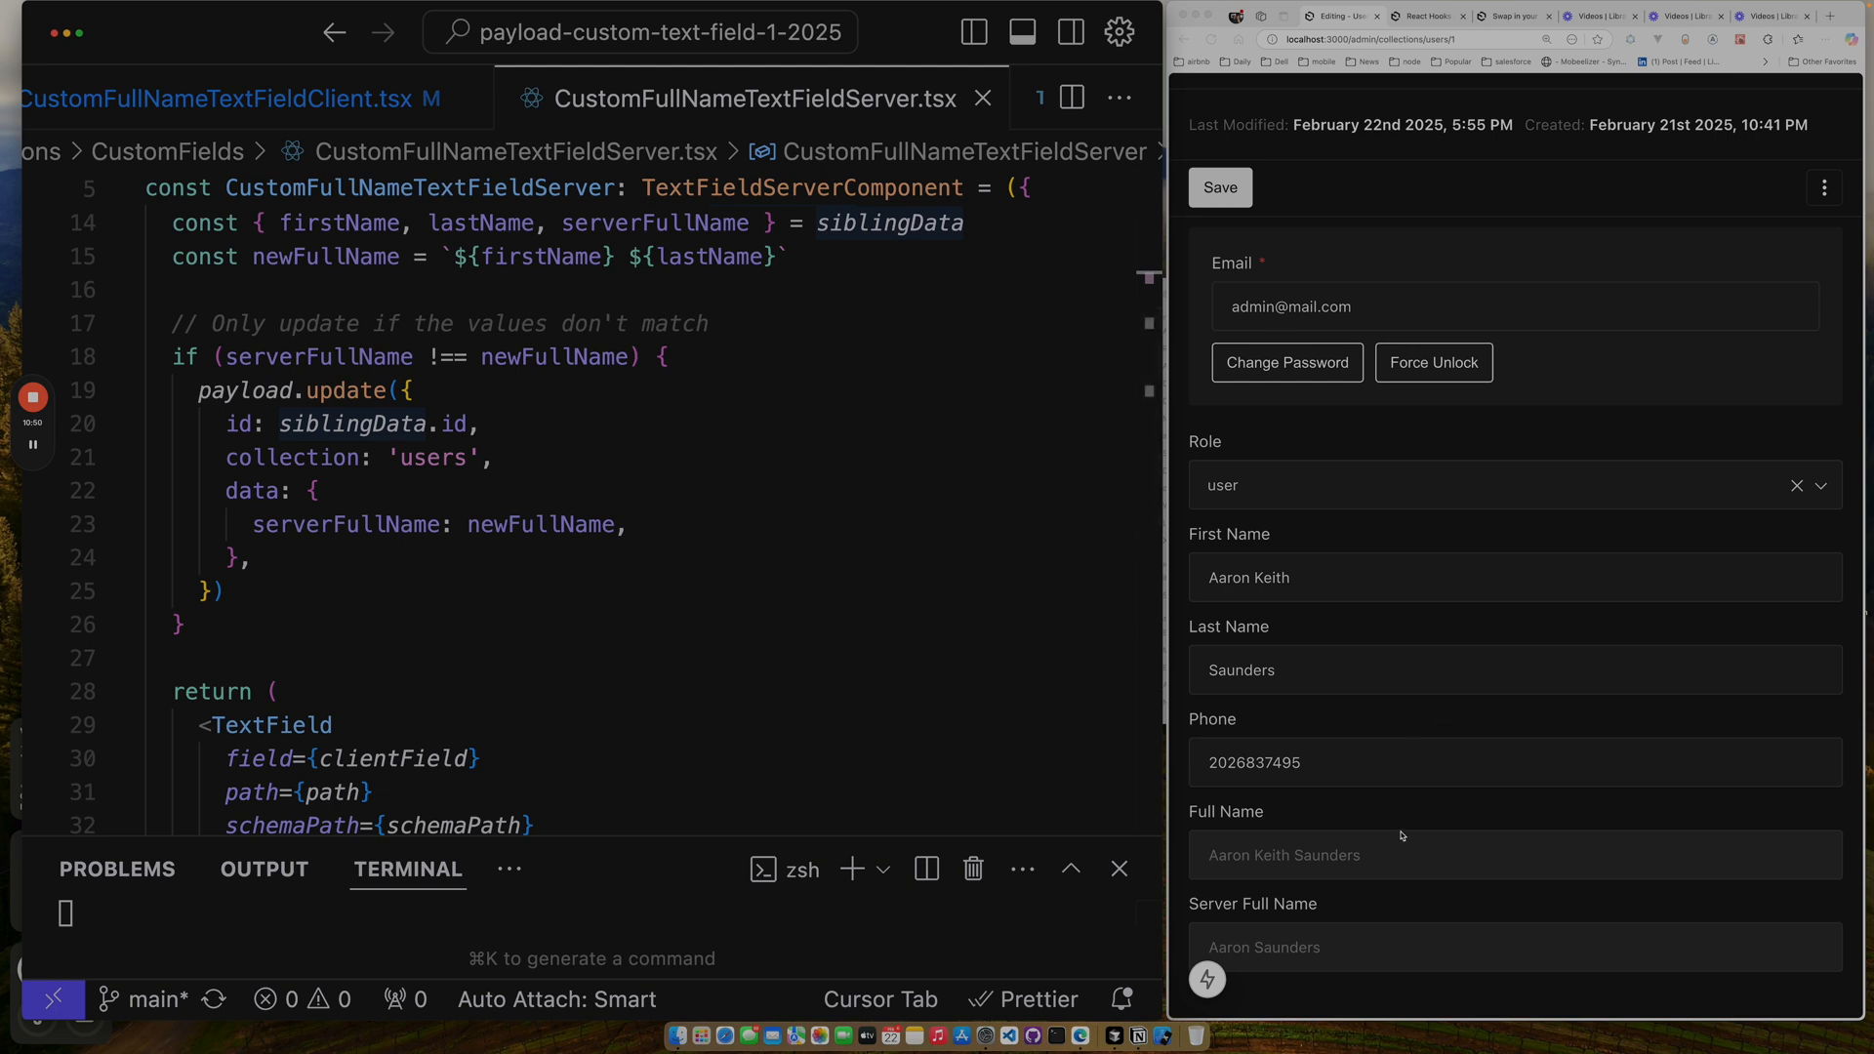
{"action": "left_click", "coordinate": [1516, 577]}
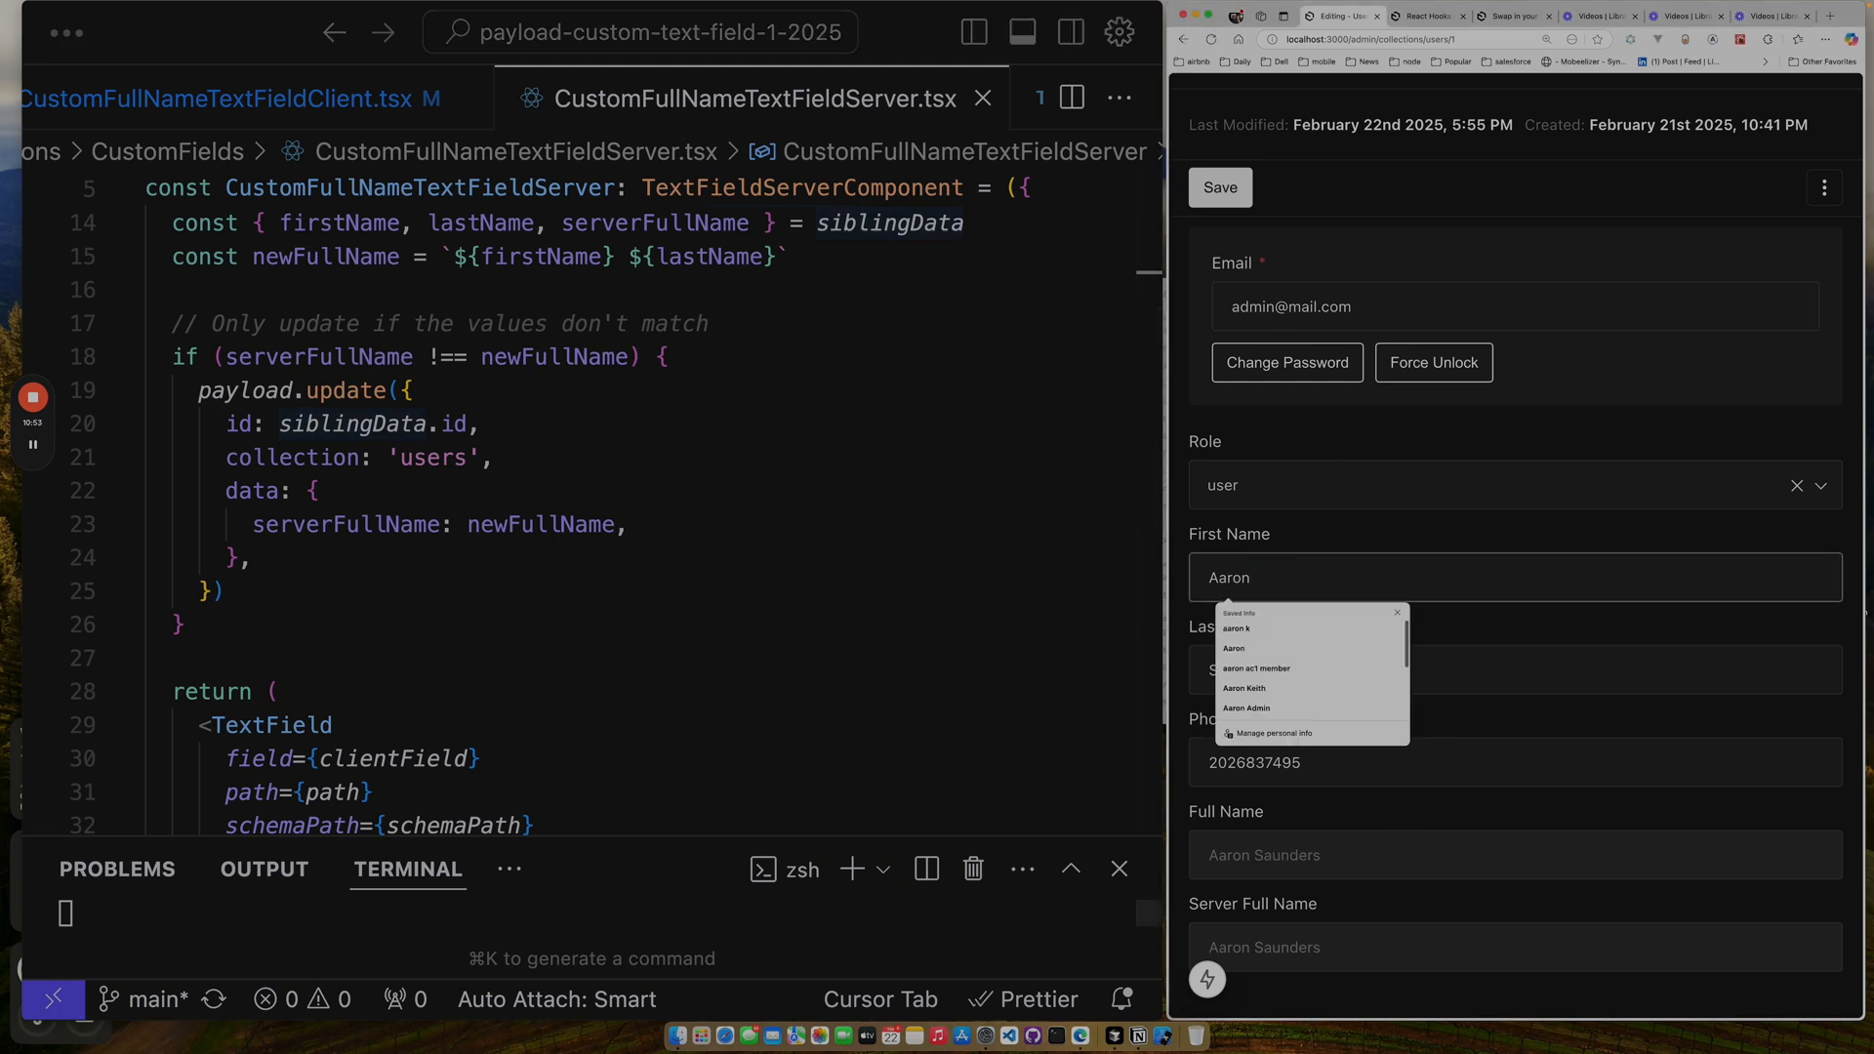
{"action": "double_click", "coordinate": [1228, 578]}
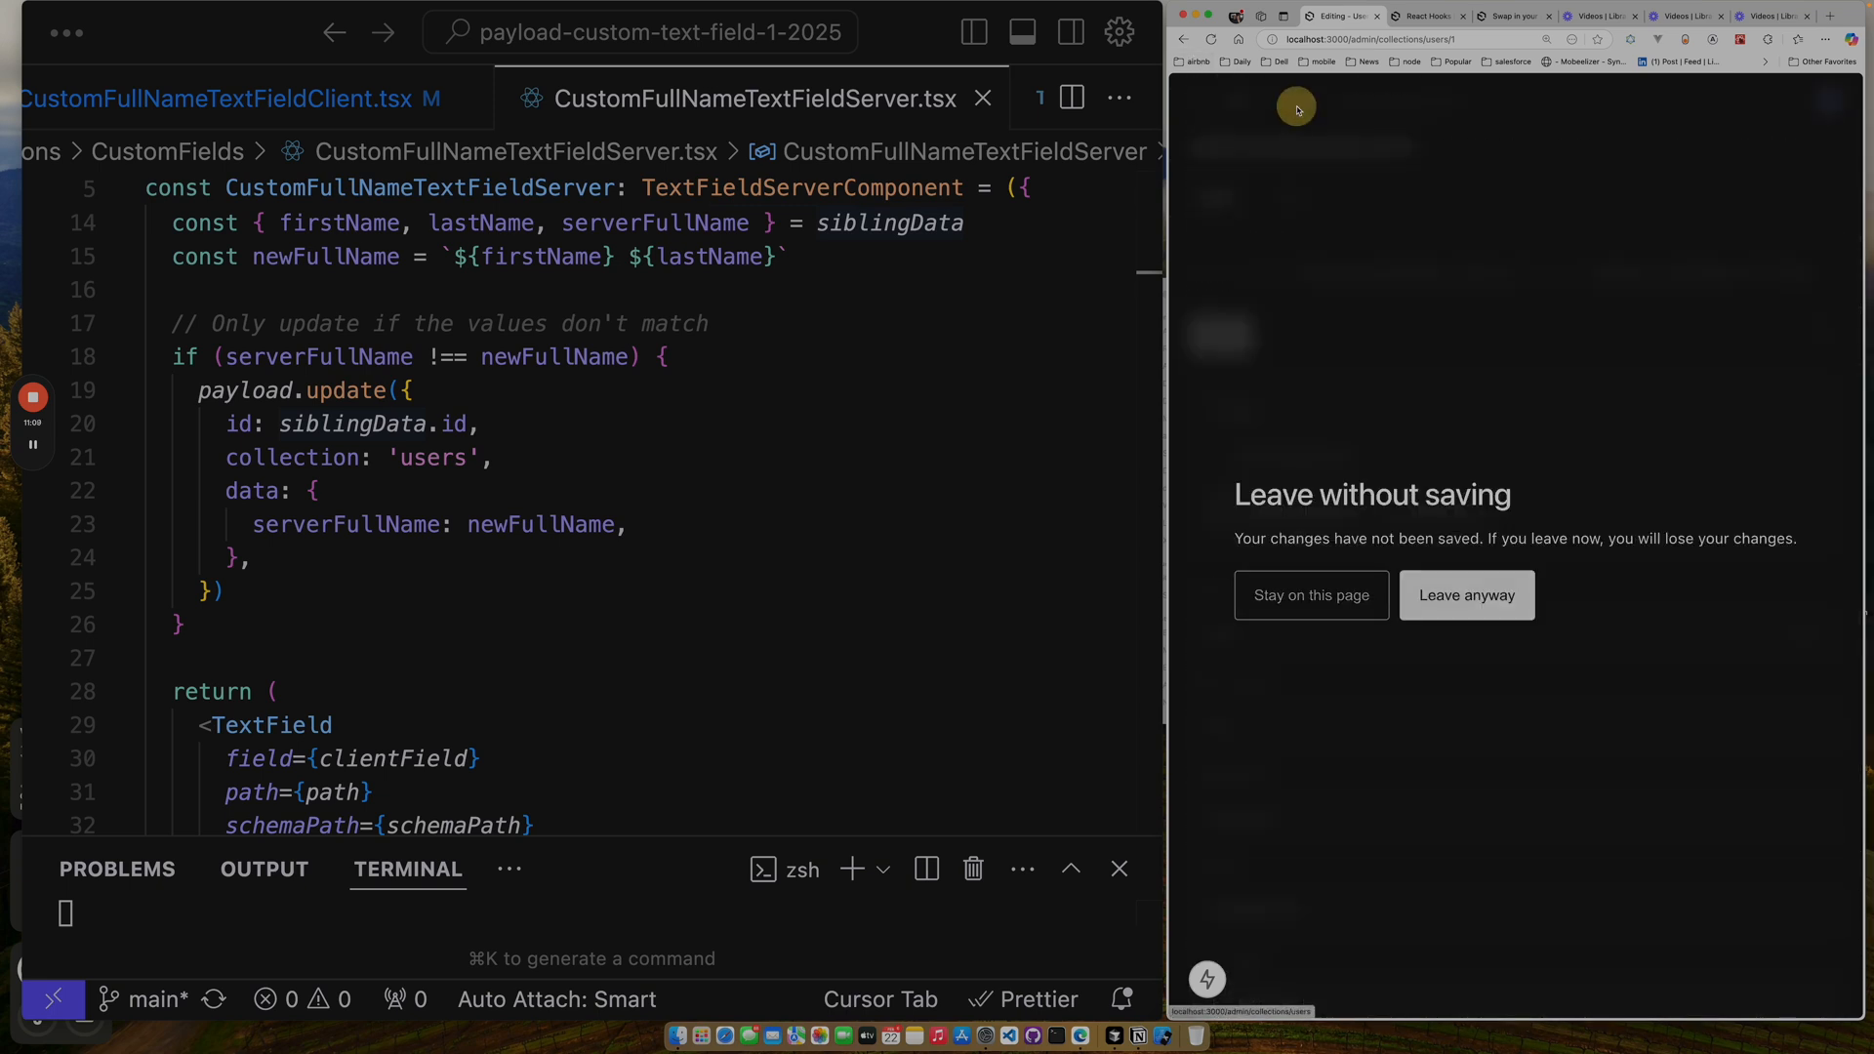
{"action": "left_click", "coordinate": [1467, 596]}
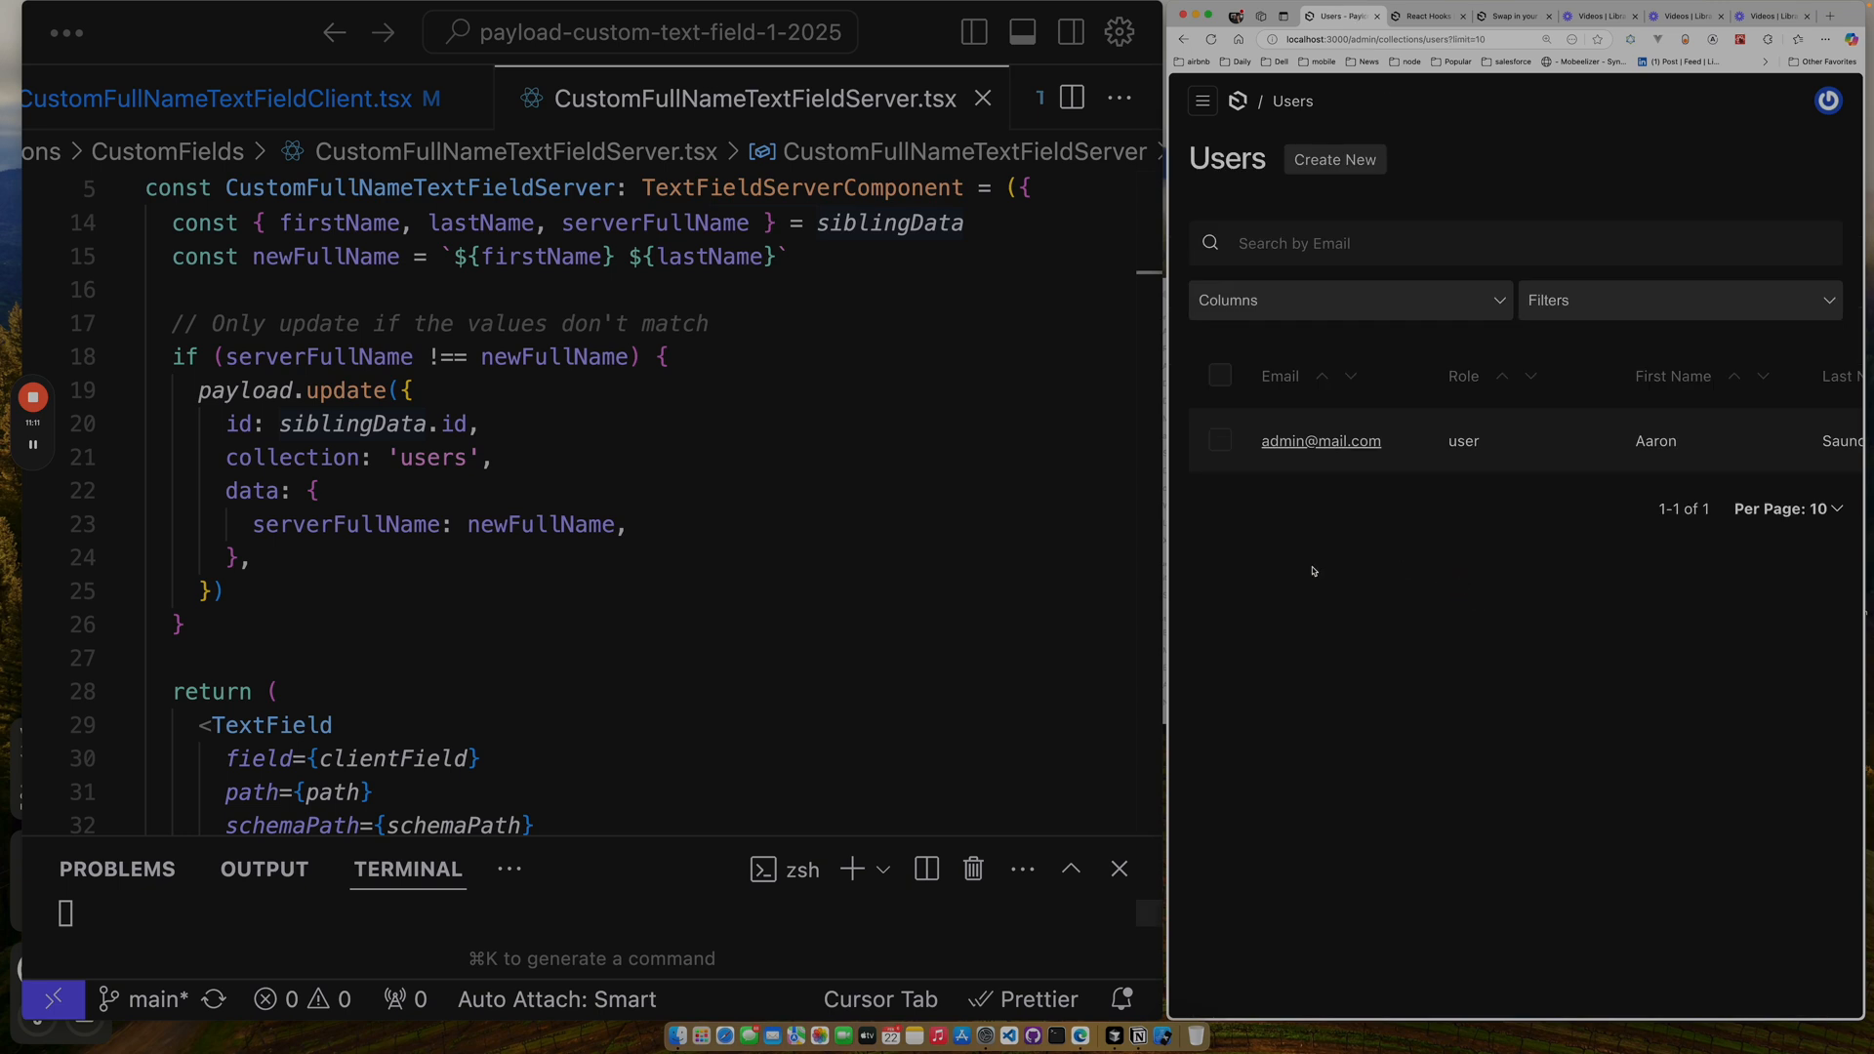
{"action": "left_click", "coordinate": [1321, 441]}
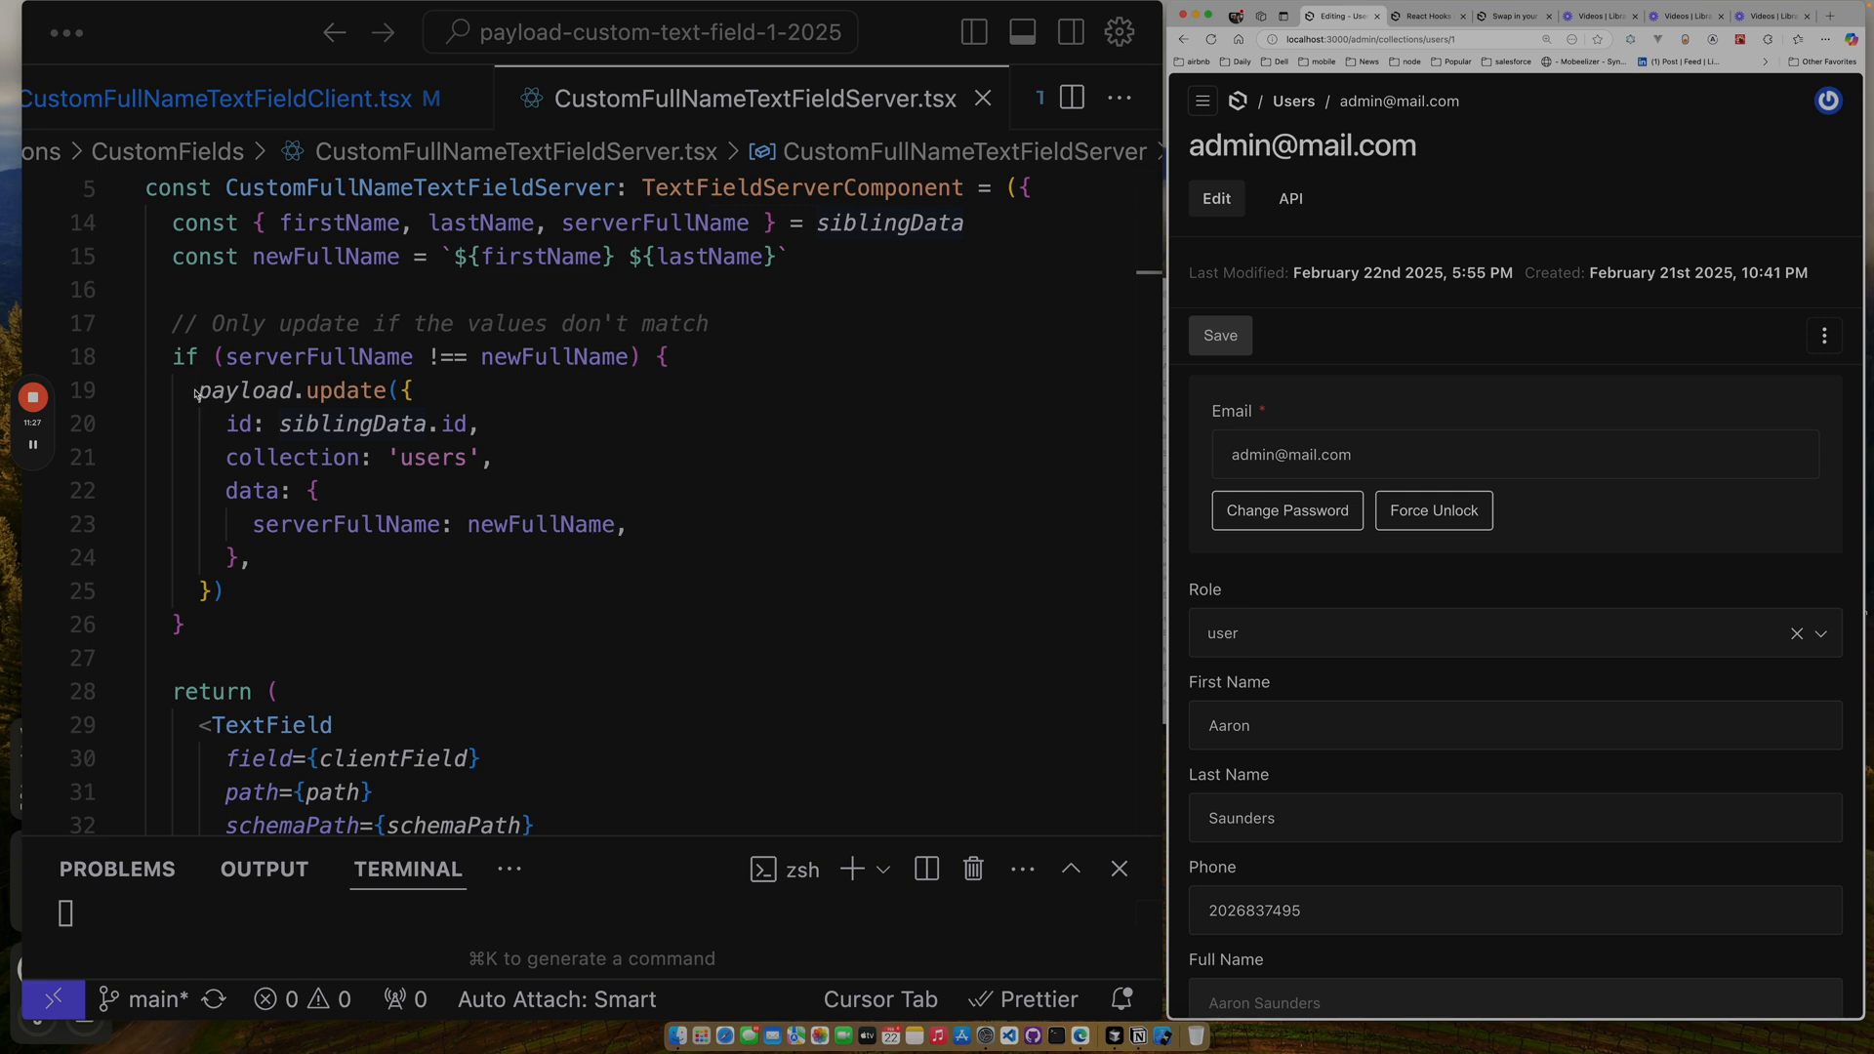
{"action": "mouse_move", "coordinate": [322, 648]}
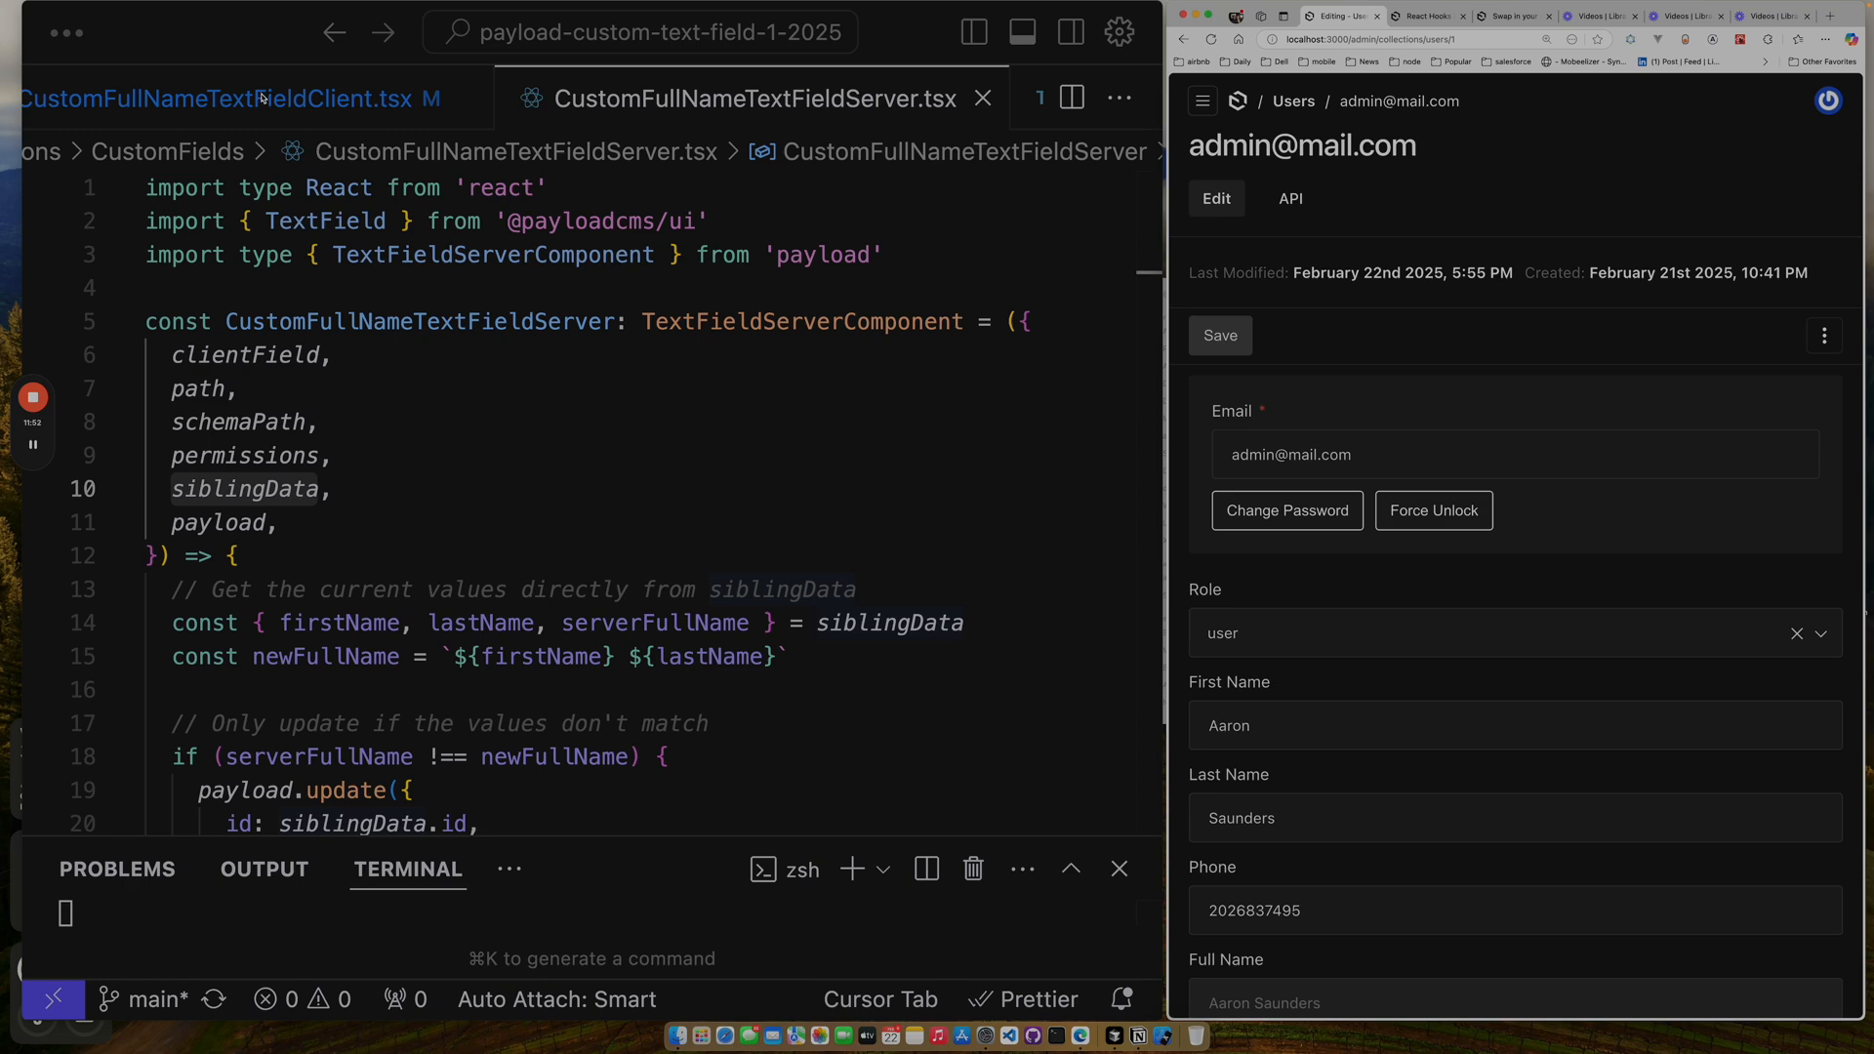
Show CustomFullNameTextFieldClient.tsx with its useField and useFormFields logic.
{"action": "left_click", "coordinate": [225, 98]}
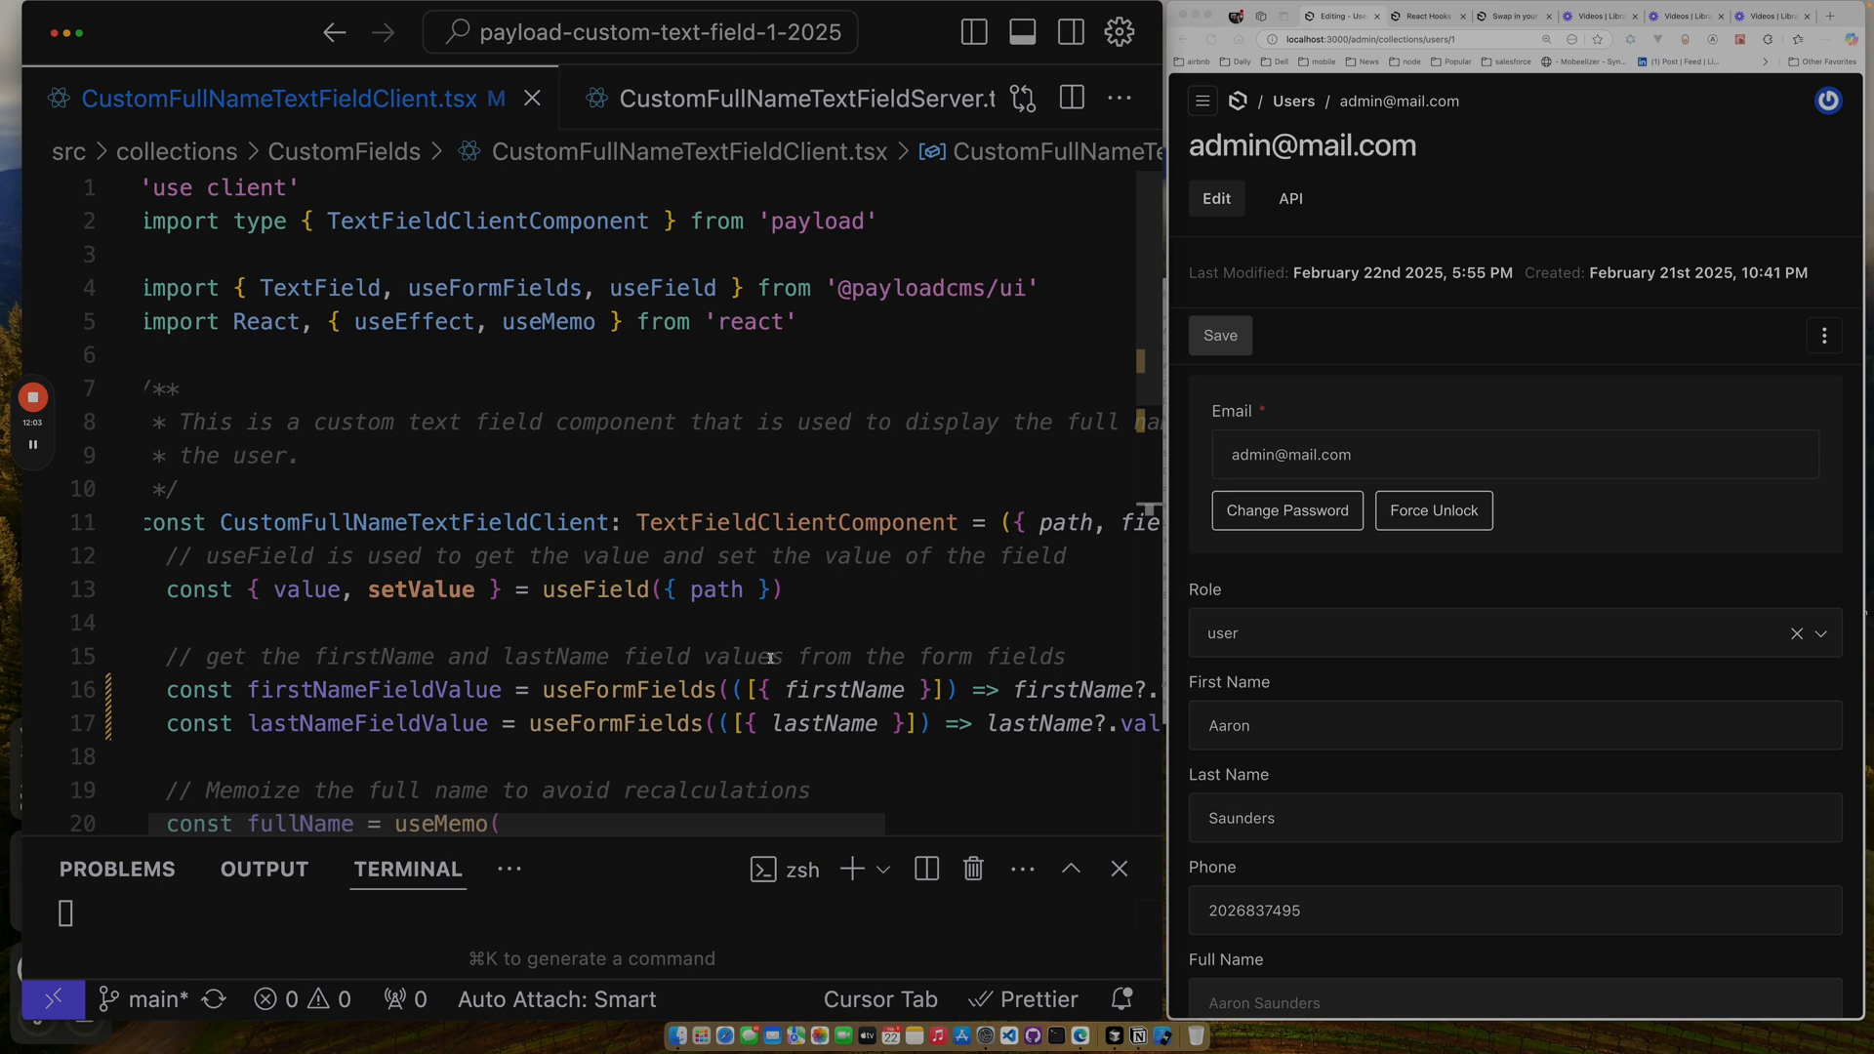
{"action": "mouse_move", "coordinate": [761, 689]}
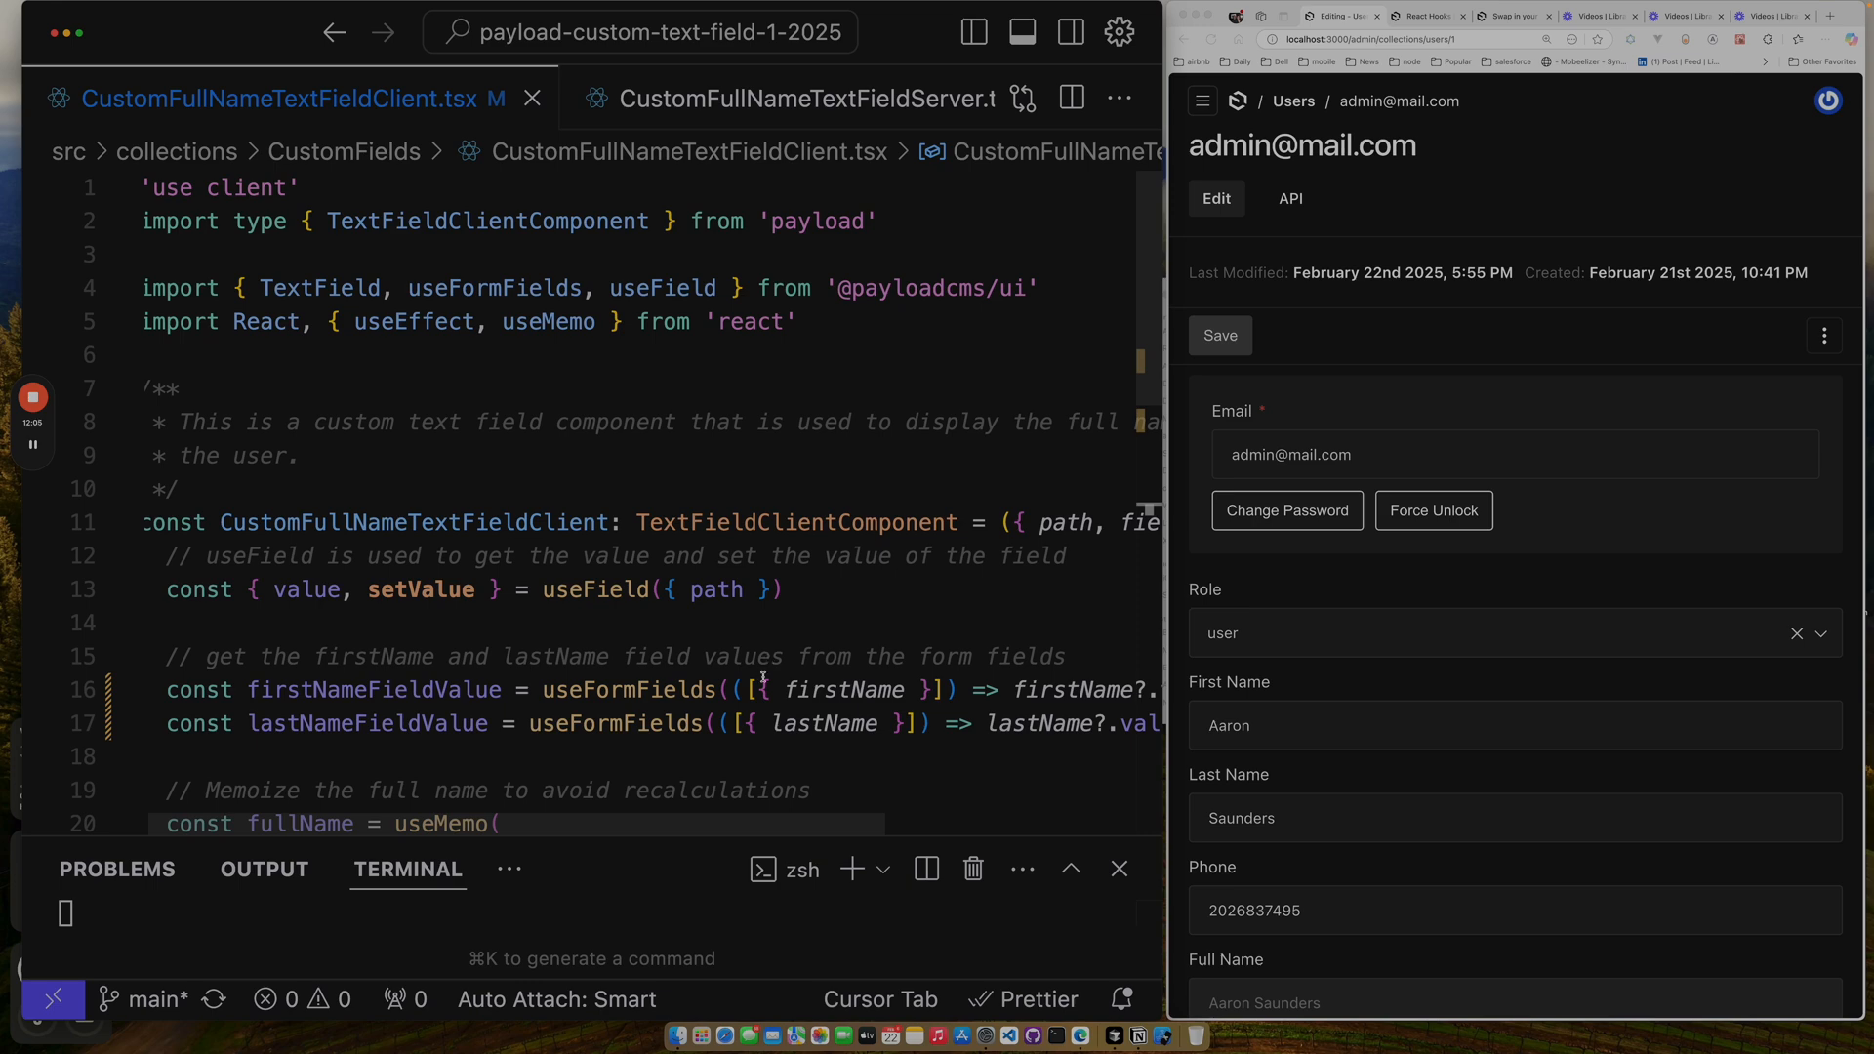